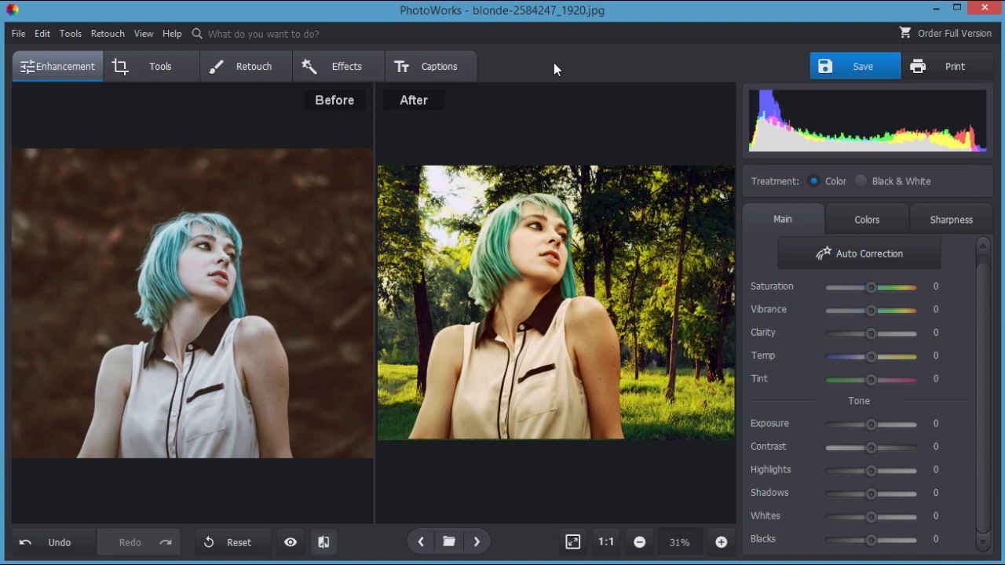
mouse_move(598, 358)
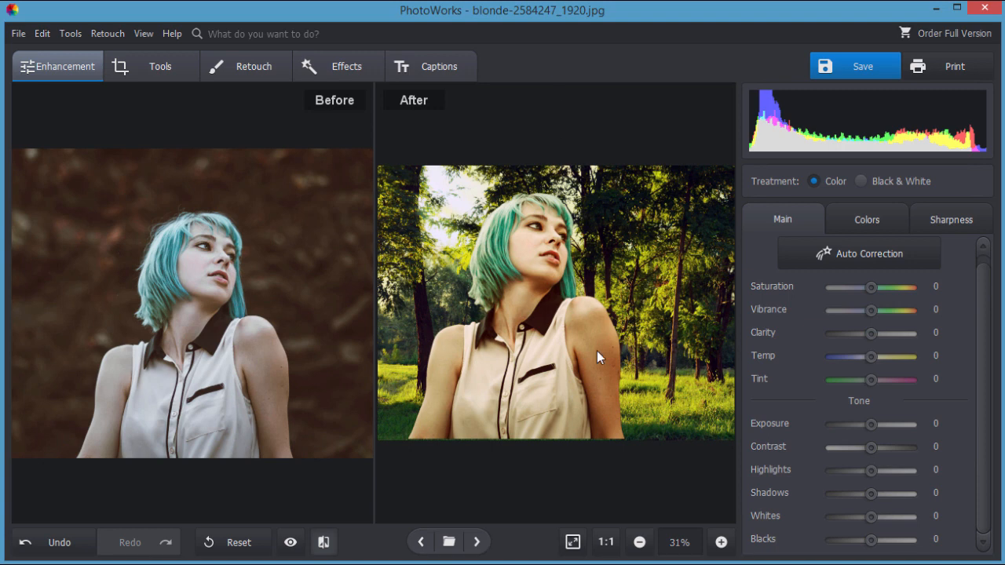
mouse_move(342, 223)
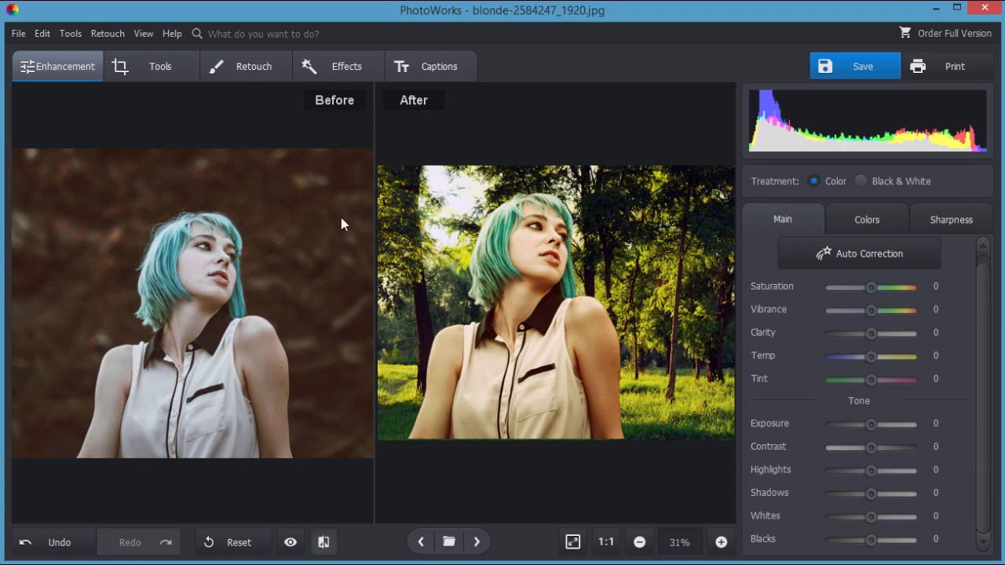
mouse_move(385, 245)
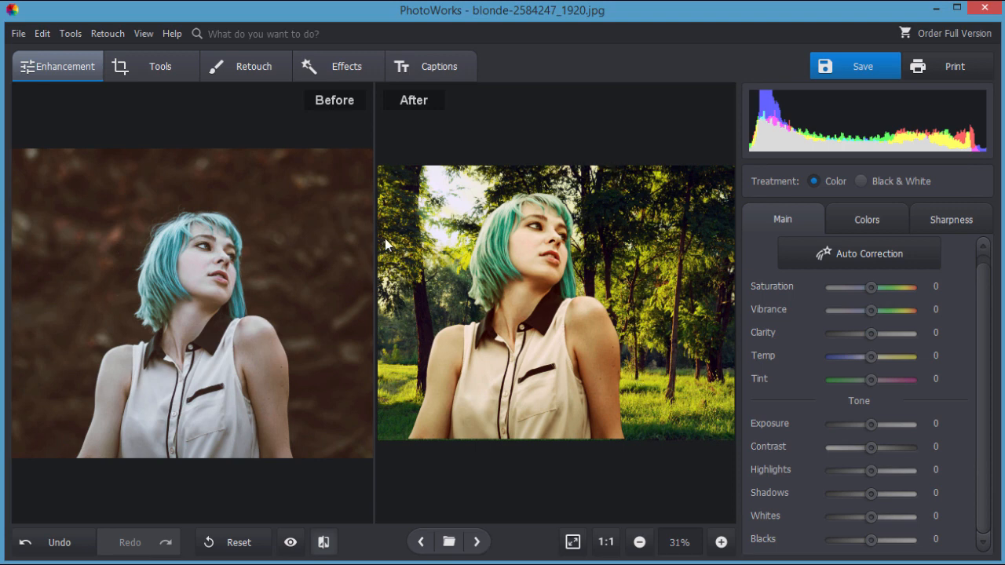
mouse_move(338, 257)
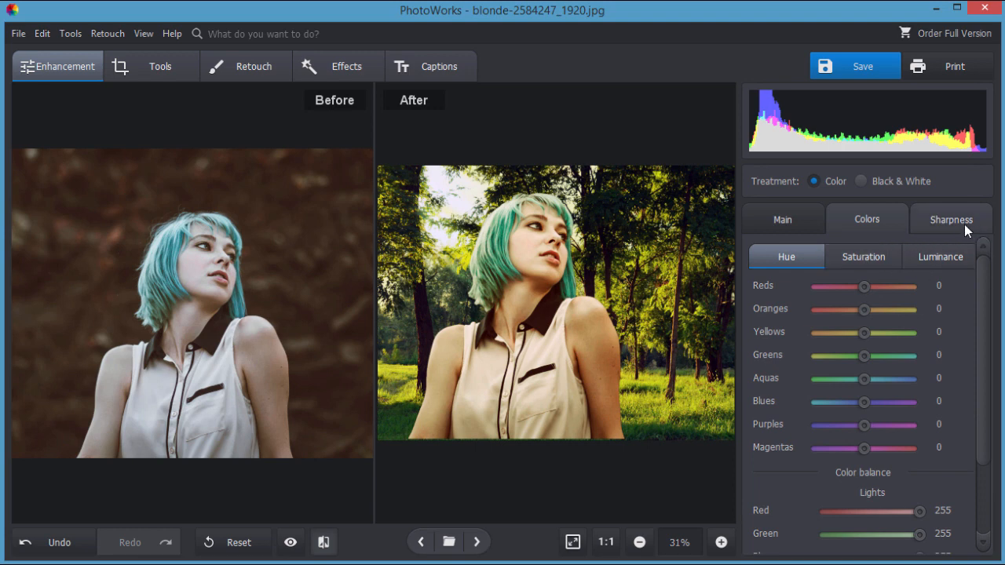
- Peek at the Sharpness settings, return to Main adjustments, then show the Tools list
left_click(951, 220)
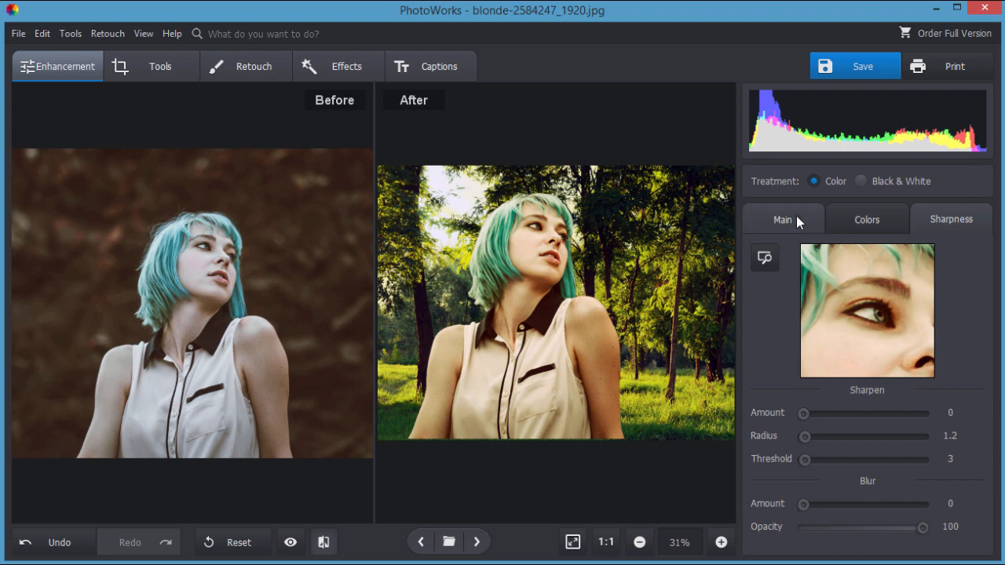
left_click(782, 220)
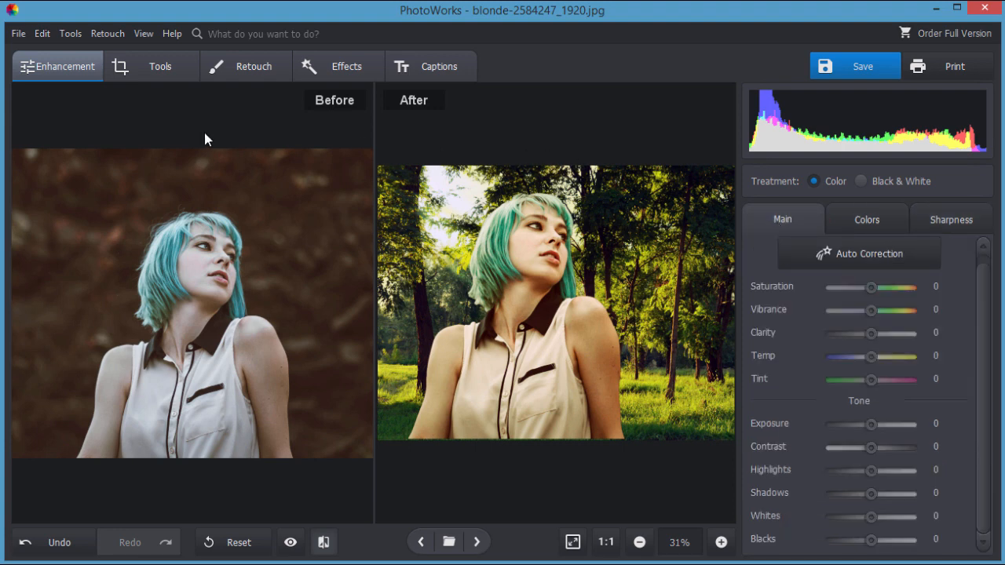
left_click(161, 65)
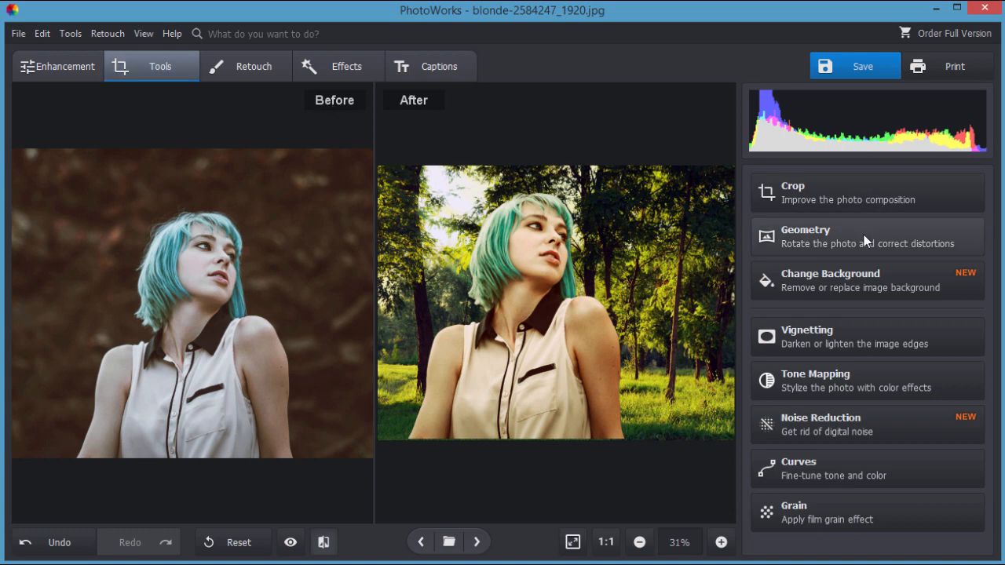
mouse_move(963, 288)
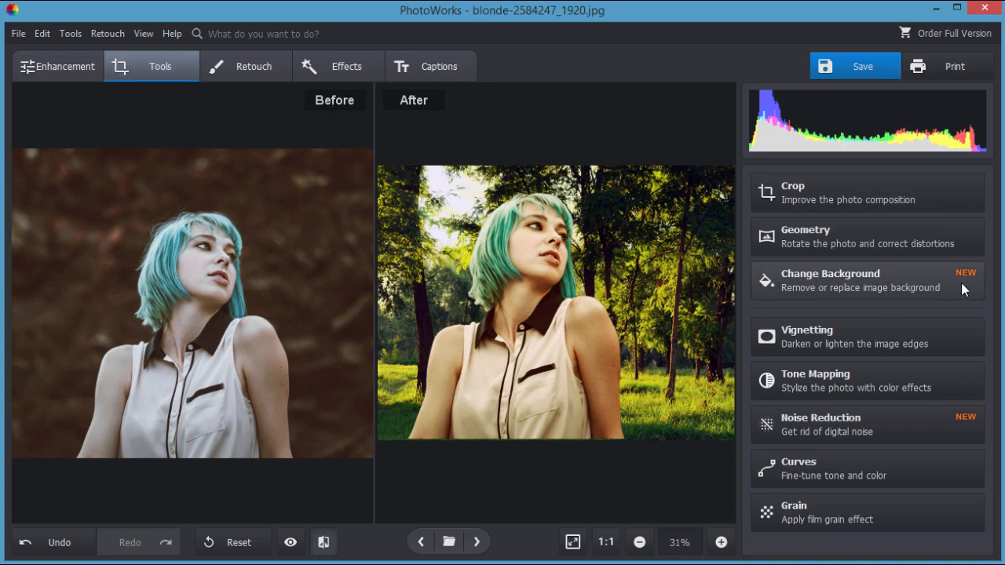
mouse_move(888, 306)
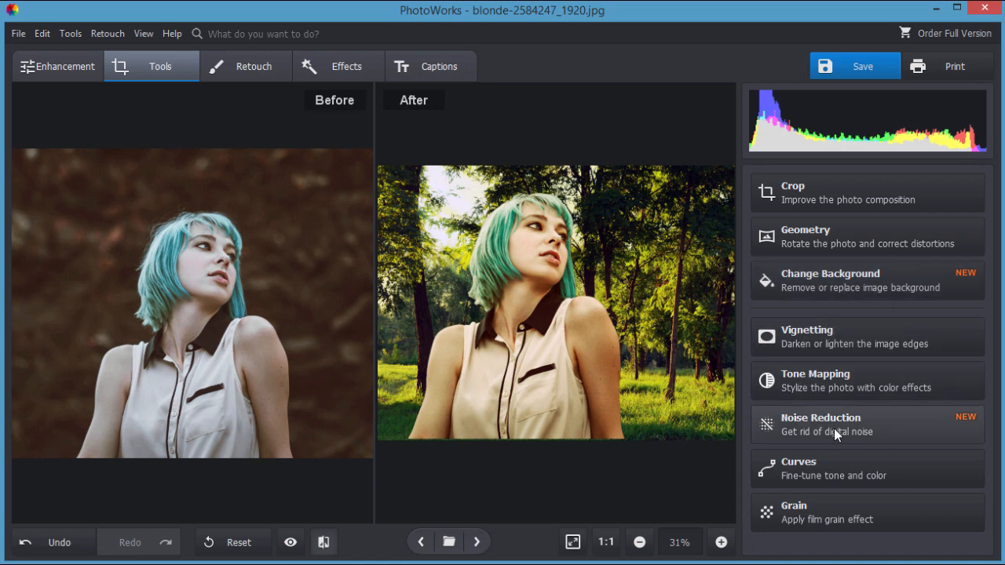
mouse_move(839, 521)
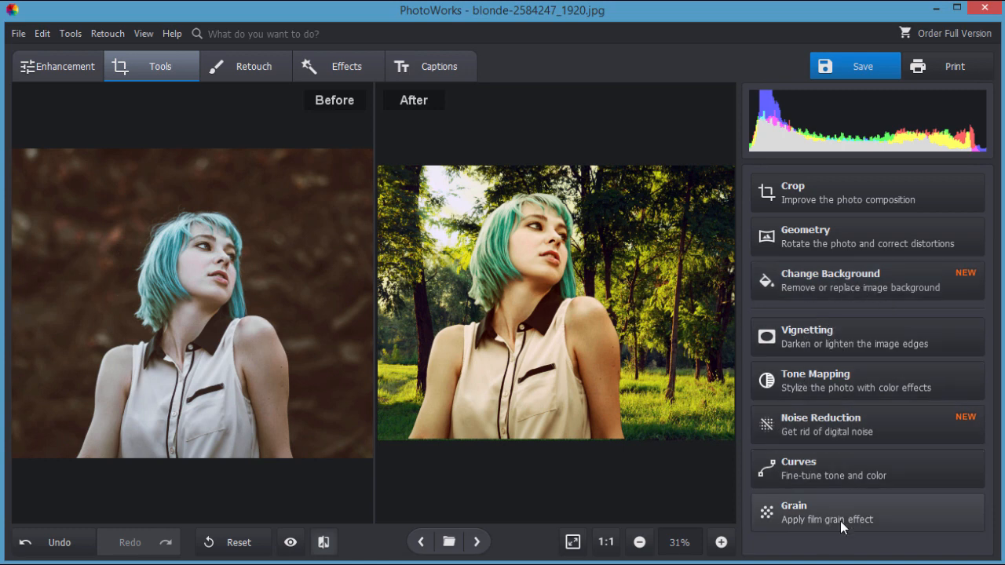
mouse_move(829, 280)
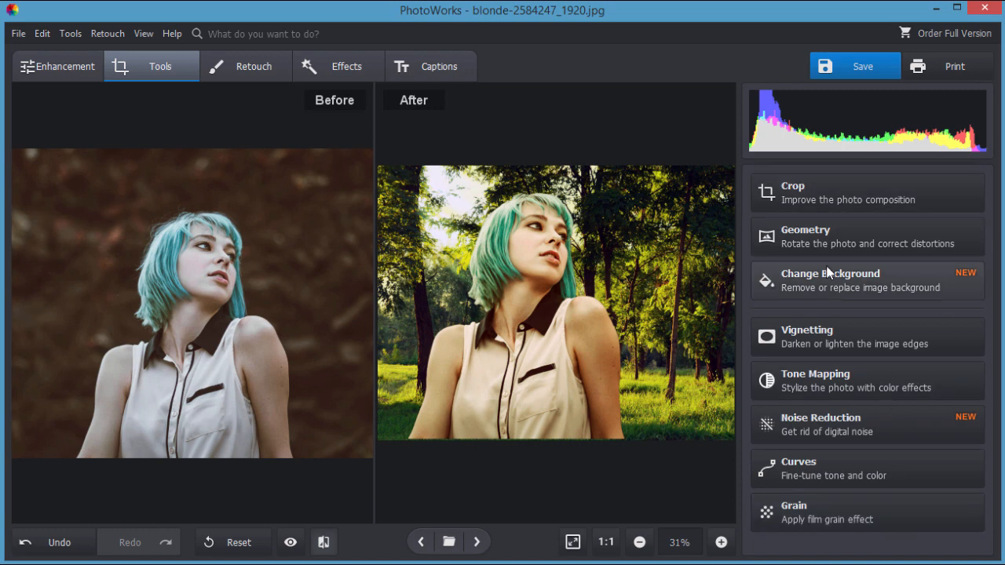
- Show the Retouch tools: Portrait Magic, Healing Brush, Clone Stamp and the rest
left_click(252, 66)
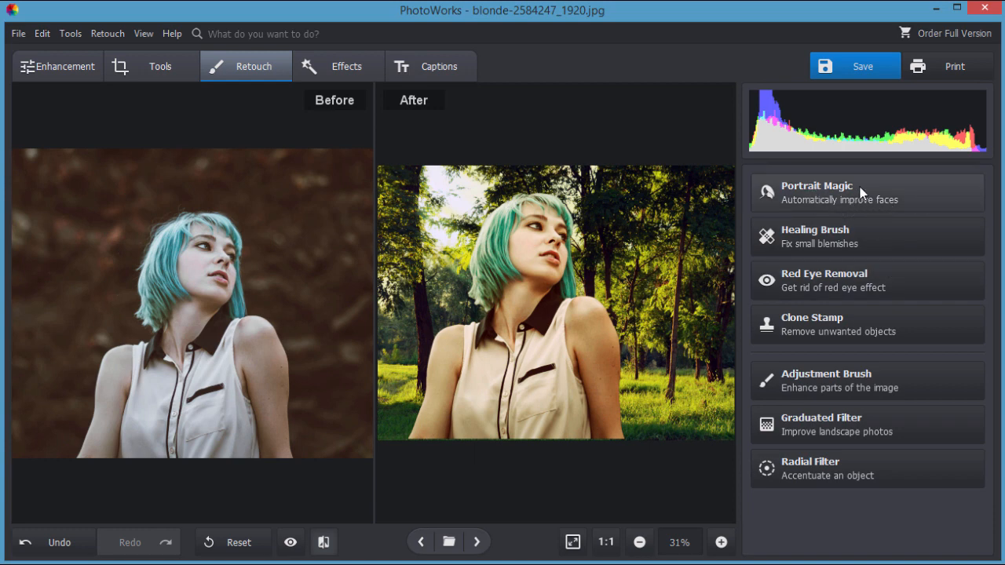
mouse_move(880, 192)
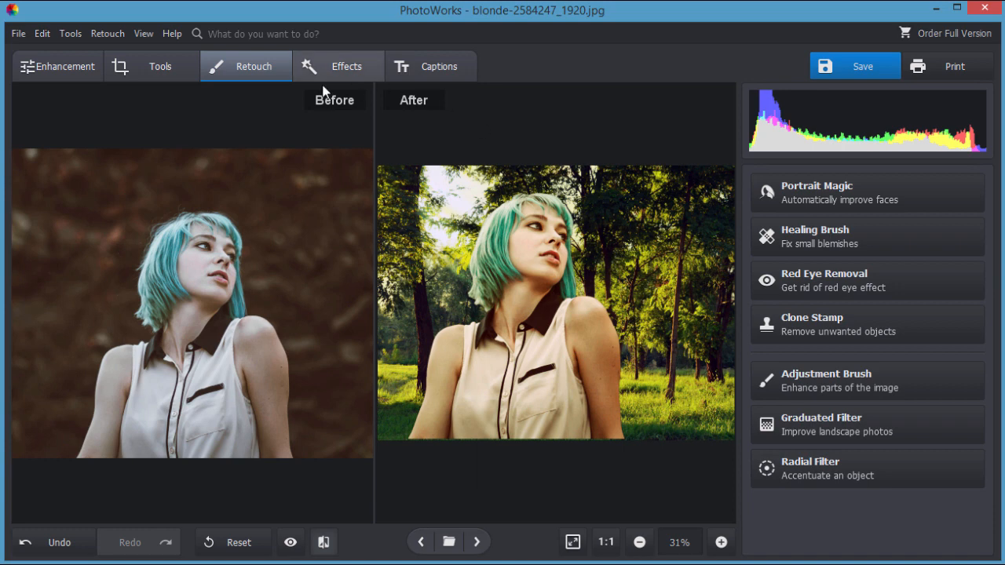
- Browse the Effects gallery thumbnails and expand the Popular effect categories list
left_click(346, 66)
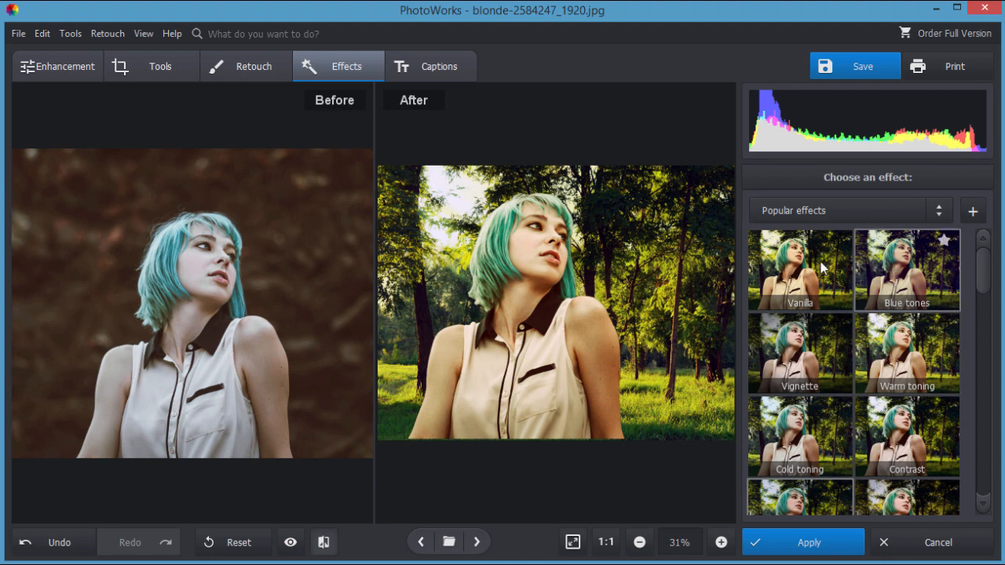
mouse_move(785, 436)
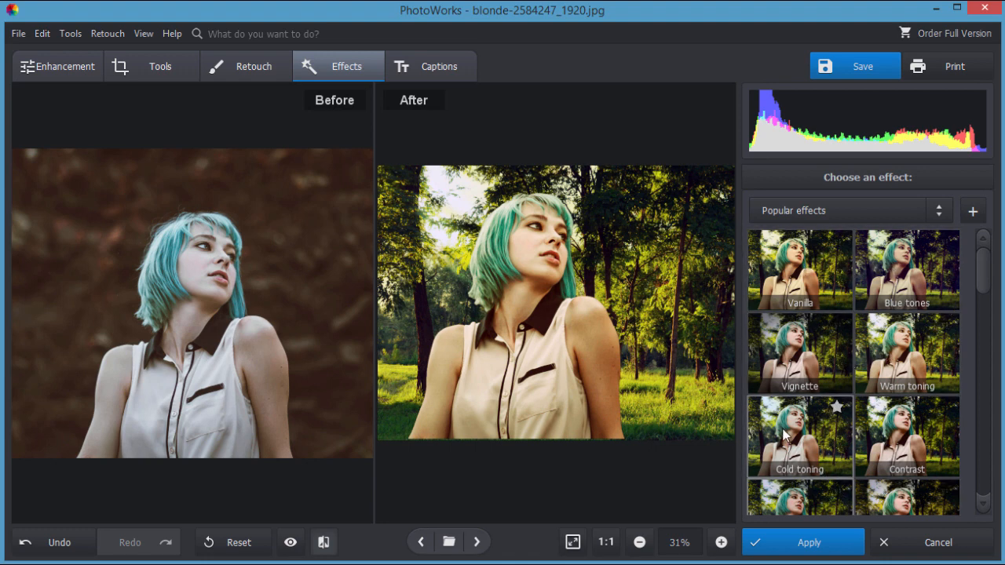
mouse_move(894, 412)
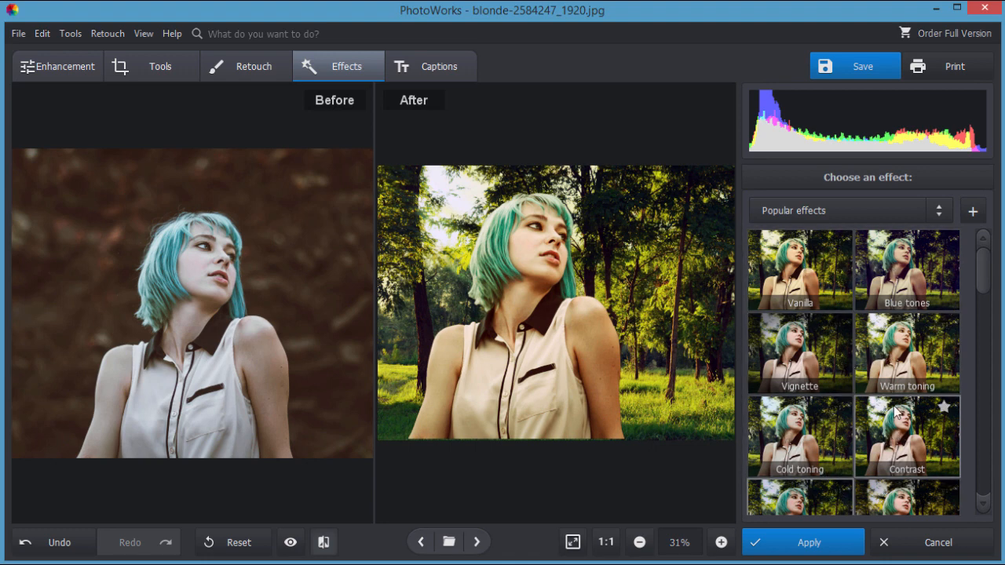
mouse_move(945, 323)
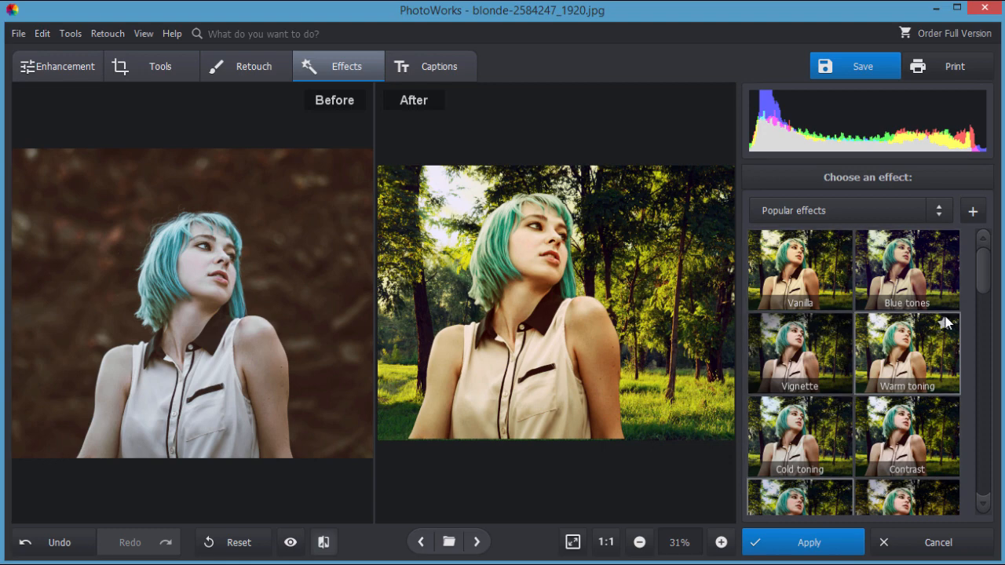
scroll("down", 3)
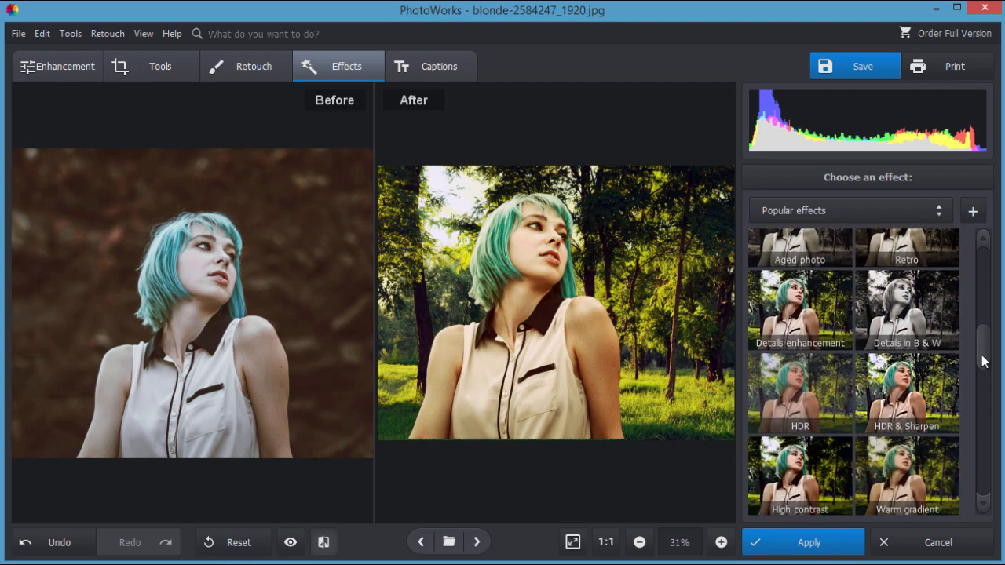
scroll("down", 3)
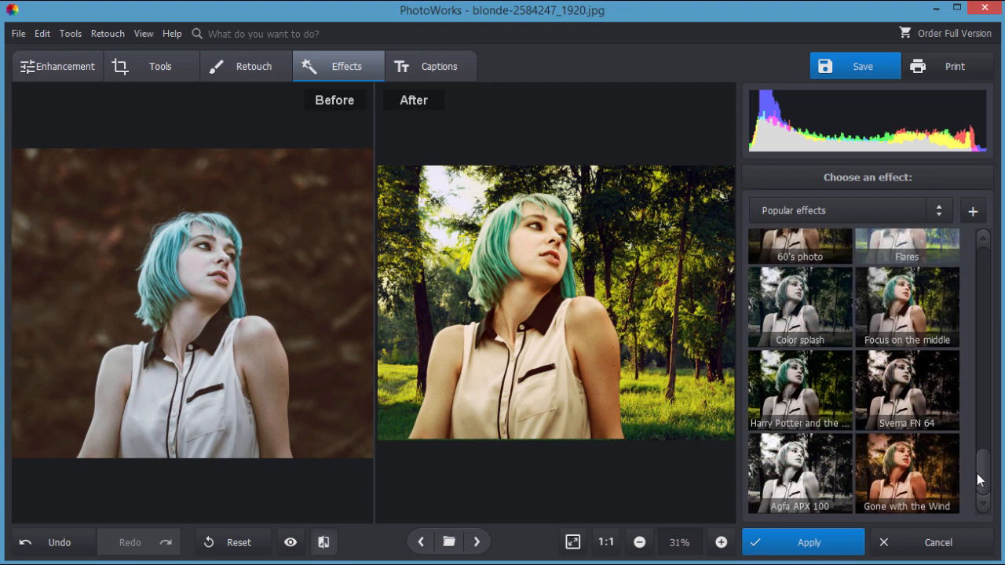
left_click(856, 210)
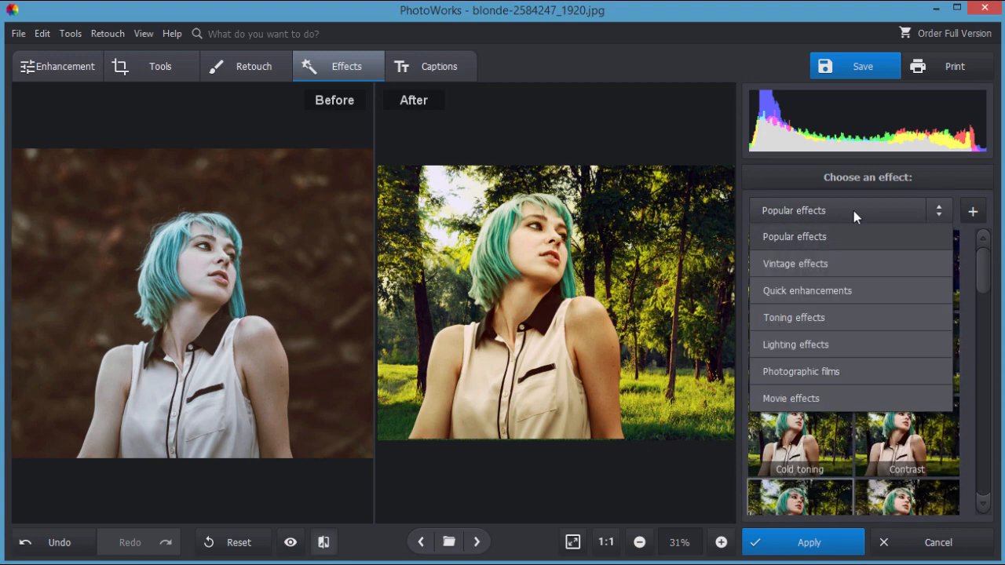
mouse_move(797, 298)
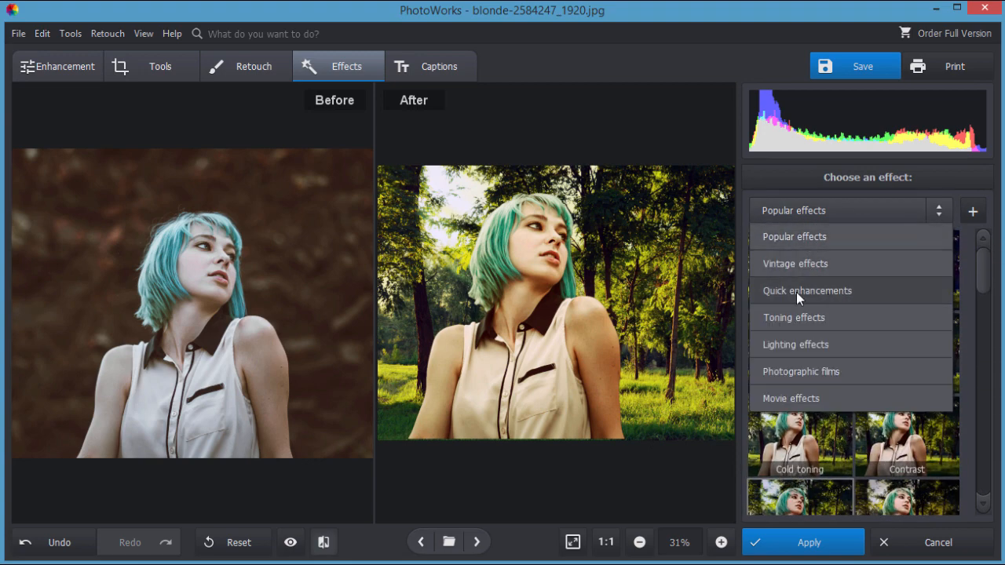
mouse_move(791, 378)
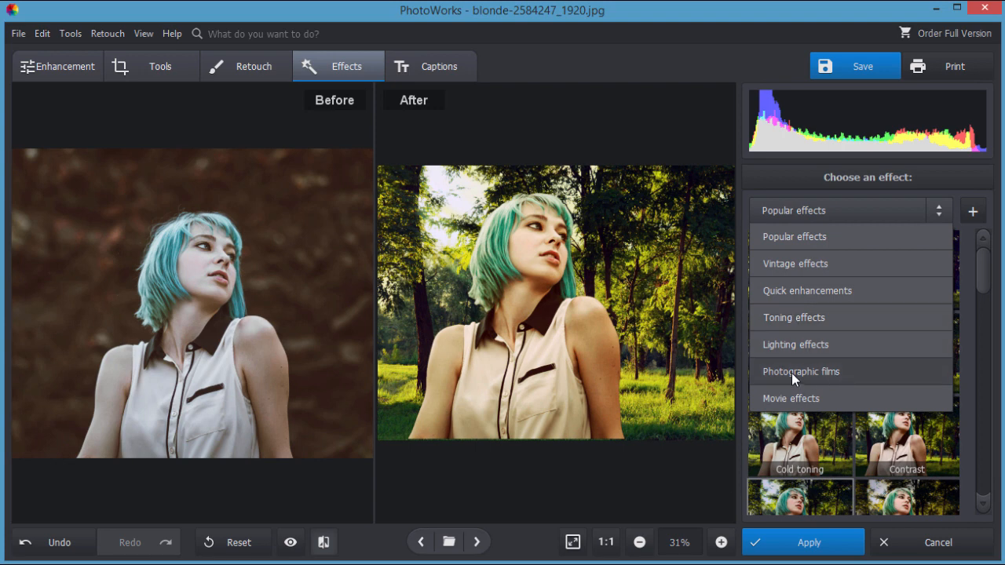
mouse_move(813, 188)
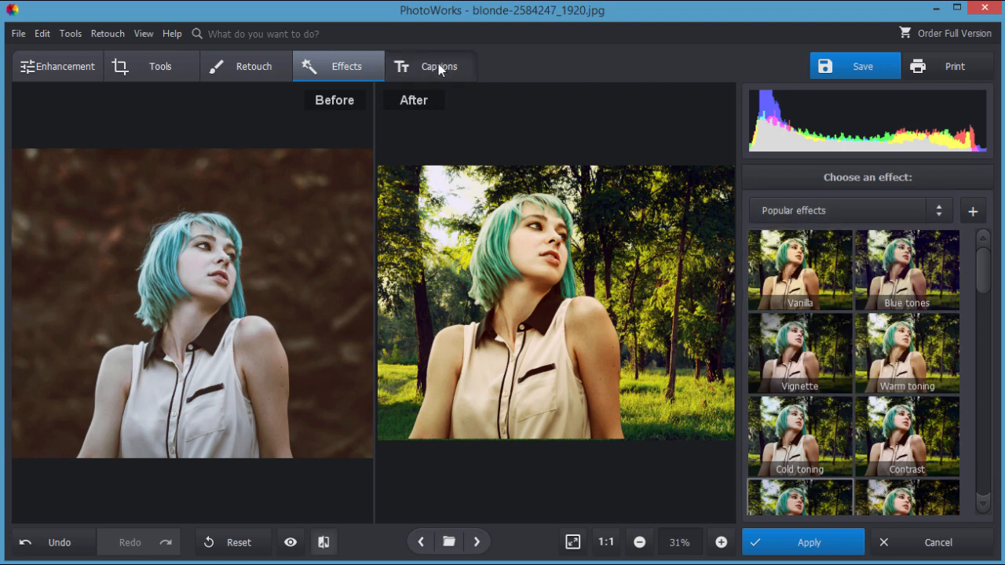
- Show the Captions panel for adding text to the photo
left_click(430, 66)
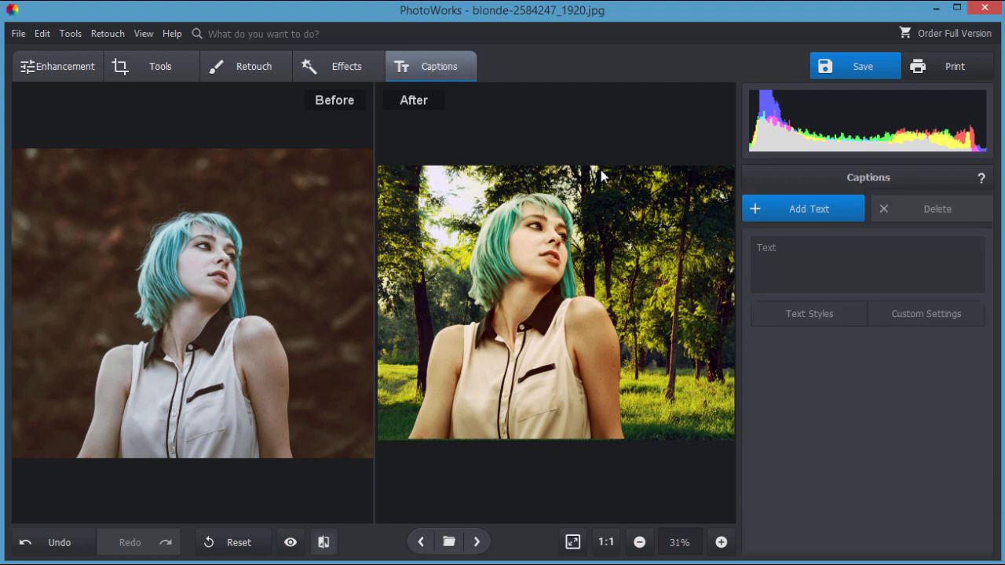
mouse_move(657, 394)
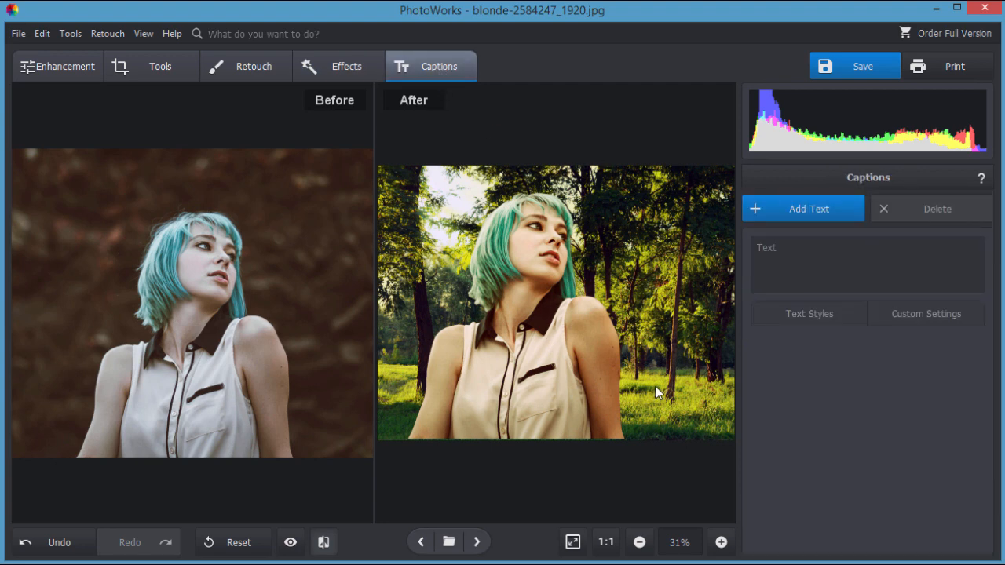
mouse_move(122, 61)
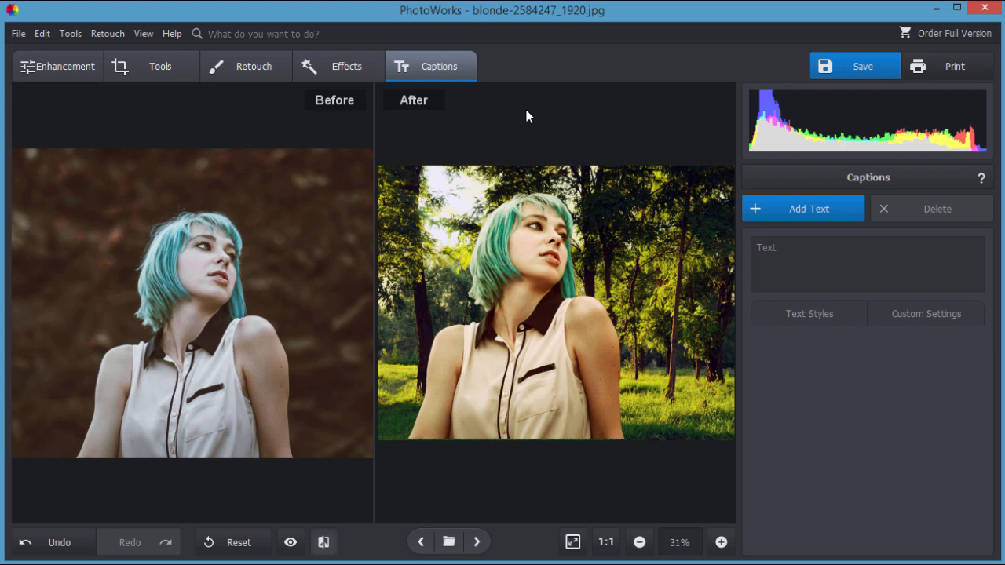
mouse_move(505, 122)
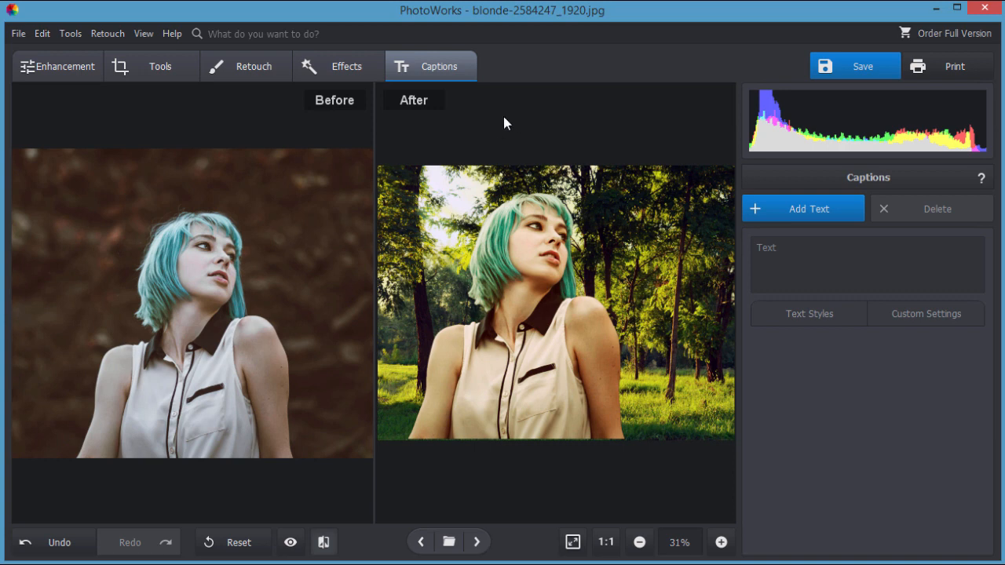
mouse_move(484, 186)
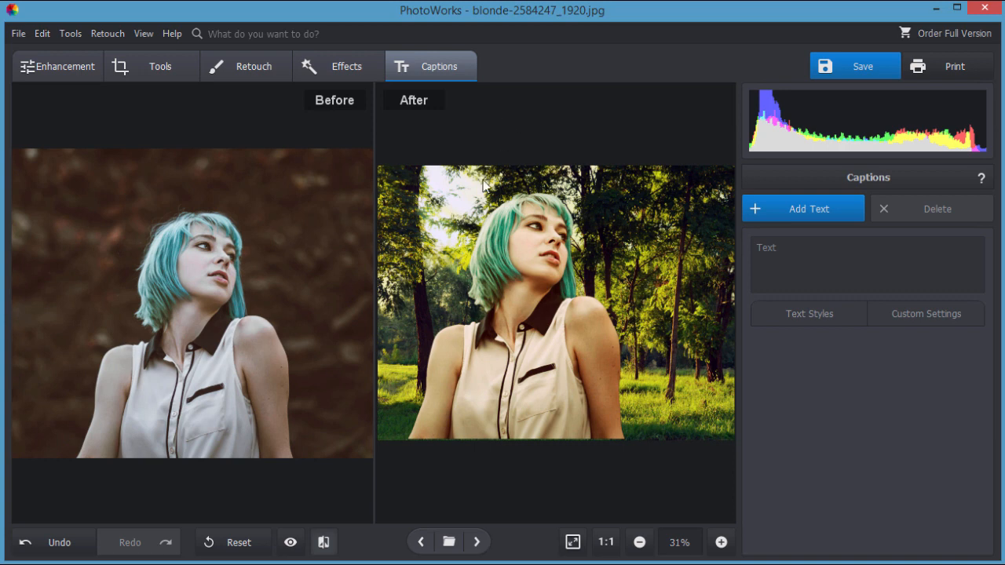
mouse_move(481, 147)
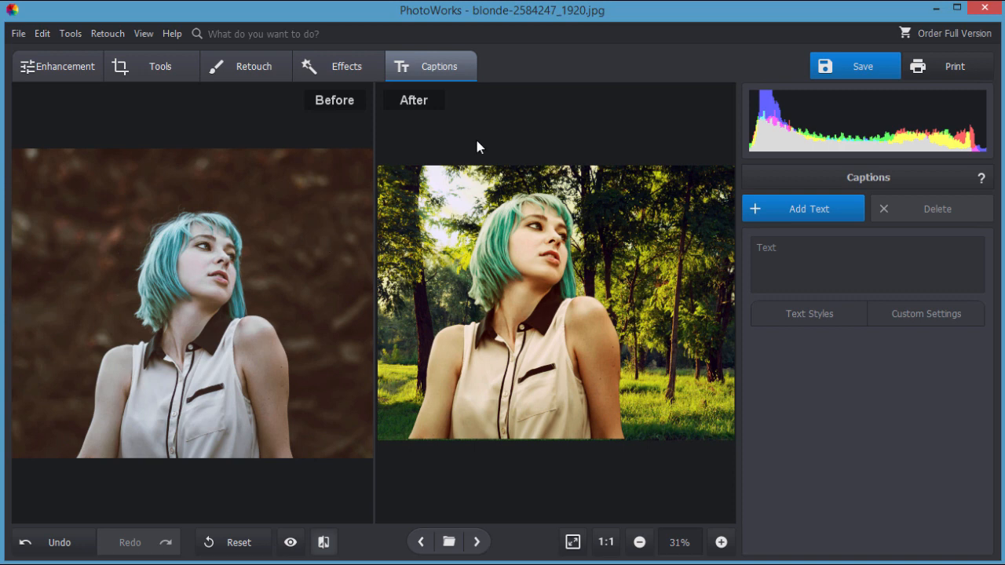
left_click(57, 66)
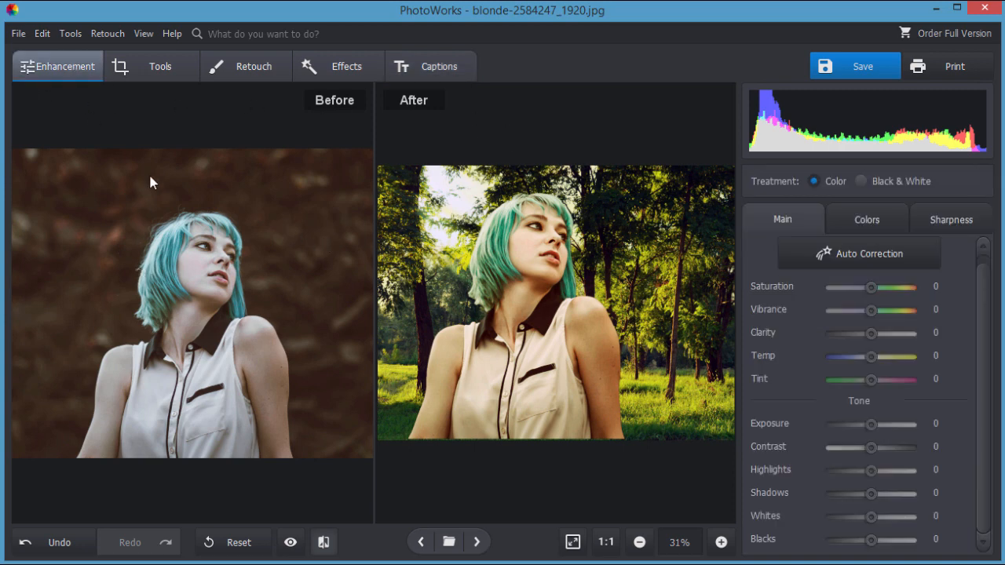
mouse_move(401, 304)
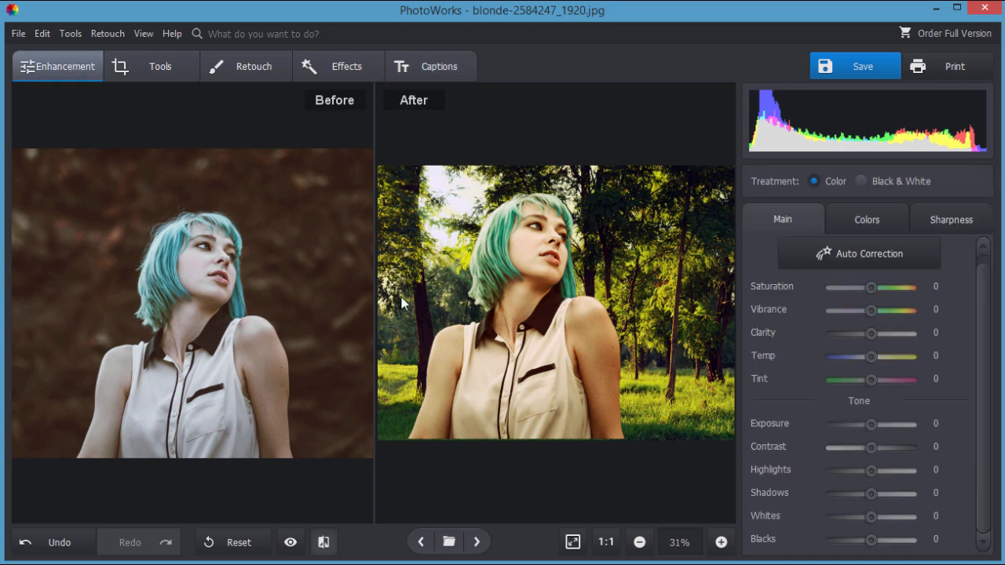
mouse_move(110, 233)
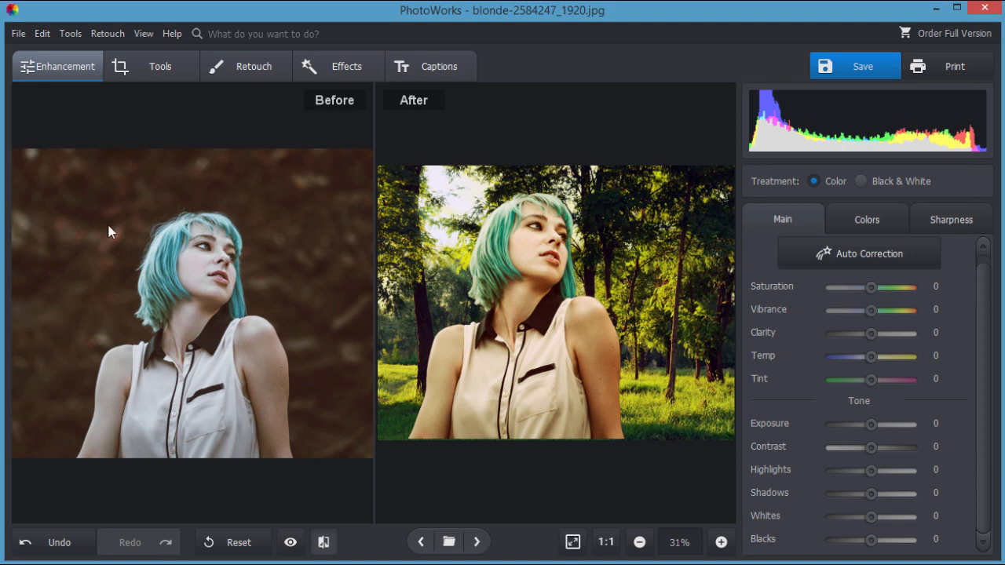
mouse_move(94, 201)
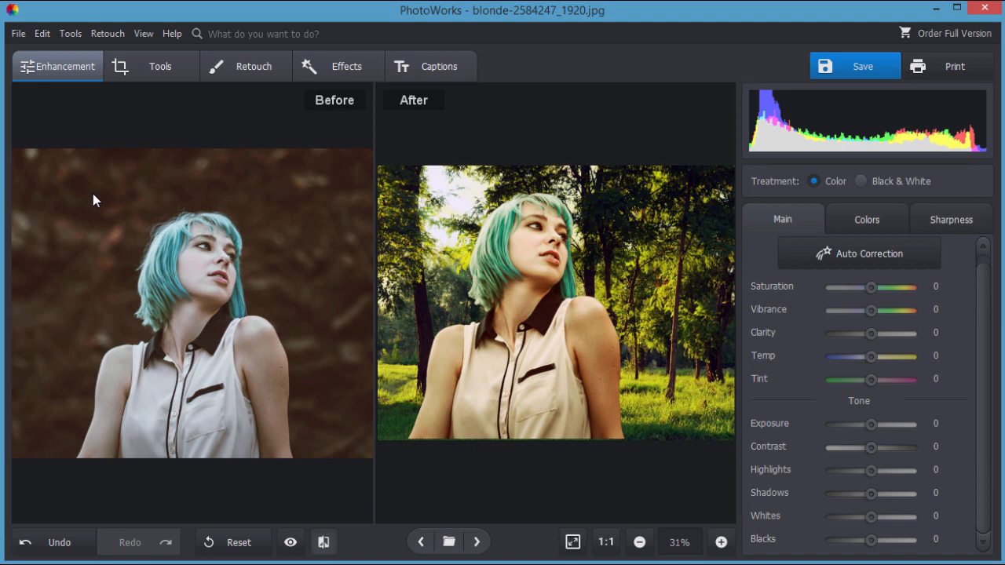
mouse_move(443, 181)
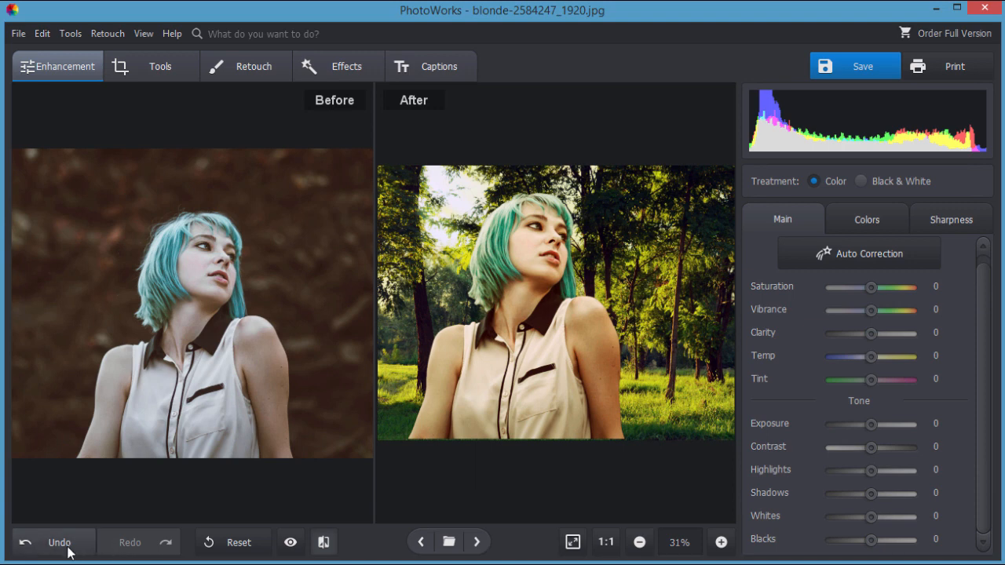
mouse_move(229, 548)
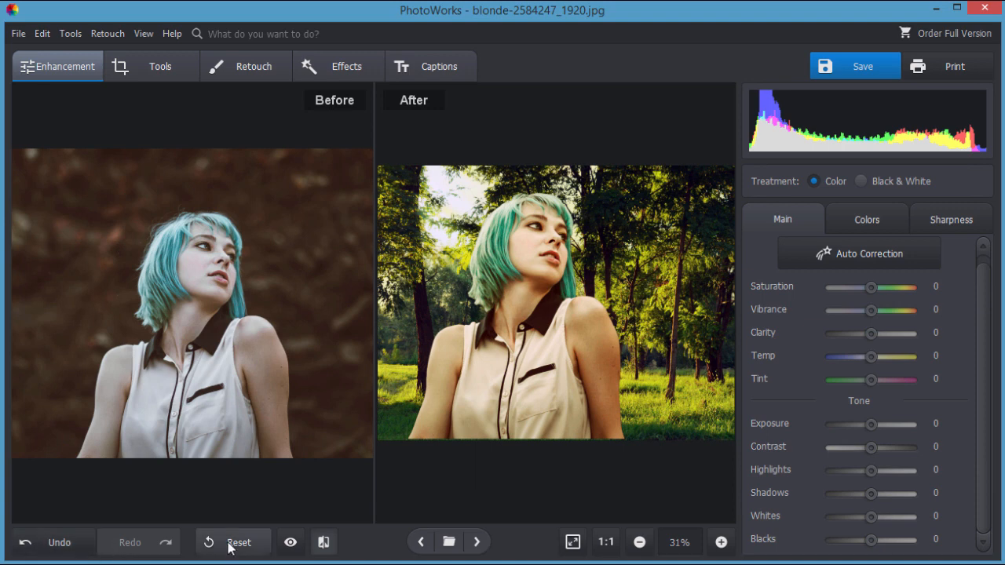
mouse_move(291, 543)
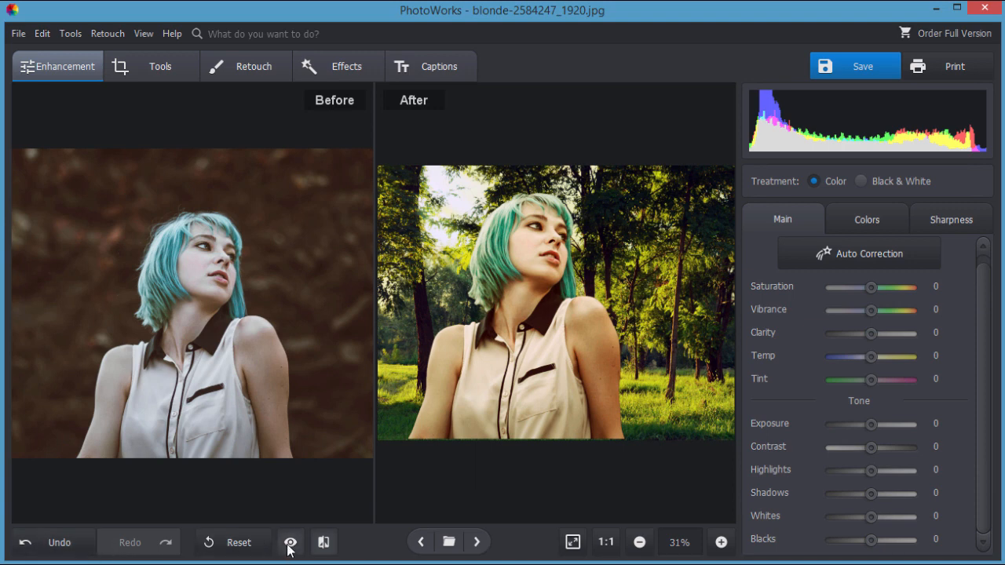
left_click(291, 541)
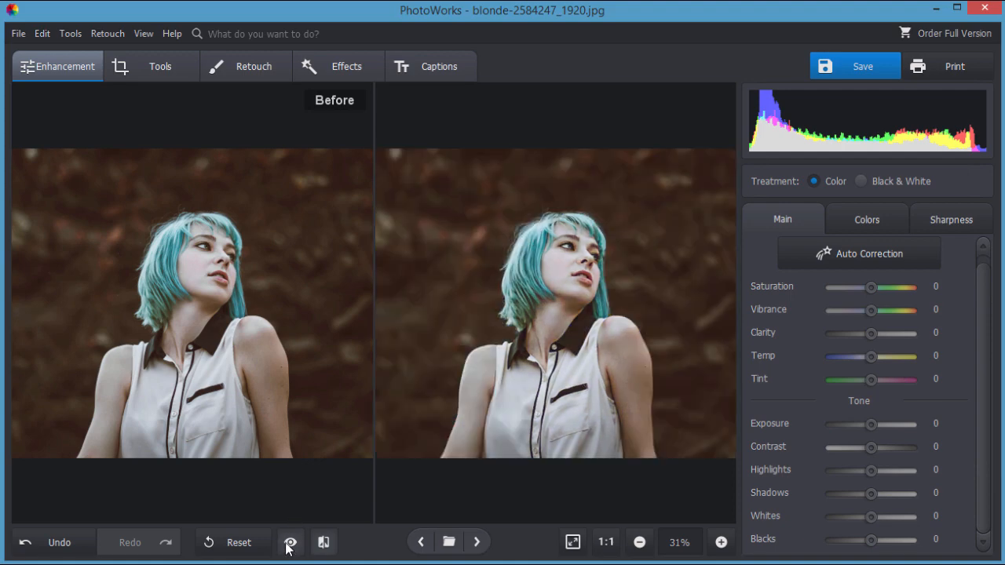
left_click(291, 541)
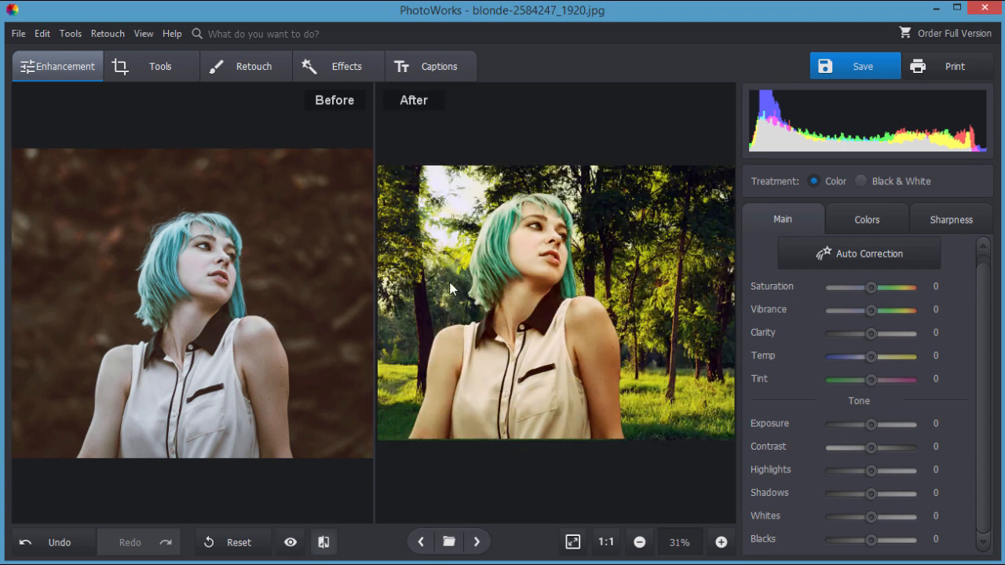
- Leave Before/After comparison for a single view and fit the forest composite to the workspace
left_click(324, 541)
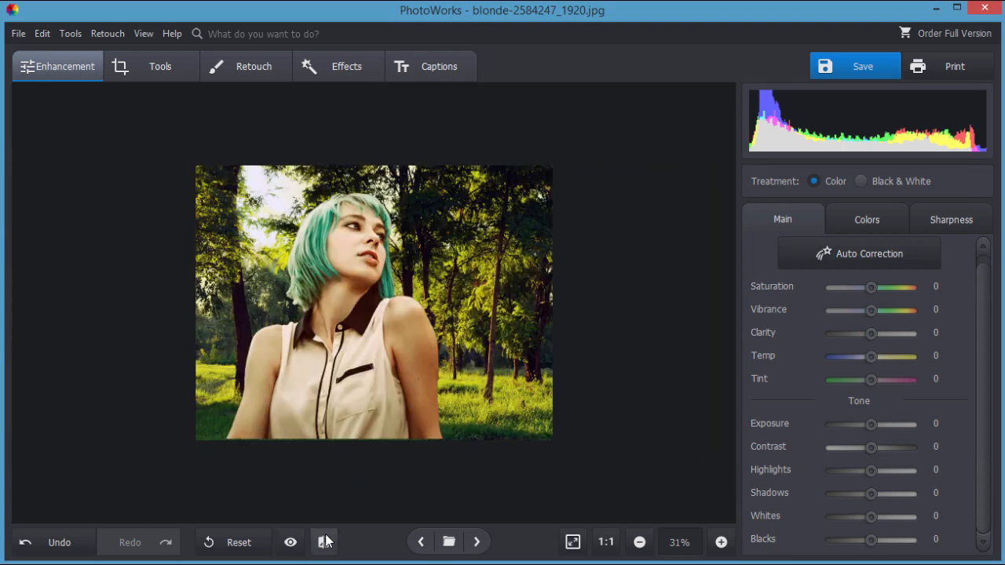
left_click(323, 541)
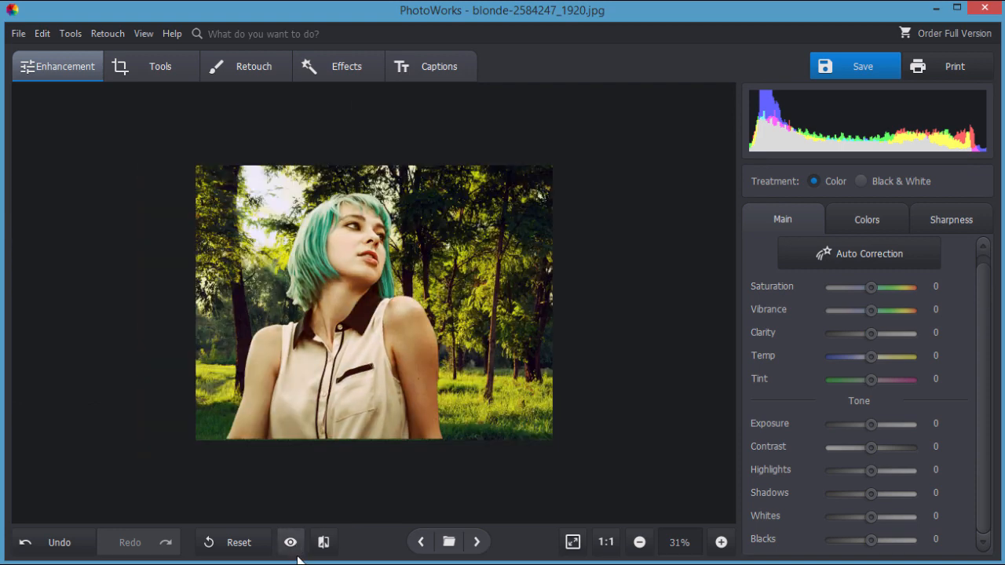
left_click(290, 542)
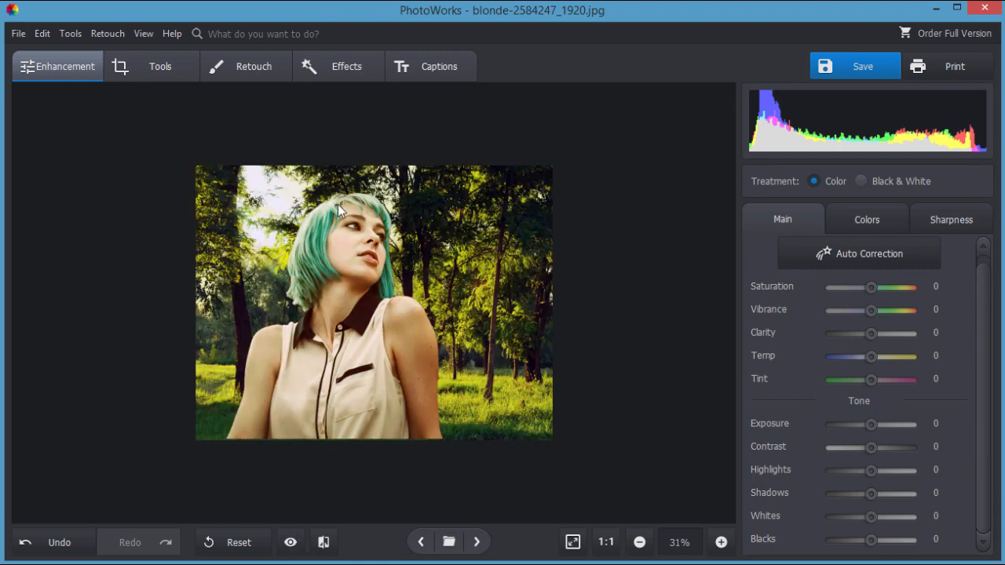
mouse_move(280, 295)
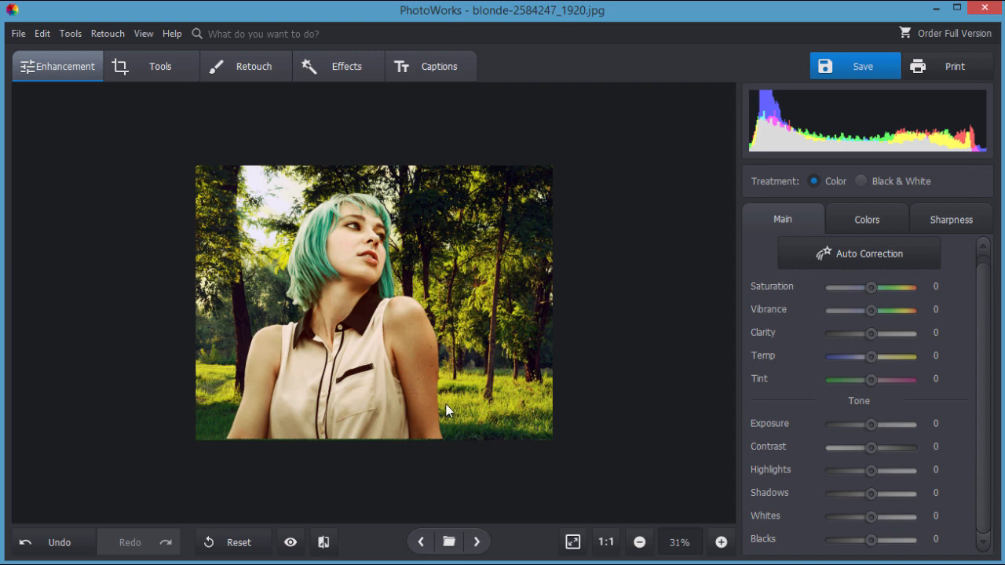
mouse_move(223, 317)
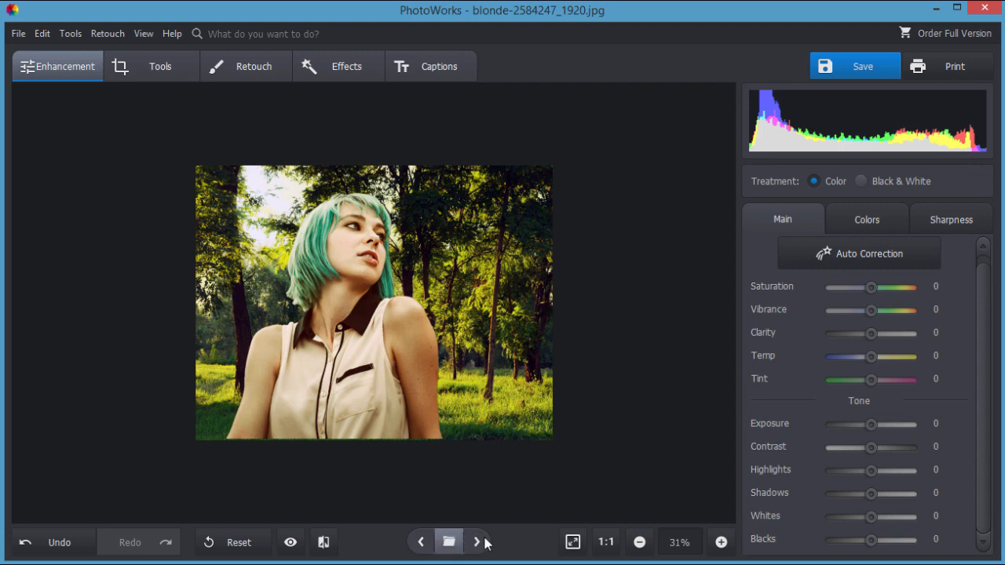
mouse_move(562, 557)
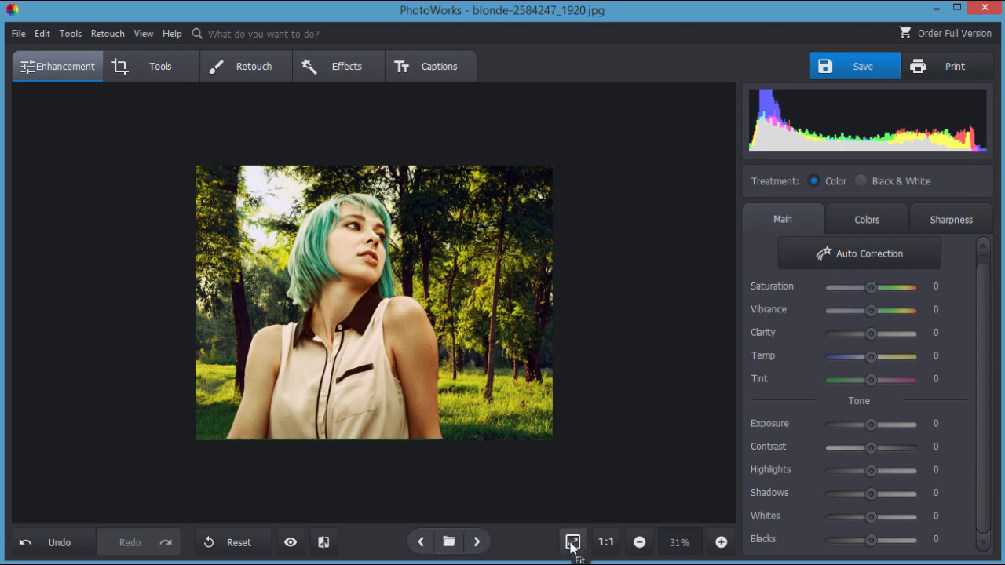
left_click(719, 542)
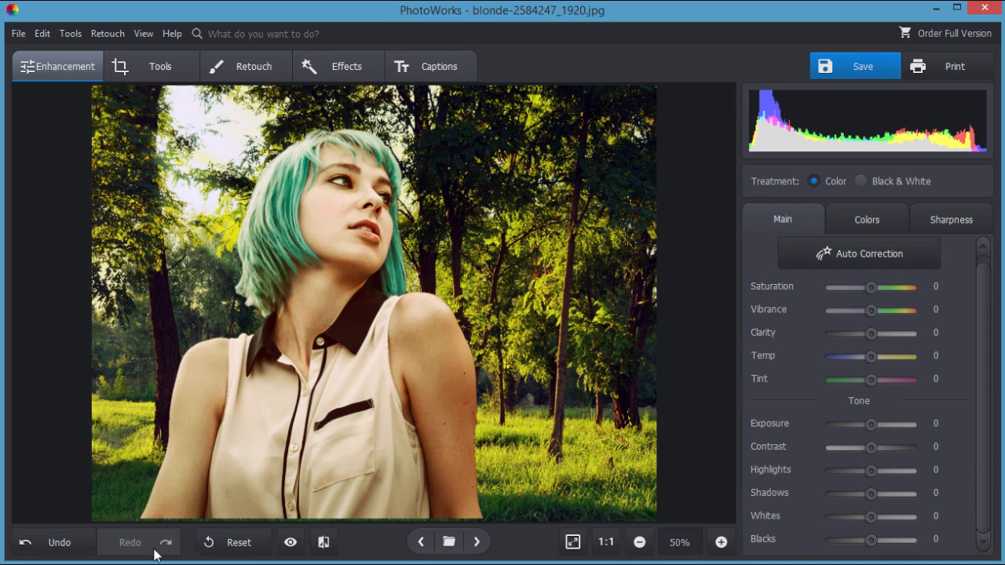
mouse_move(371, 191)
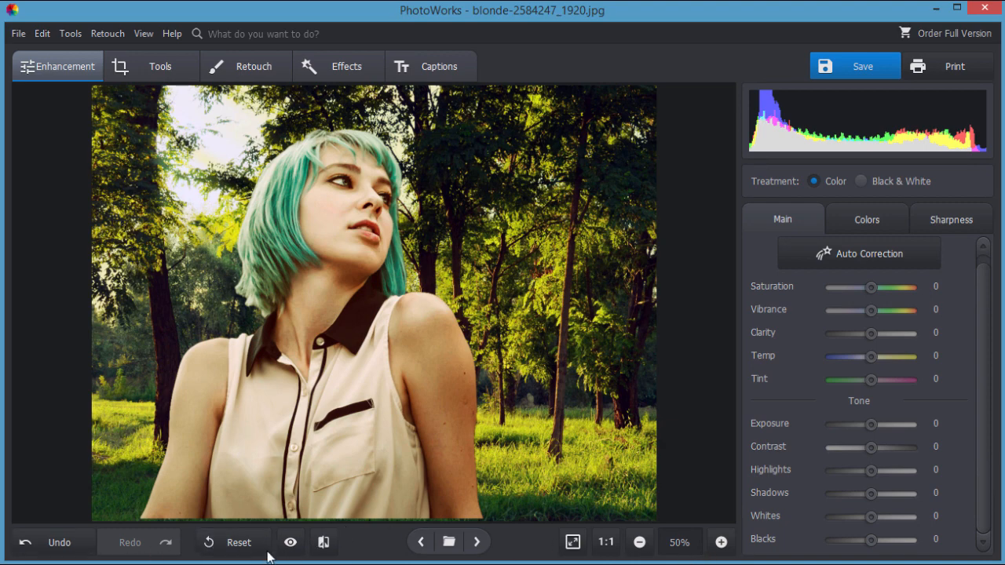
- Reset all changes, confirming Yes, so the woman returns to her original brown background
left_click(238, 543)
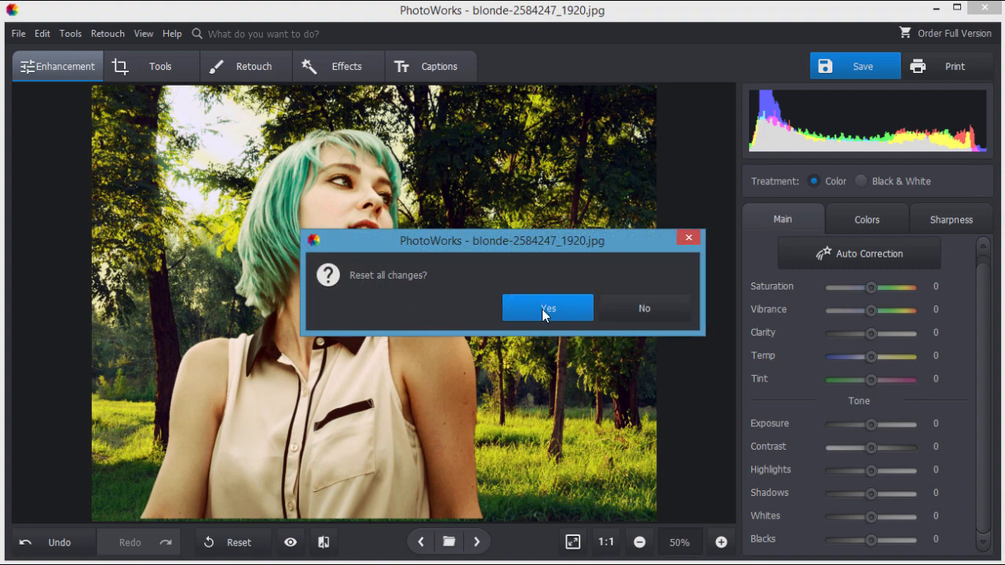
left_click(547, 308)
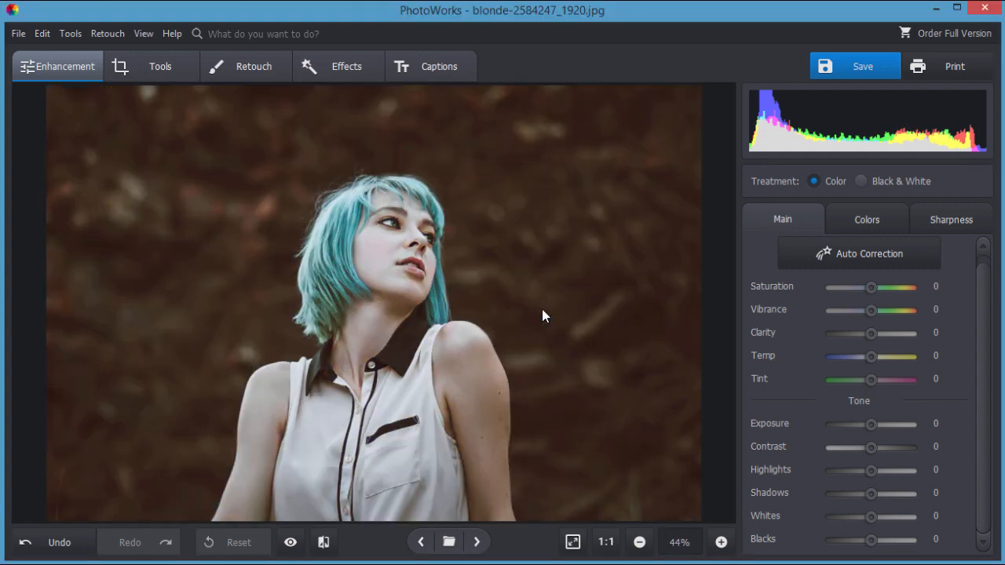
mouse_move(589, 253)
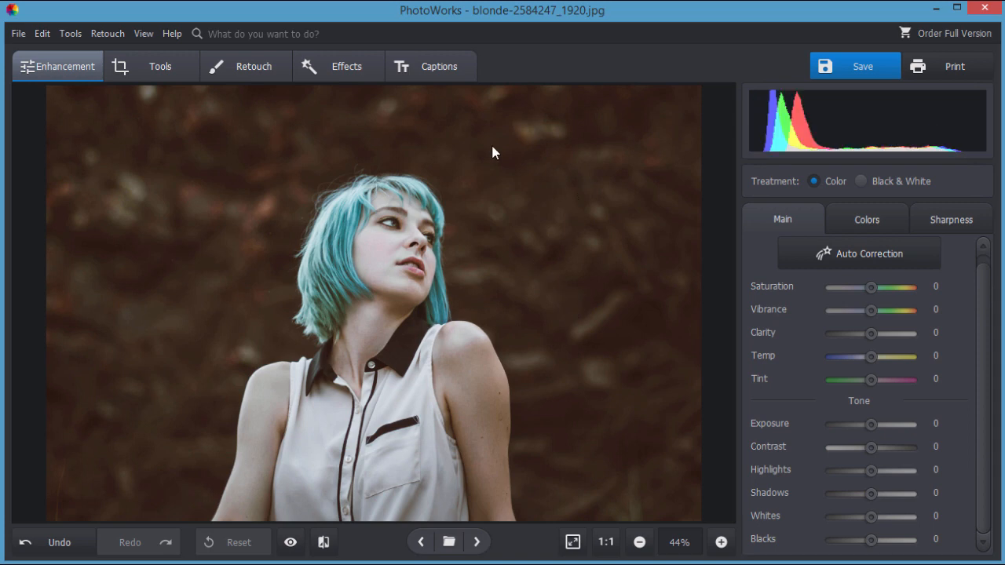
mouse_move(480, 334)
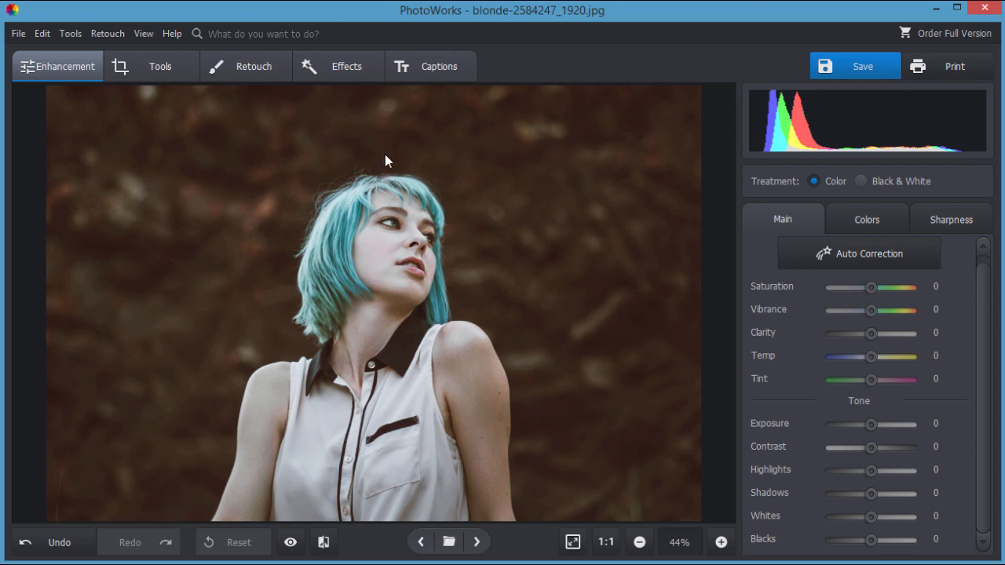
mouse_move(132, 476)
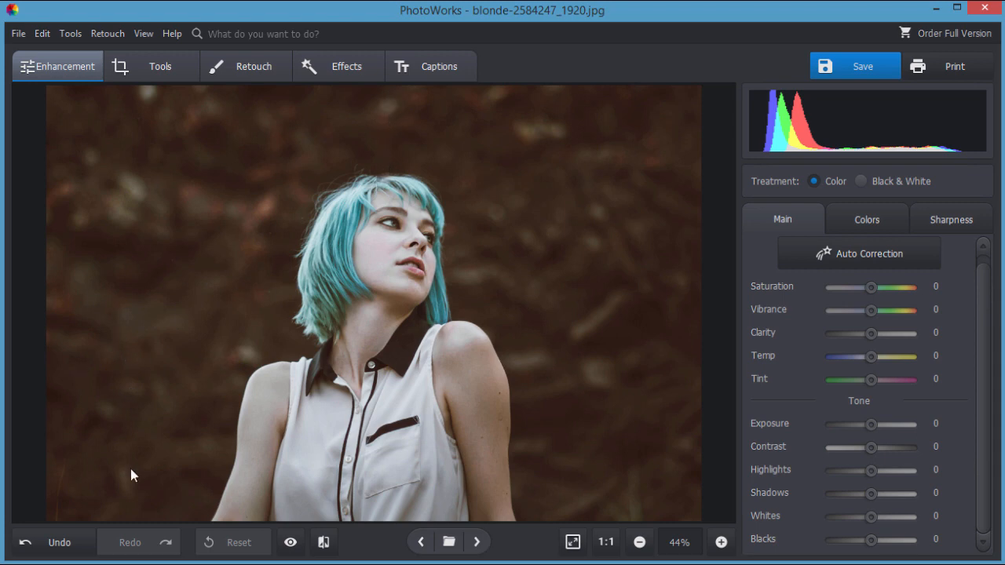
mouse_move(201, 348)
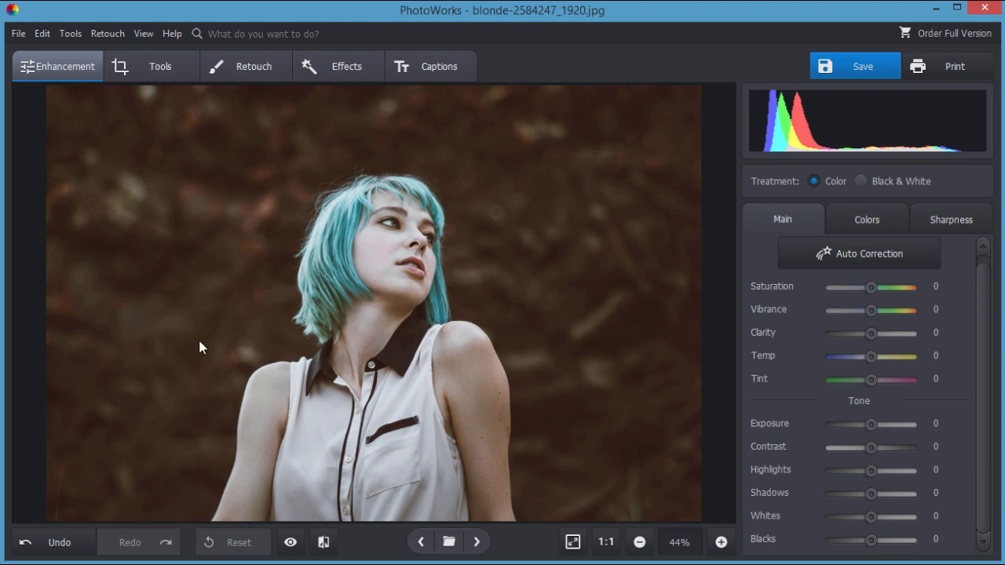
mouse_move(487, 308)
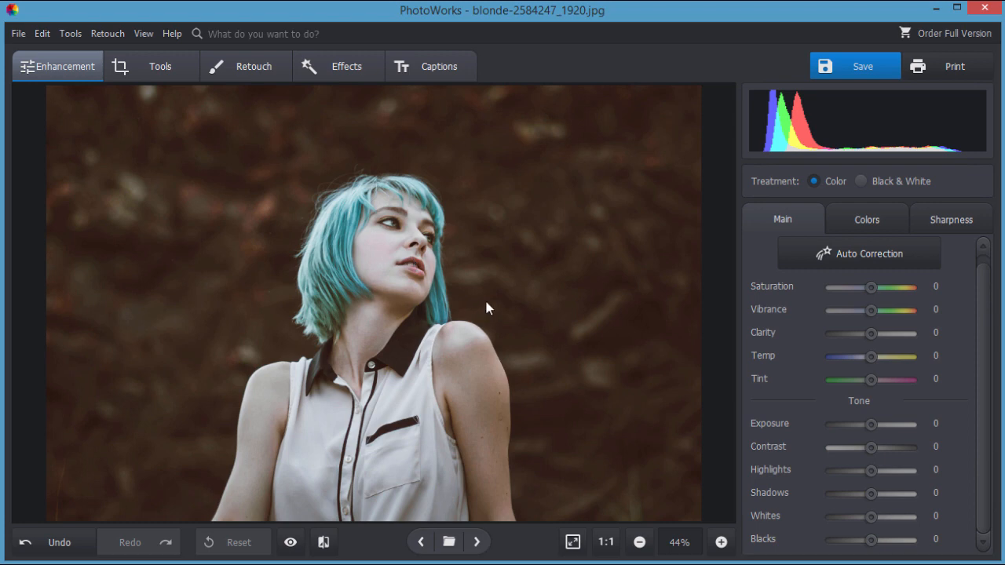
mouse_move(139, 194)
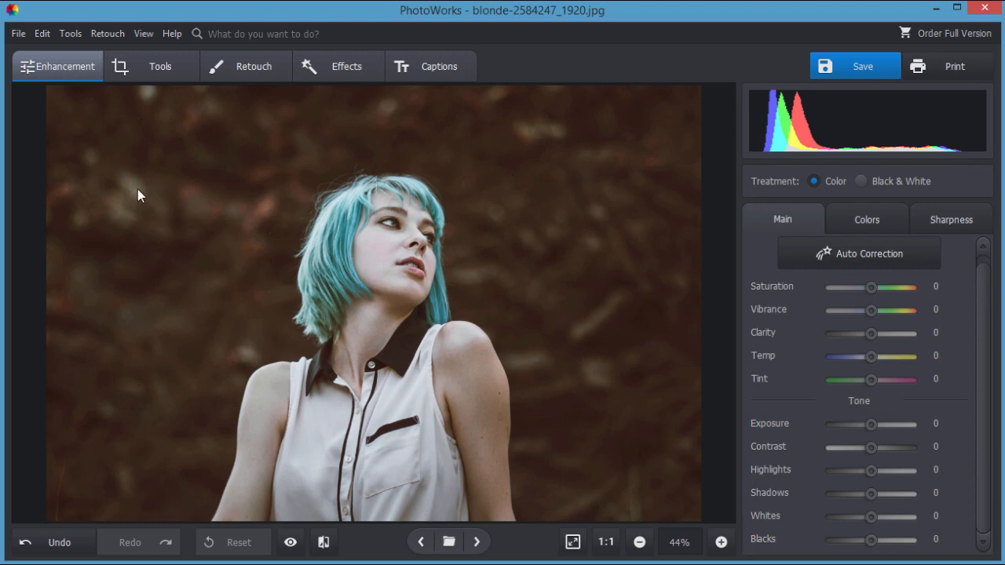
- Show the Tools list, skim the Tools, Retouch and View menus, then close them
left_click(160, 66)
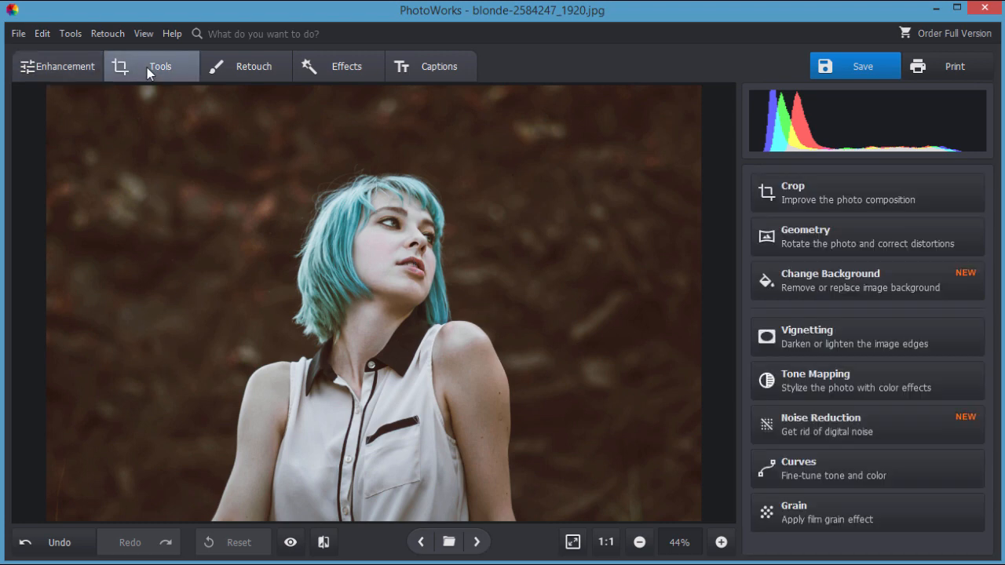
left_click(160, 66)
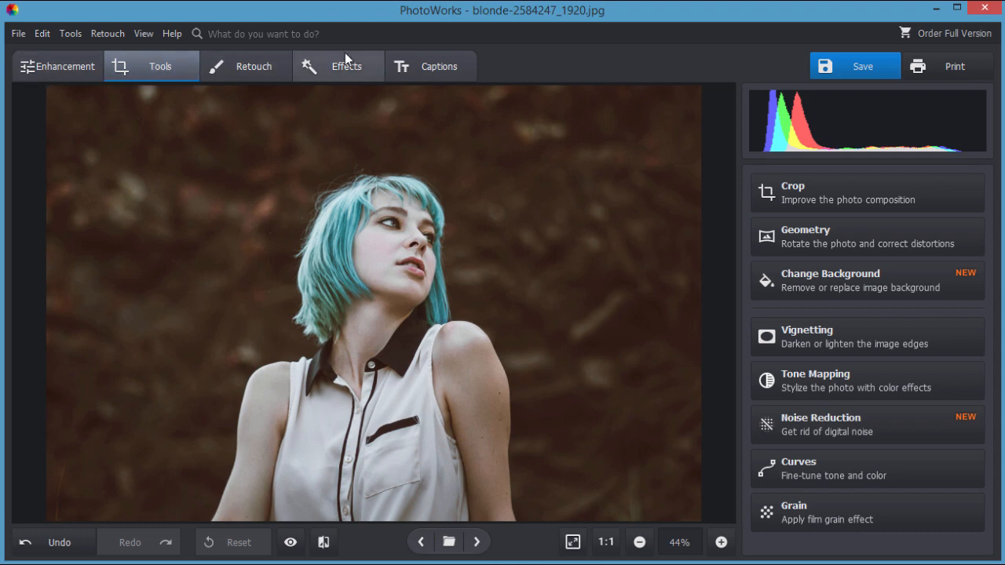
left_click(69, 33)
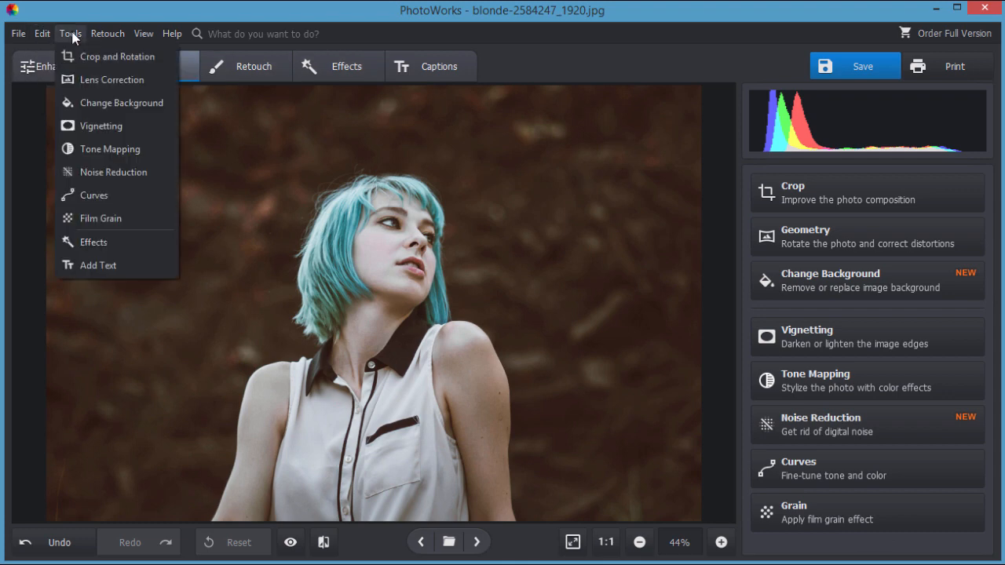
left_click(107, 33)
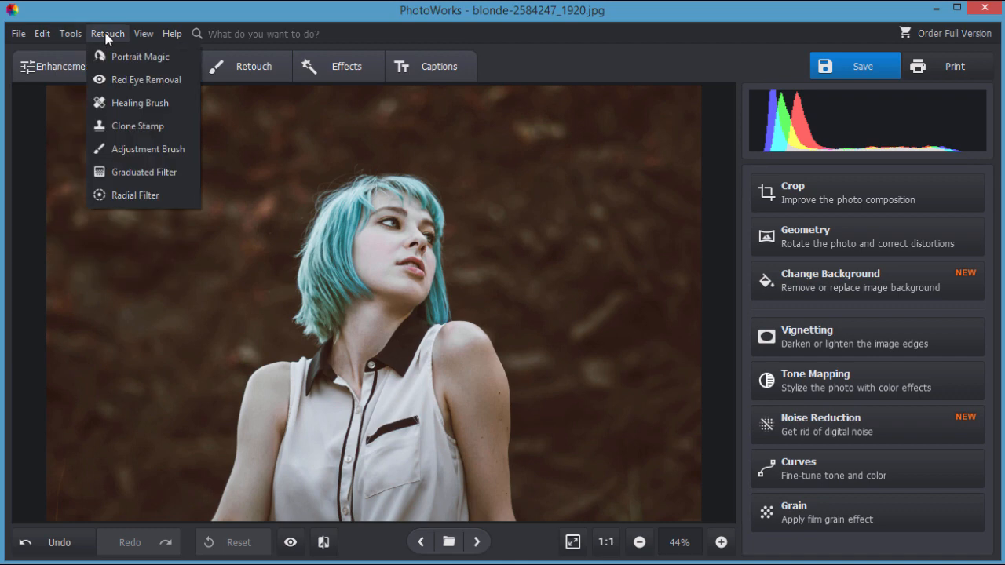
left_click(144, 33)
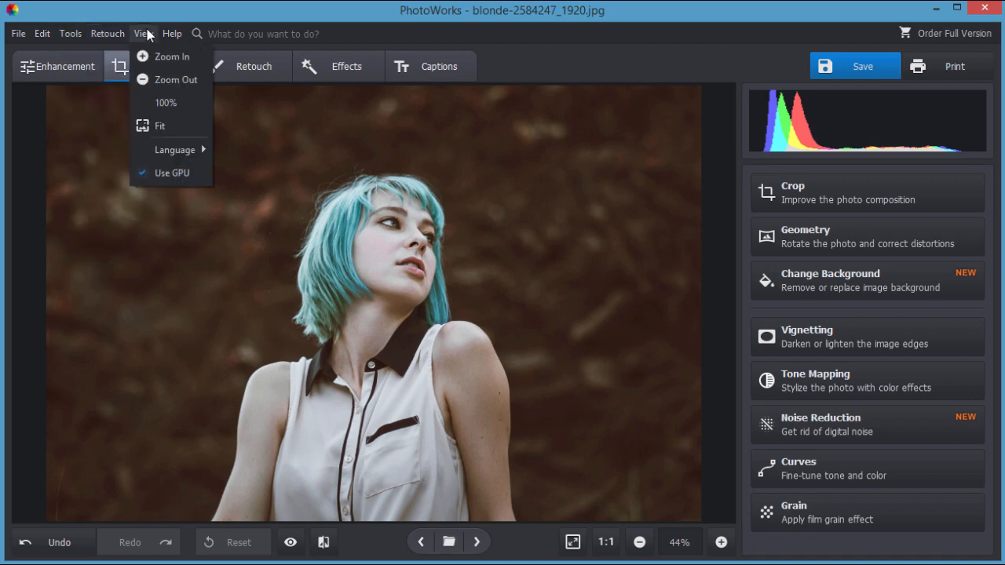
left_click(107, 33)
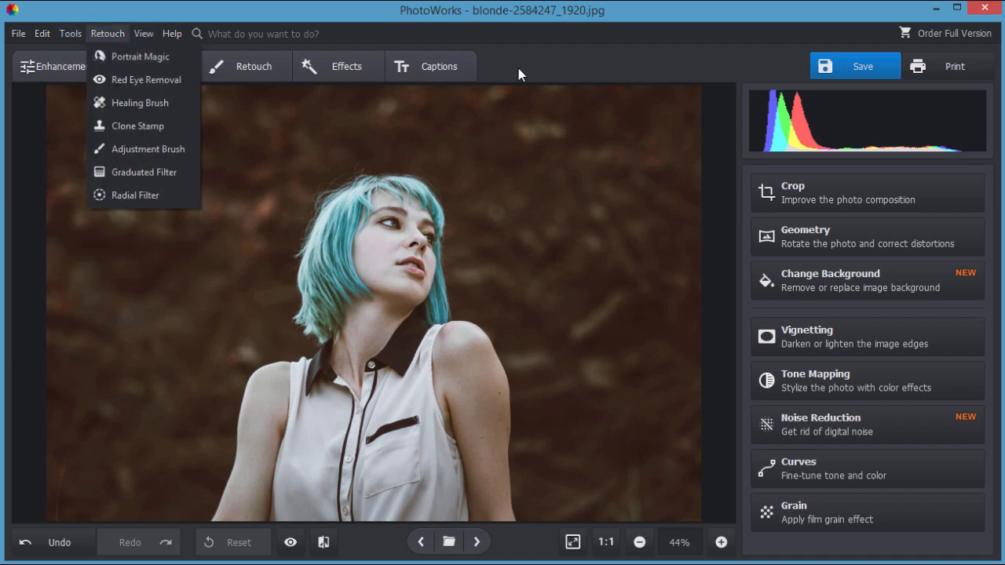
left_click(160, 66)
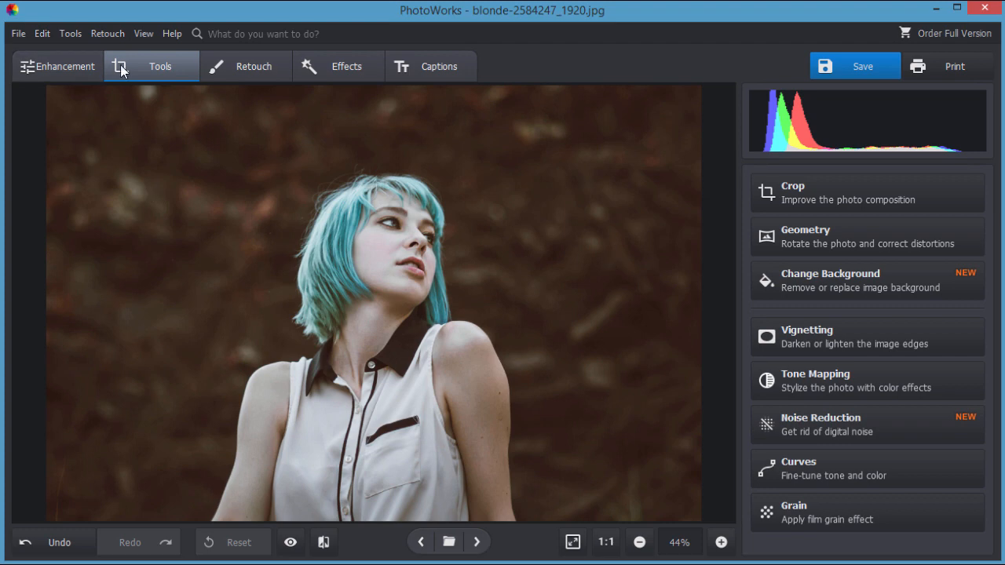
mouse_move(838, 194)
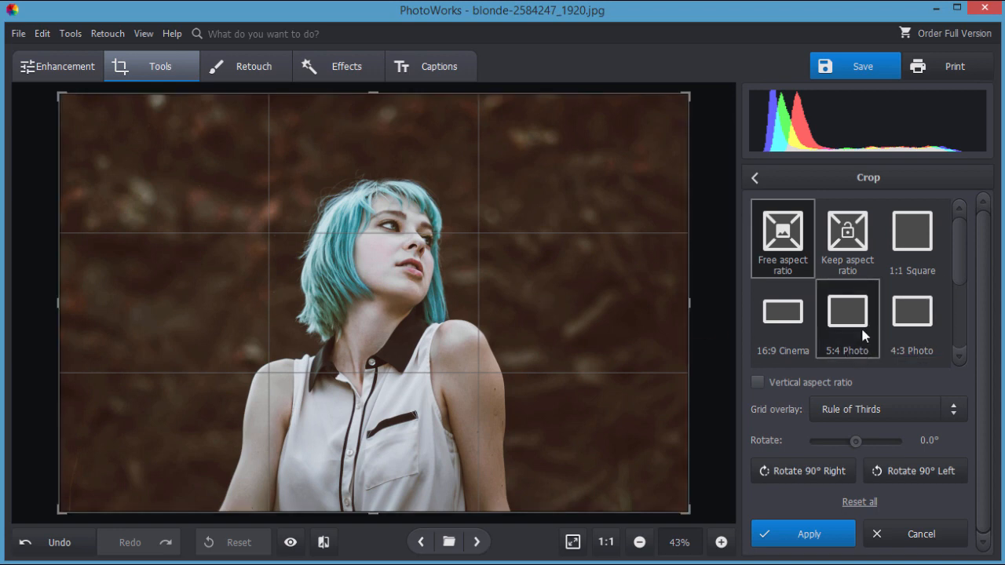
mouse_move(829, 359)
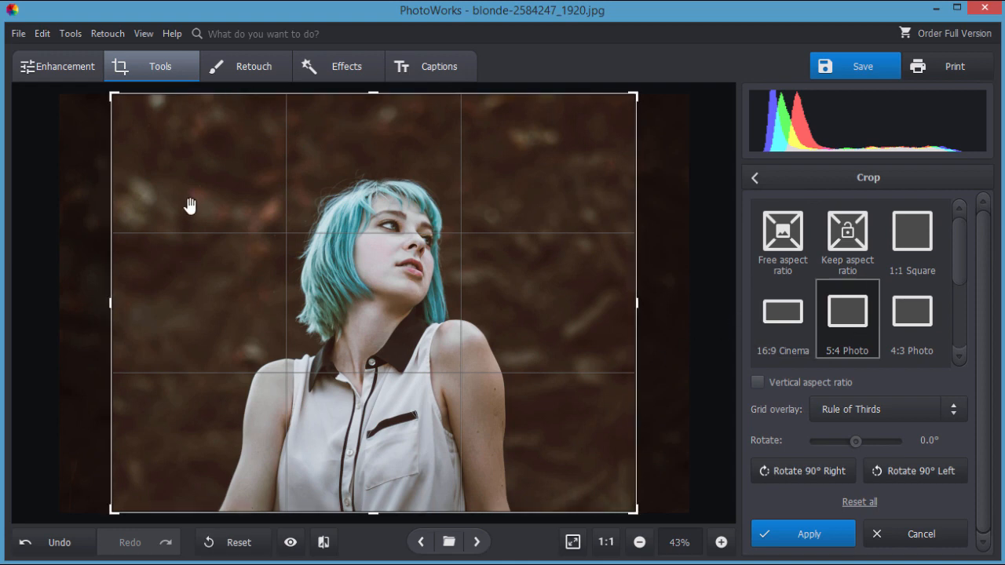
mouse_move(471, 302)
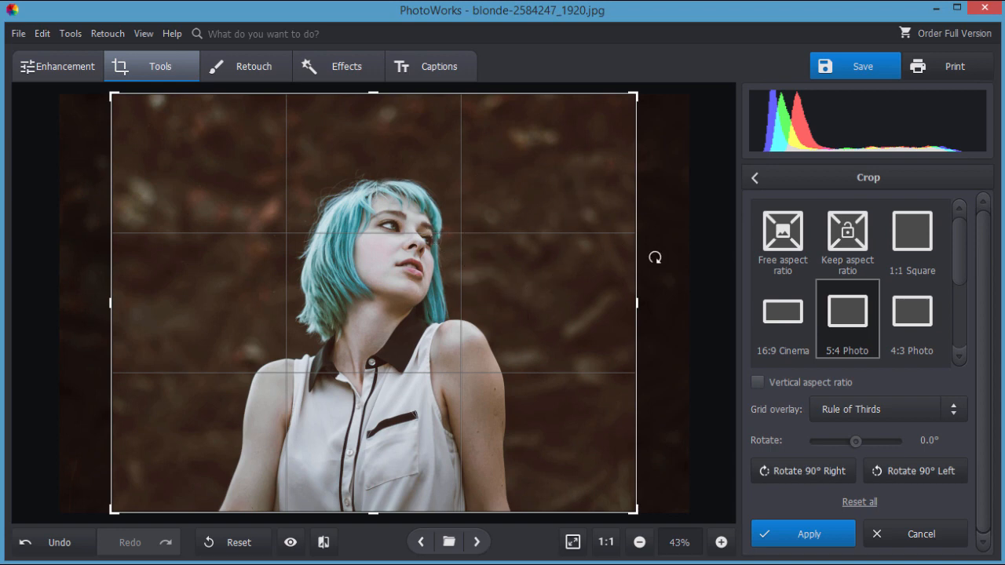
mouse_move(263, 193)
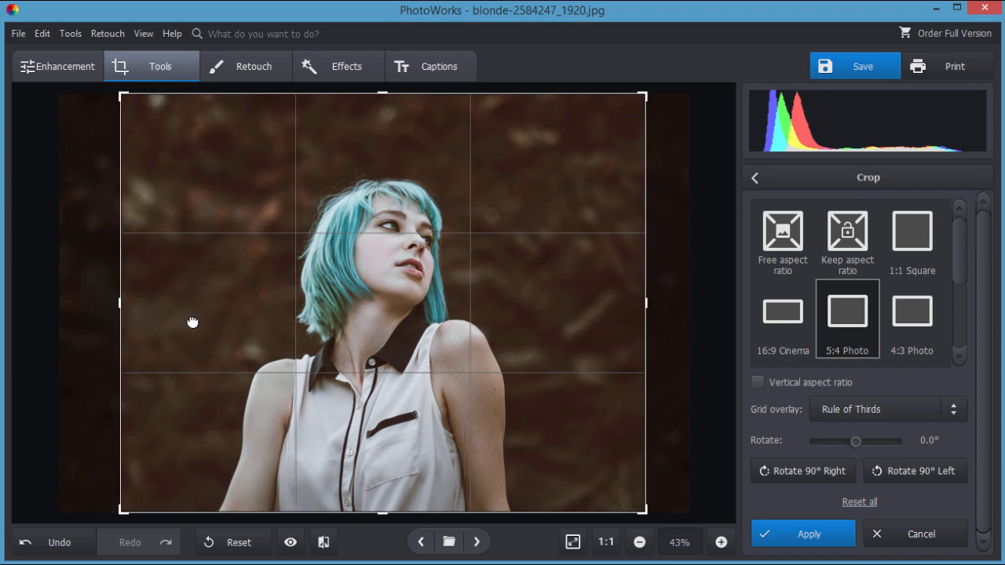
- Shift the 5:4 crop frame rightward so it frames the woman and trims the dark left side
left_click_drag(193, 322, 232, 325)
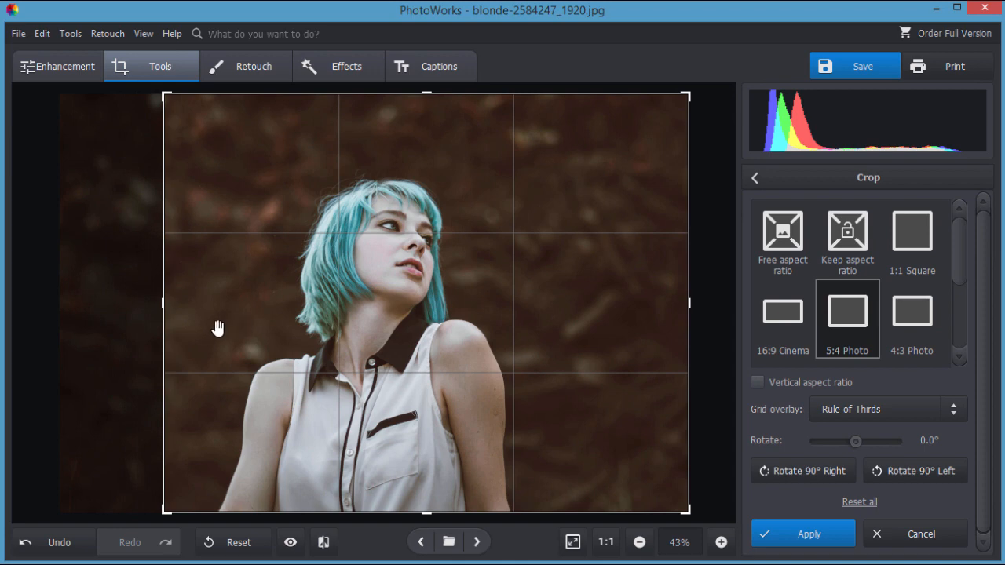
mouse_move(221, 255)
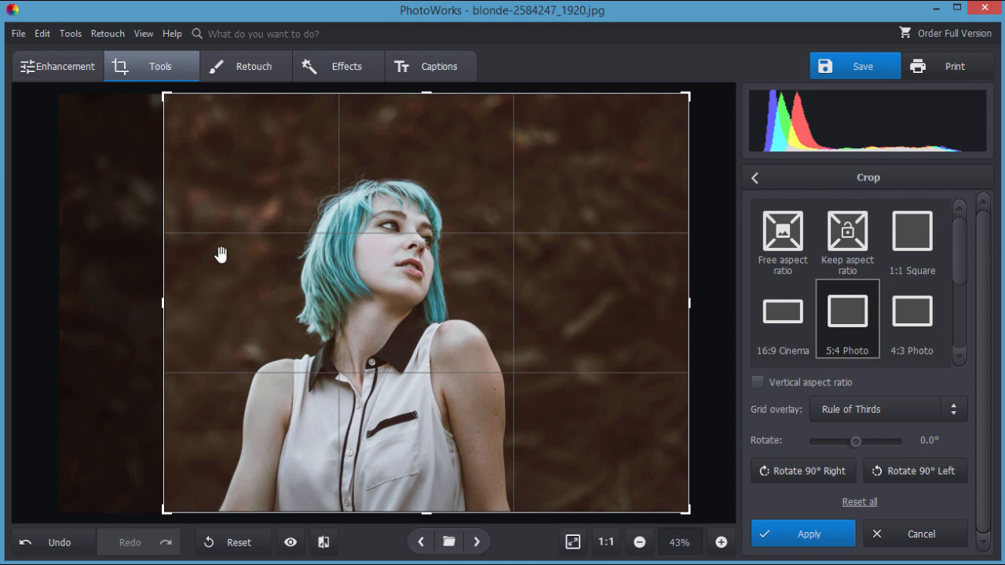
mouse_move(444, 162)
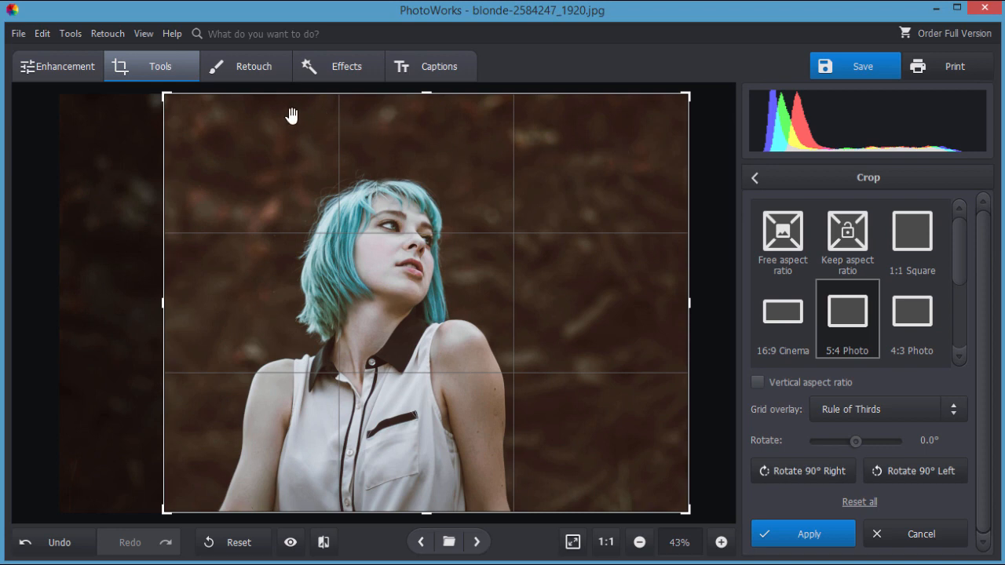
mouse_move(287, 320)
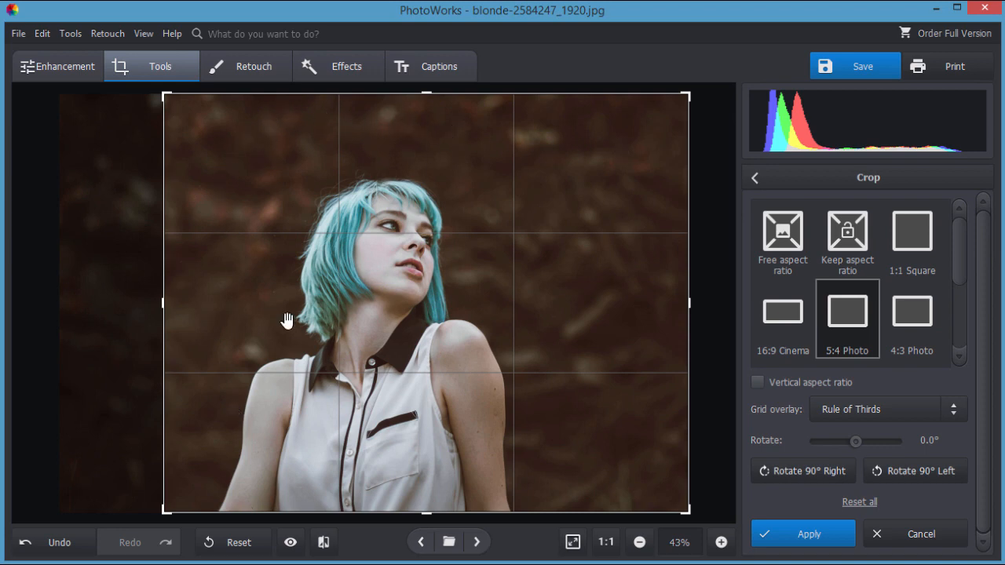
mouse_move(385, 223)
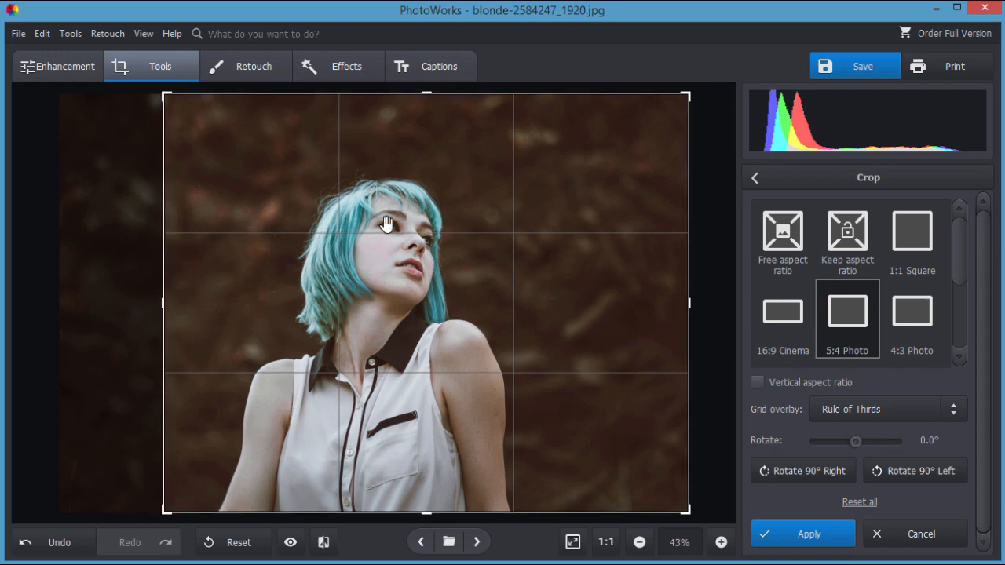
mouse_move(636, 348)
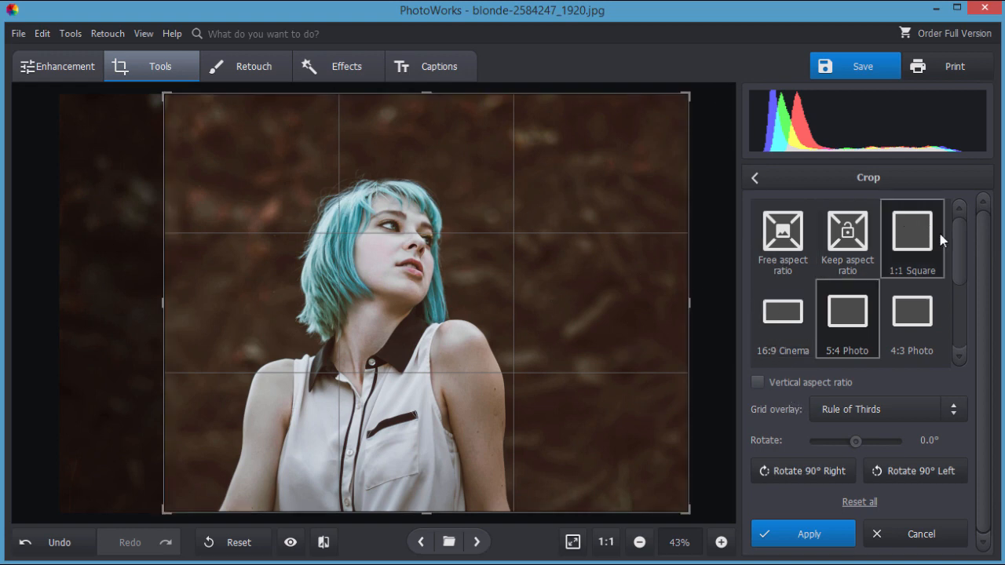
scroll("down", 3)
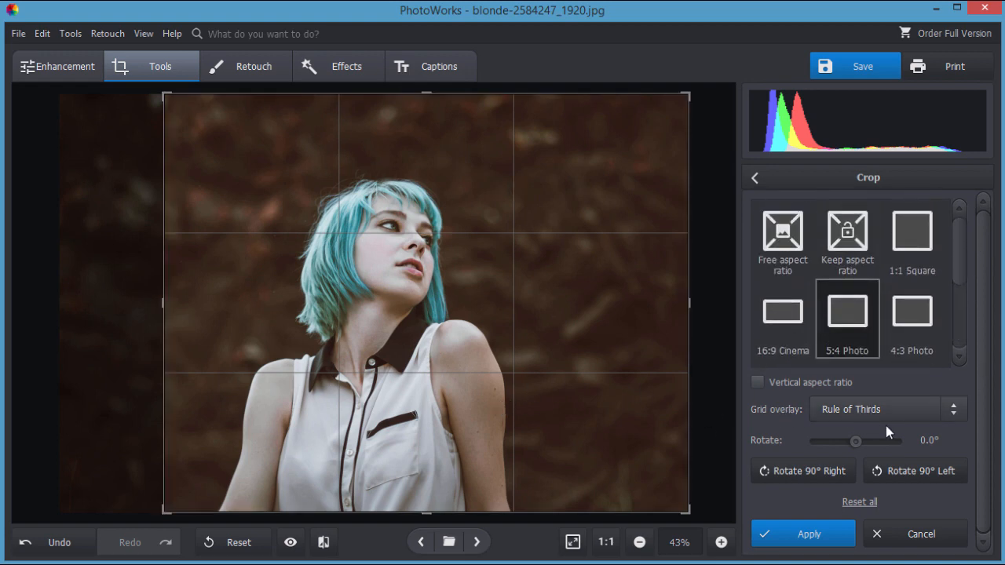
left_click(886, 408)
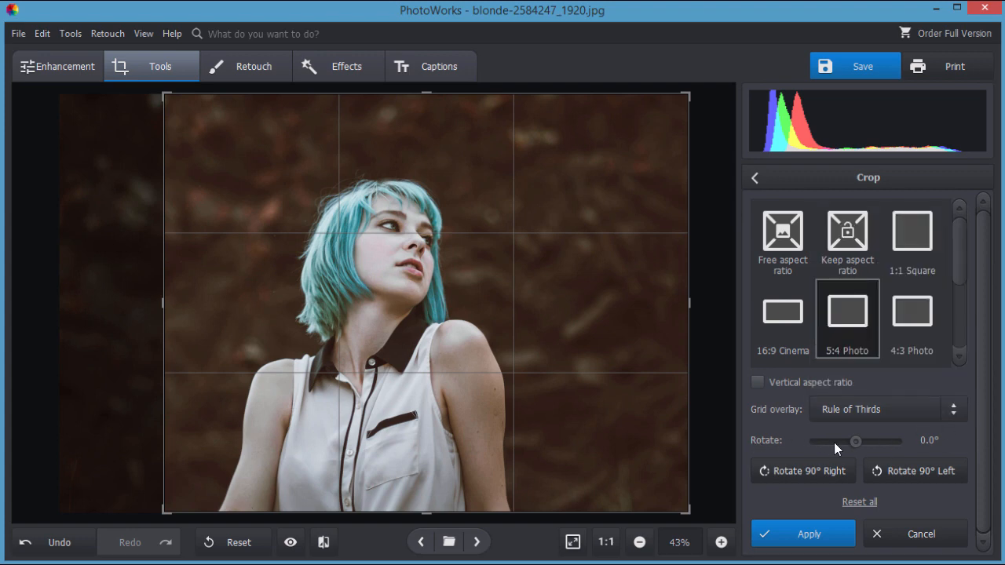
mouse_move(908, 461)
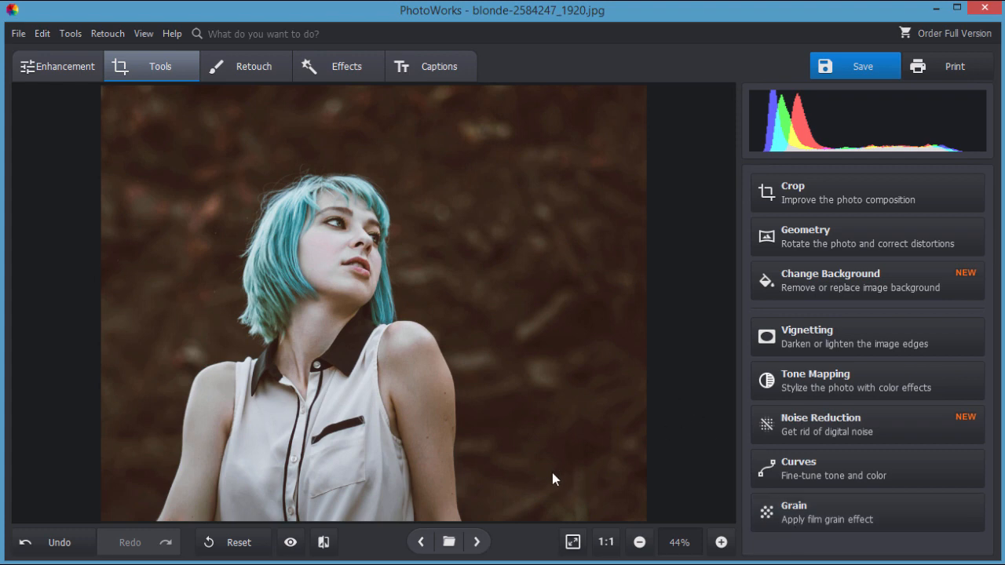
mouse_move(485, 339)
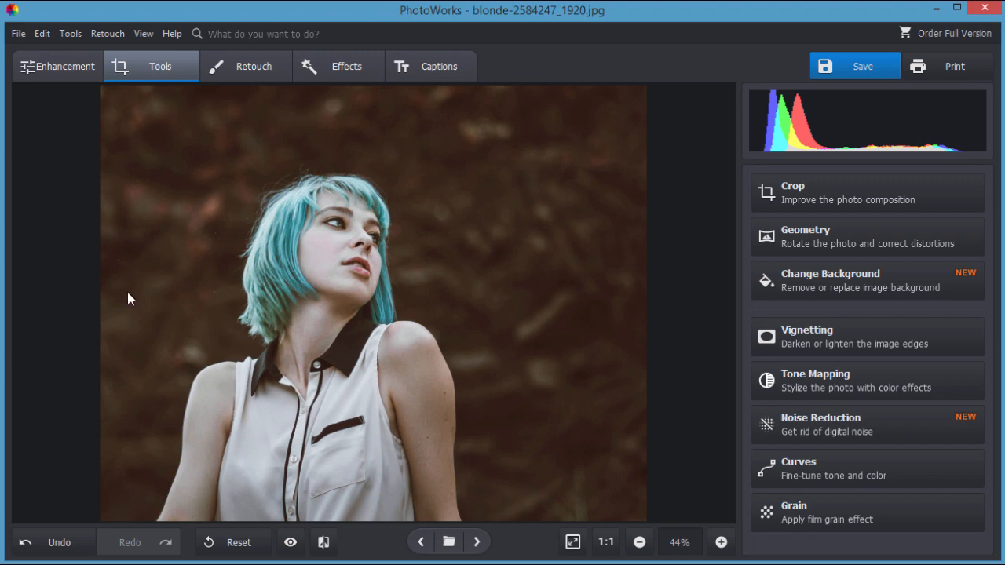
mouse_move(407, 222)
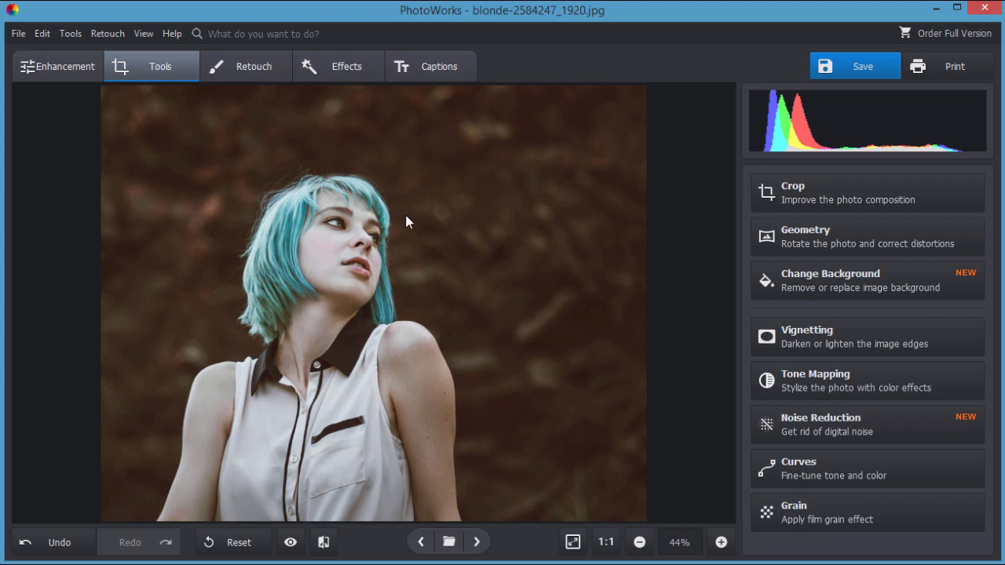
mouse_move(518, 333)
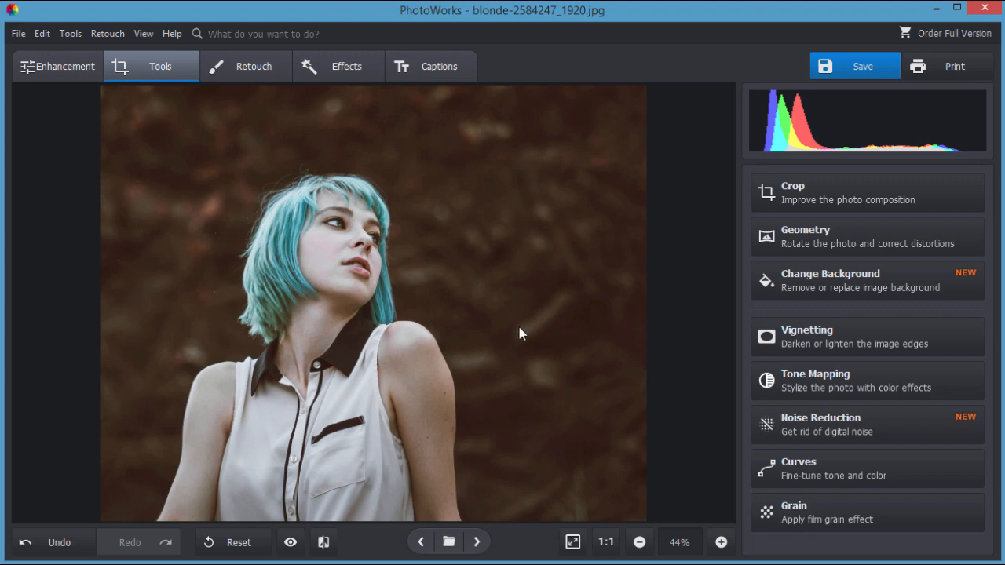
mouse_move(540, 264)
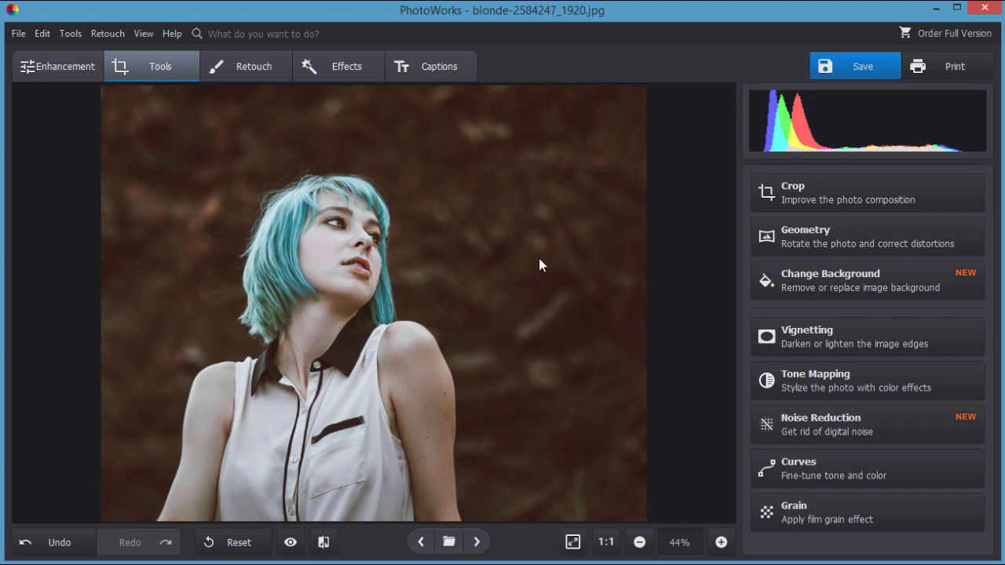
mouse_move(439, 493)
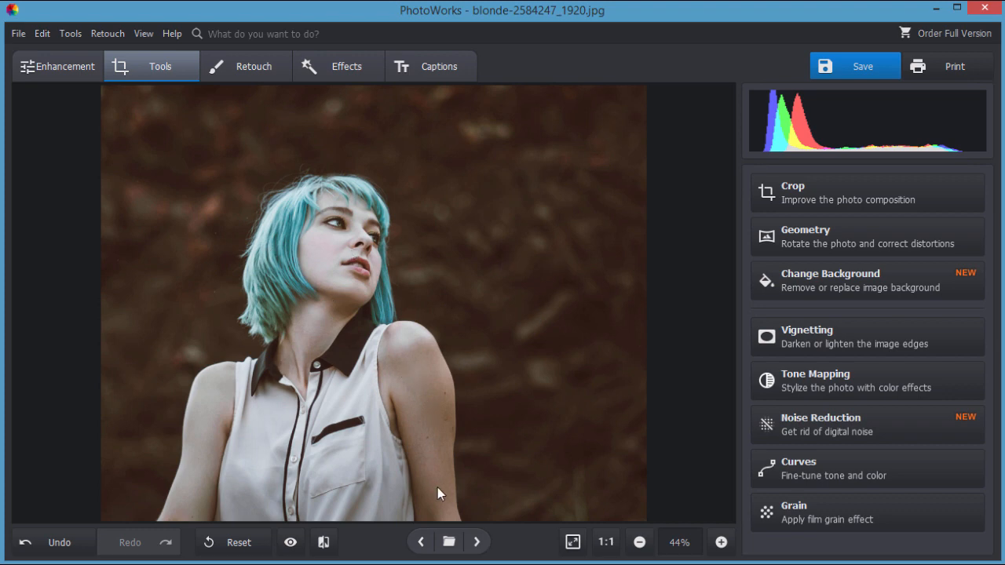
mouse_move(229, 267)
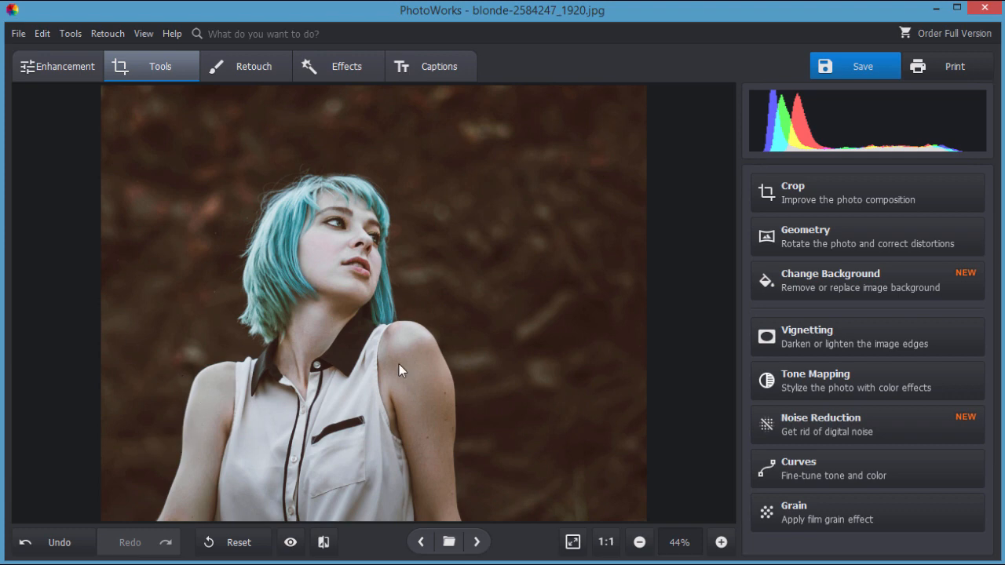
mouse_move(416, 395)
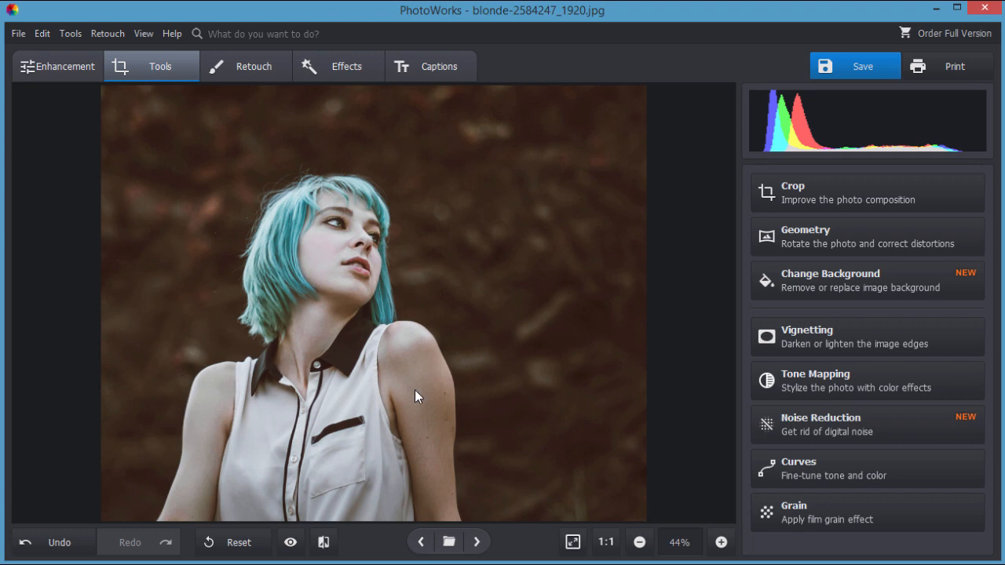
mouse_move(212, 281)
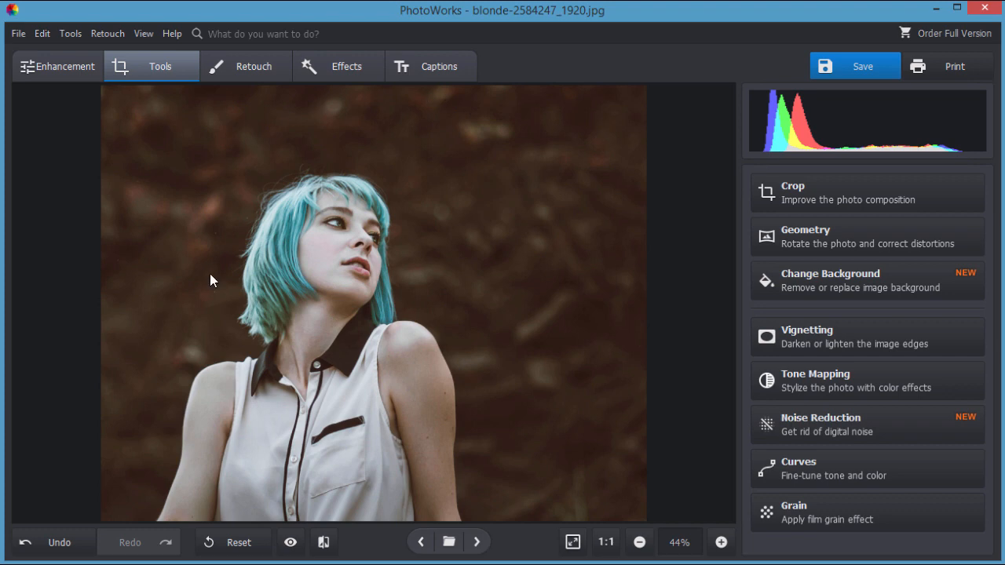
mouse_move(942, 148)
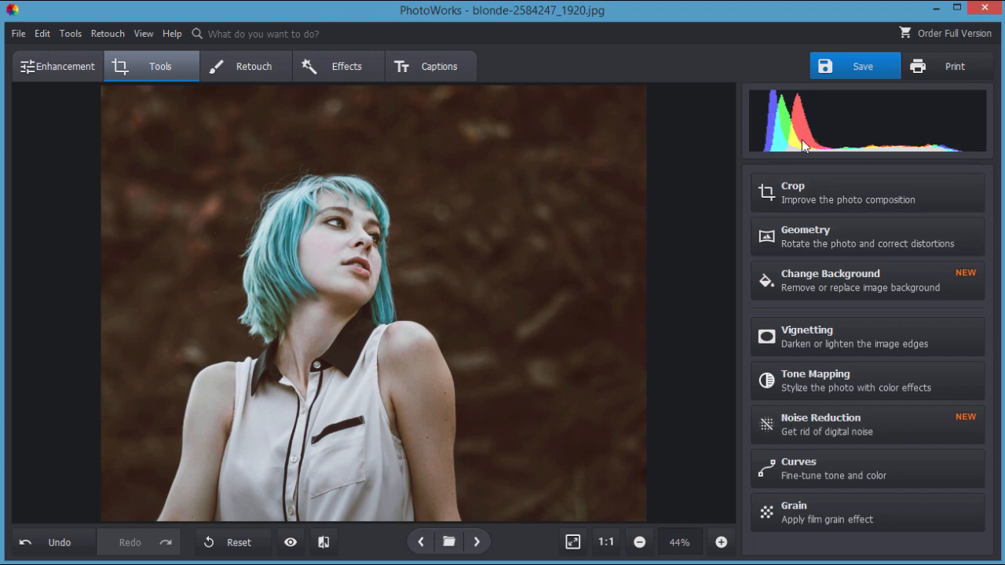
mouse_move(562, 151)
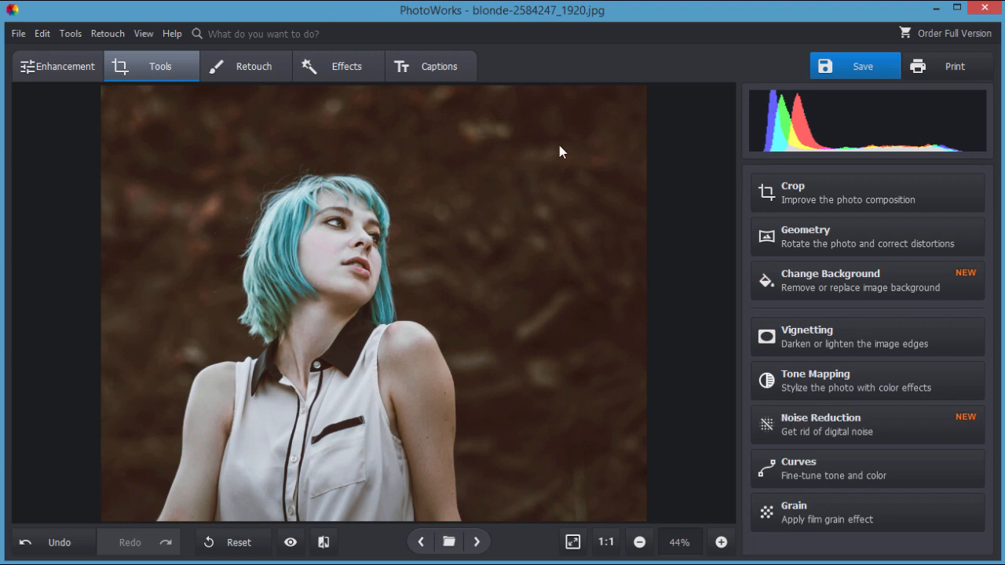
mouse_move(935, 156)
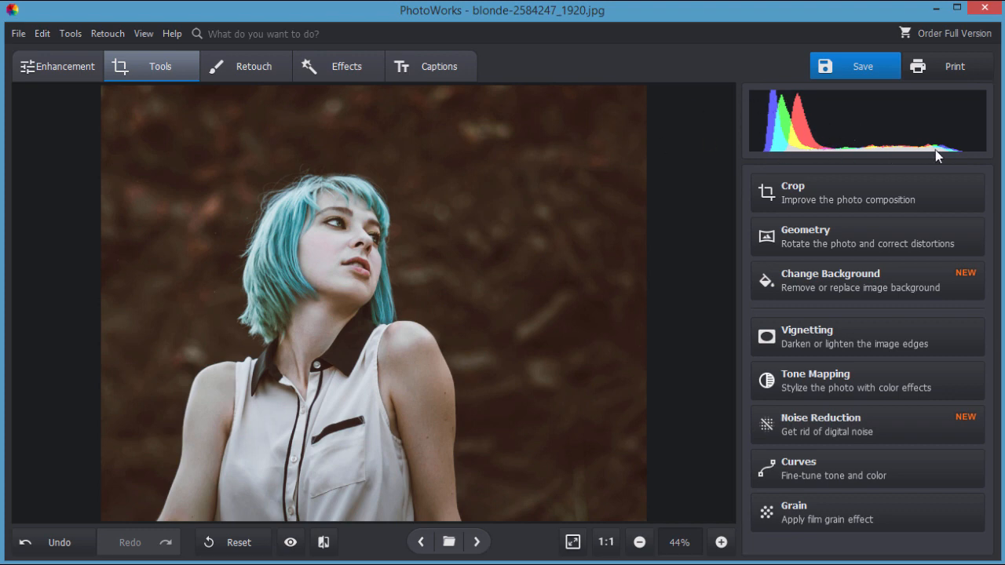
mouse_move(903, 154)
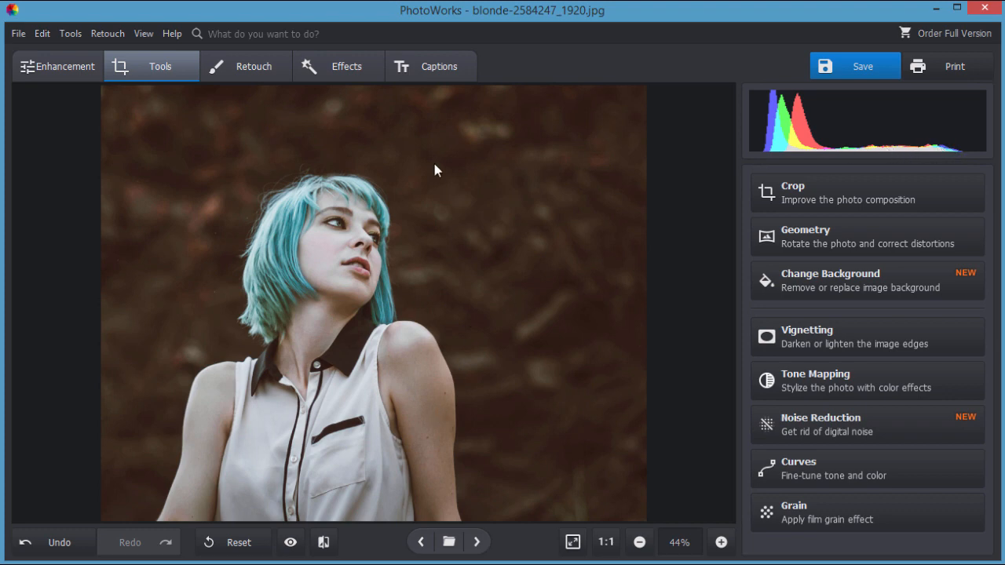
mouse_move(530, 178)
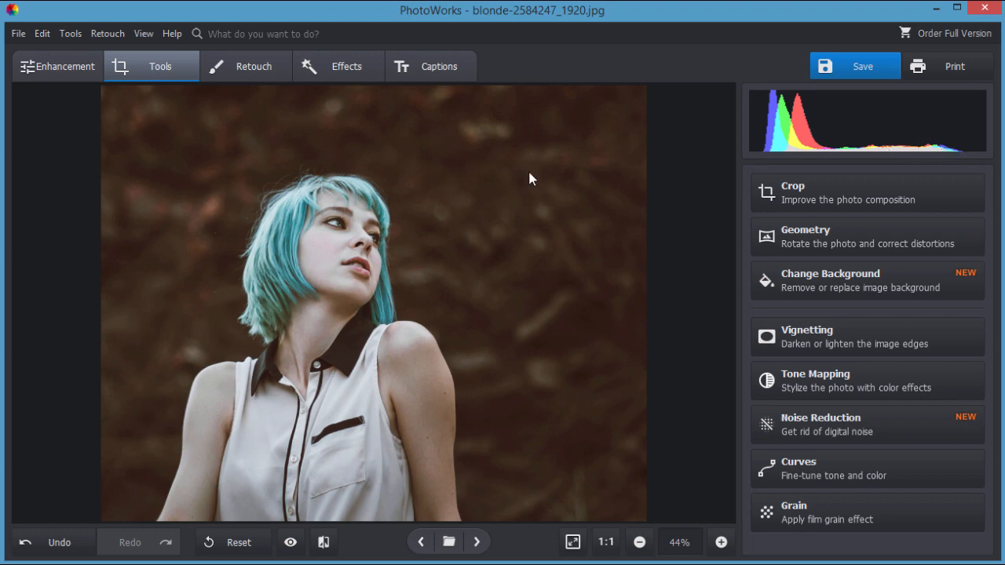
- Apply Auto correction on the Main tab and settle its slider at a moderate strength
left_click(56, 66)
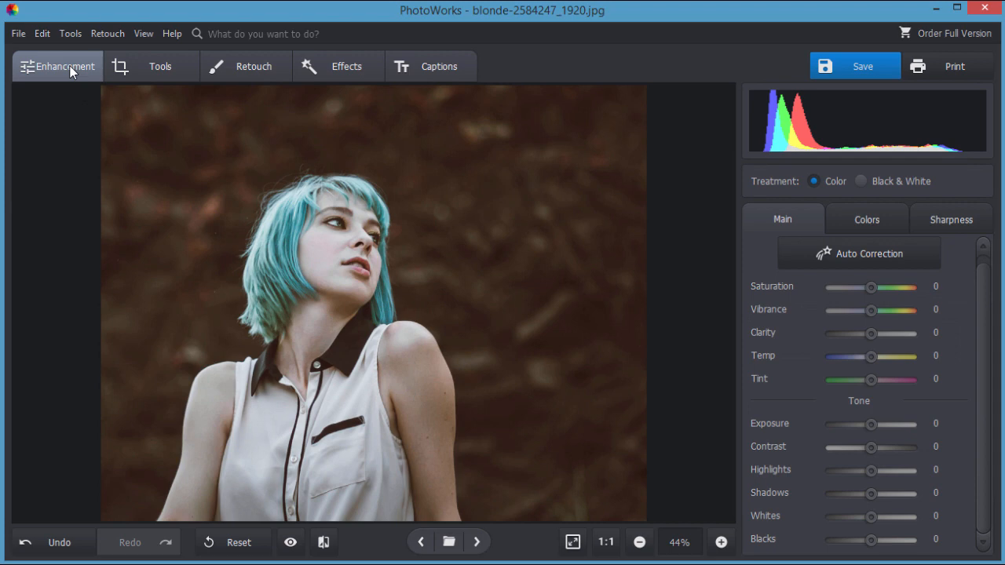
mouse_move(63, 79)
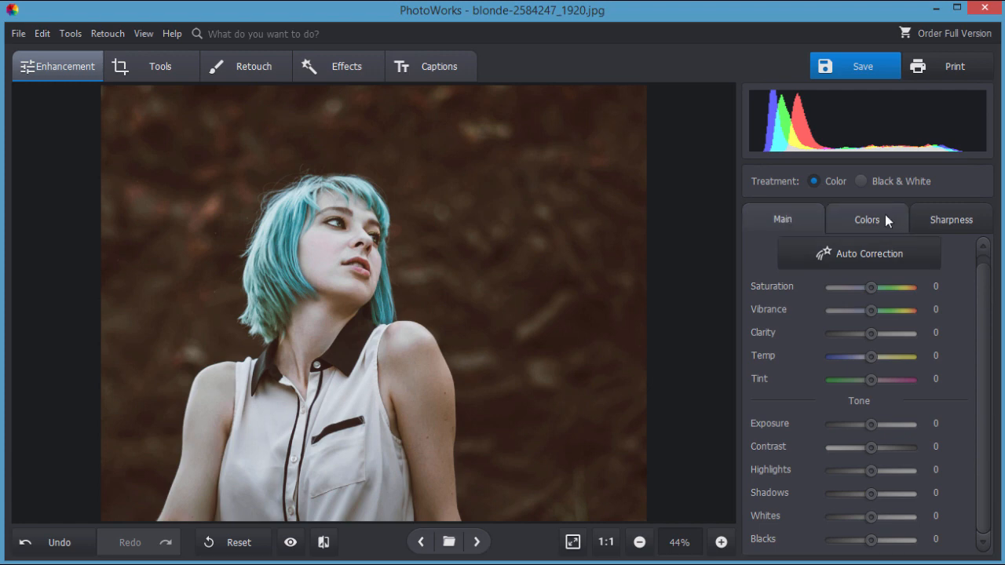
left_click(781, 220)
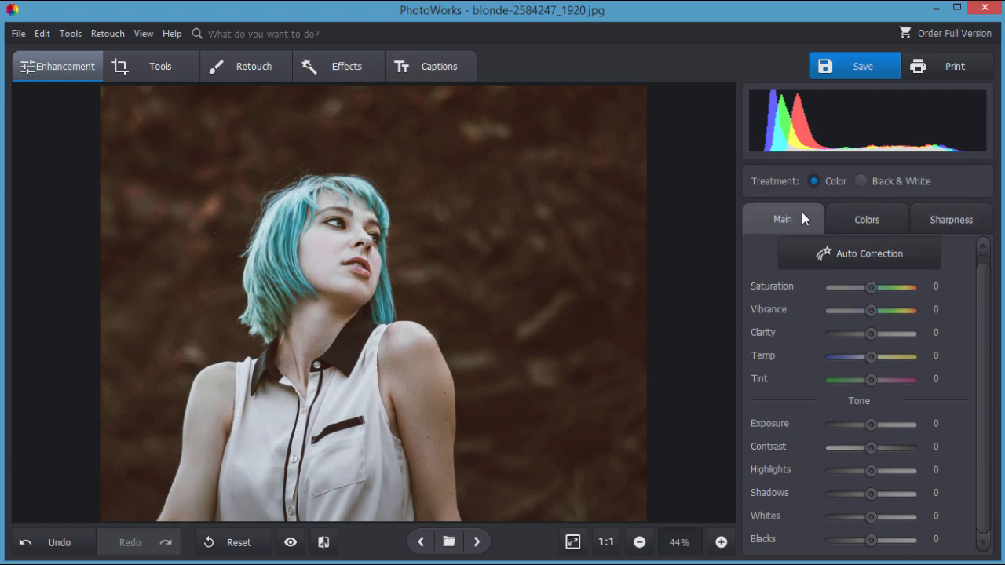
mouse_move(824, 254)
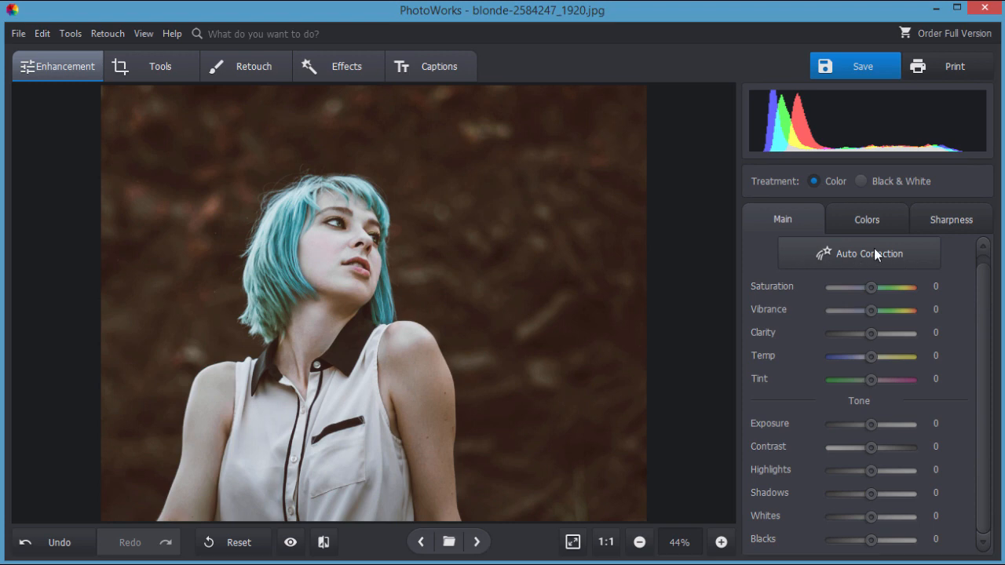
left_click(857, 252)
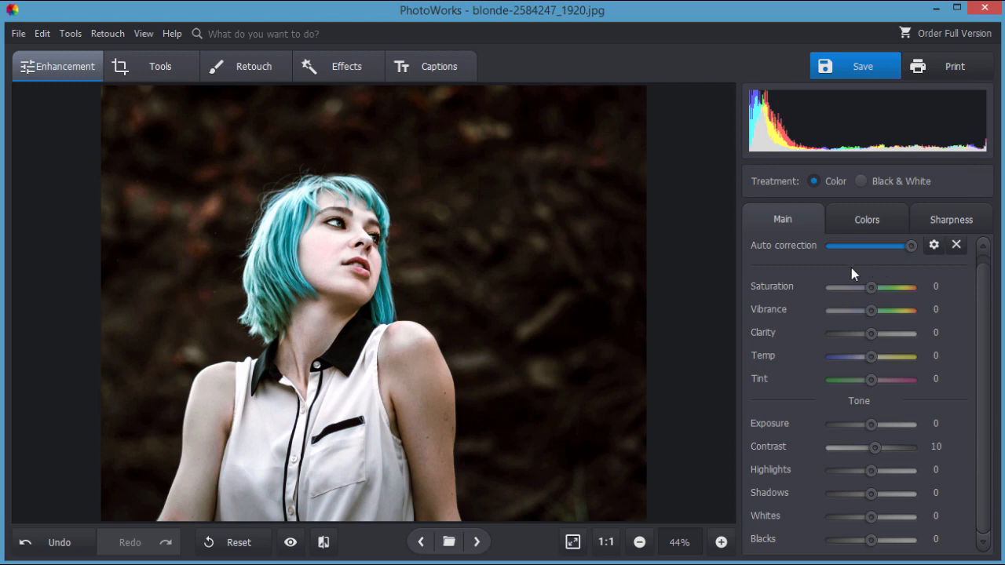
mouse_move(465, 296)
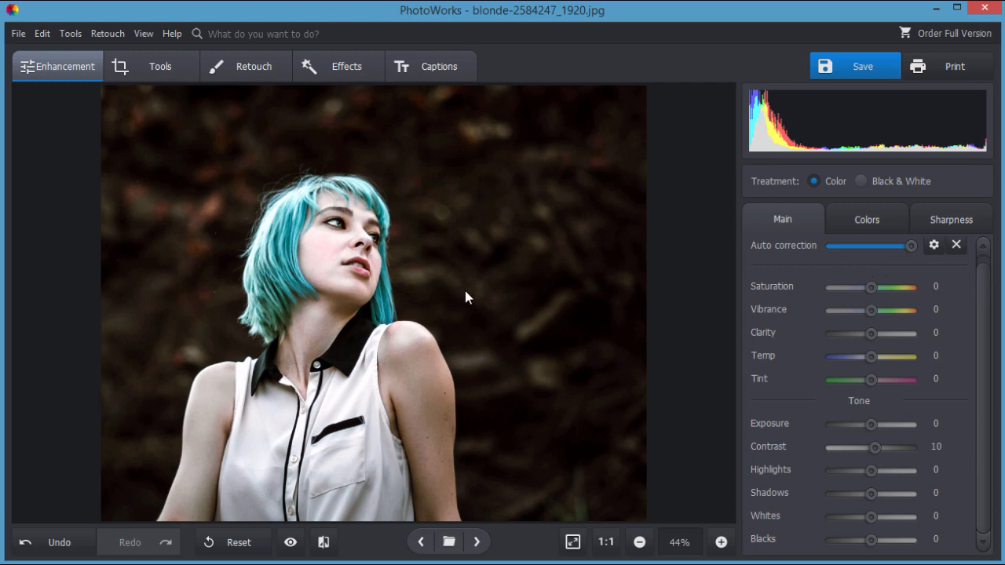
mouse_move(484, 279)
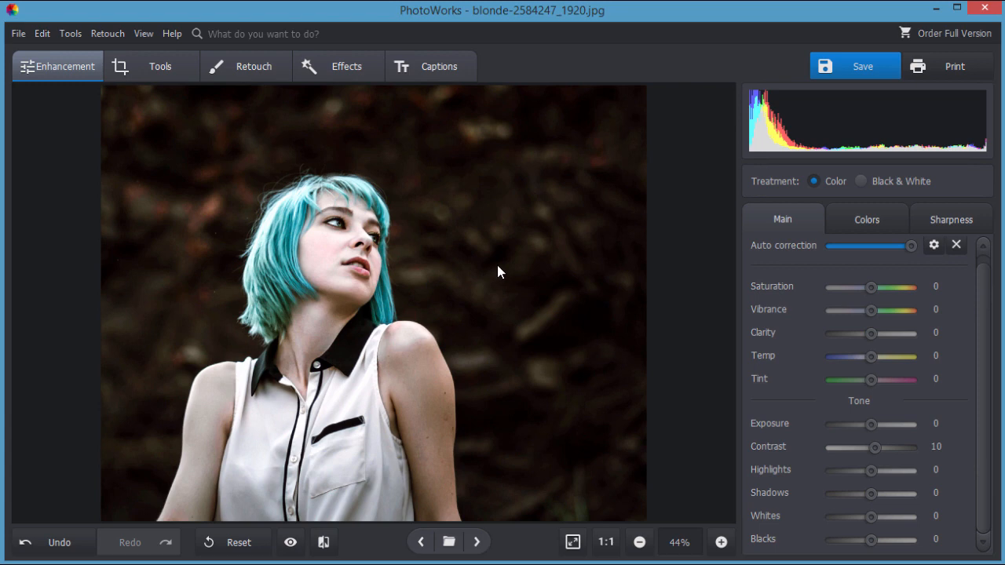
mouse_move(778, 258)
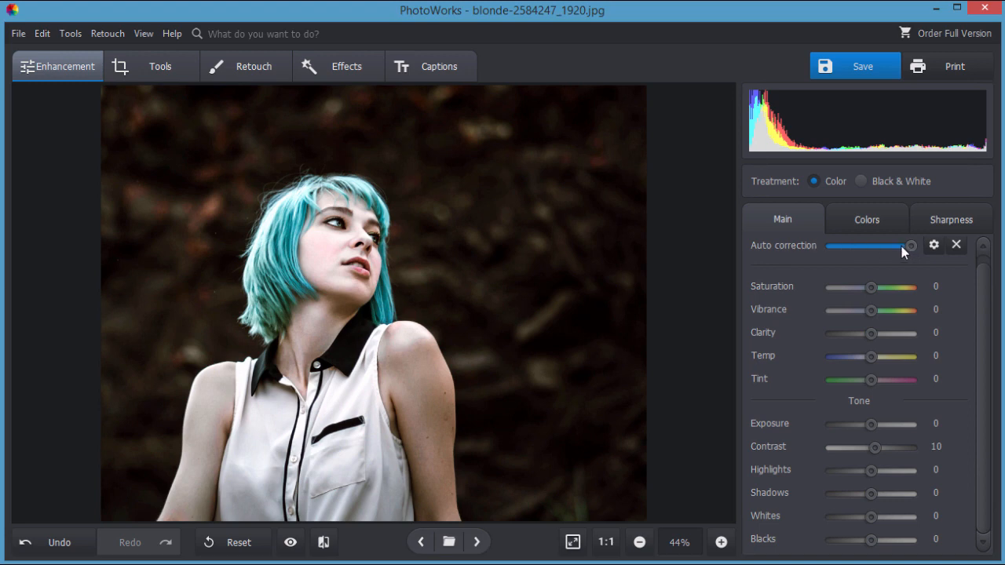
left_click_drag(910, 247, 869, 246)
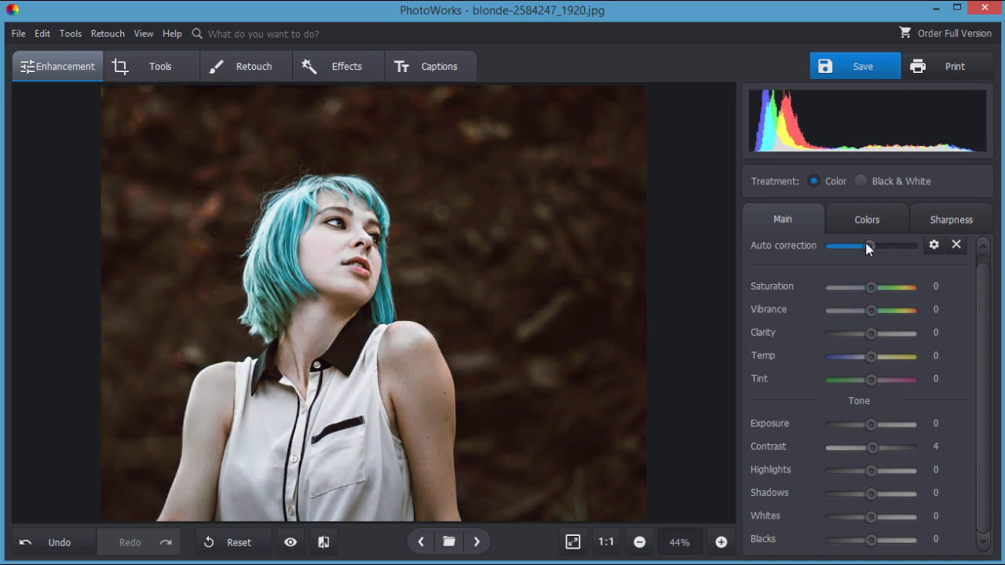
left_click_drag(869, 245, 841, 245)
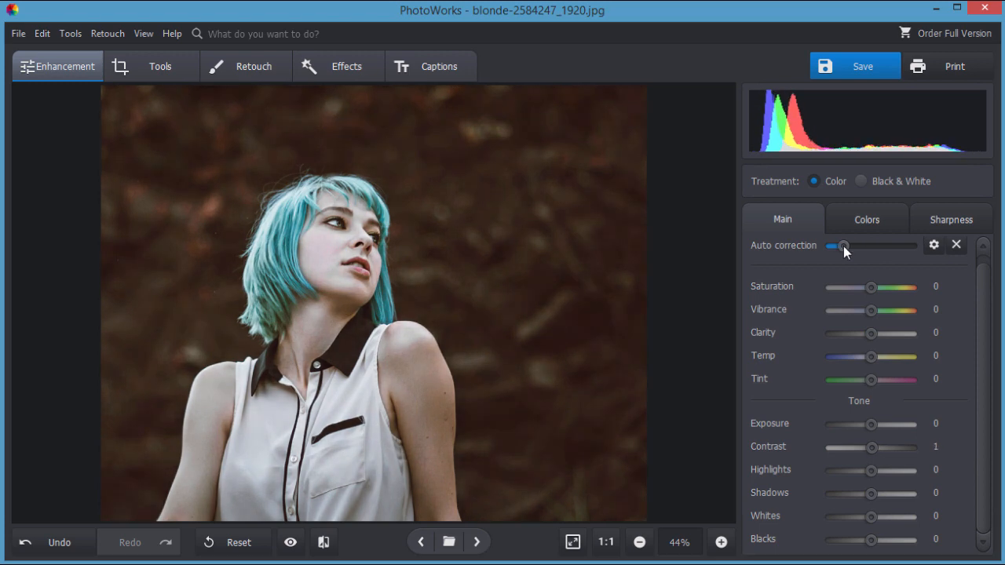
left_click_drag(845, 245, 854, 245)
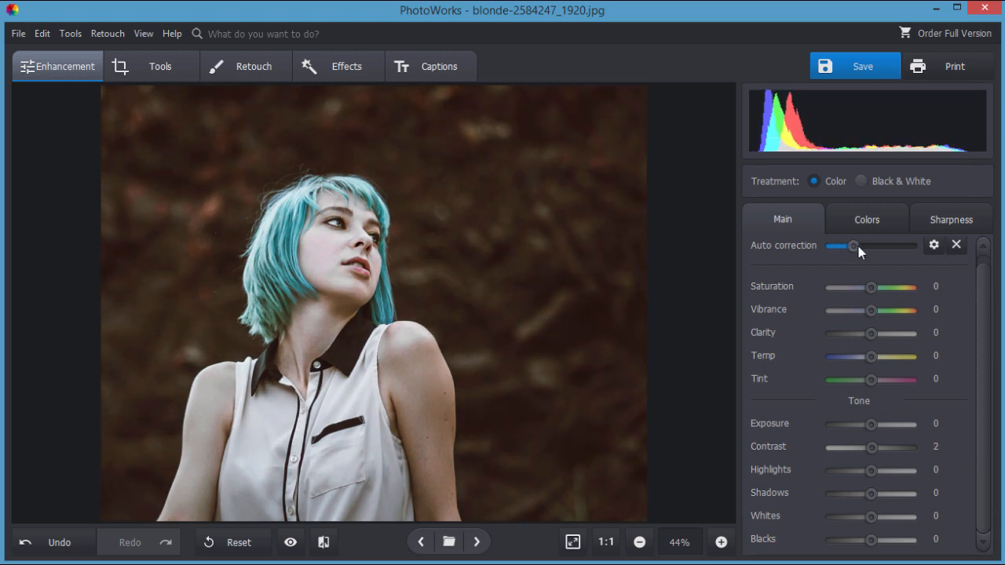
left_click_drag(854, 245, 864, 245)
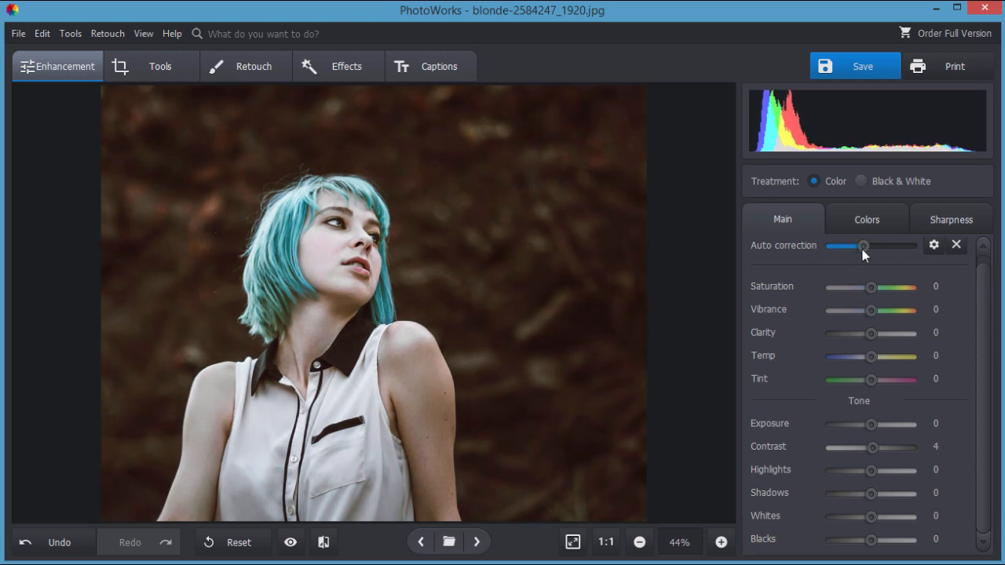
left_click_drag(863, 245, 861, 245)
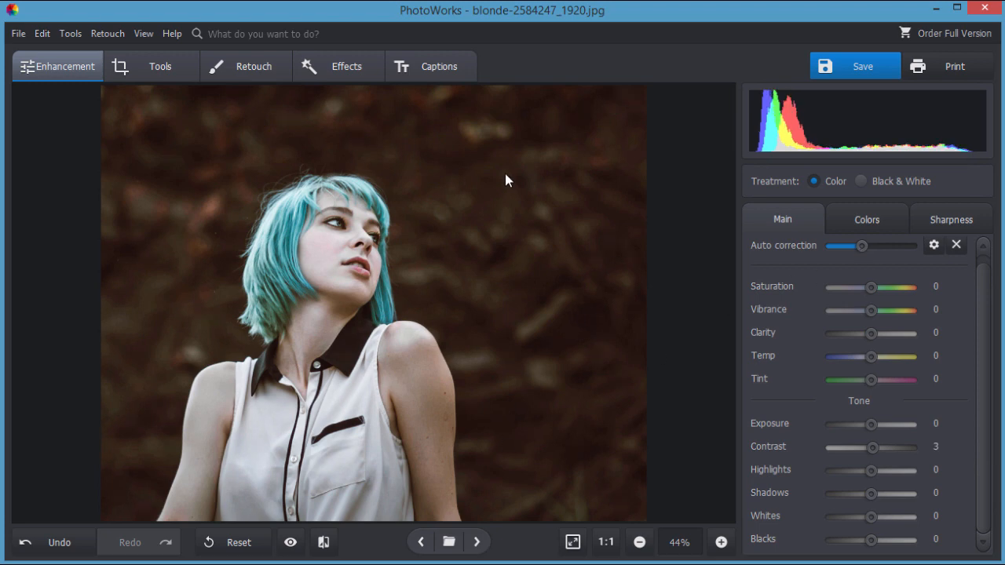
mouse_move(536, 219)
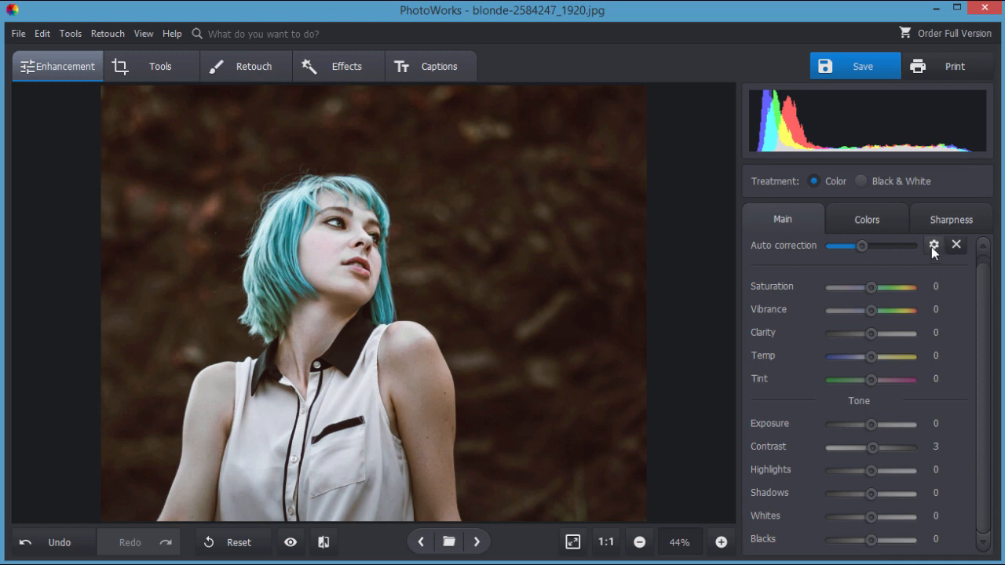
- In Auto correction settings, clear all options, then enable Exposure correction and Contrast improvement
left_click(934, 245)
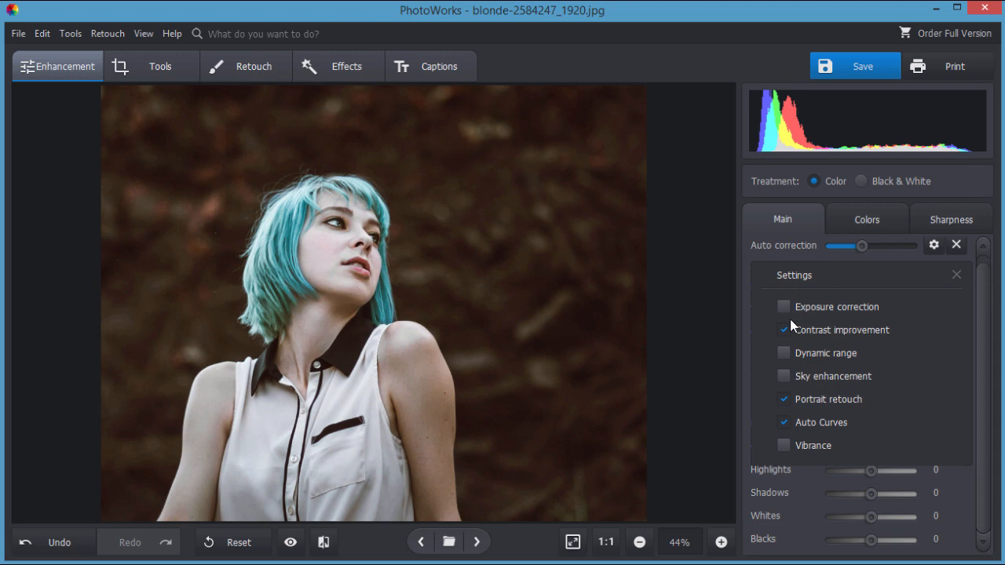
left_click(781, 330)
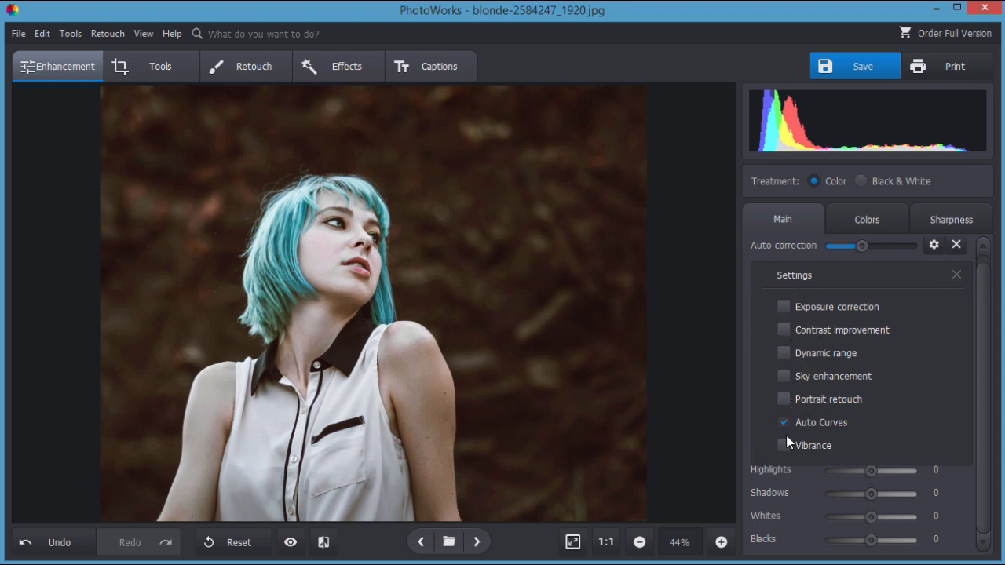
left_click(782, 422)
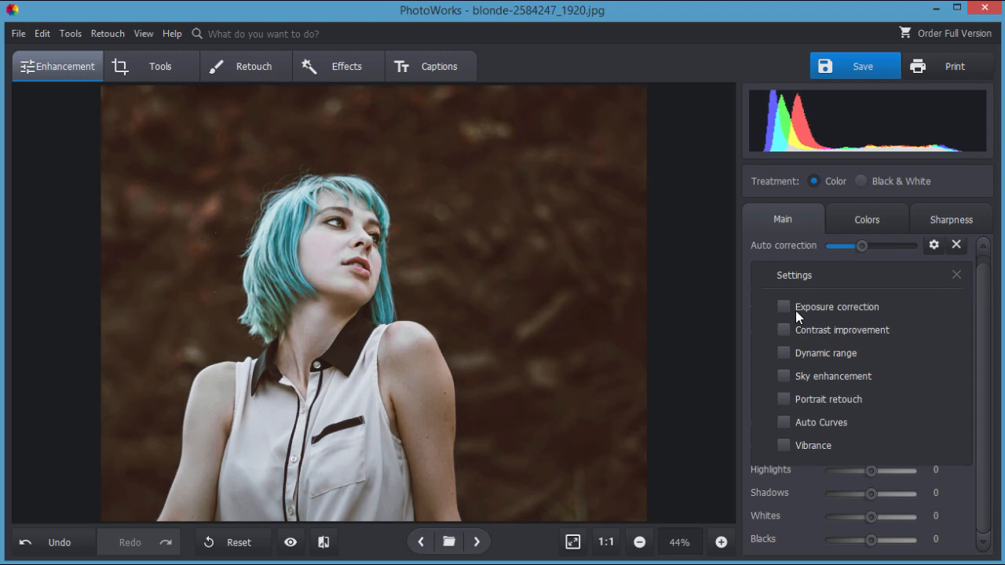
left_click(781, 306)
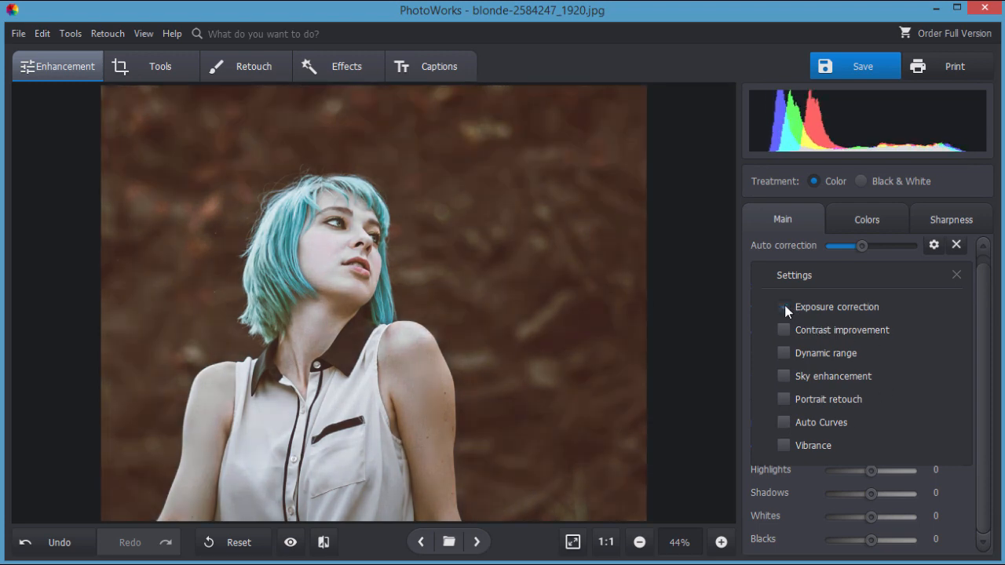
left_click(782, 306)
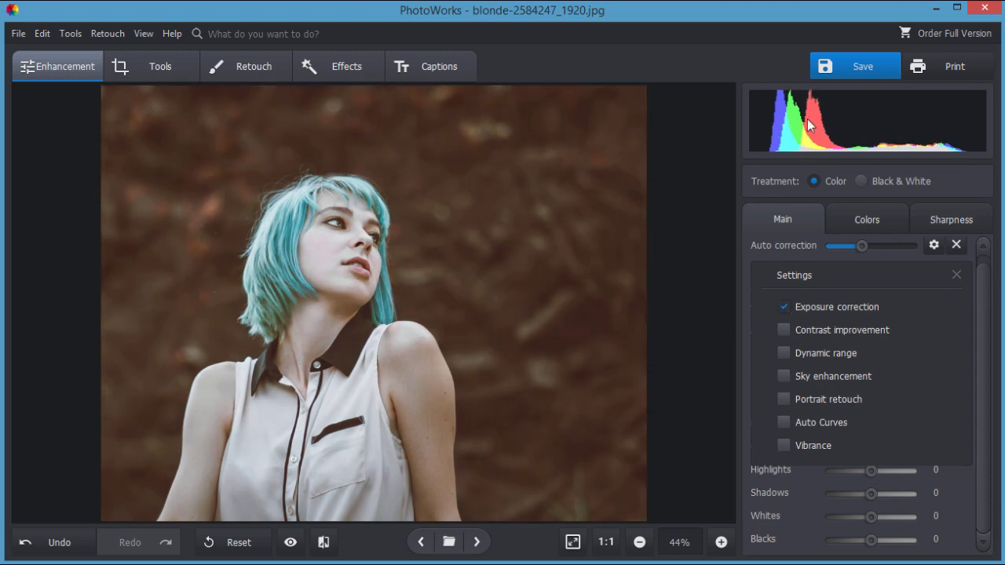
left_click(782, 306)
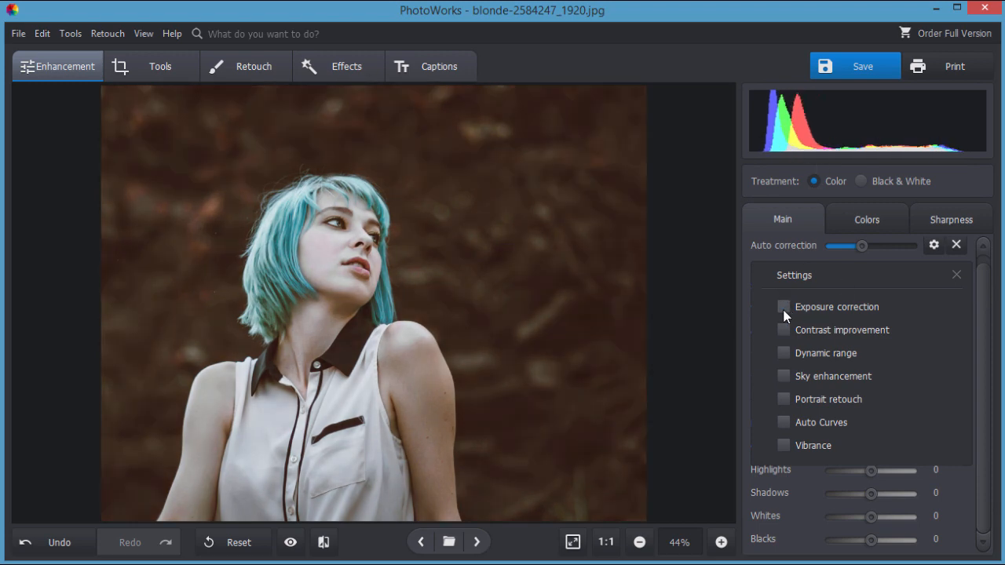
left_click(781, 306)
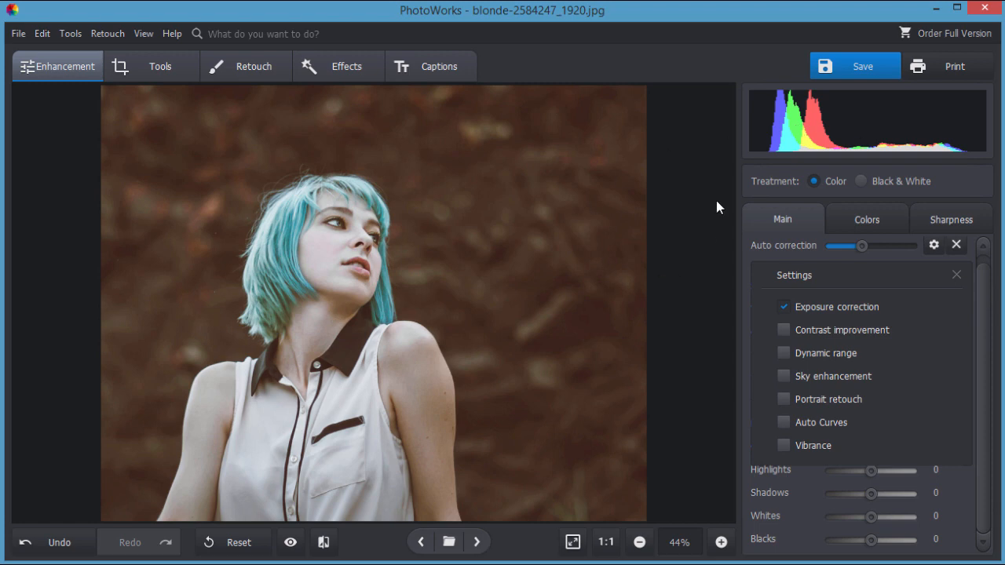
left_click(782, 329)
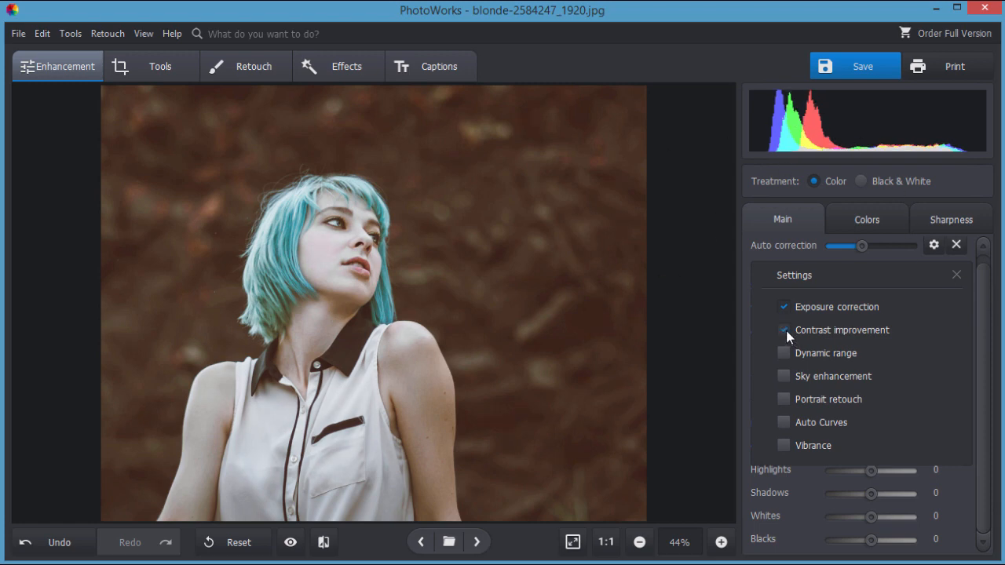
left_click(783, 330)
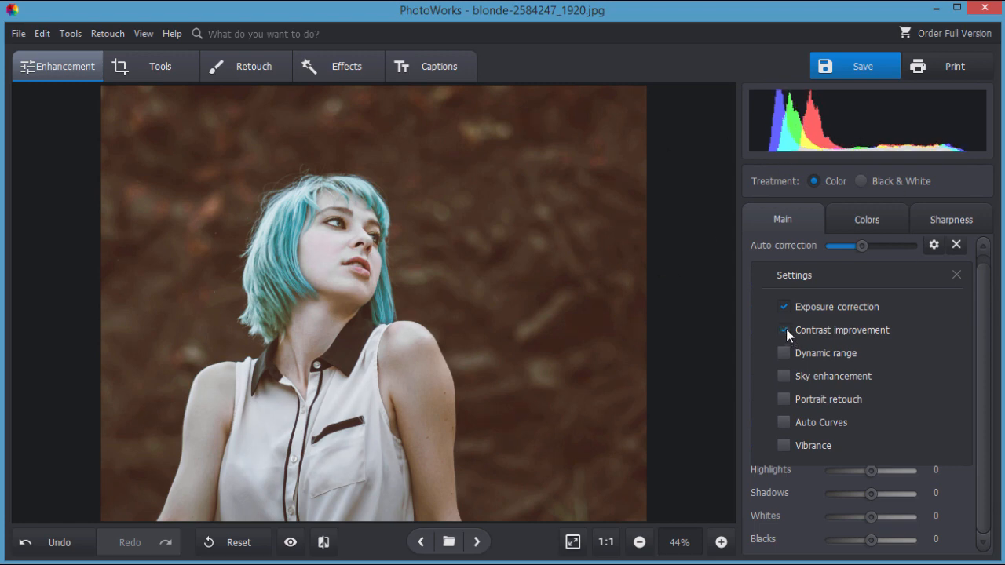
left_click(781, 330)
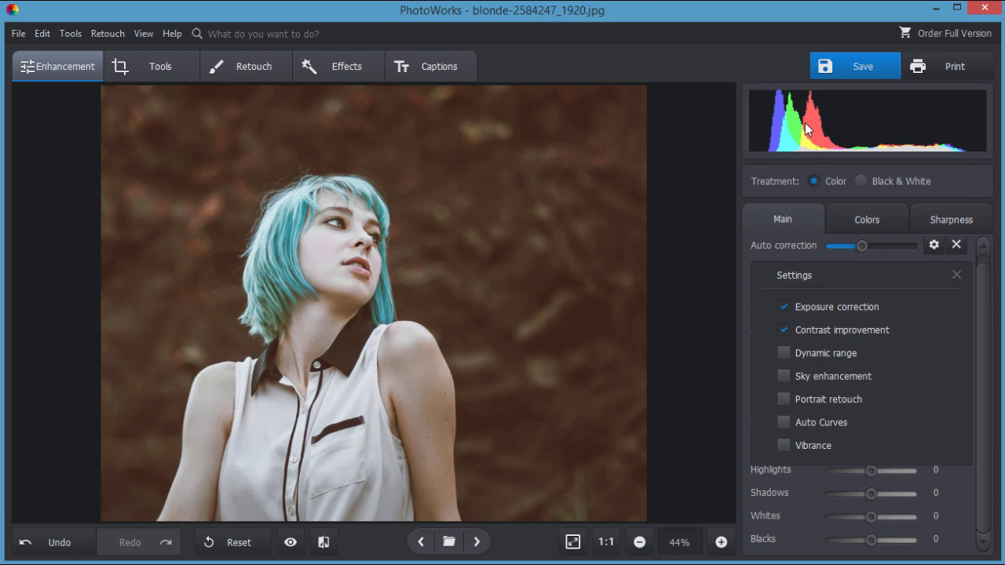
- Preview Dynamic range, Portrait retouch and Vibrance but leave them off, enabling only Auto Curves
left_click(782, 352)
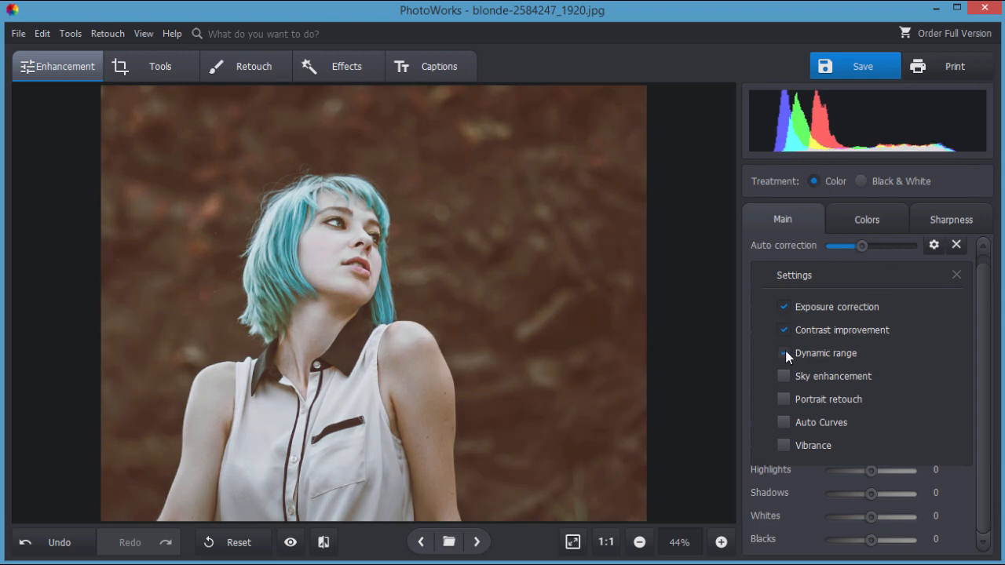
left_click(781, 352)
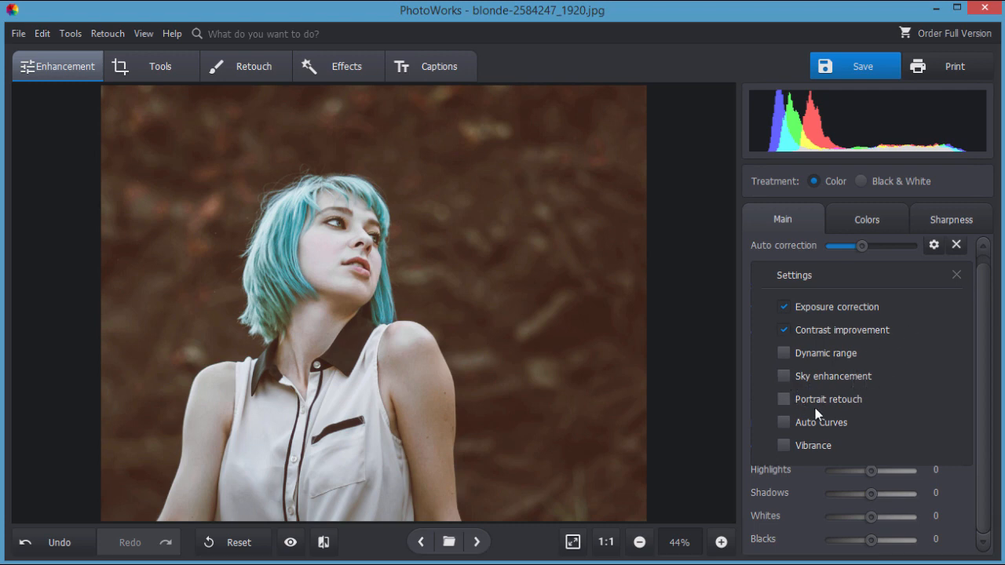
left_click(782, 399)
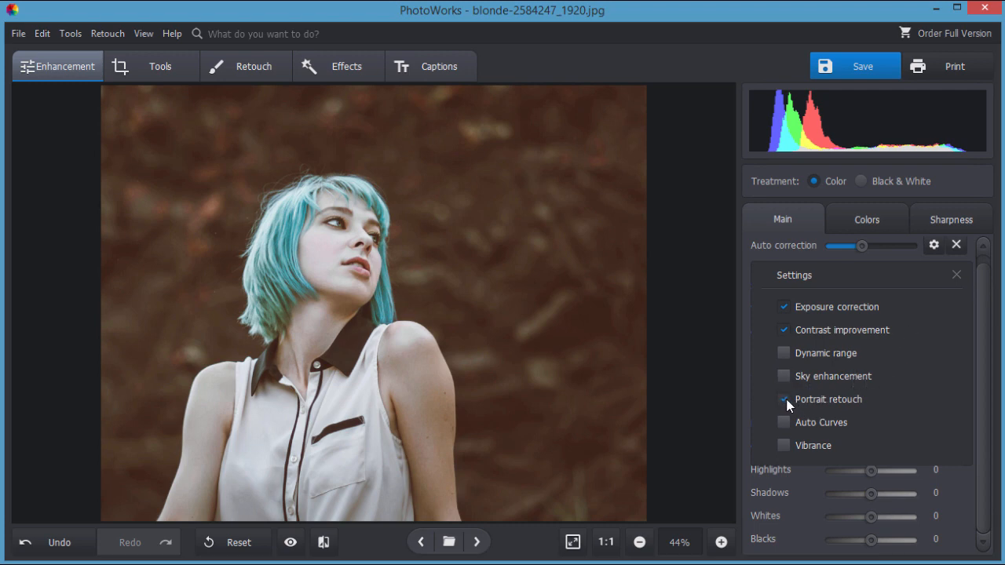
left_click(782, 398)
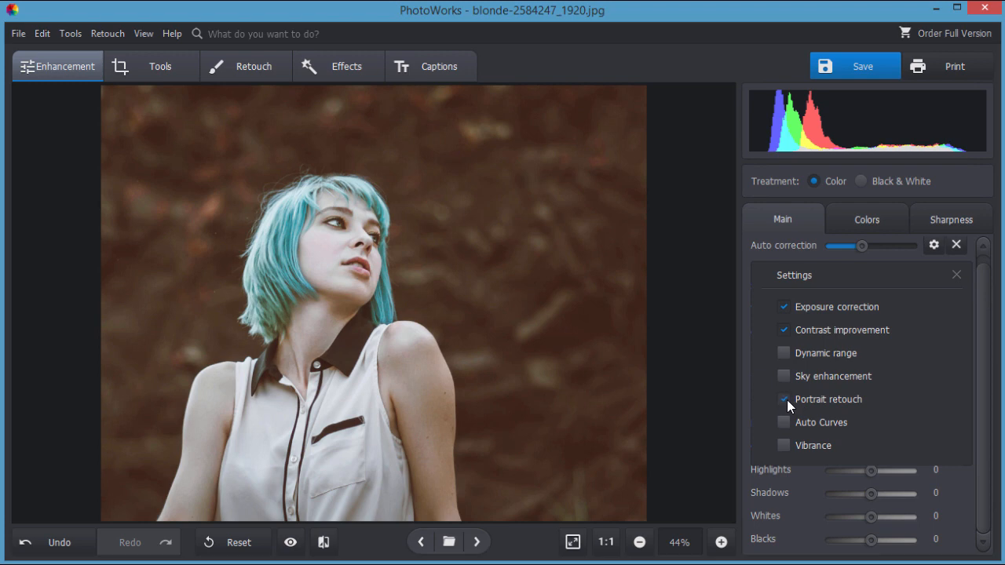
left_click(783, 399)
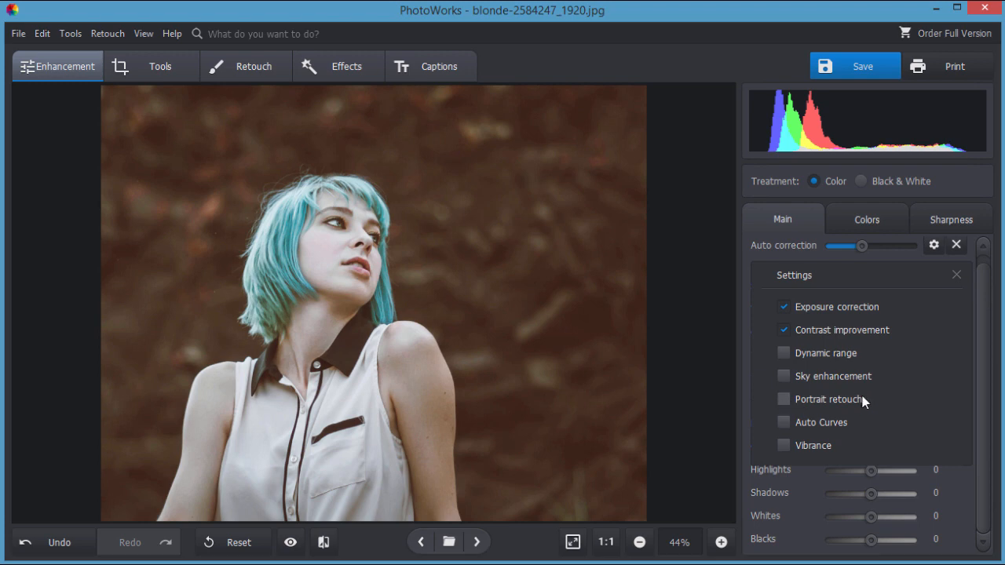
left_click(783, 422)
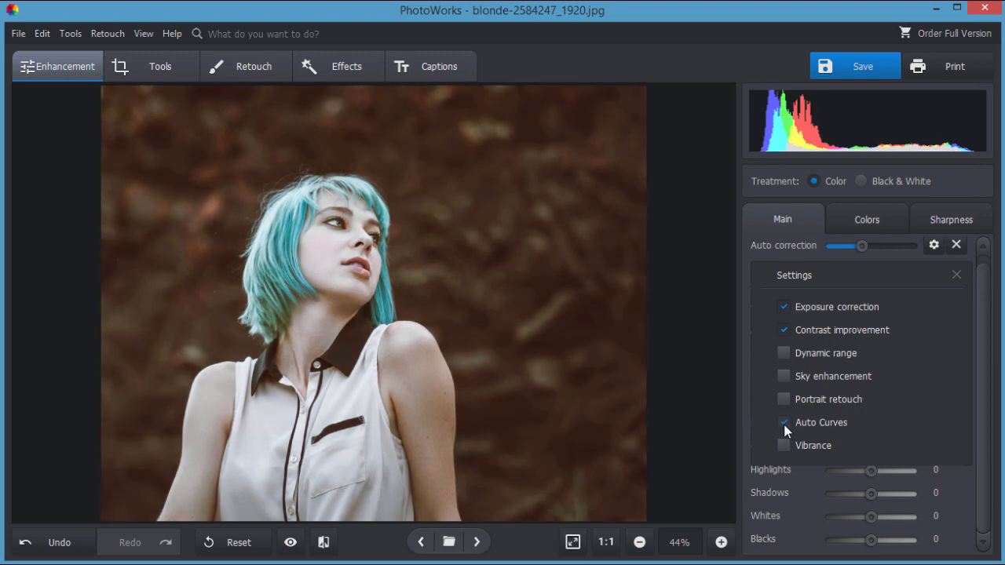
left_click(782, 422)
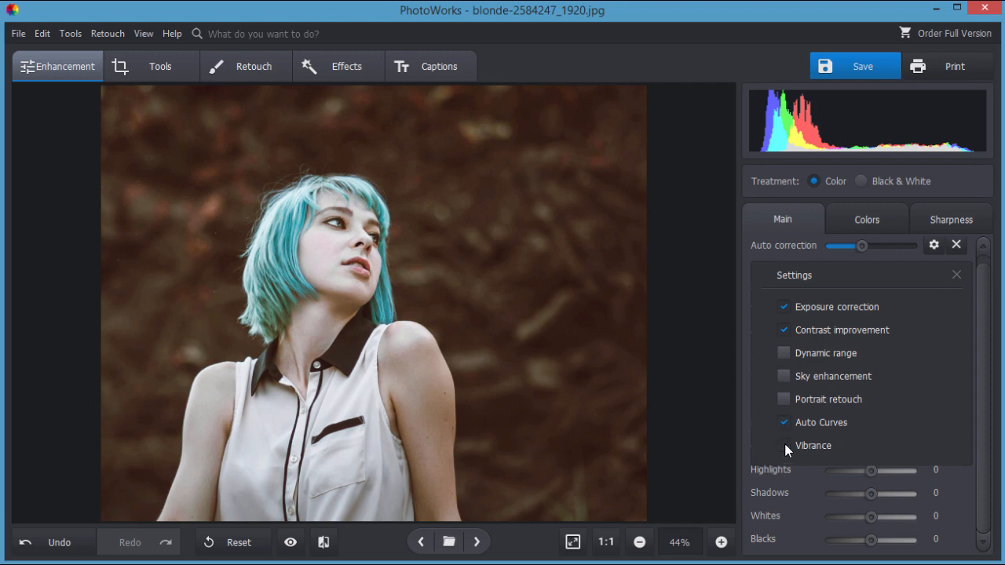
left_click(783, 445)
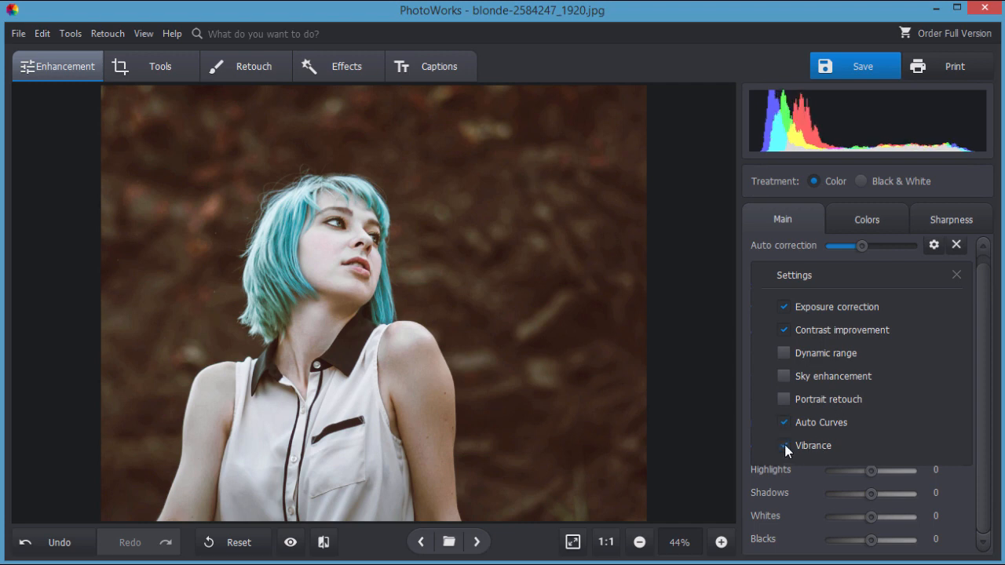
left_click(783, 446)
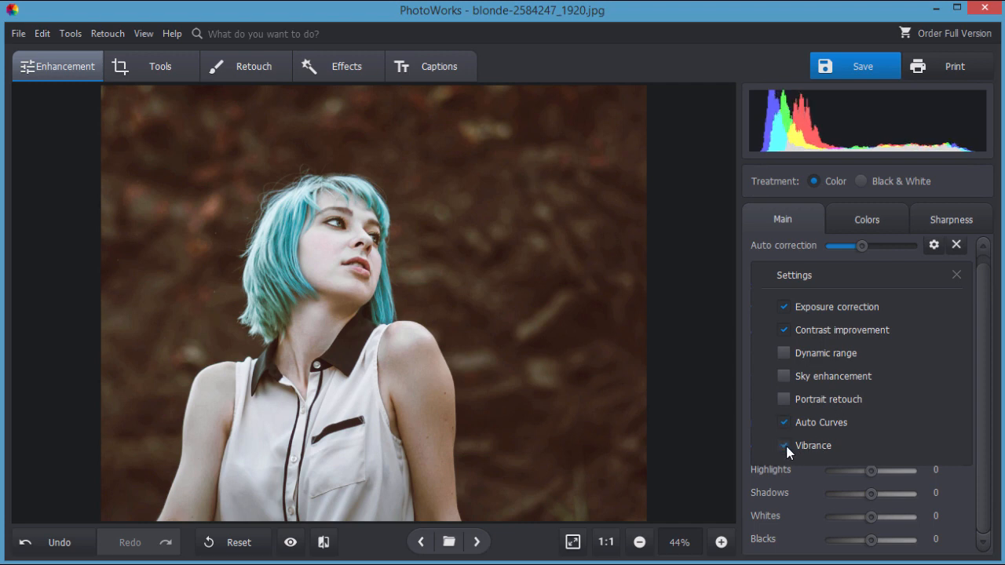
left_click(783, 446)
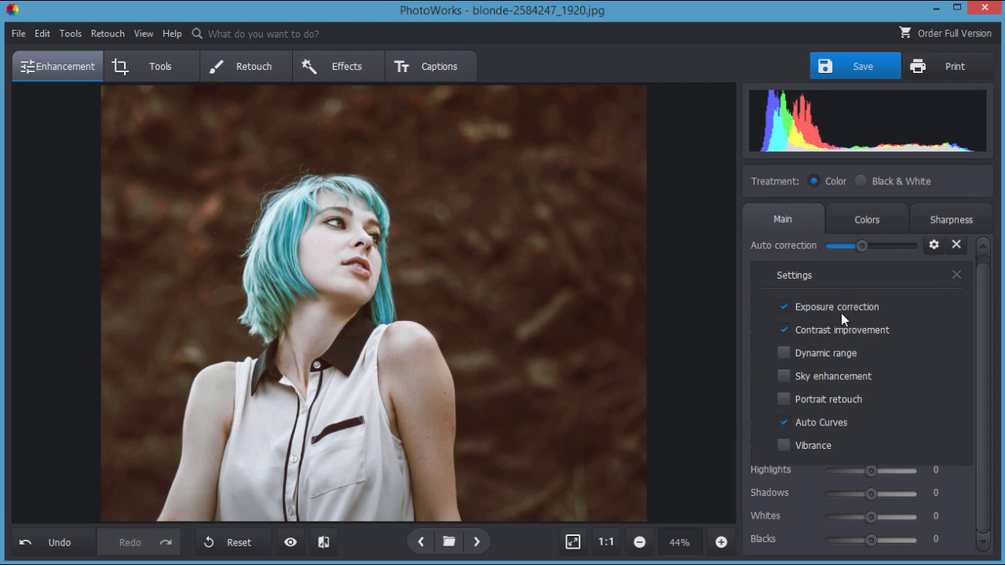
mouse_move(863, 416)
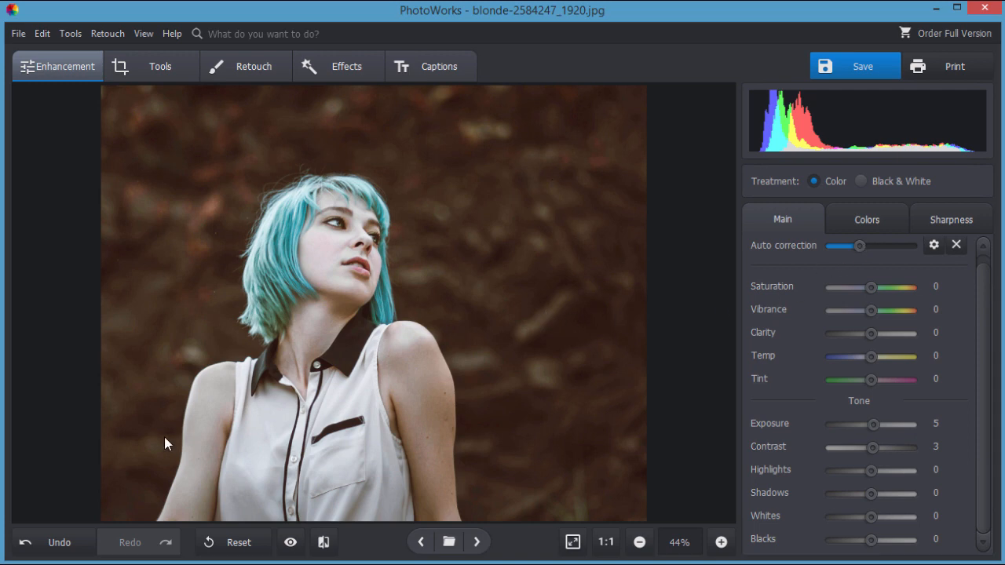
mouse_move(518, 220)
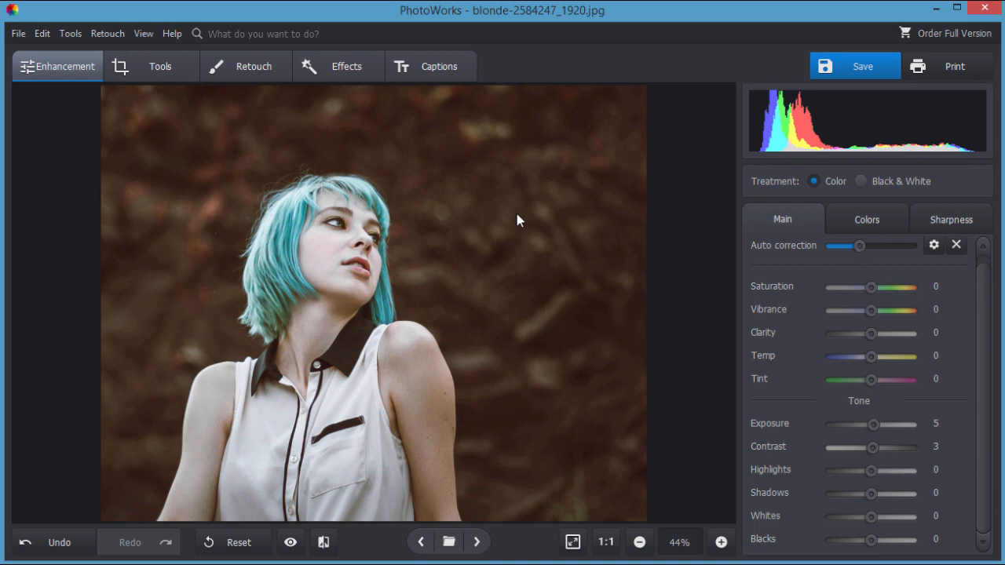
mouse_move(470, 315)
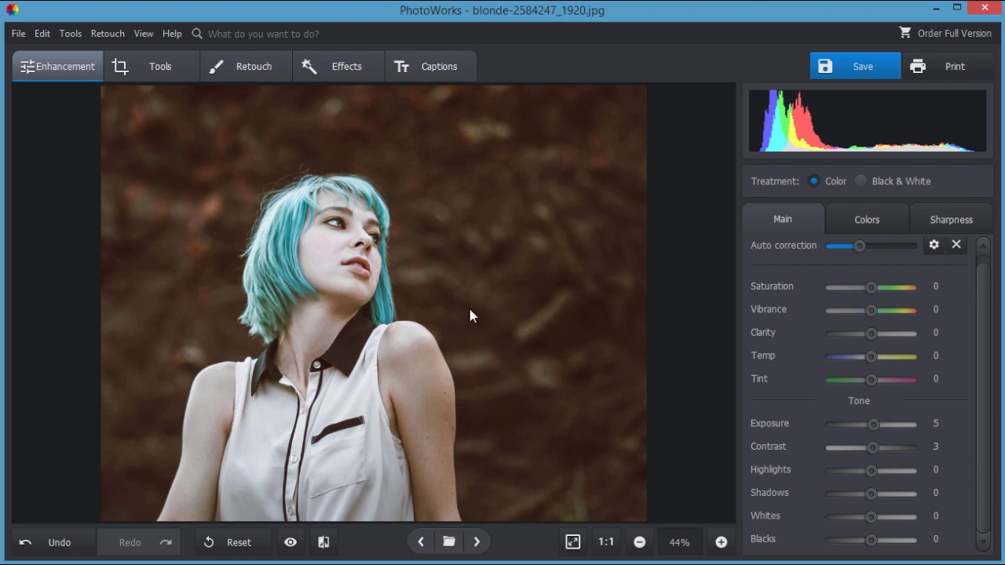
mouse_move(167, 436)
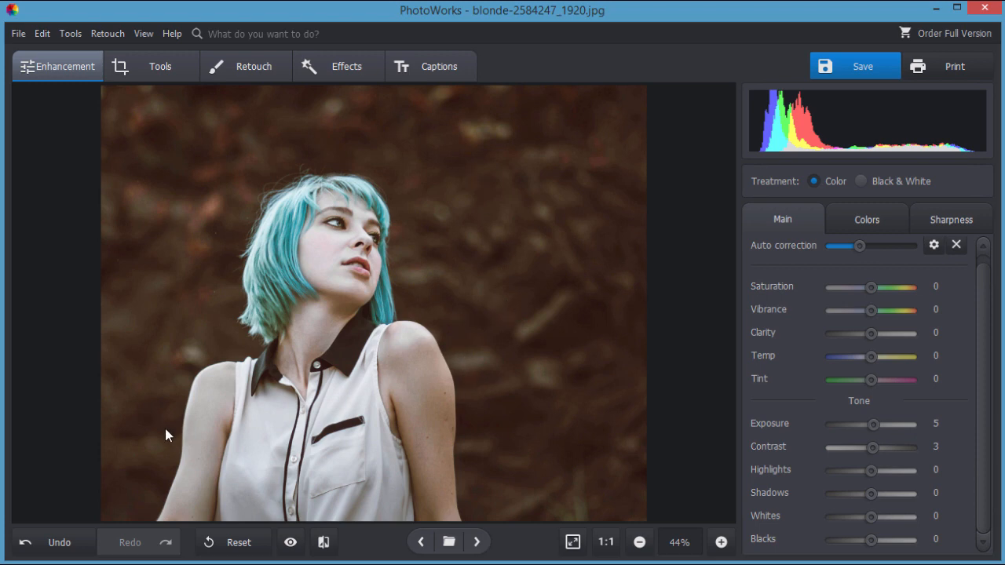
mouse_move(517, 341)
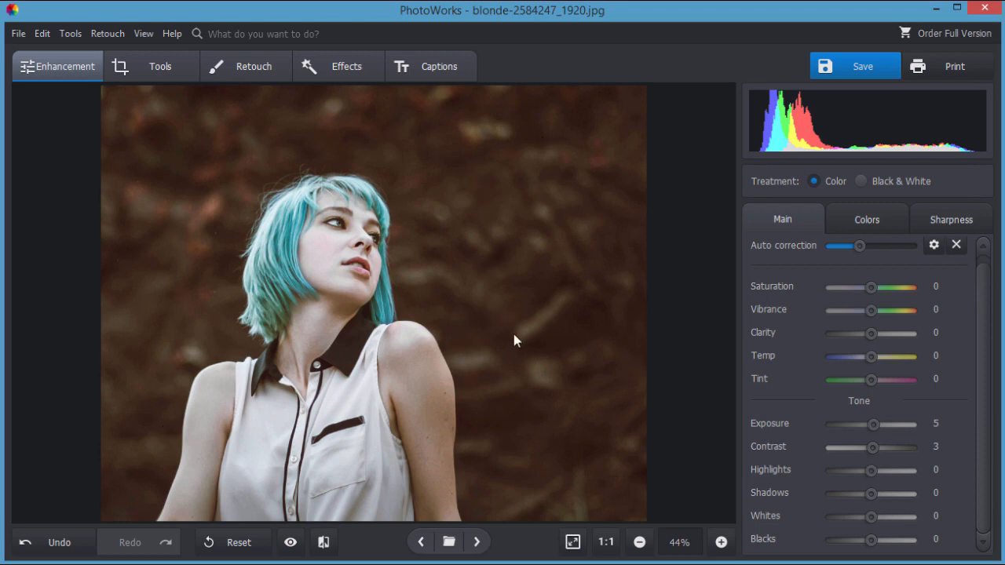
mouse_move(546, 283)
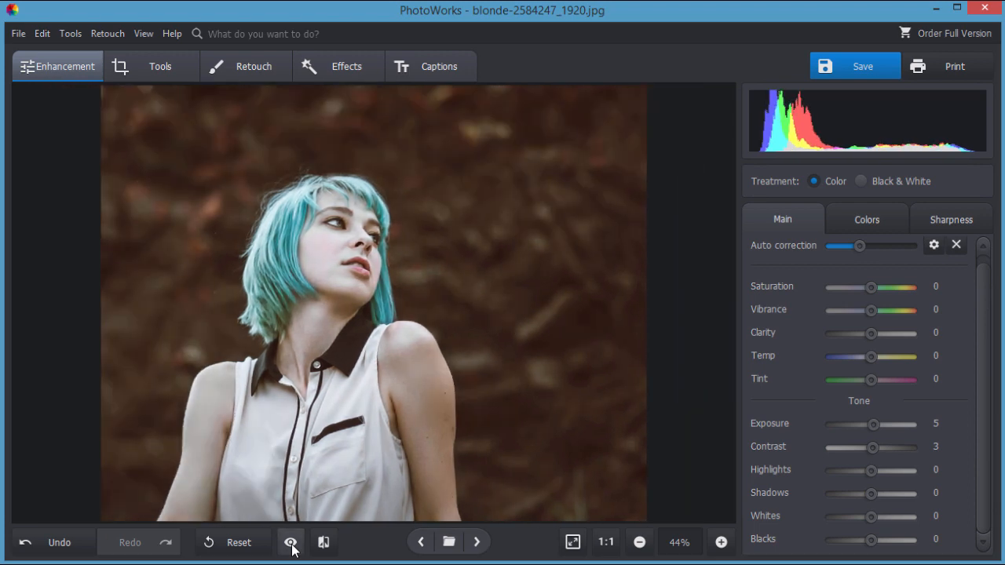
left_click(290, 542)
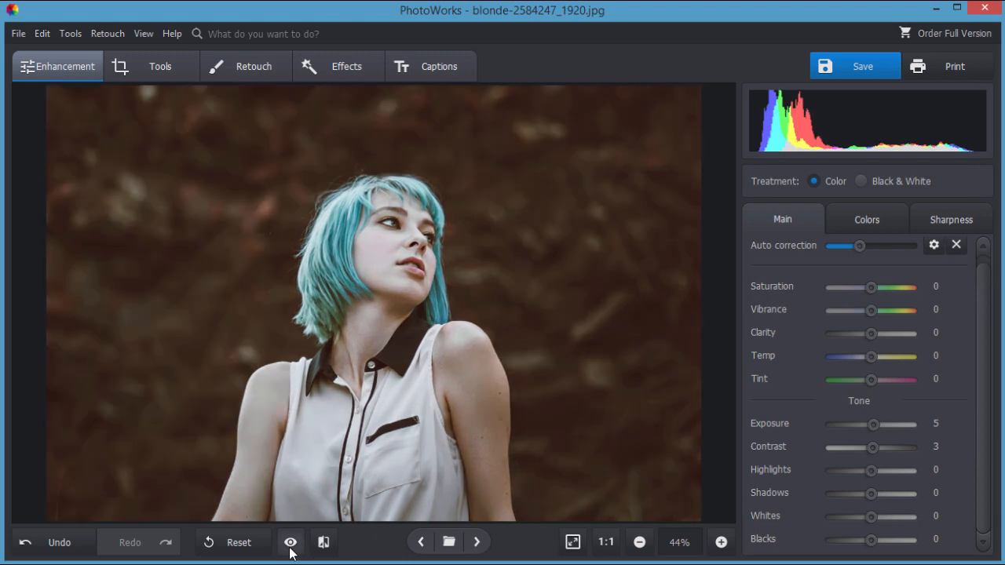
left_click(290, 541)
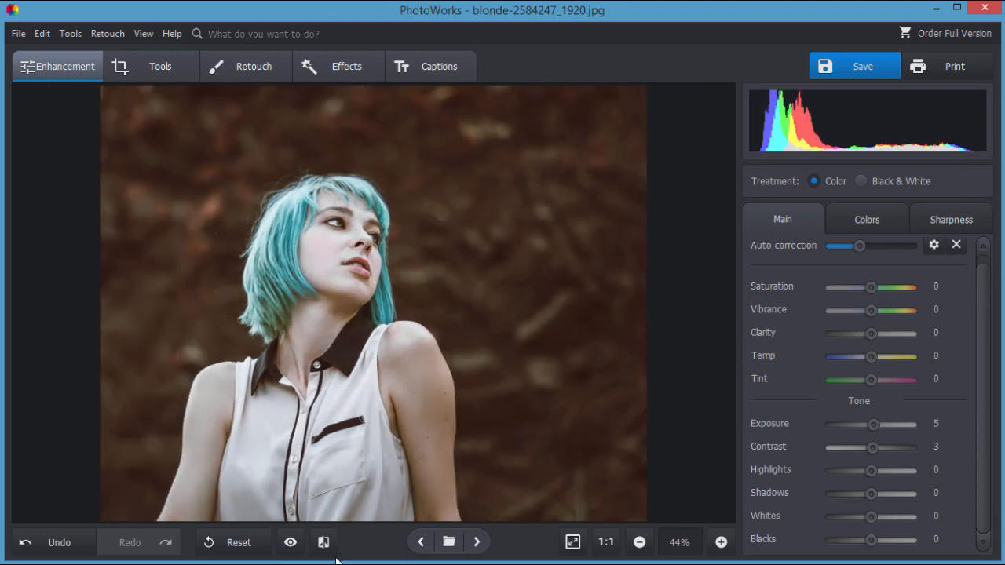
left_click(324, 541)
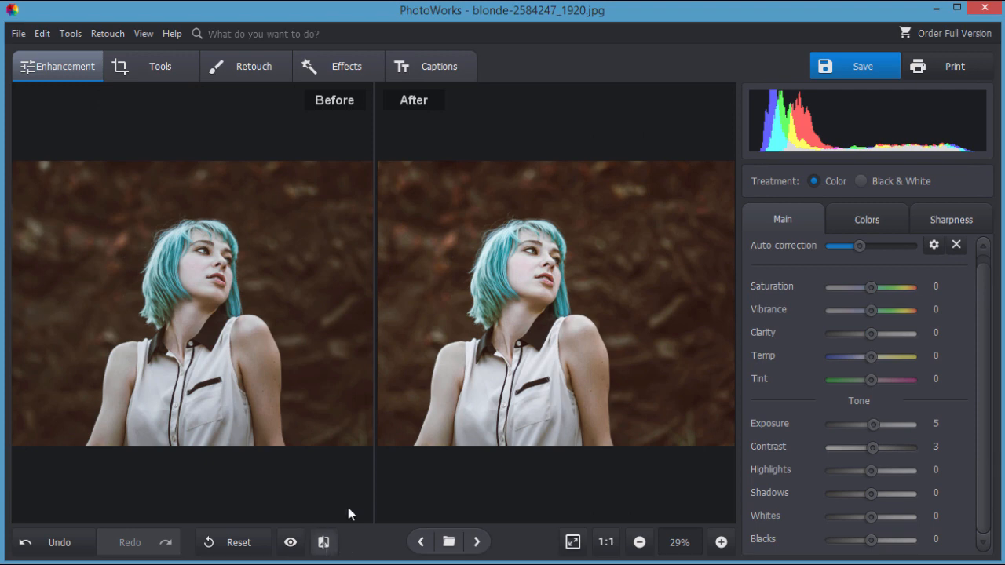
mouse_move(369, 264)
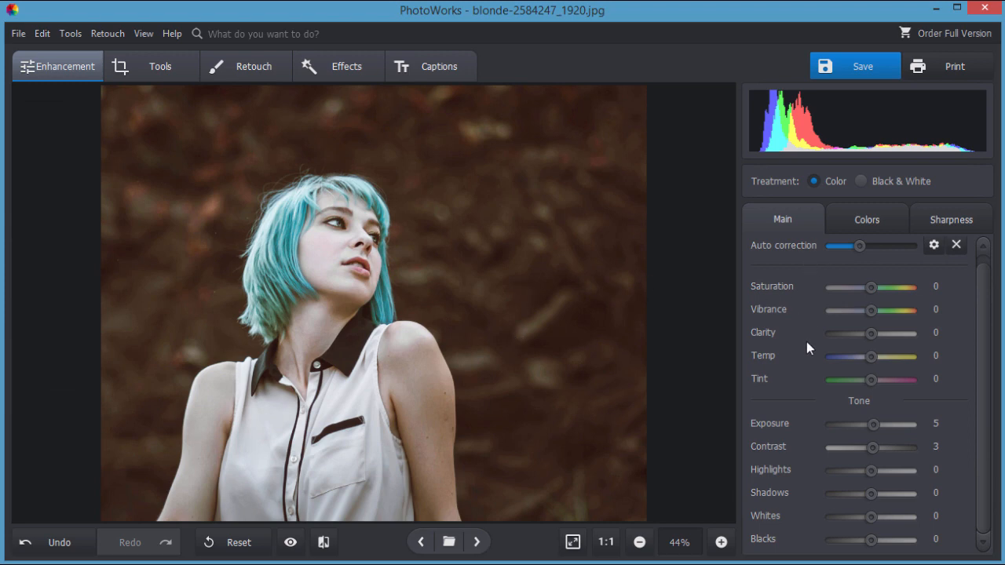
mouse_move(807, 285)
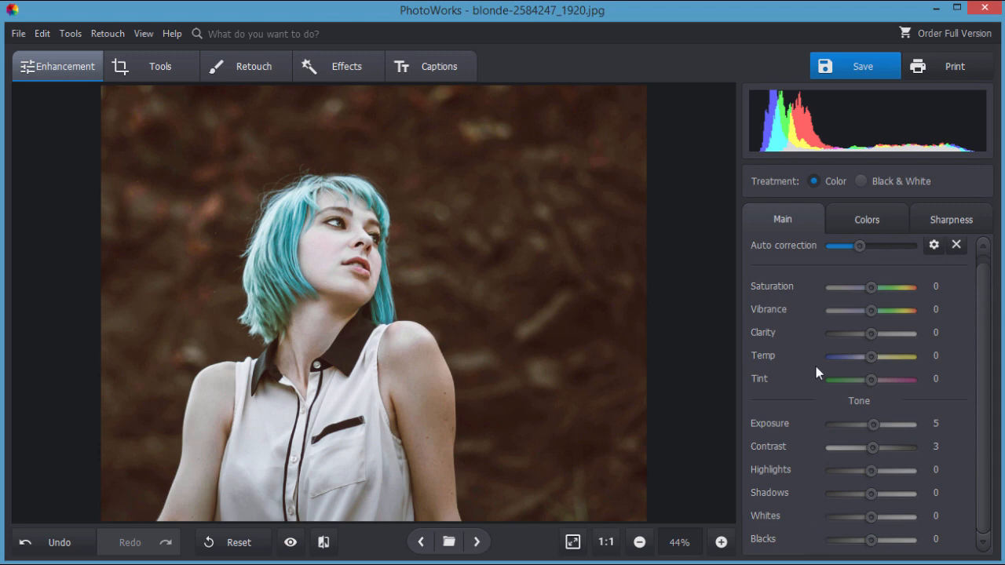
mouse_move(929, 375)
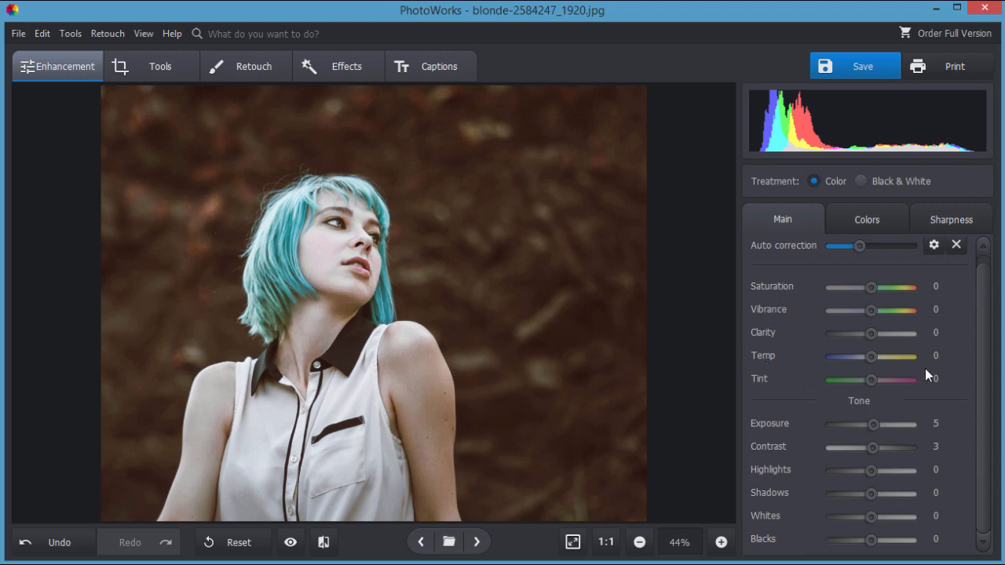
mouse_move(767, 486)
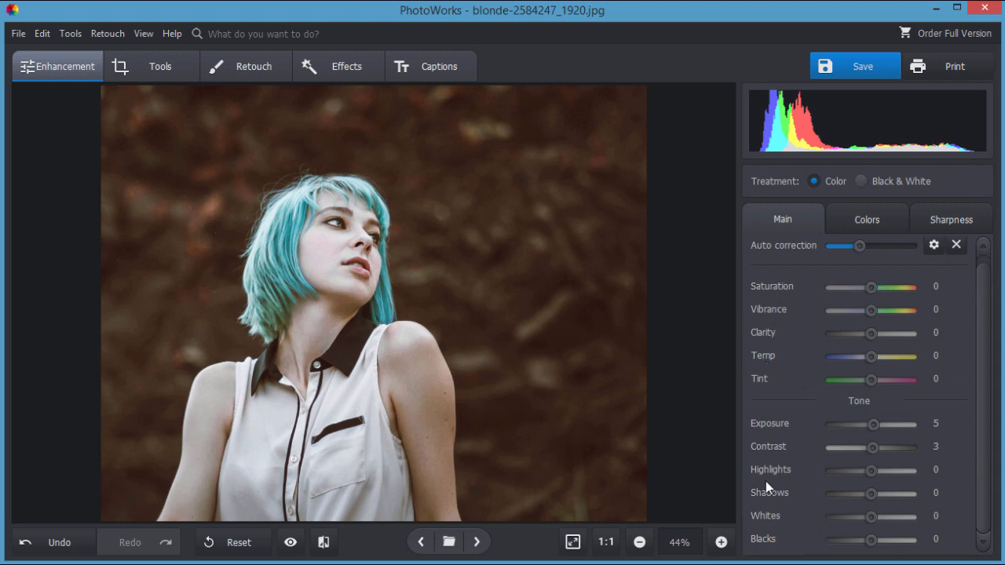
mouse_move(788, 294)
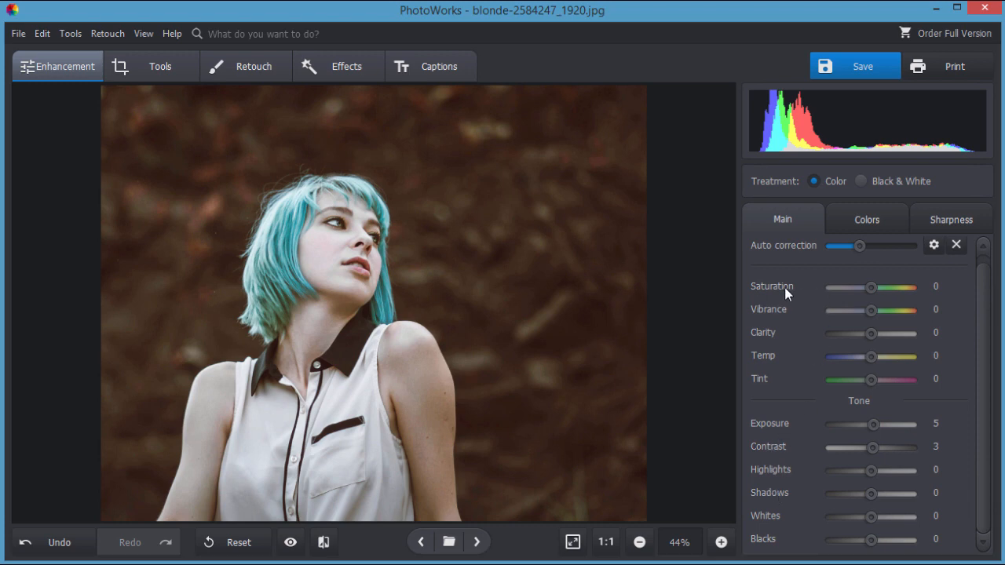
mouse_move(767, 290)
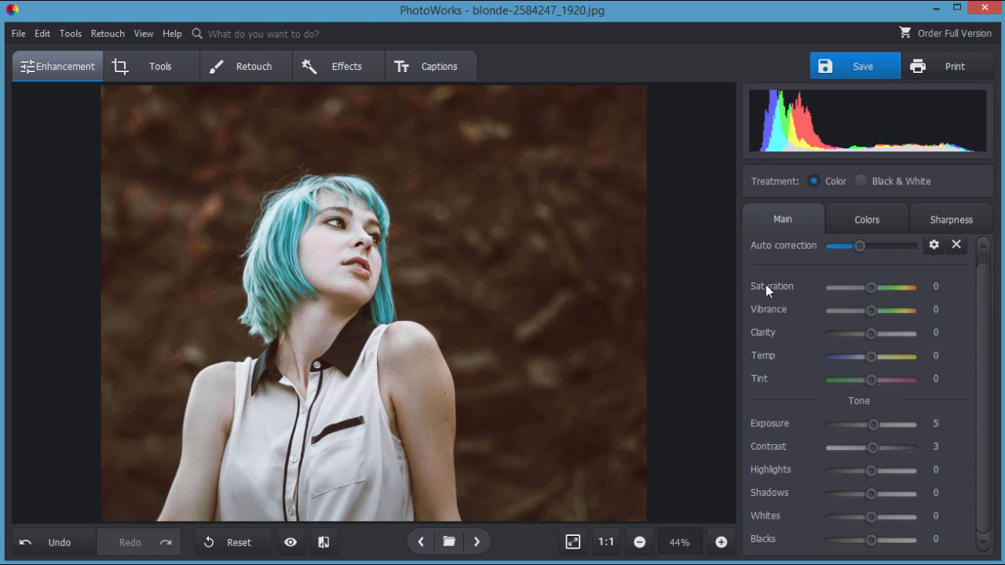
mouse_move(854, 289)
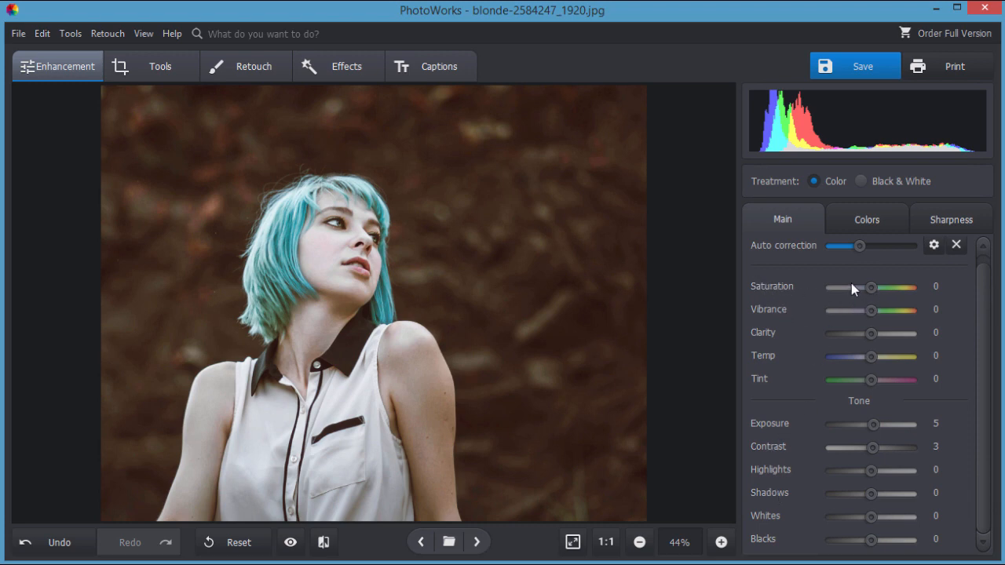
mouse_move(870, 317)
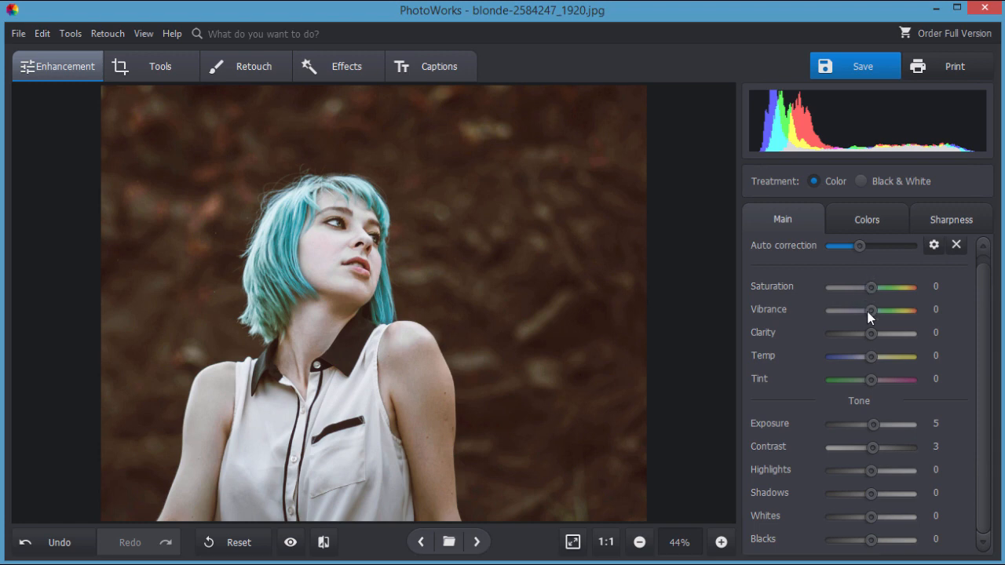
mouse_move(295, 261)
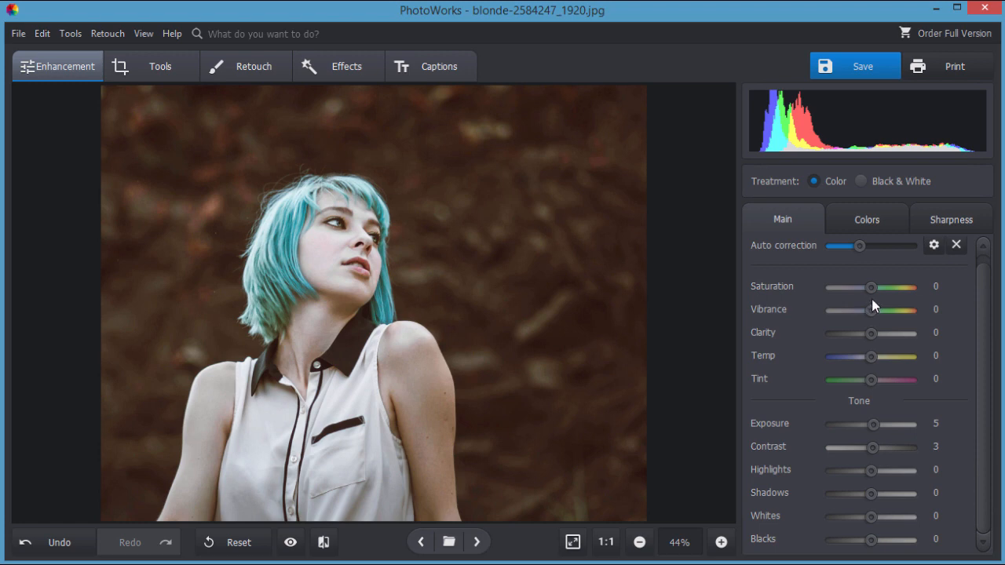
- Sweep the Saturation slider through about 25, 13, 100, 52 and 92 to preview vivid colours
left_click_drag(870, 285, 876, 286)
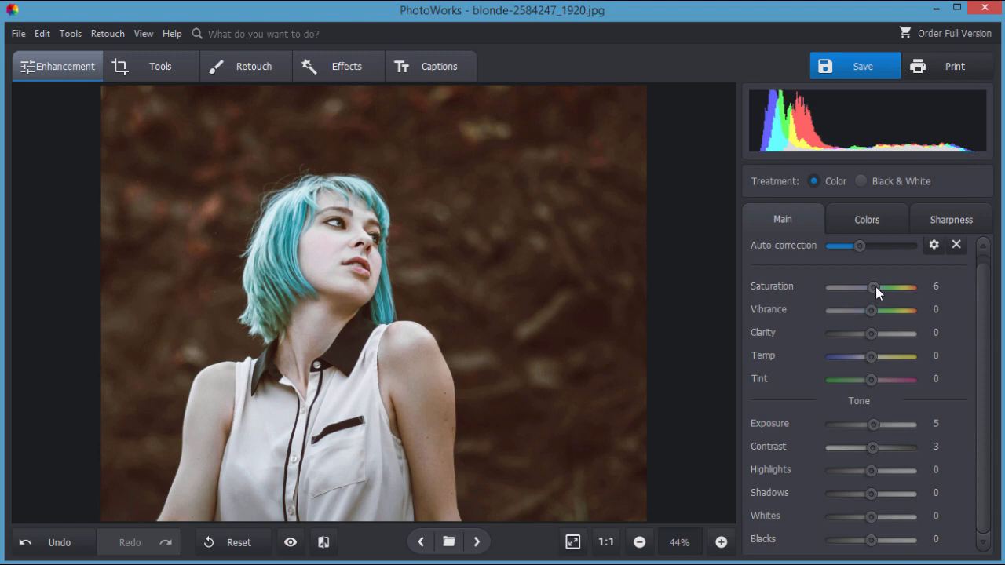
left_click_drag(873, 286, 881, 286)
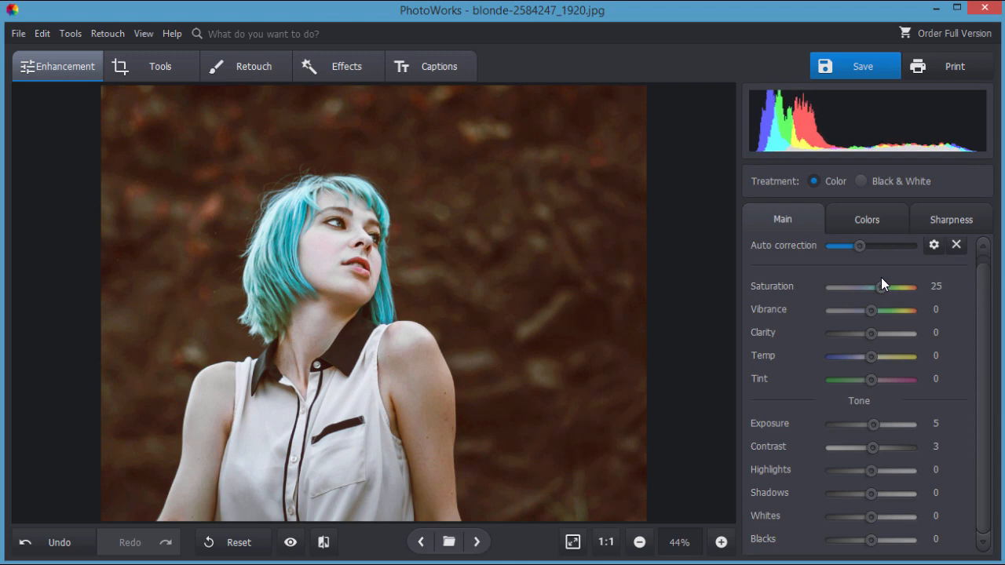
left_click_drag(892, 287, 875, 287)
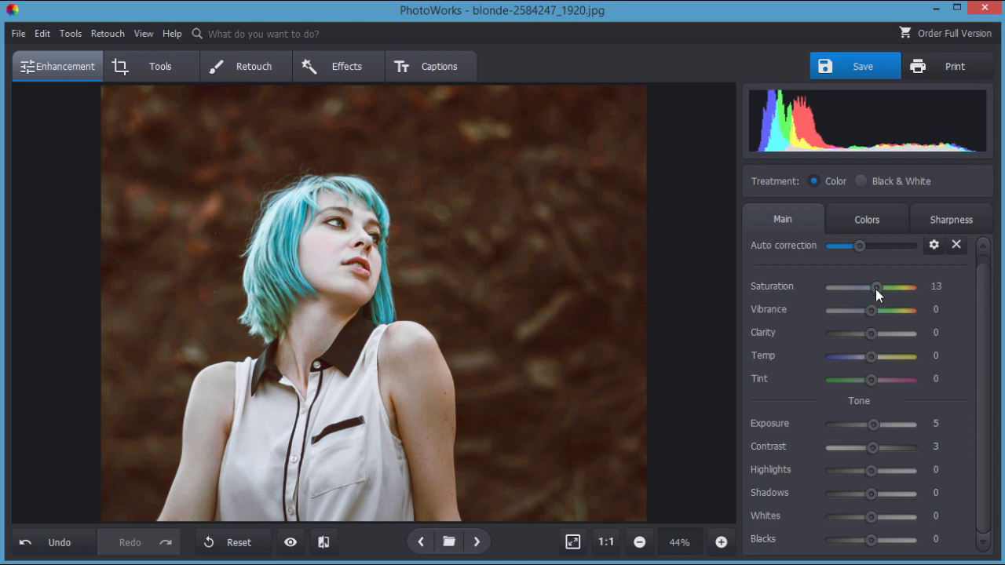
left_click_drag(878, 285, 910, 285)
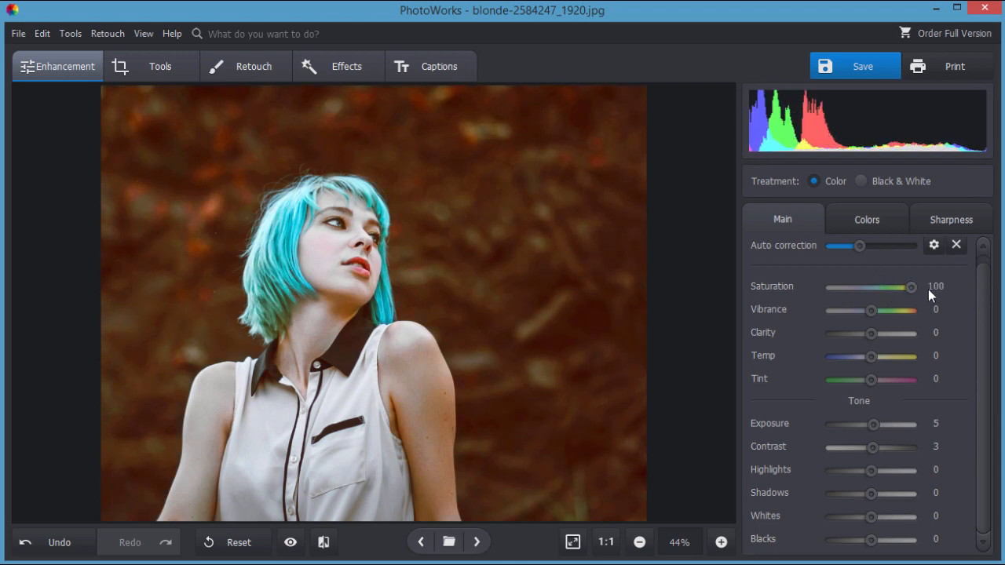
left_click_drag(911, 287, 891, 288)
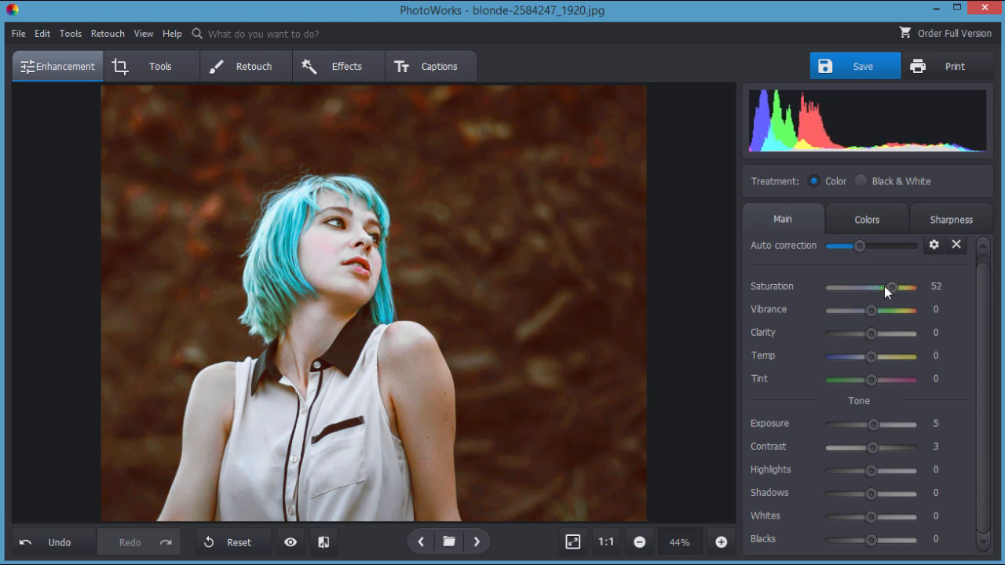
left_click_drag(891, 287, 909, 287)
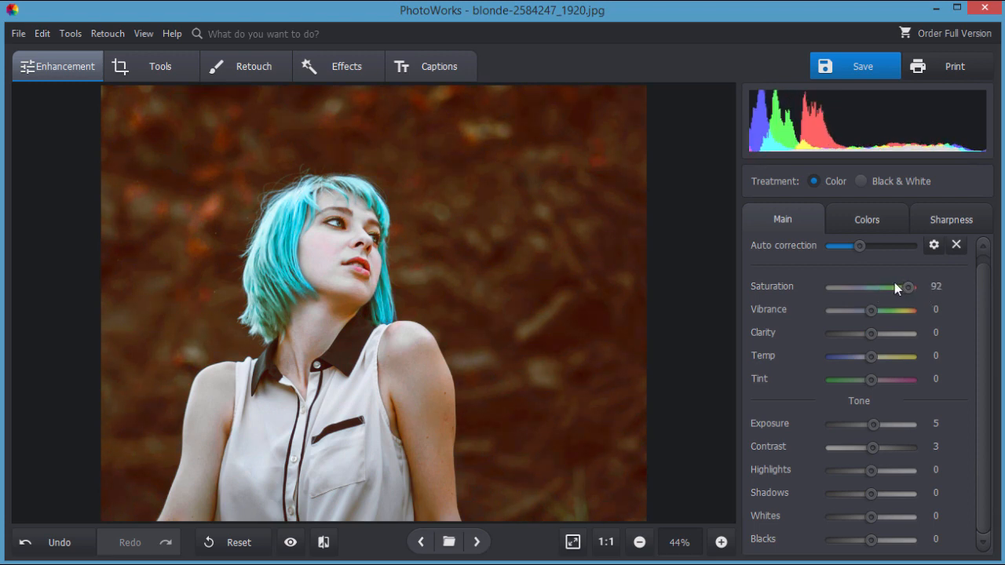
left_click_drag(907, 288, 871, 287)
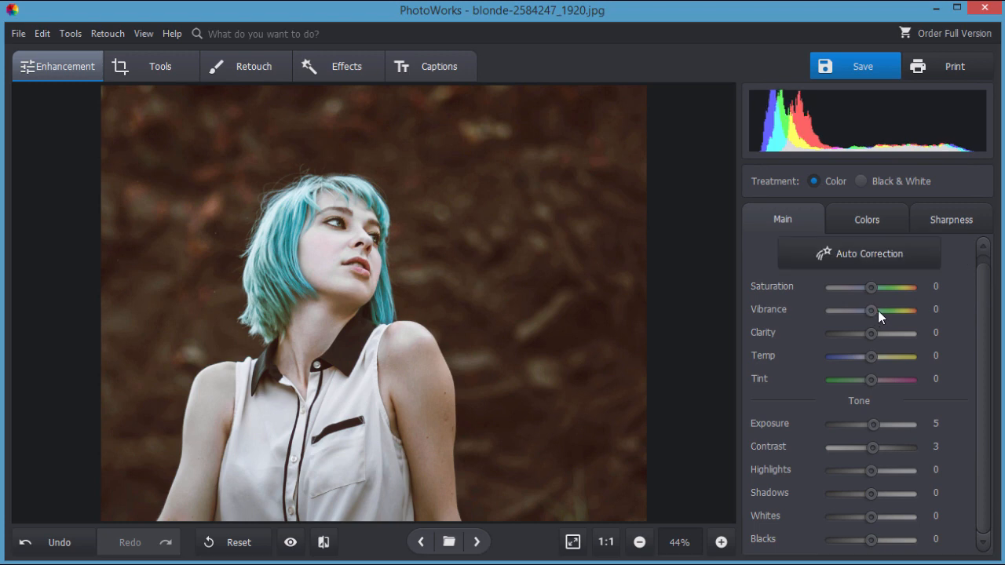
- Try vibrance at 31, 25 and 100, return to zero, then settle it at 15
left_click_drag(870, 309, 882, 309)
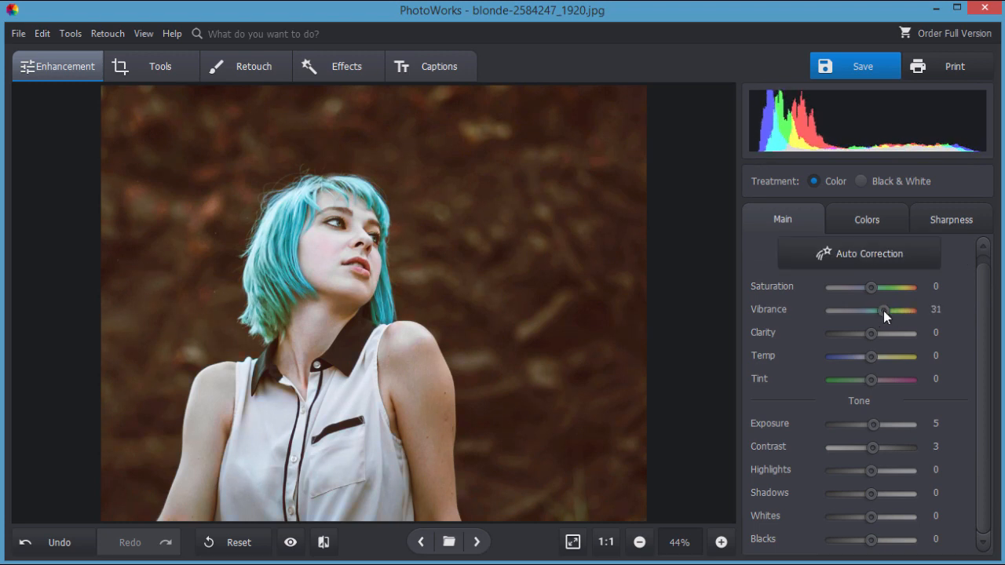
left_click_drag(882, 310, 879, 311)
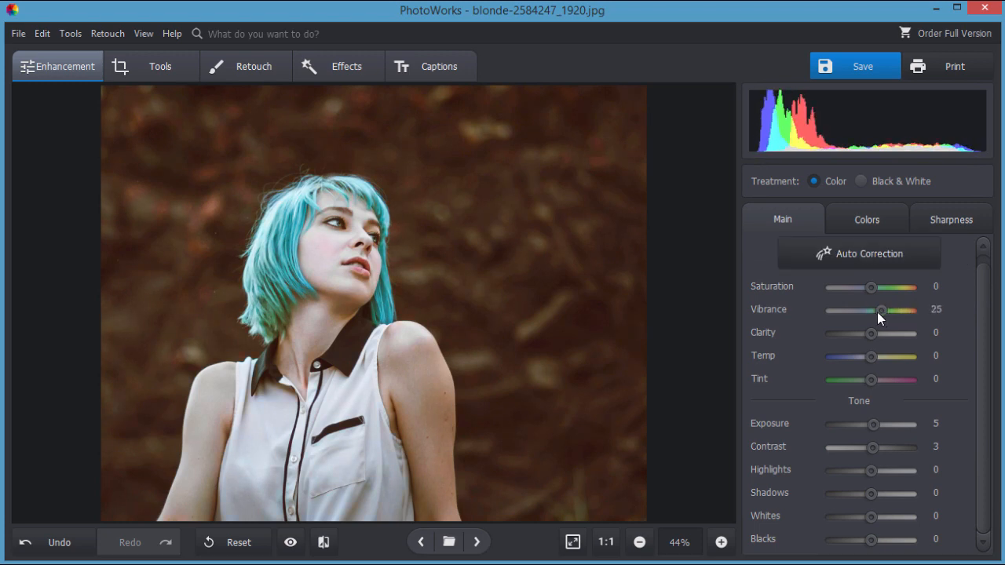
left_click_drag(879, 309, 912, 310)
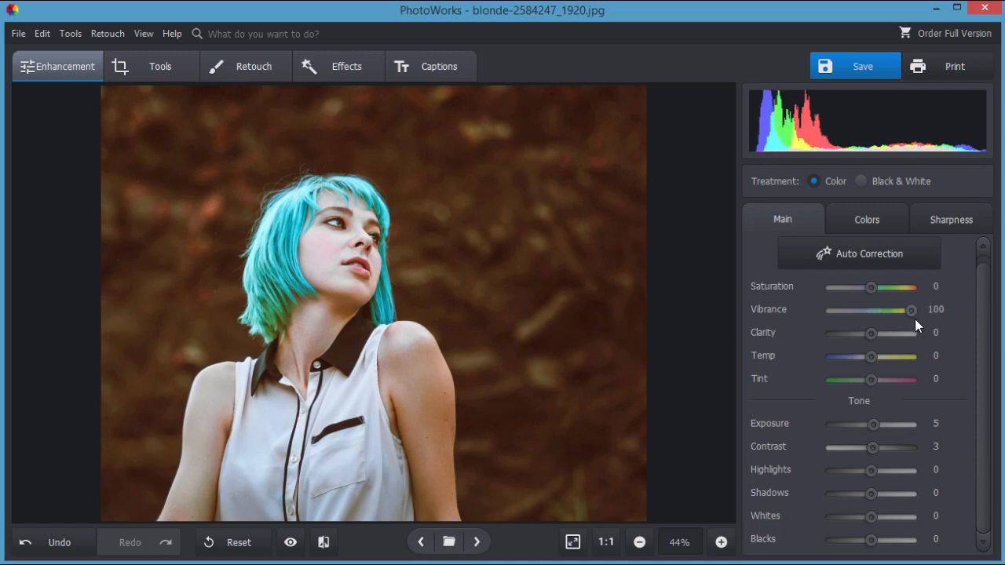
left_click_drag(910, 309, 870, 309)
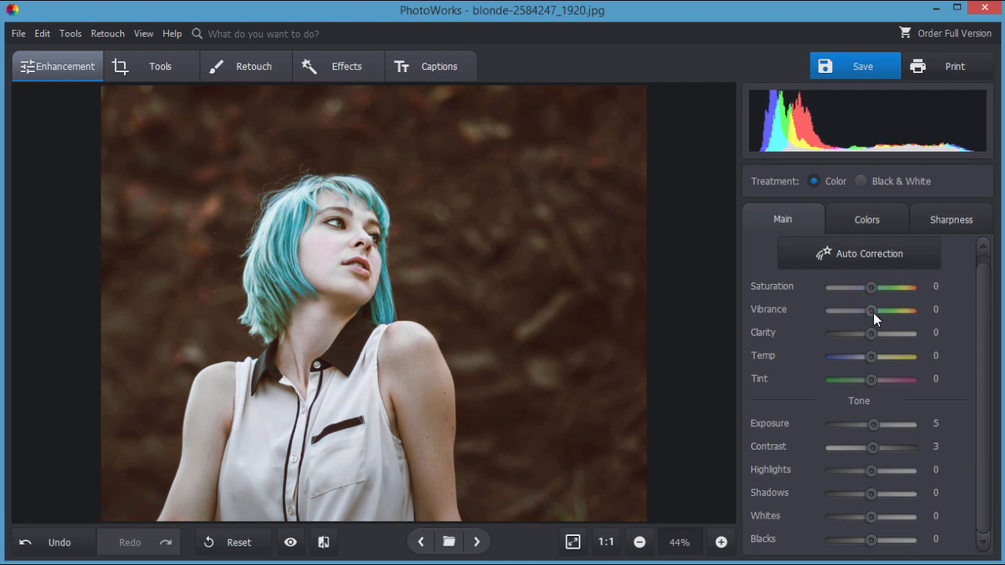
left_click_drag(870, 309, 873, 310)
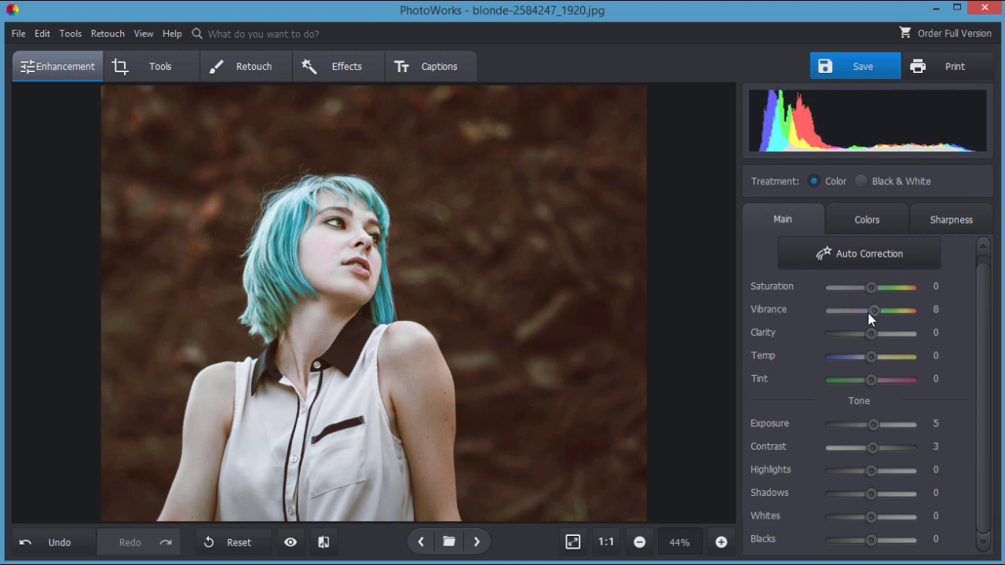
left_click_drag(873, 311, 876, 311)
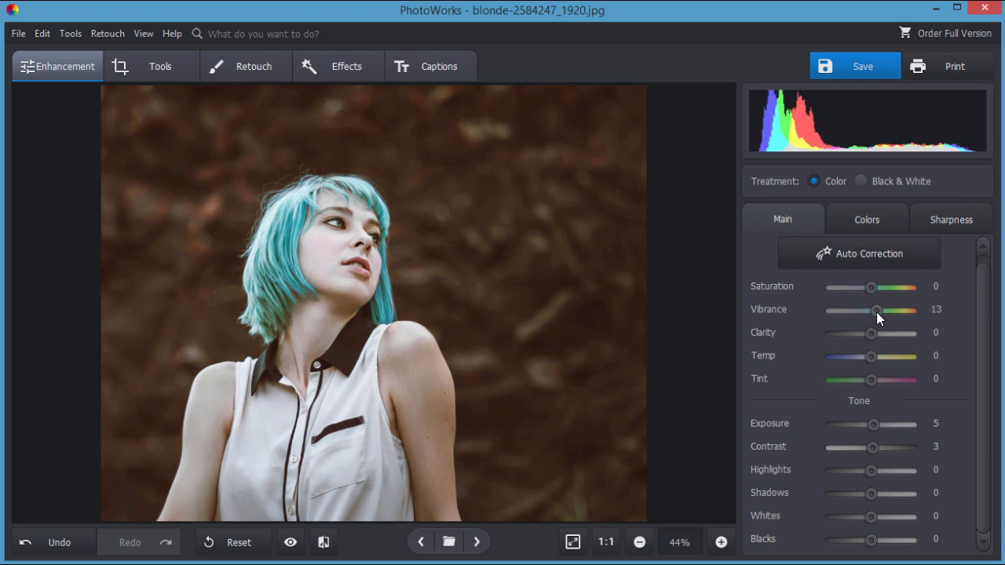
left_click_drag(875, 310, 879, 310)
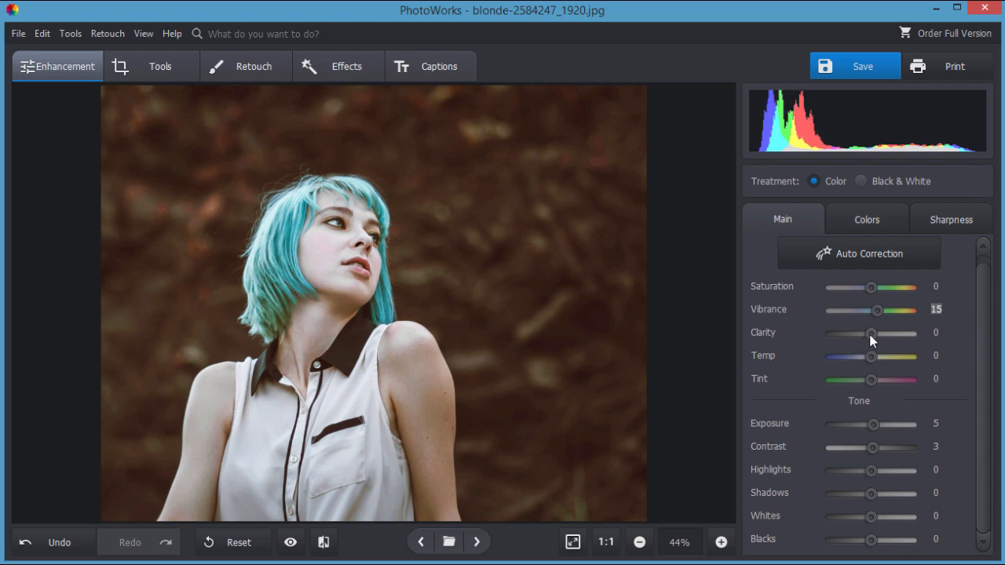
left_click_drag(869, 333, 882, 333)
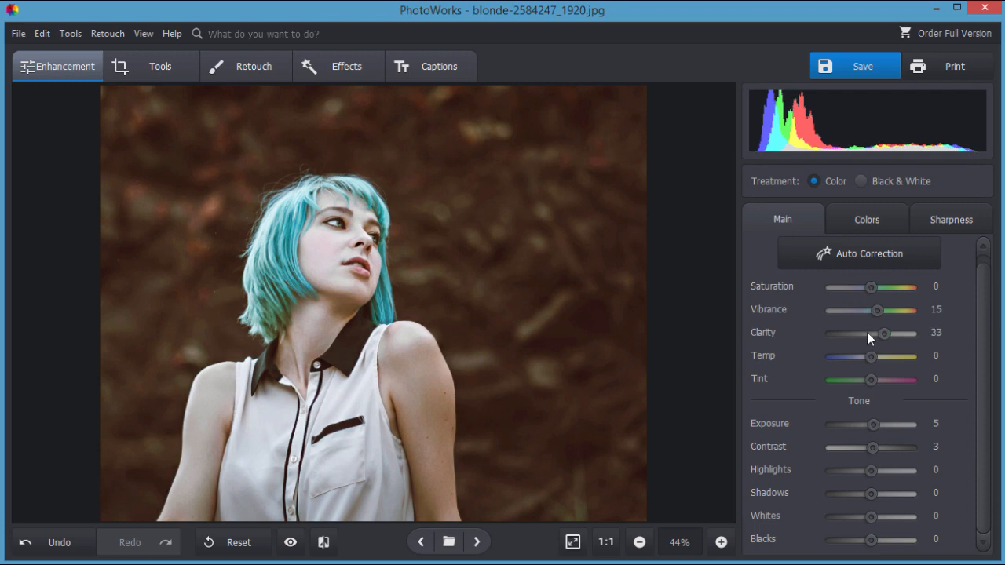
left_click_drag(882, 332, 898, 333)
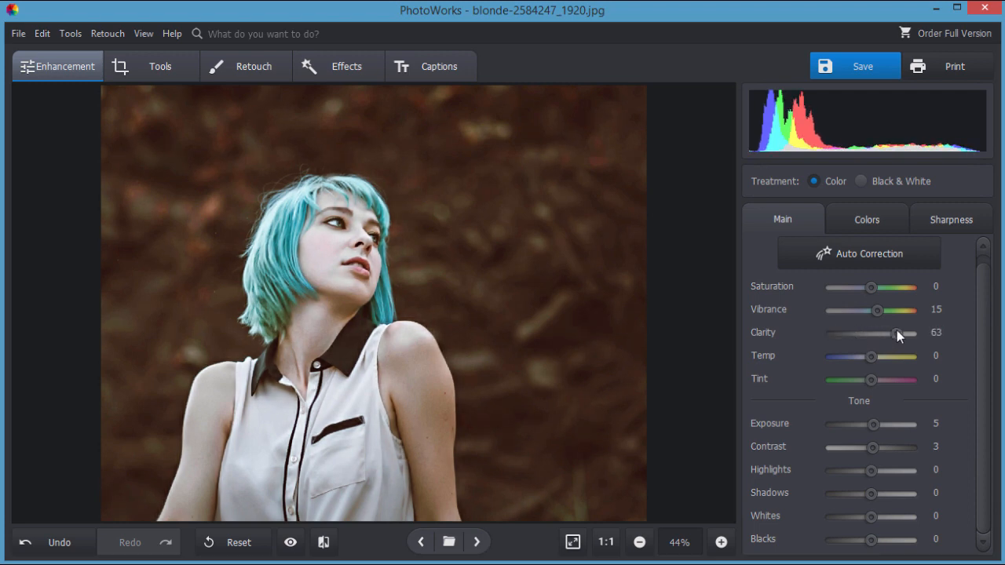
left_click_drag(898, 333, 830, 332)
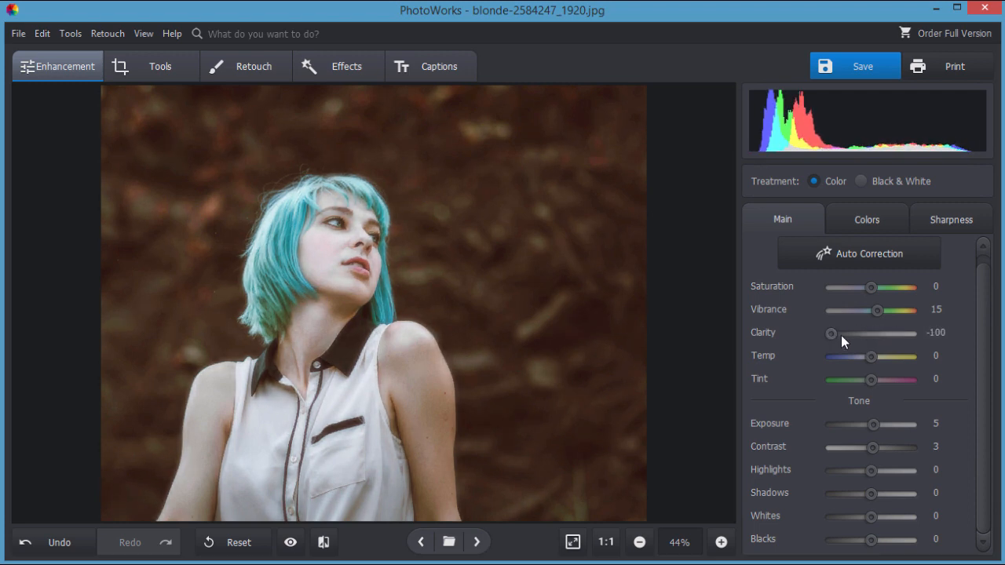
left_click_drag(832, 333, 857, 333)
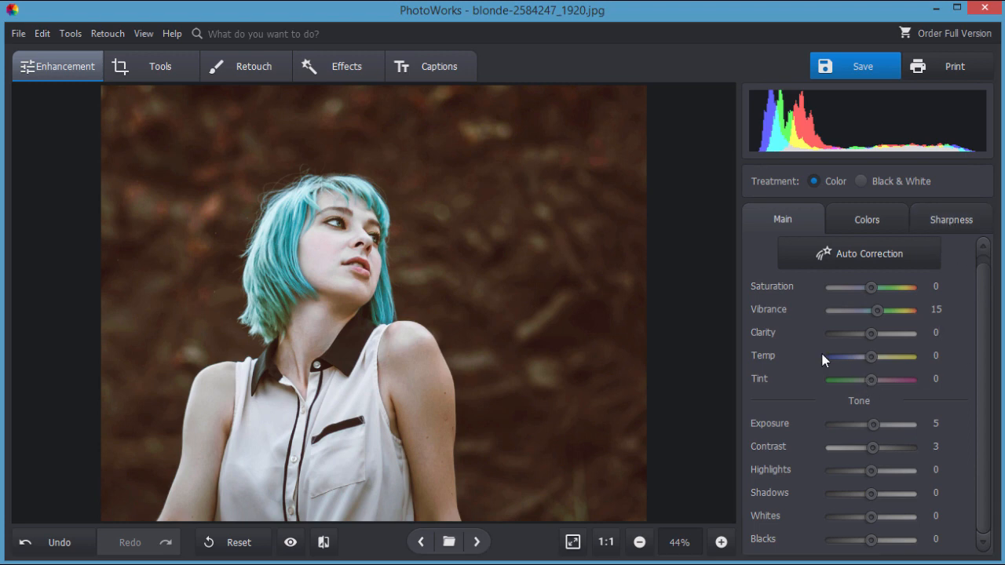
mouse_move(396, 345)
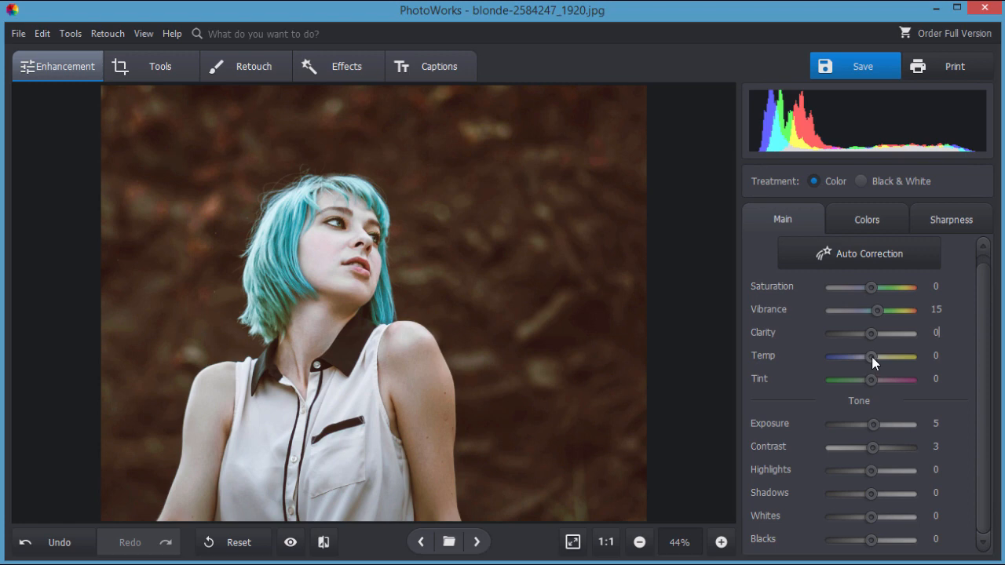
- Warm the colour temperature gradually up to about 21
left_click_drag(870, 357, 875, 357)
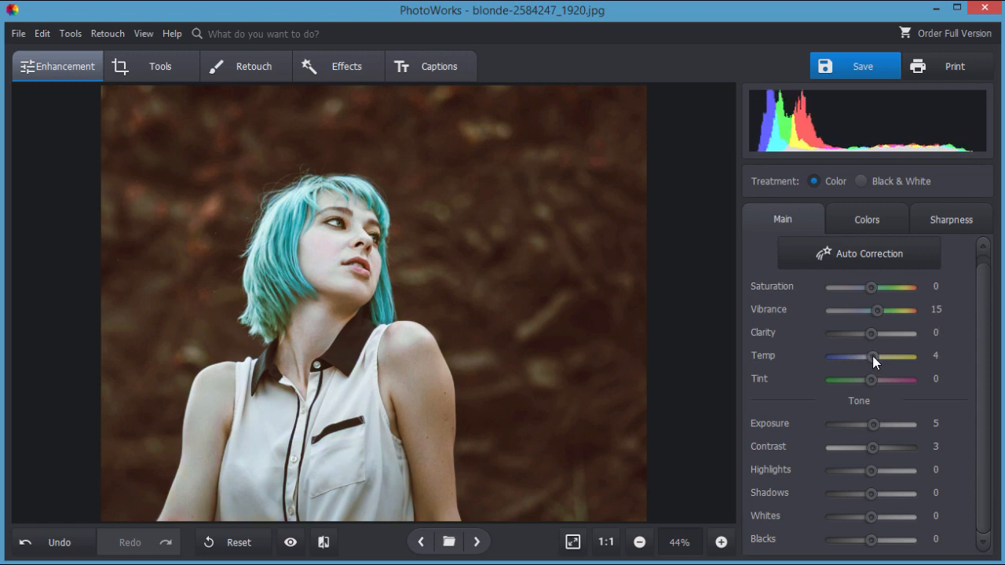
left_click_drag(871, 355, 879, 354)
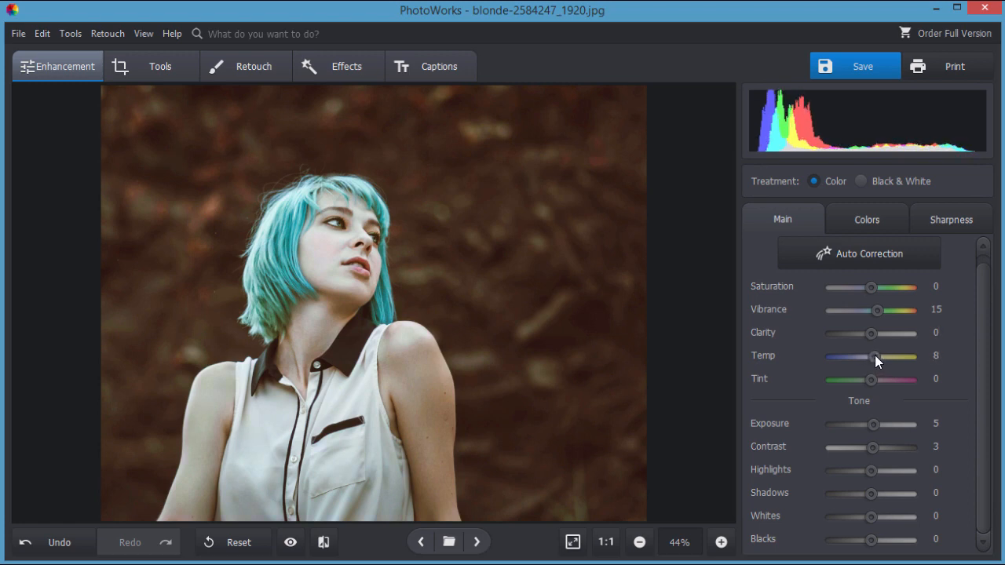
left_click_drag(872, 357, 879, 356)
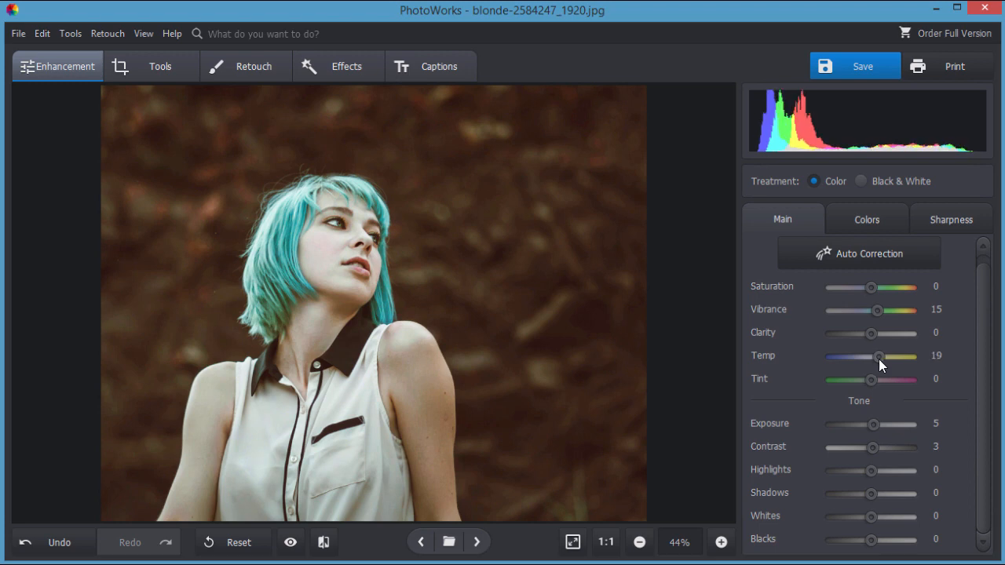
left_click_drag(878, 355, 879, 355)
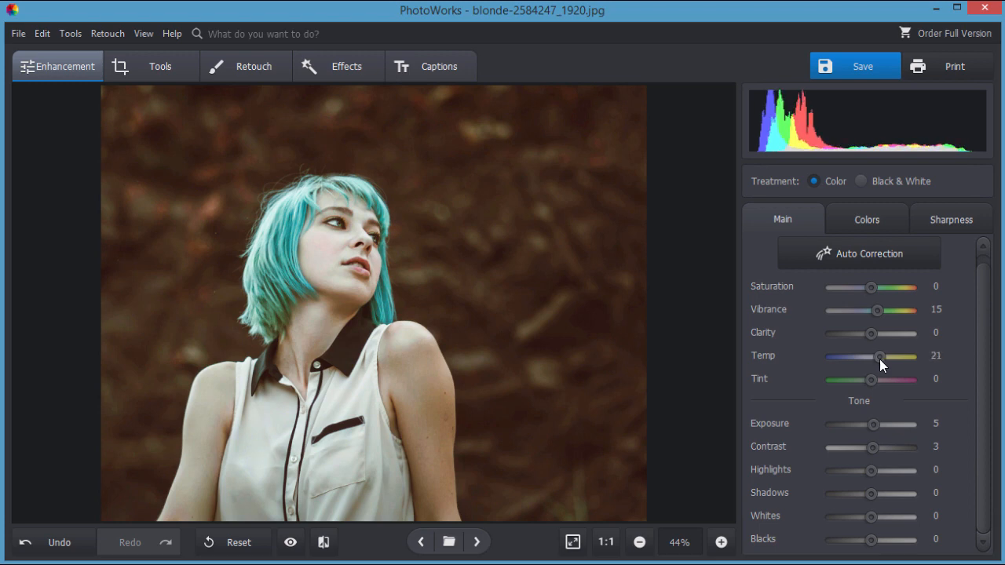
mouse_move(903, 383)
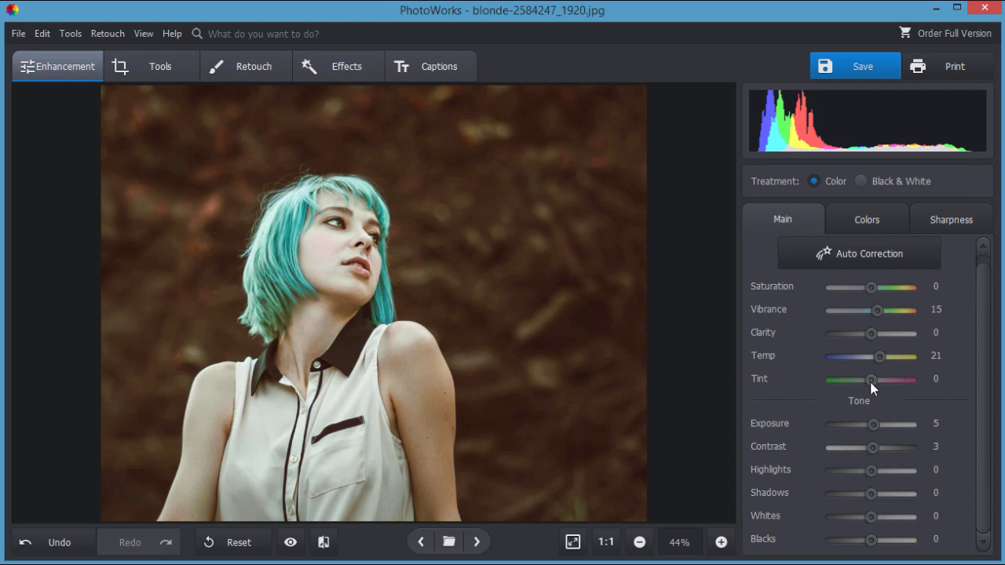
- Shift the tint toward magenta, settling at 13
left_click_drag(869, 378, 873, 378)
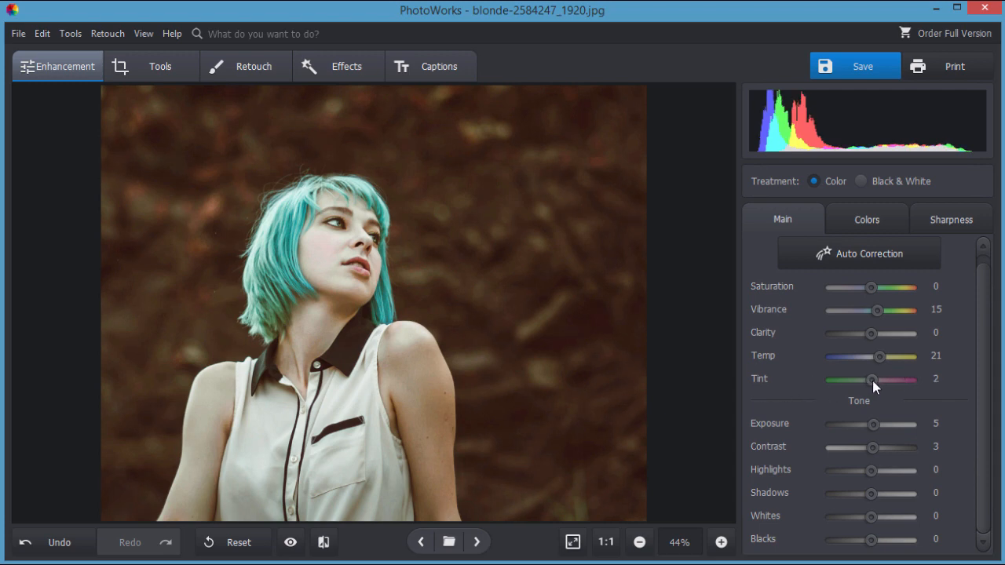
left_click_drag(869, 379, 879, 379)
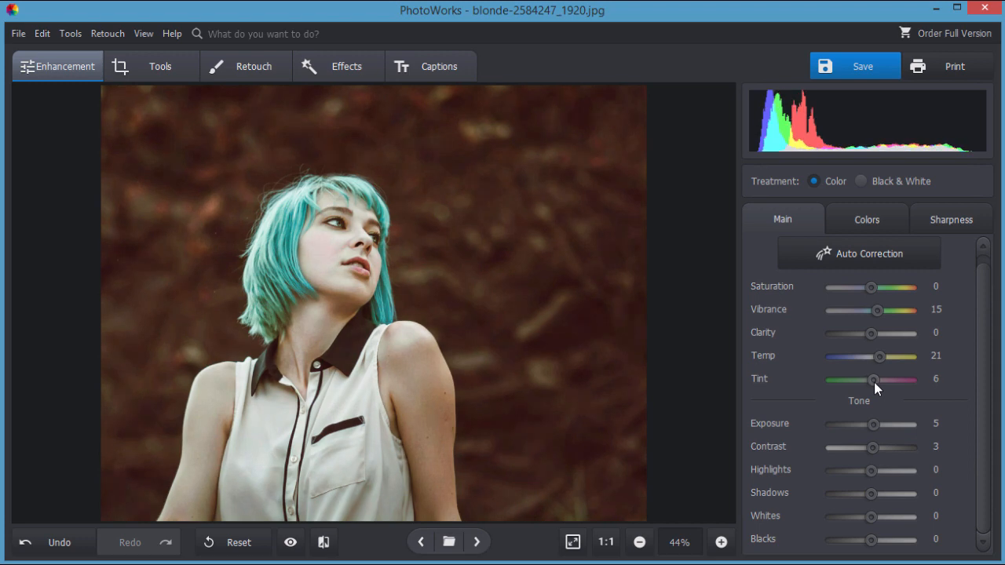
left_click_drag(873, 378, 879, 379)
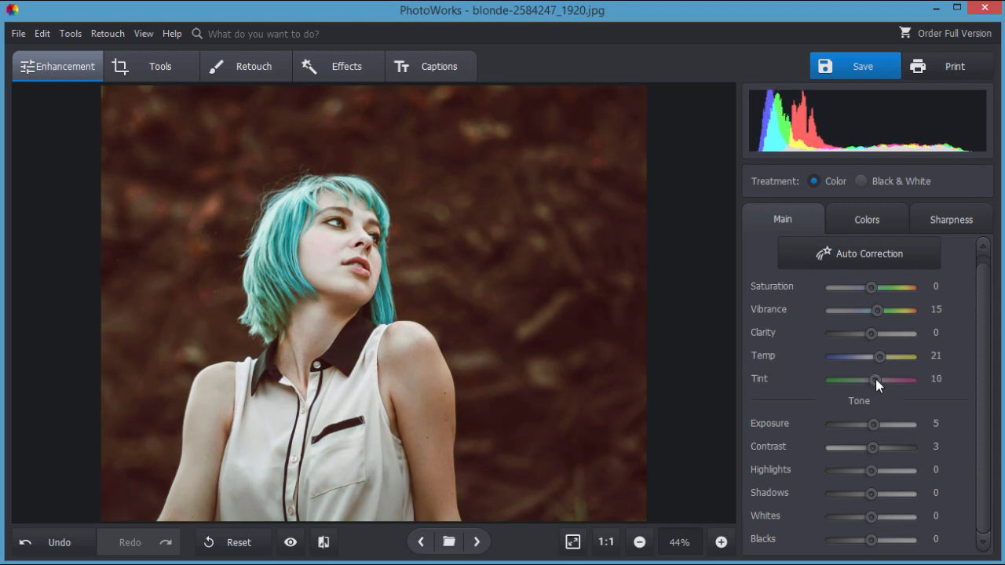
left_click_drag(876, 379, 883, 378)
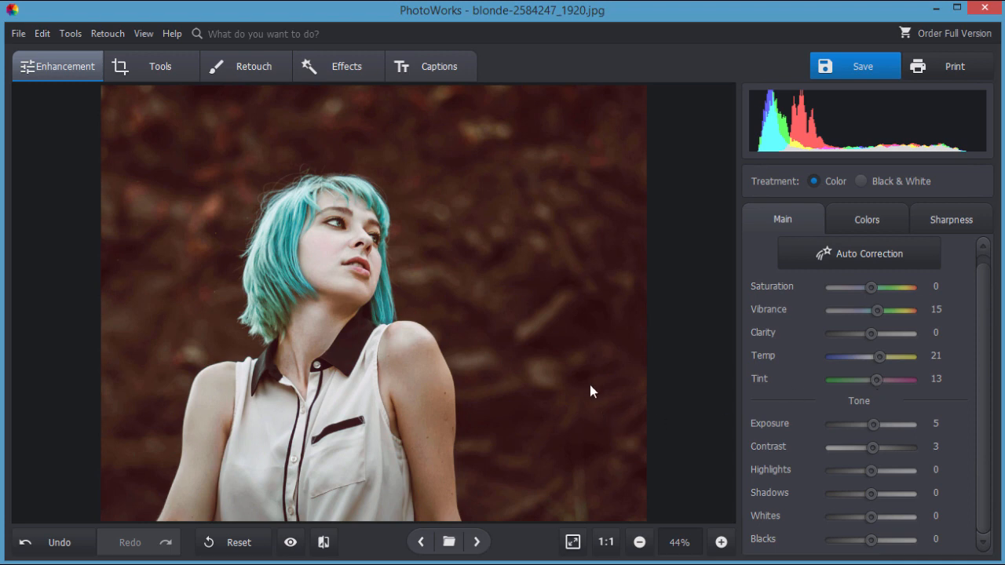
mouse_move(891, 394)
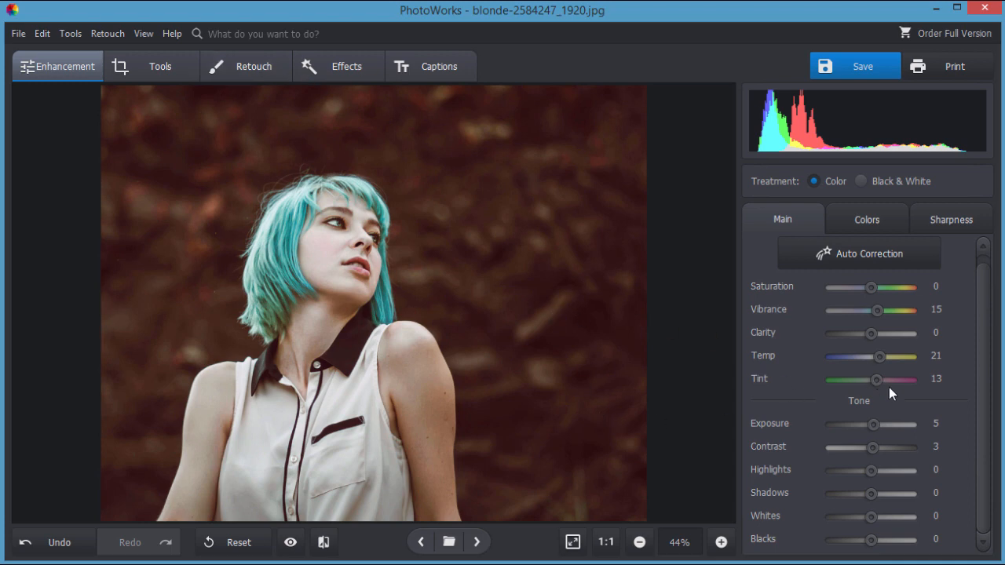
mouse_move(881, 364)
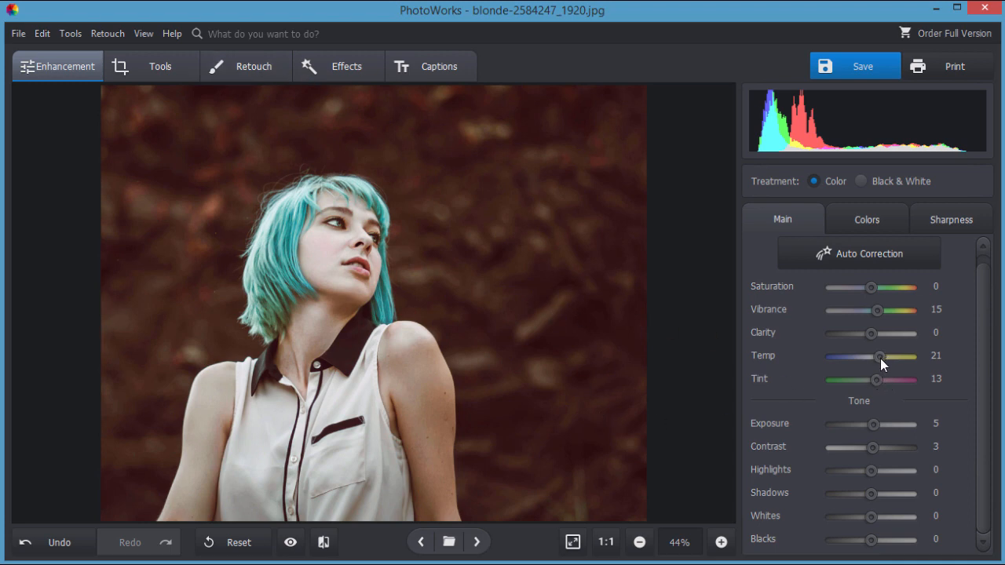
- Raise the colour temperature further to a warm 44
left_click_drag(878, 356, 885, 356)
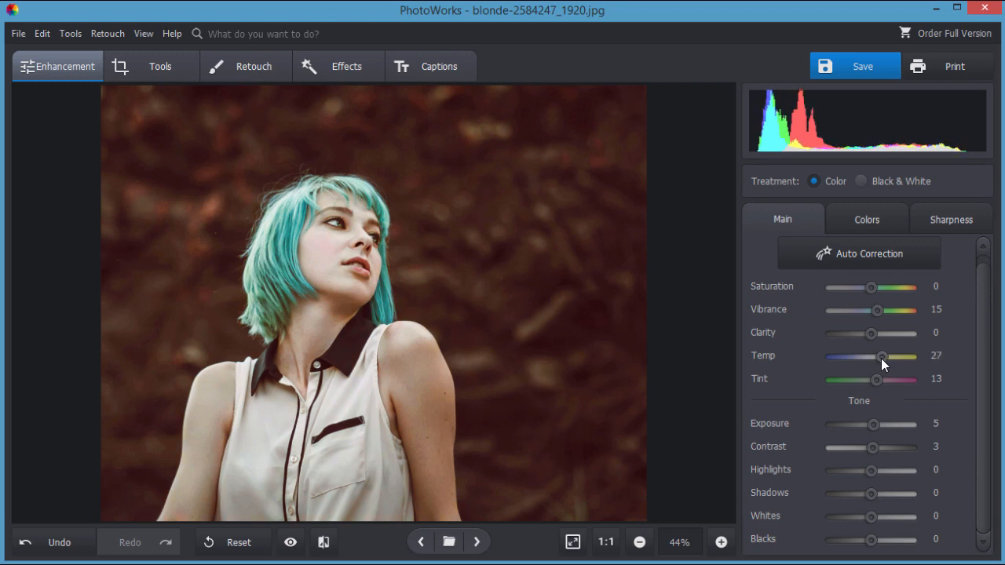
left_click_drag(880, 358, 889, 358)
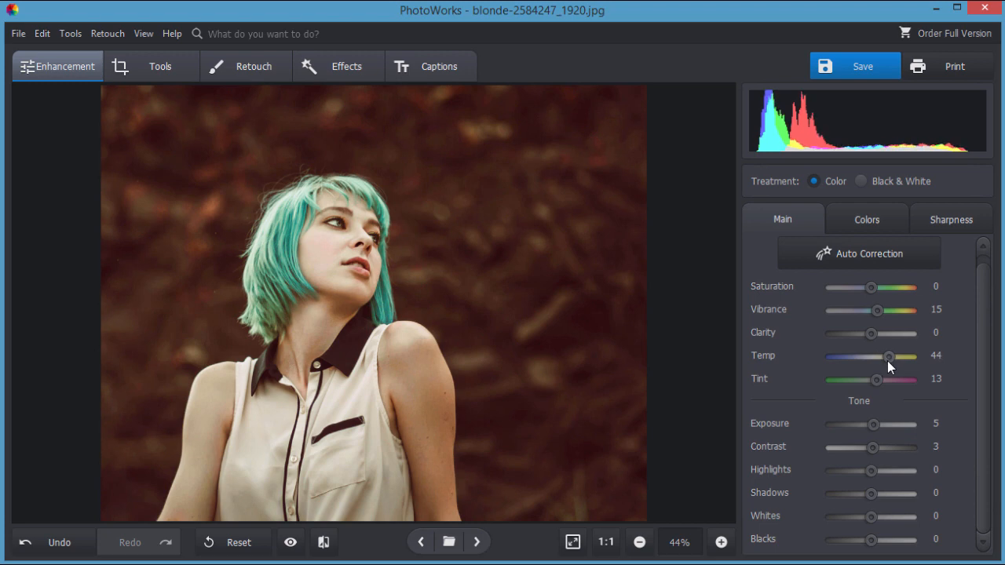
left_click_drag(879, 379, 903, 378)
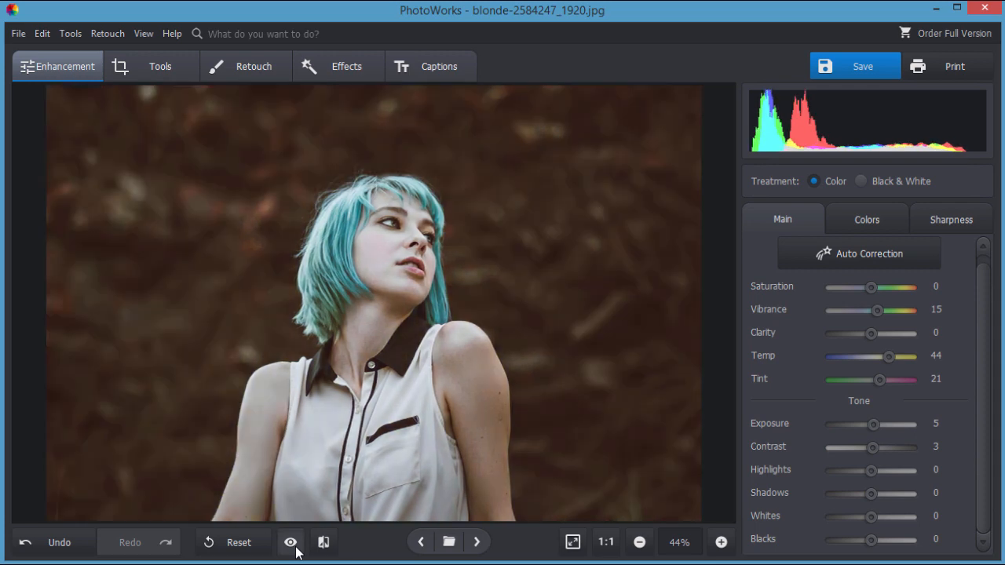
- Toggle the original-photo preview to compare against the warmed edit
left_click(290, 543)
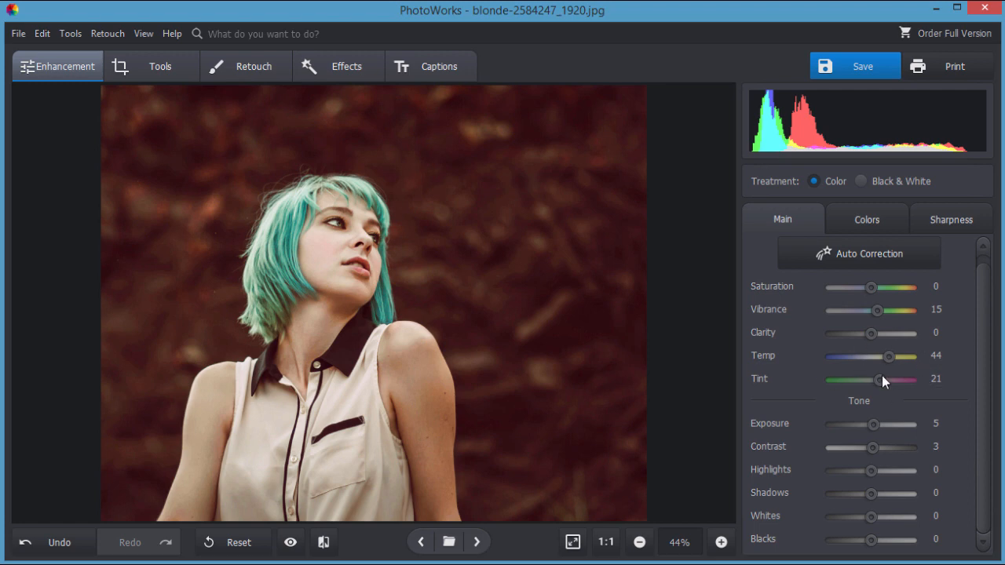
mouse_move(862, 424)
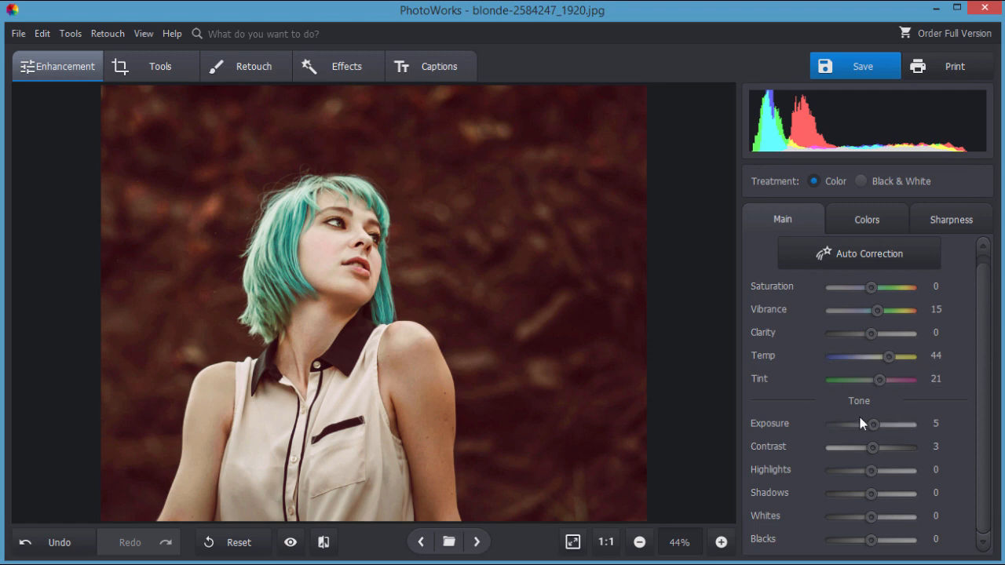
- Nudge exposure and reset it, then work contrast up and down to settle at 8
left_click_drag(872, 424, 874, 424)
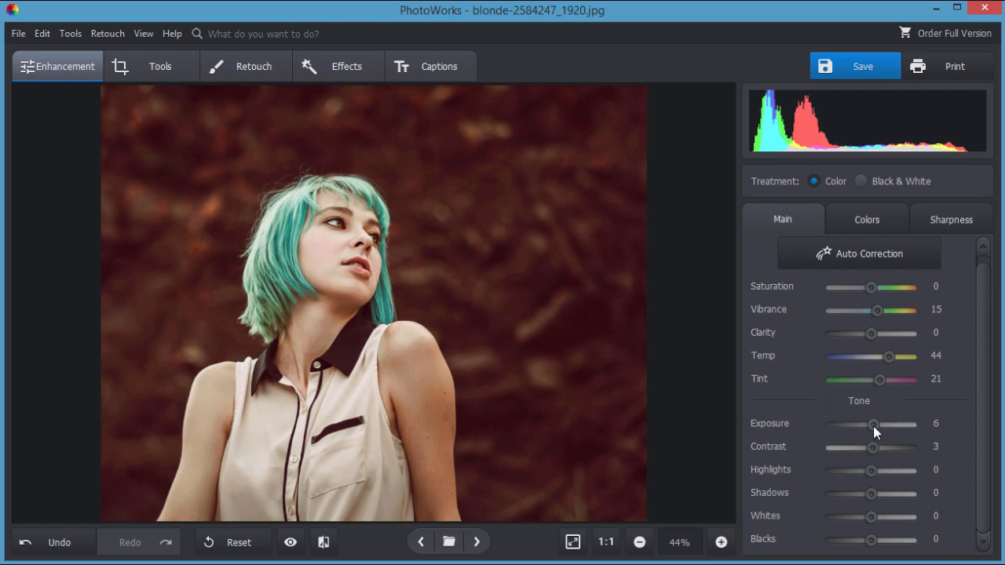
left_click_drag(872, 423, 878, 424)
type("0")
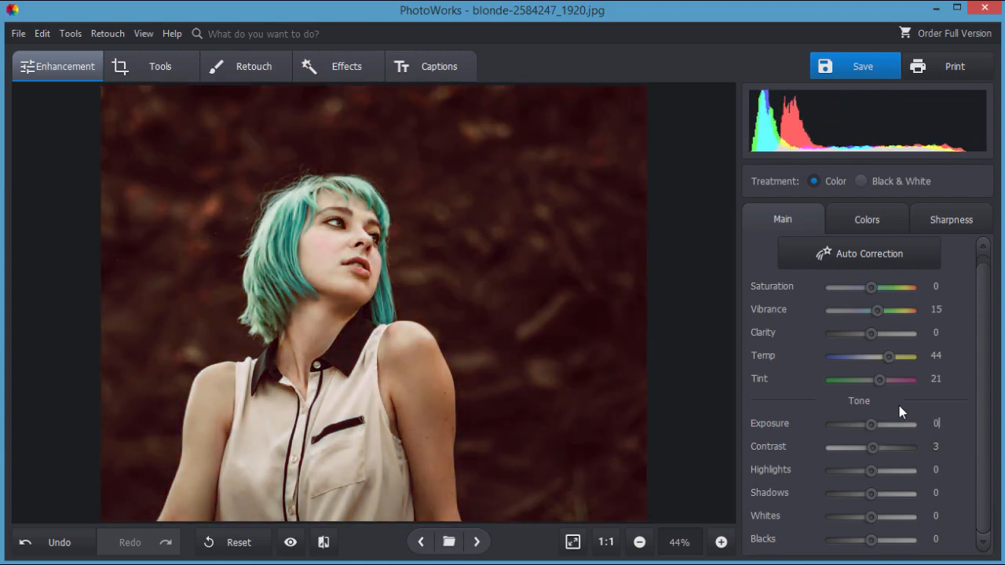
left_click_drag(871, 447, 879, 448)
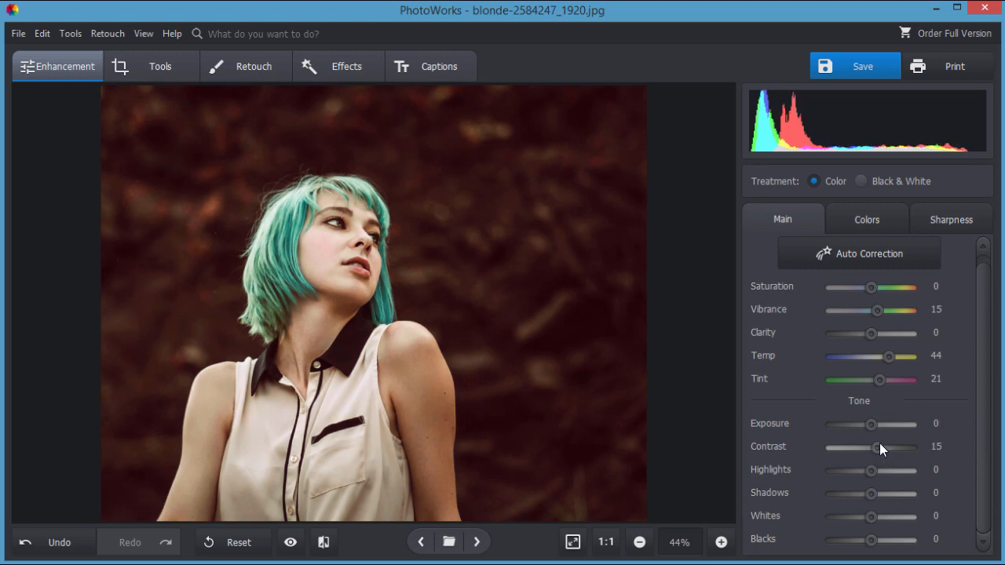
left_click_drag(870, 448, 877, 447)
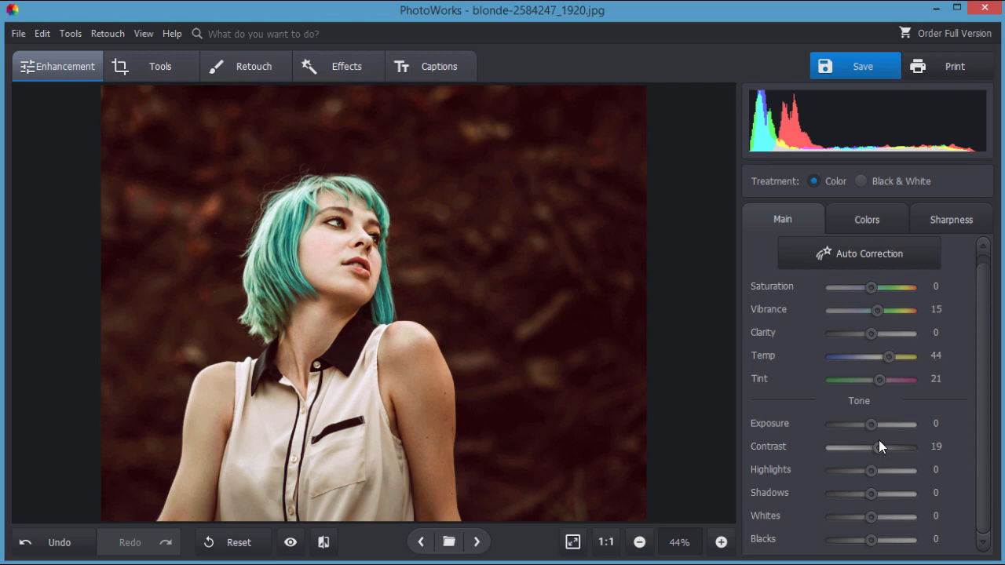
left_click_drag(892, 445, 876, 446)
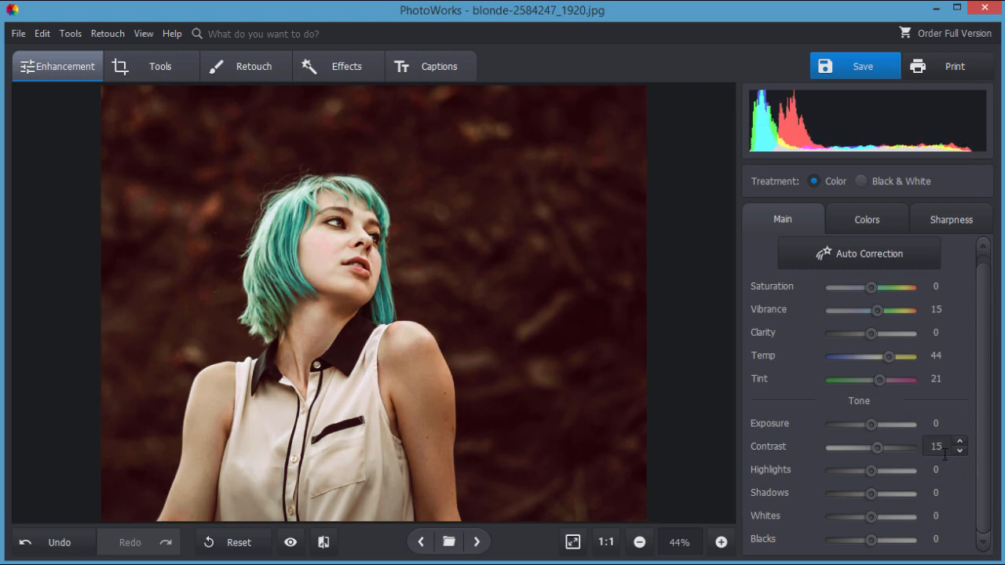
left_click_drag(876, 446, 875, 446)
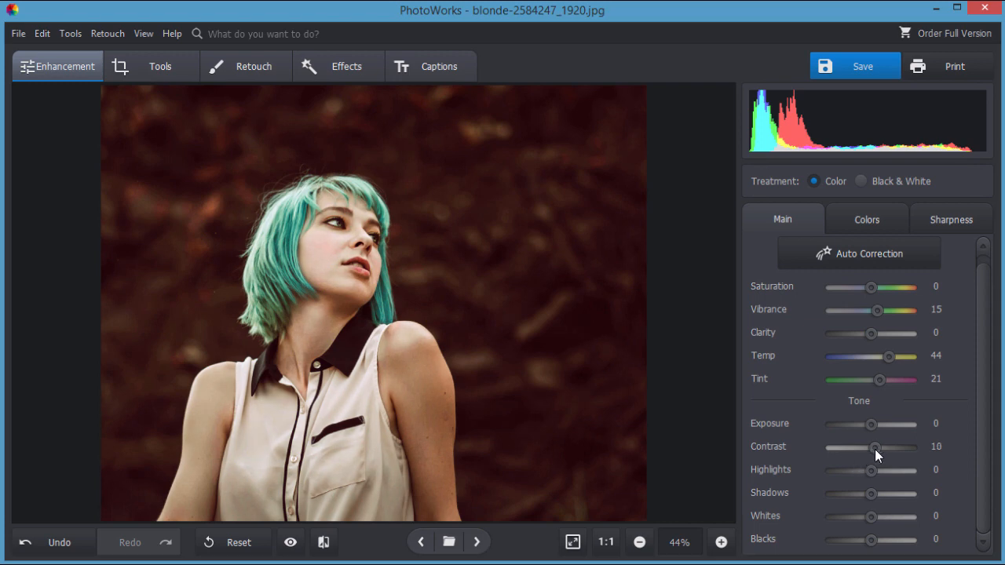
left_click_drag(876, 445, 871, 446)
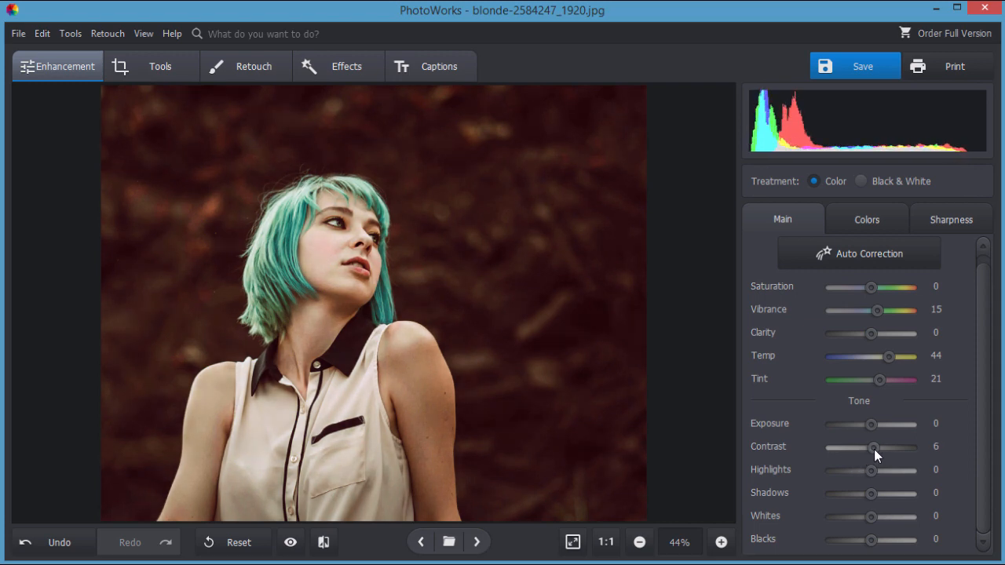
left_click_drag(871, 448, 876, 447)
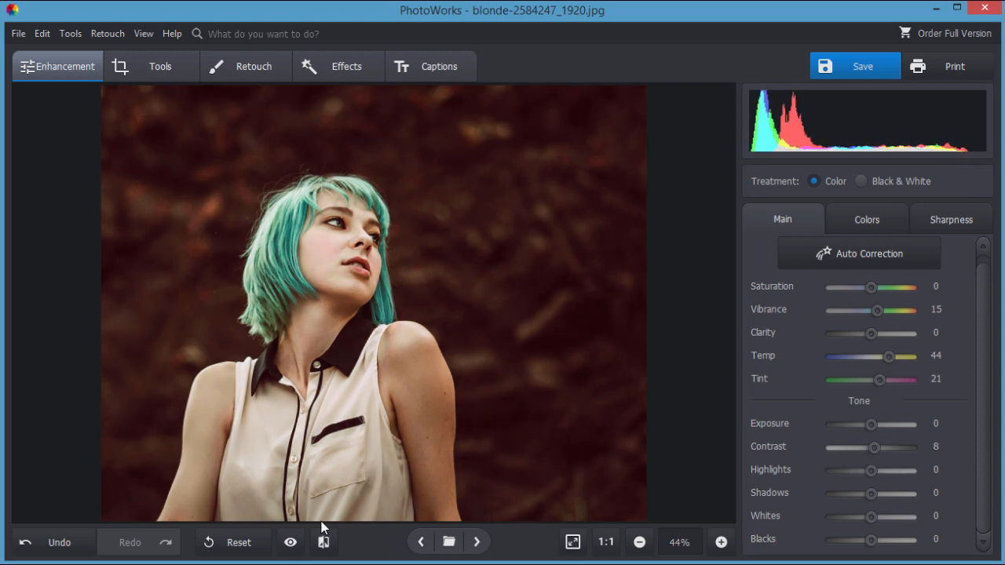
- Compare against the original, then adjust highlights down and back up to 13
left_click(290, 541)
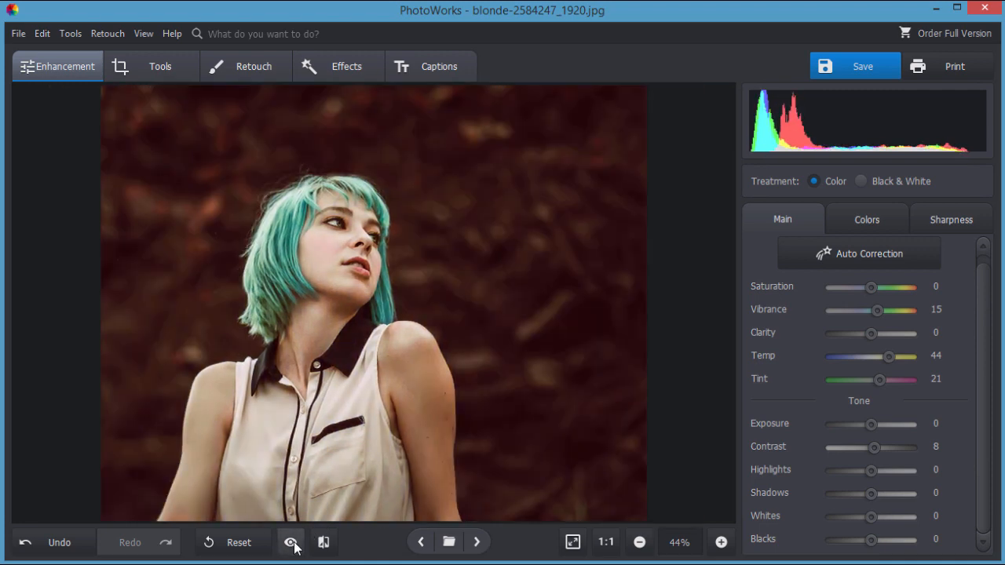
left_click(291, 542)
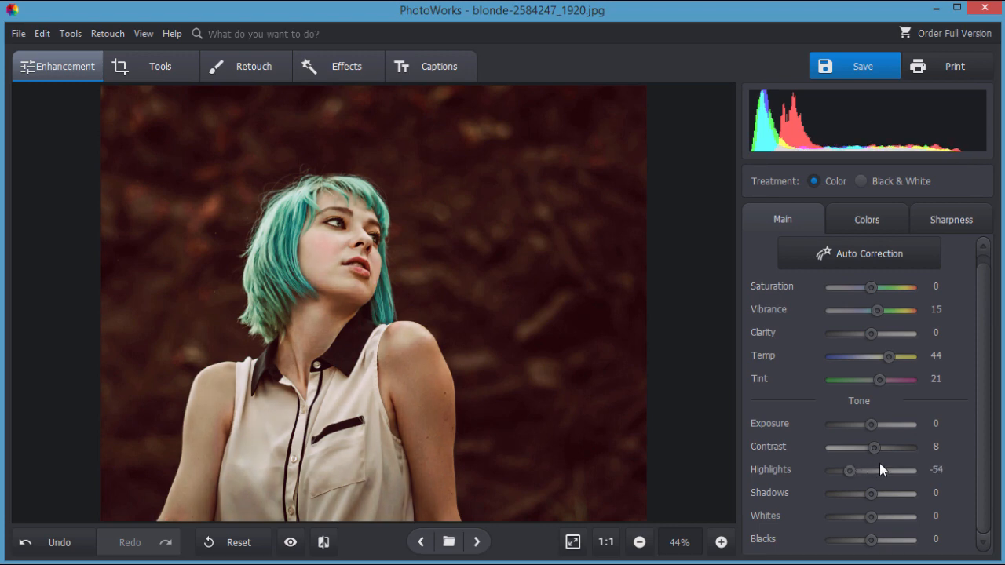
left_click_drag(849, 469, 845, 470)
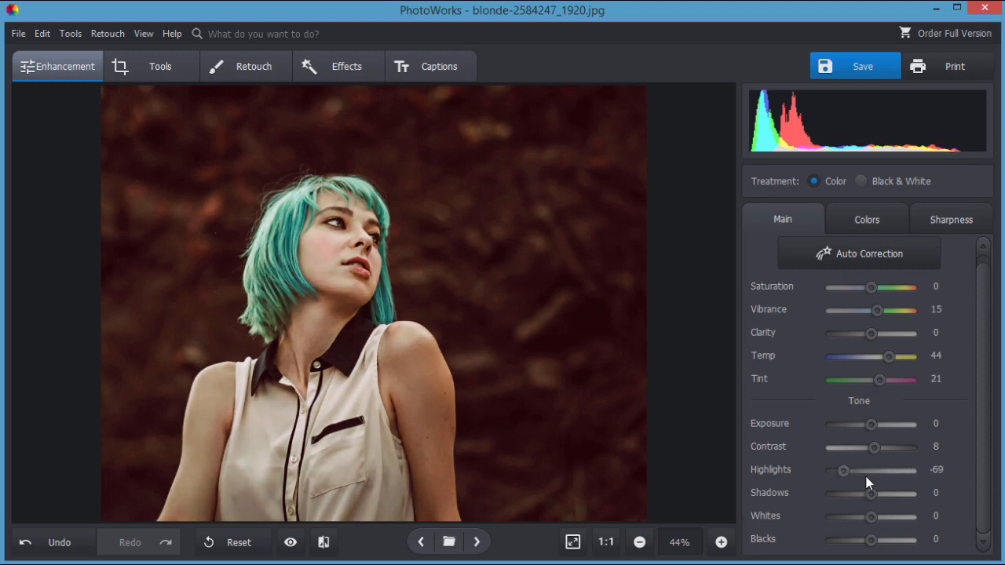
left_click_drag(844, 469, 860, 469)
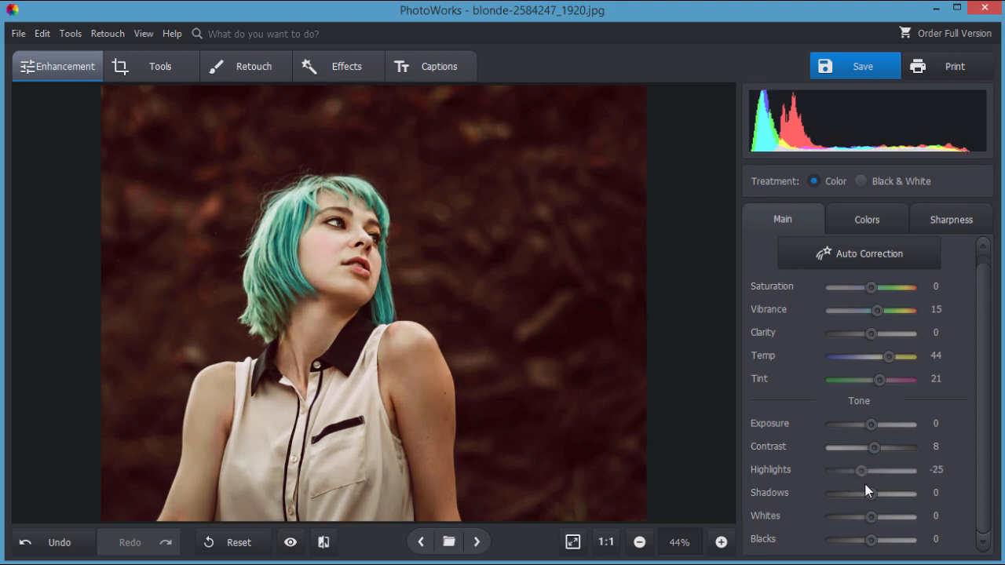
left_click_drag(861, 470, 876, 471)
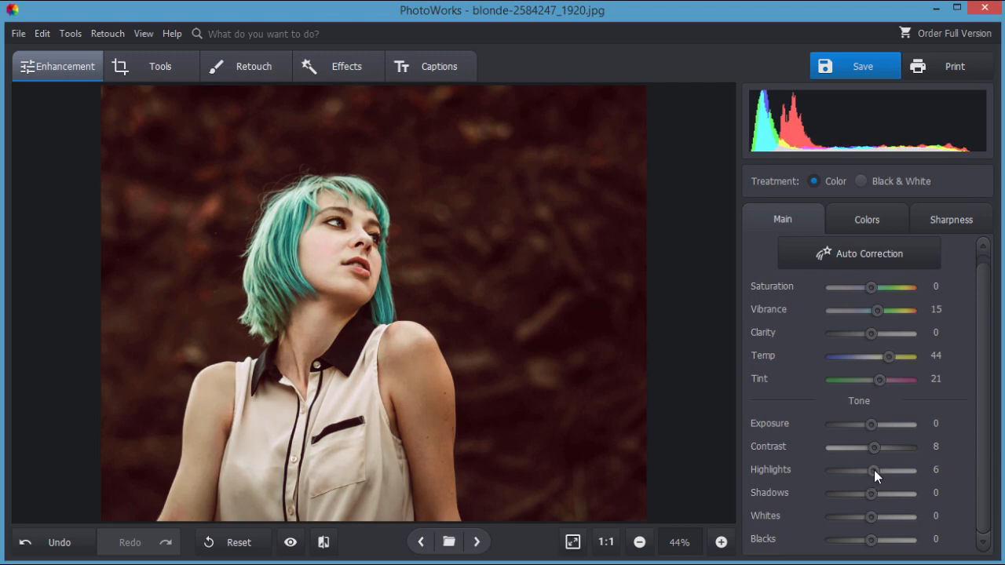
left_click_drag(872, 471, 878, 471)
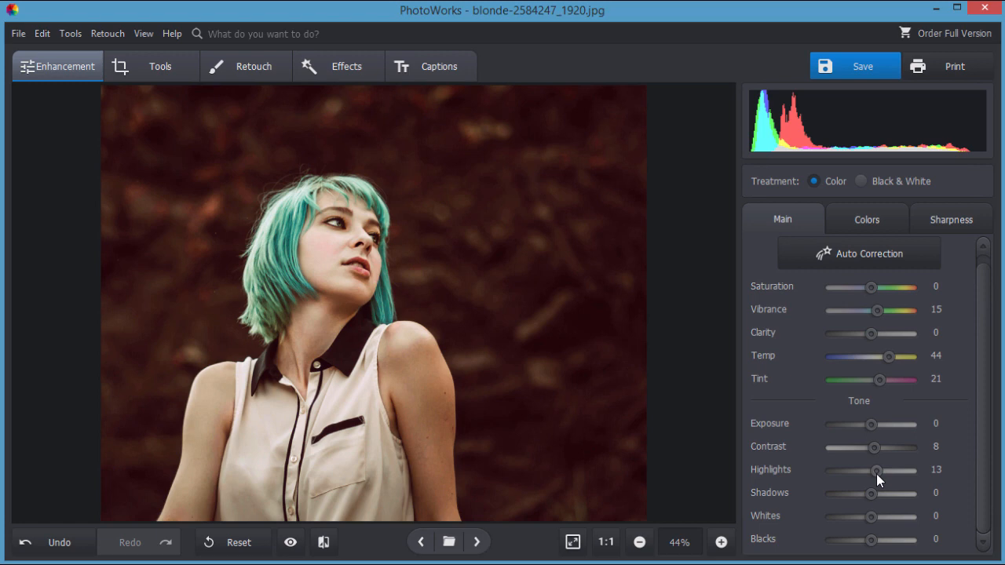
left_click_drag(870, 493, 876, 493)
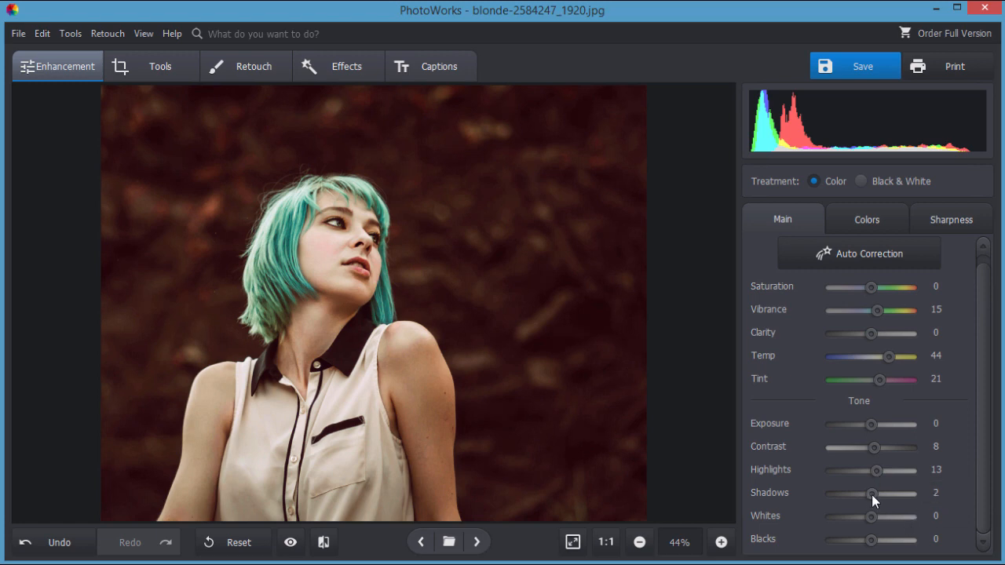
- Lower the shadows, settling at 4 to darken the dark areas
left_click_drag(875, 493, 862, 493)
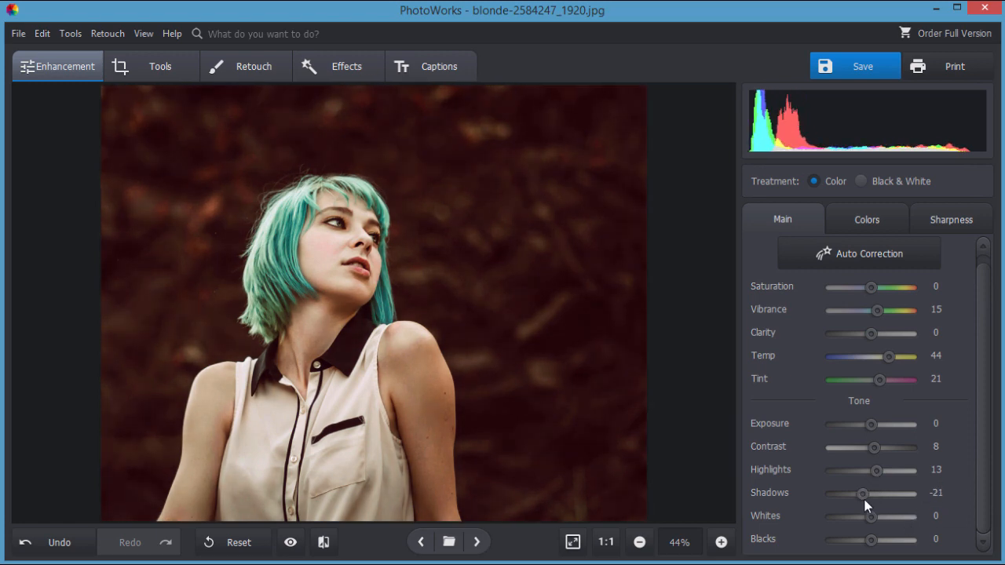
left_click_drag(863, 493, 865, 493)
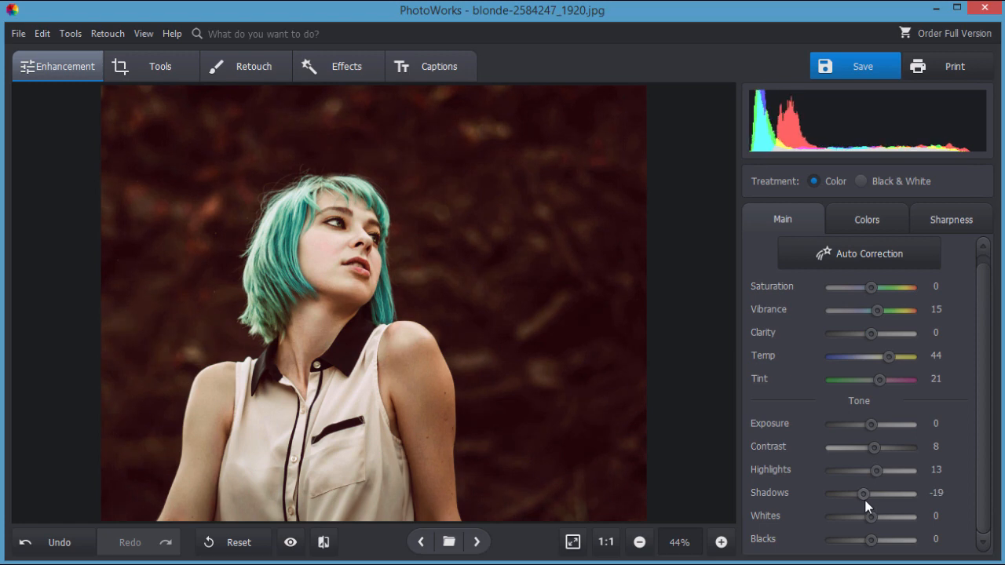
left_click_drag(864, 493, 872, 493)
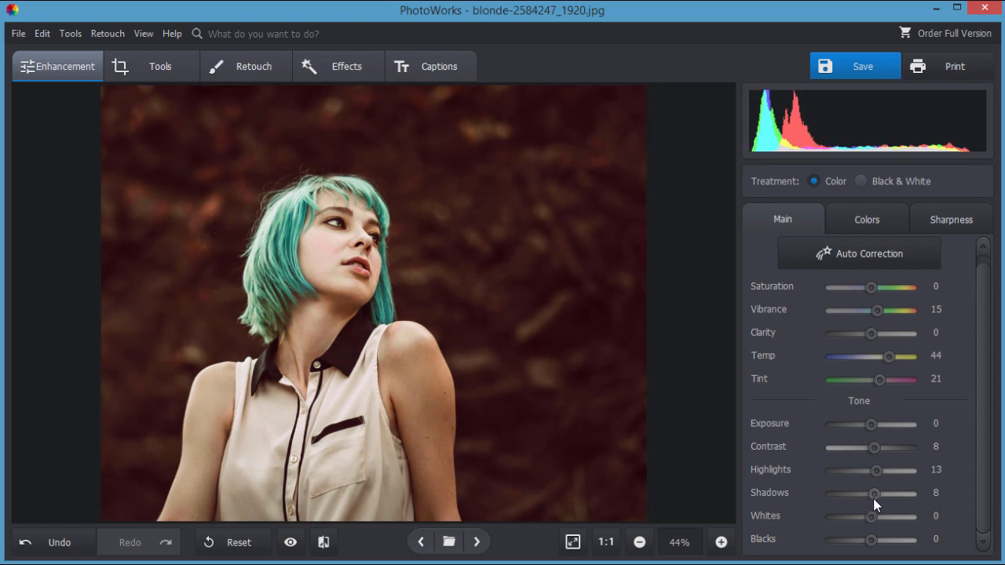
left_click_drag(876, 493, 871, 493)
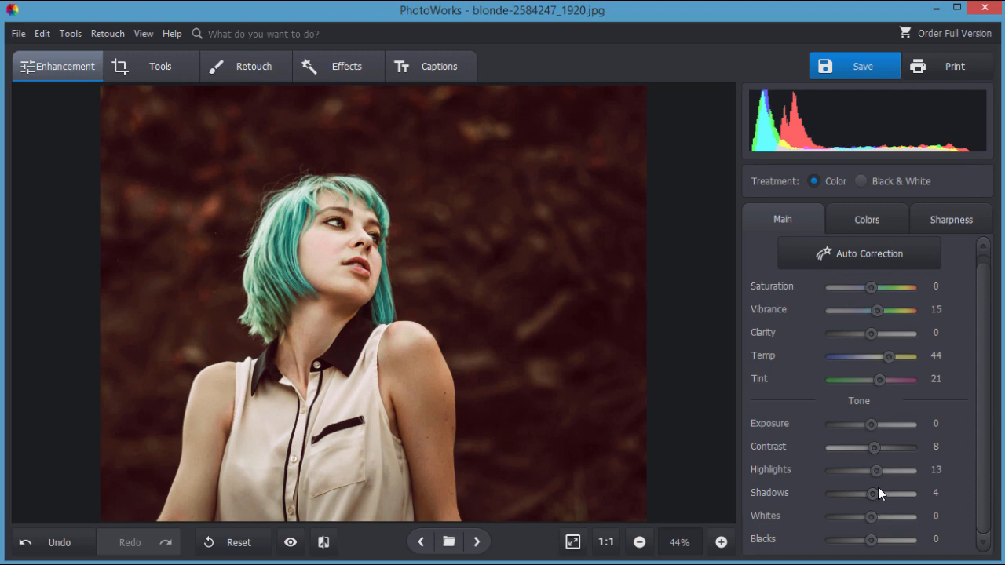
mouse_move(957, 154)
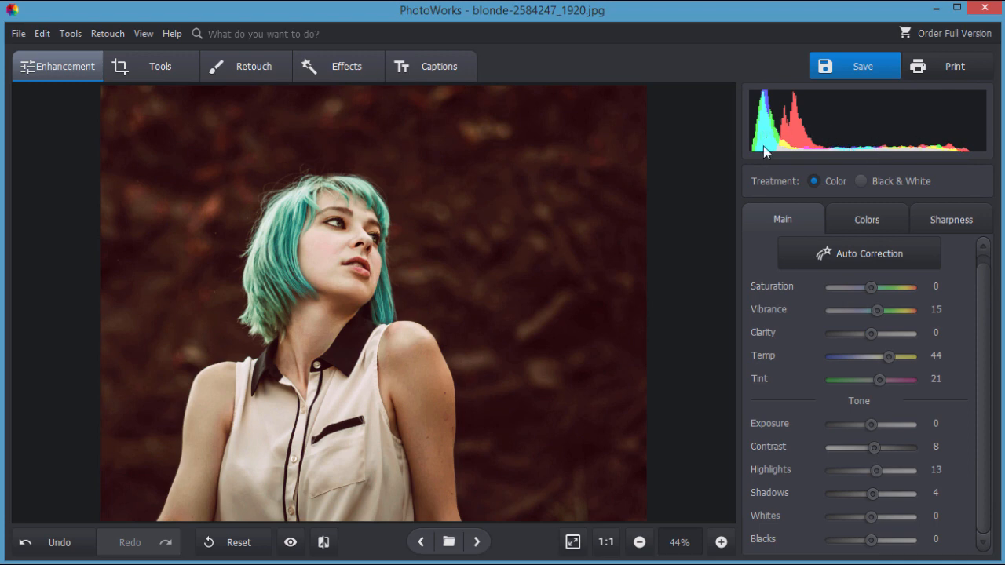
mouse_move(816, 556)
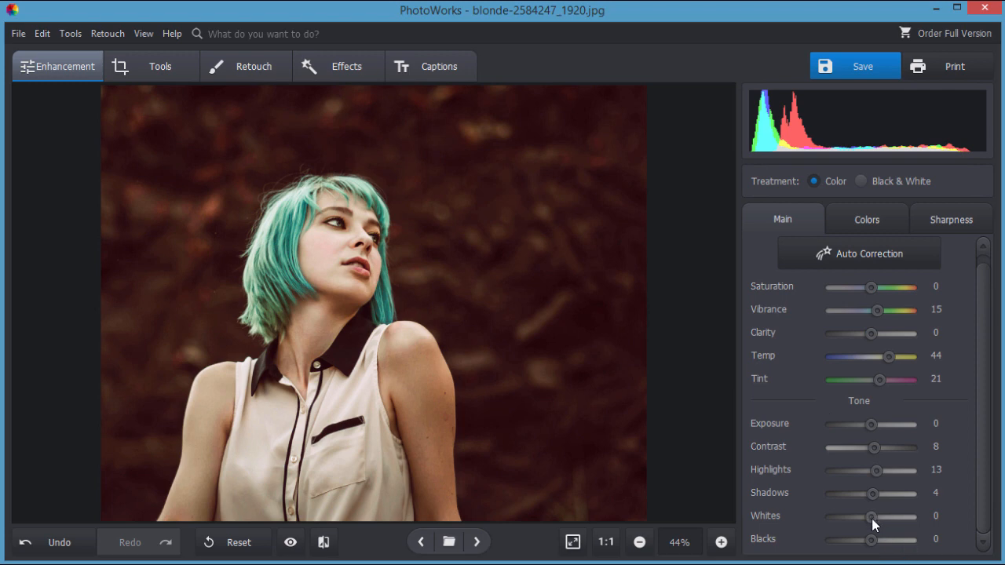
- Nudge whites up to 2 and back to 0, then deepen blacks to -6
left_click_drag(875, 515, 876, 515)
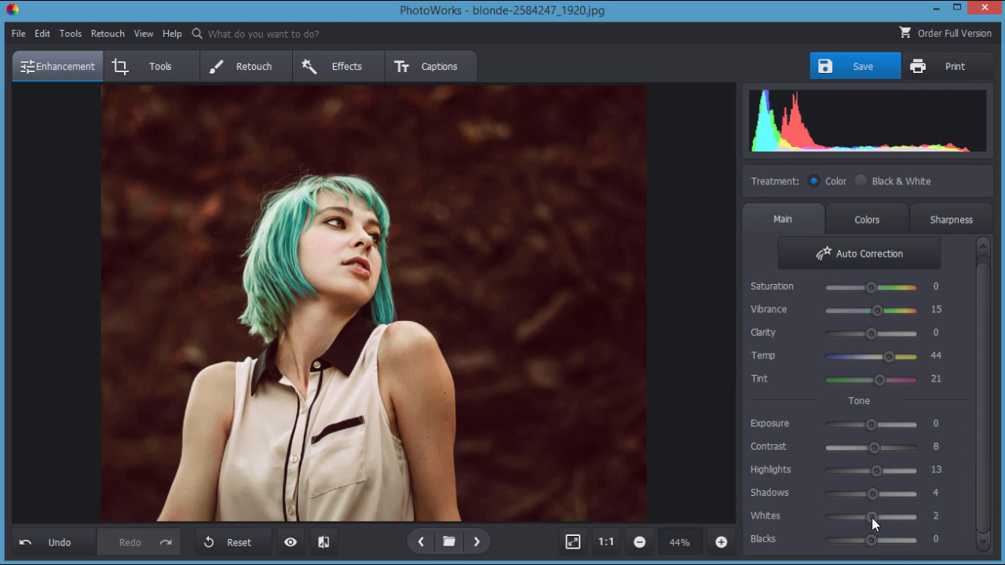
left_click_drag(872, 515, 891, 515)
type("0")
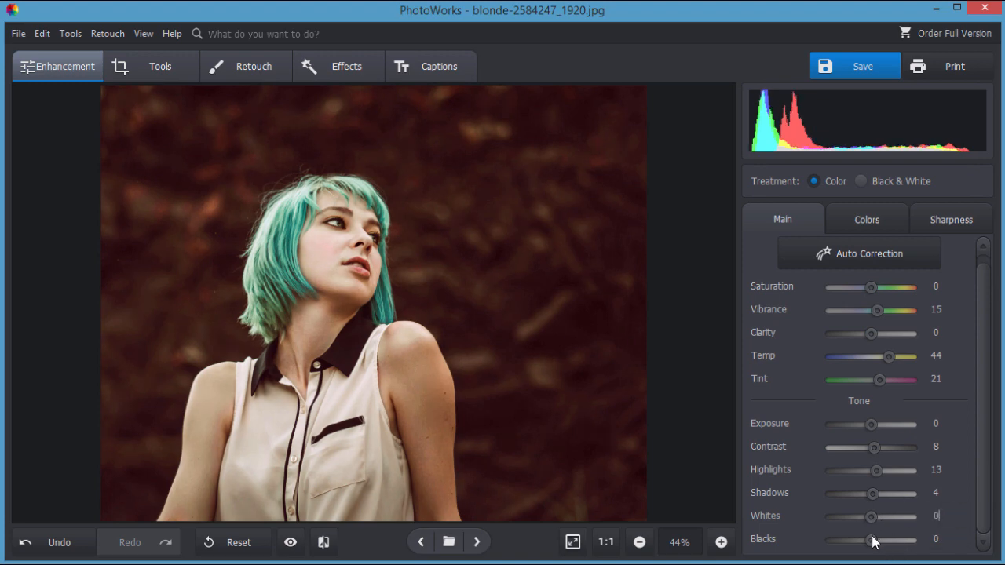
left_click_drag(872, 540, 844, 540)
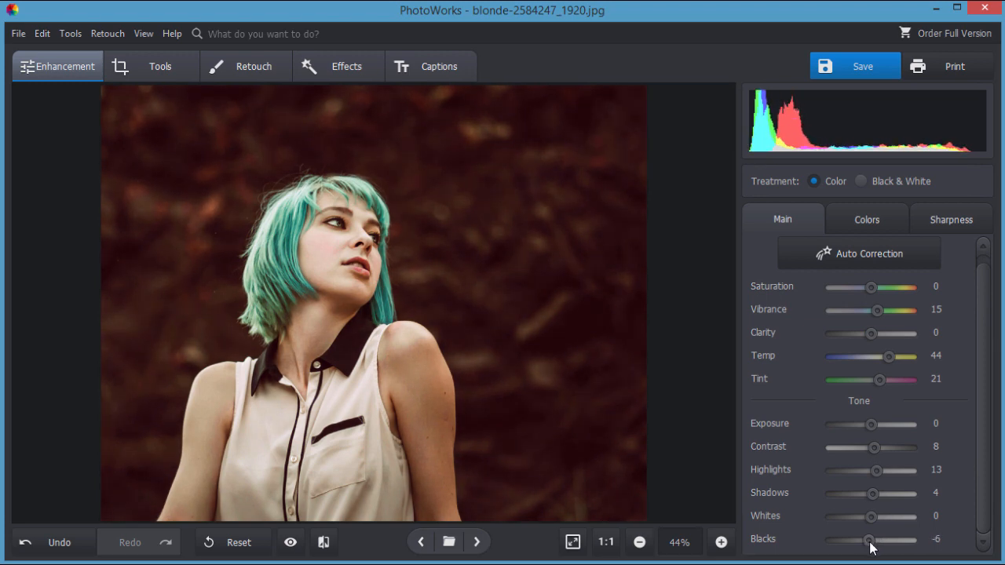
mouse_move(894, 557)
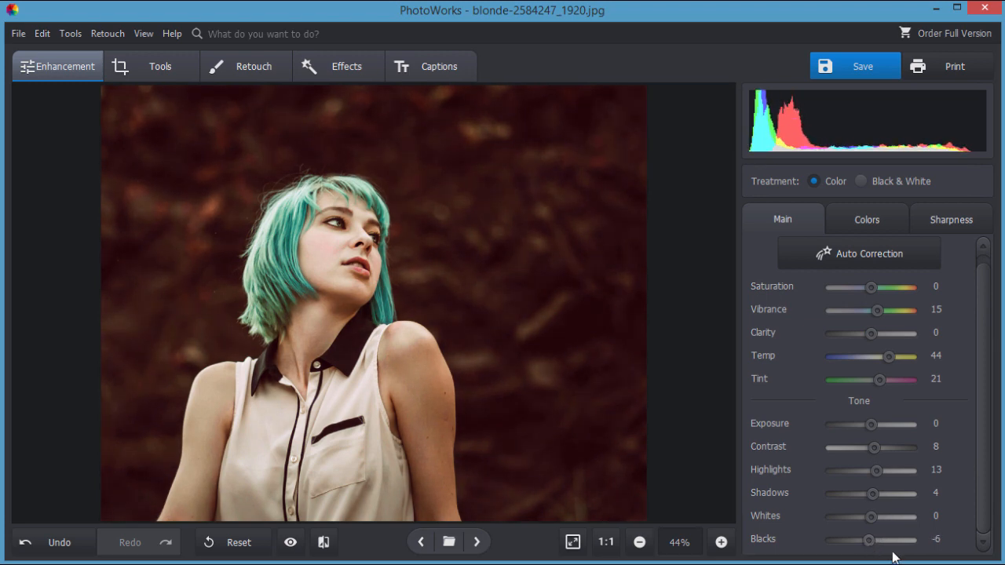
left_click(290, 542)
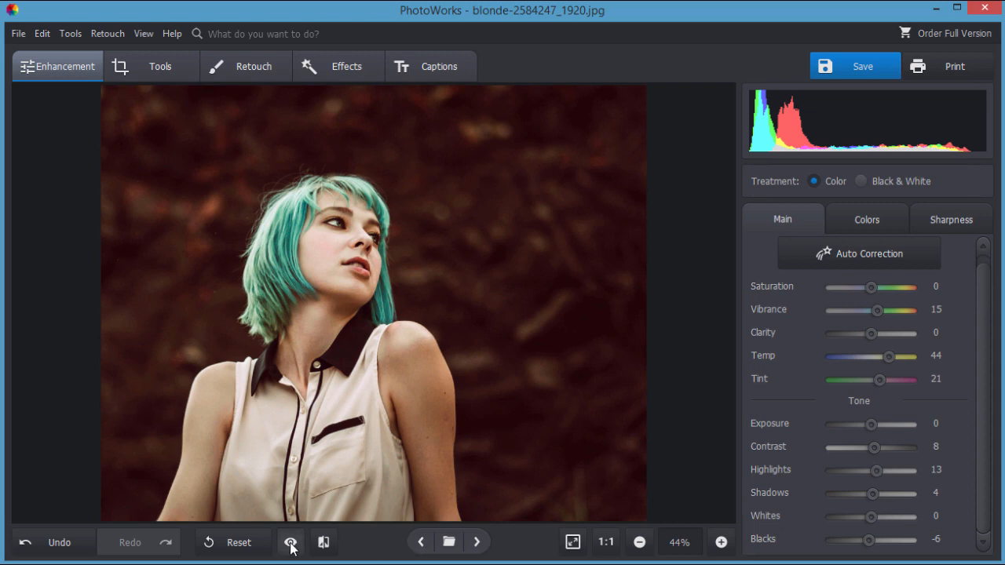
left_click(290, 542)
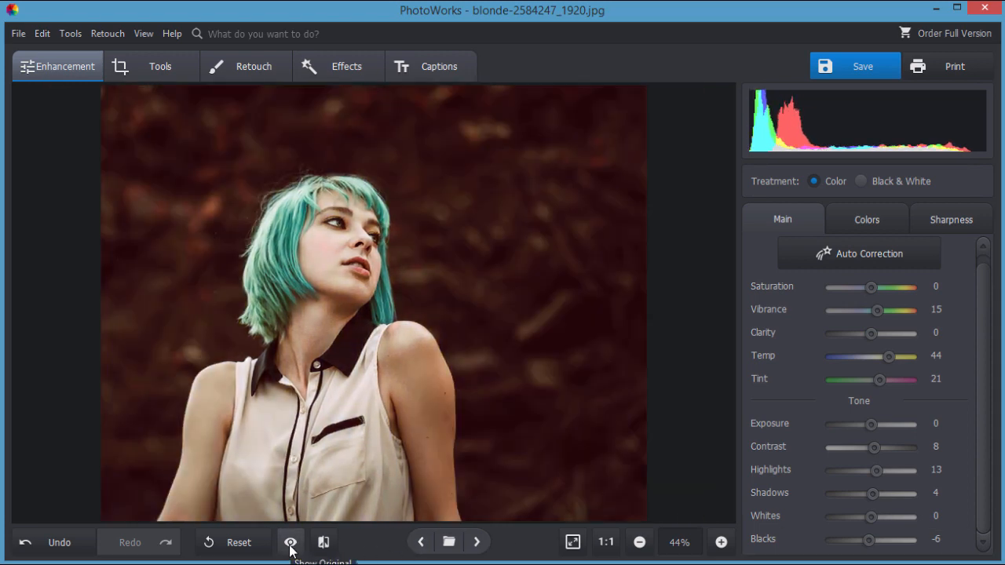
left_click(323, 541)
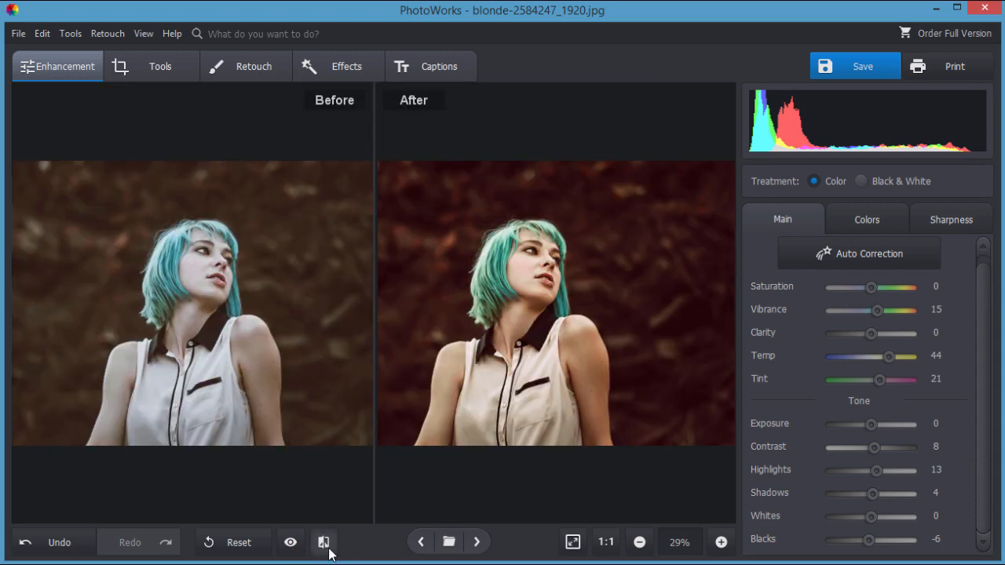
mouse_move(494, 239)
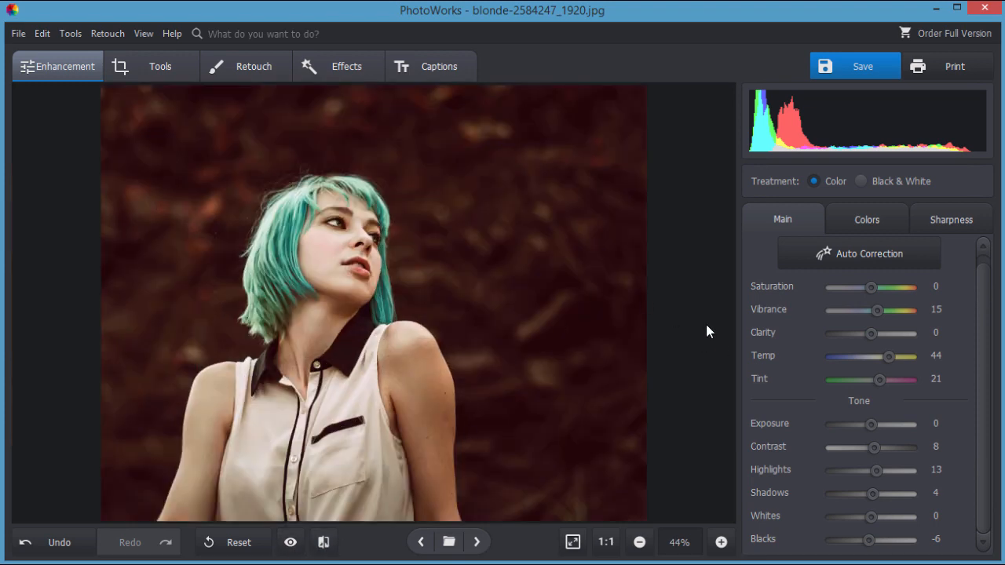
- In the Colors hue section, shift the oranges hue to -12 and settle at -8
left_click(867, 220)
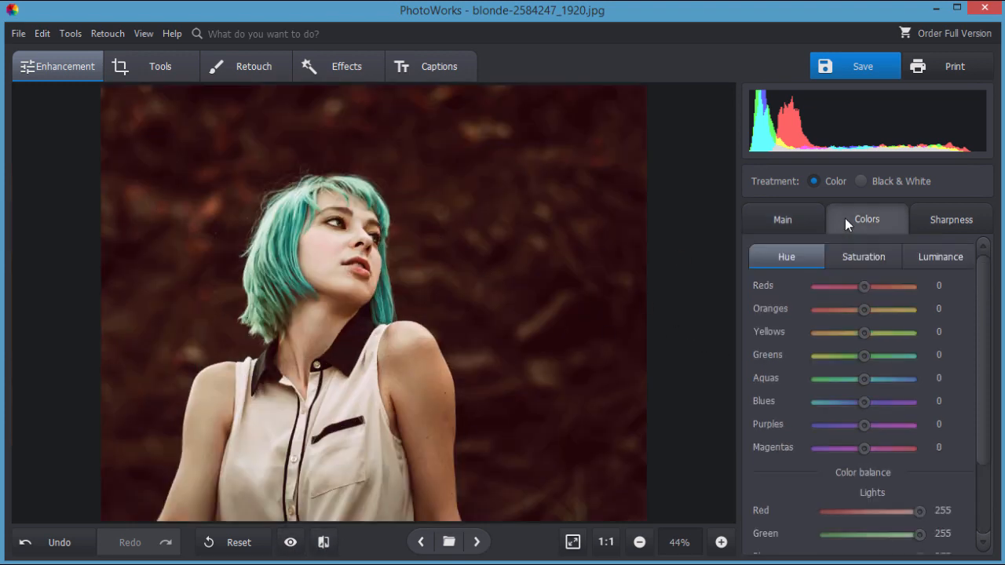
left_click(866, 220)
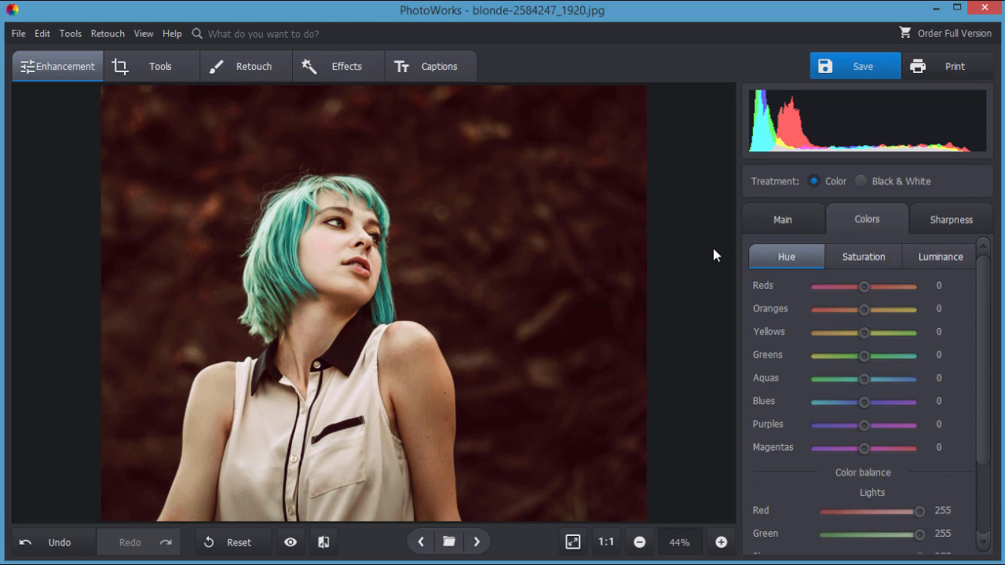
mouse_move(825, 352)
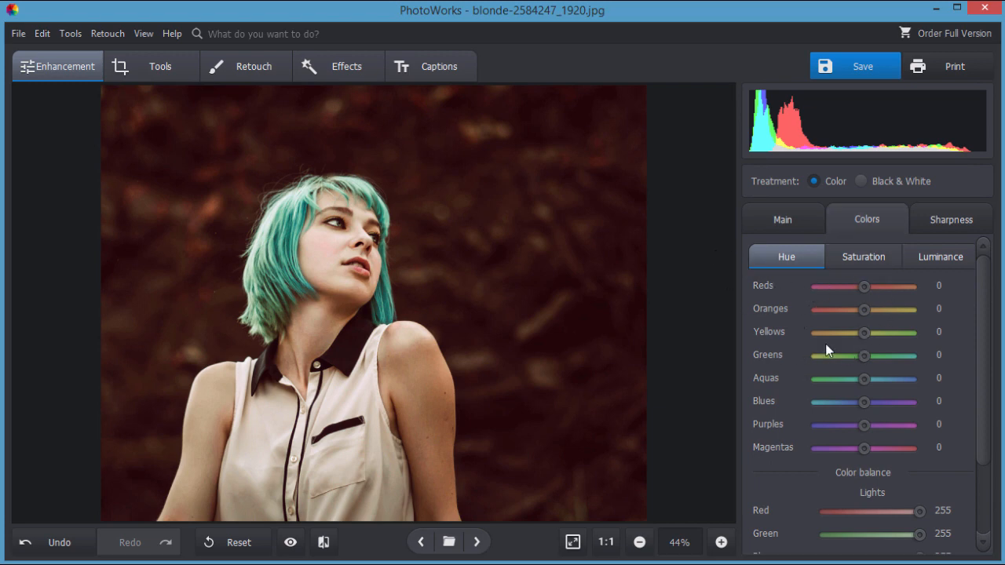
mouse_move(477, 400)
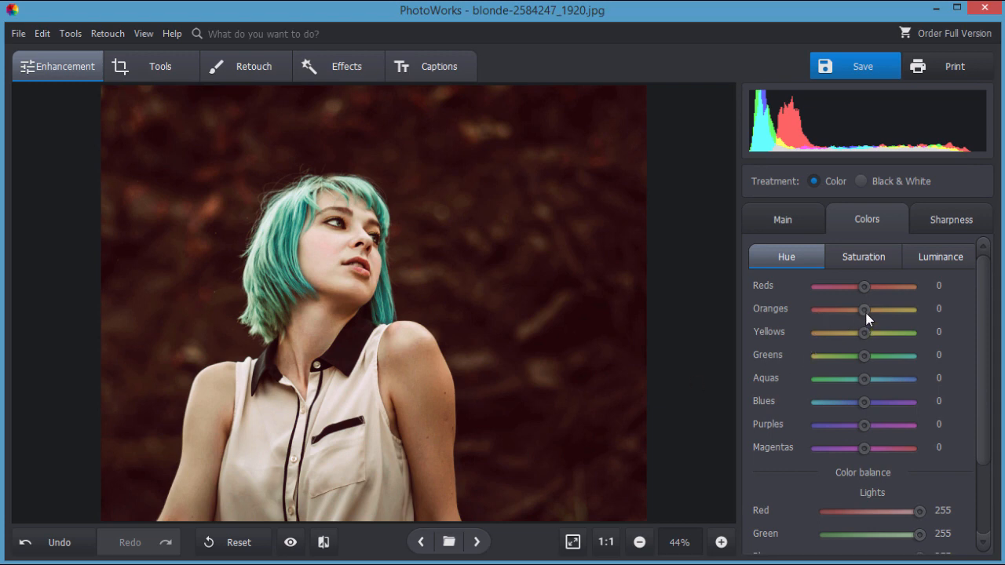
left_click_drag(863, 309, 859, 309)
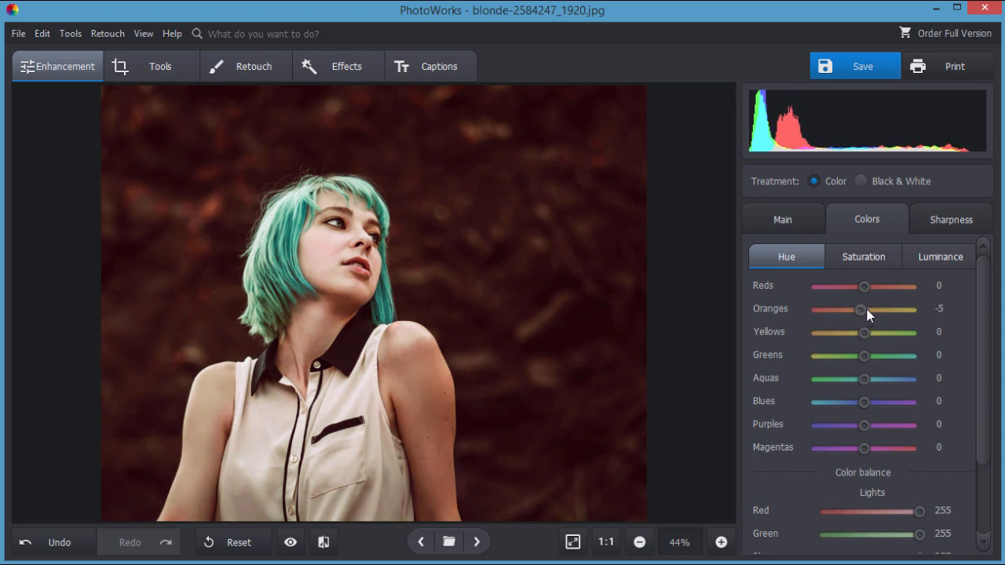
left_click_drag(860, 307, 857, 310)
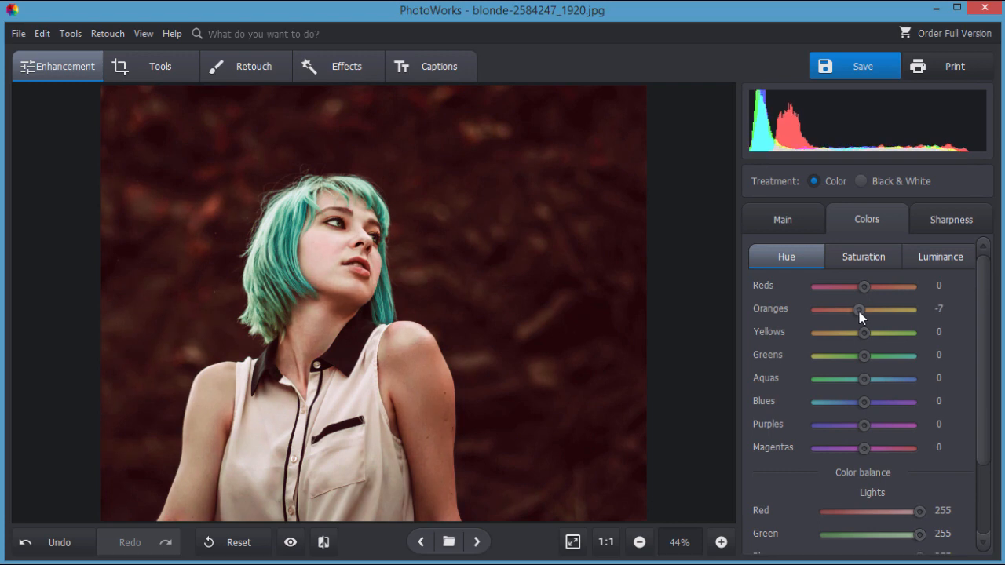
left_click_drag(857, 308, 854, 308)
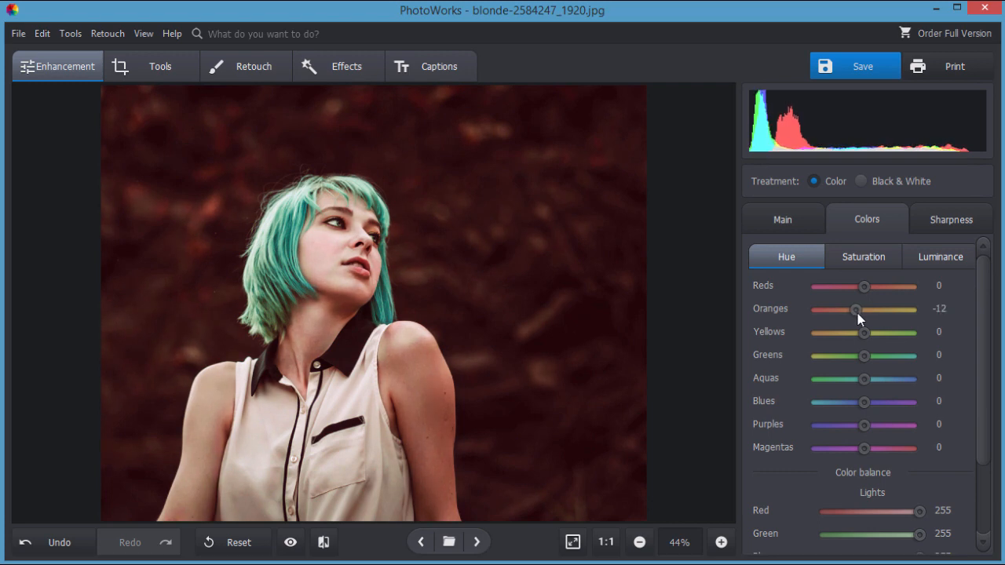
left_click_drag(855, 308, 857, 308)
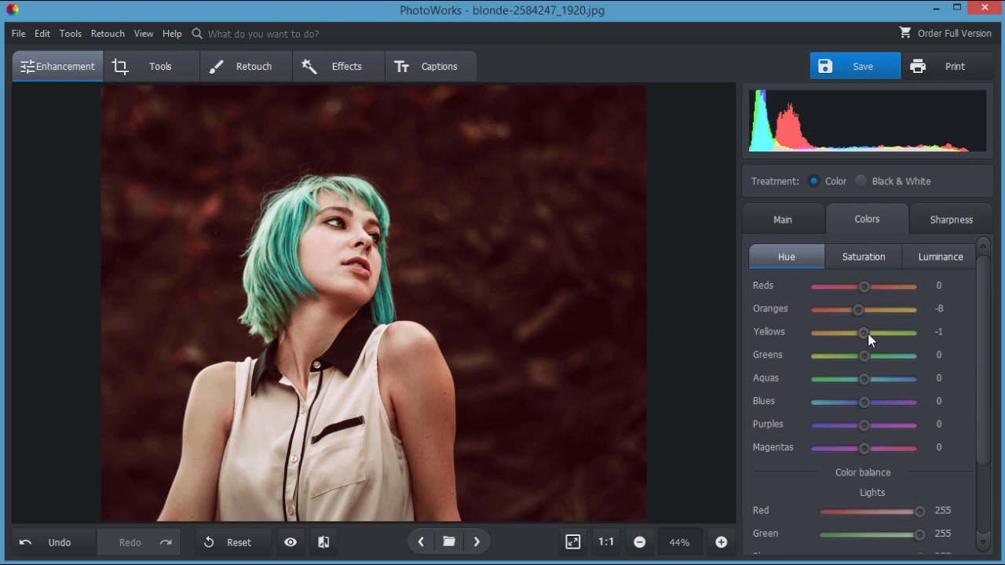
- Try shifting the yellows hue and return it to zero
left_click_drag(863, 333, 860, 332)
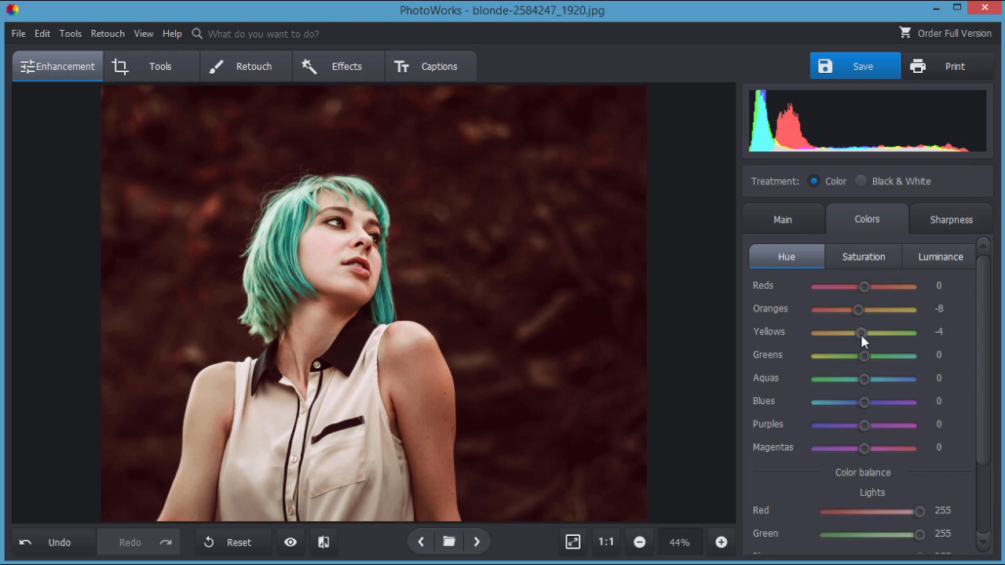
left_click_drag(857, 333, 863, 332)
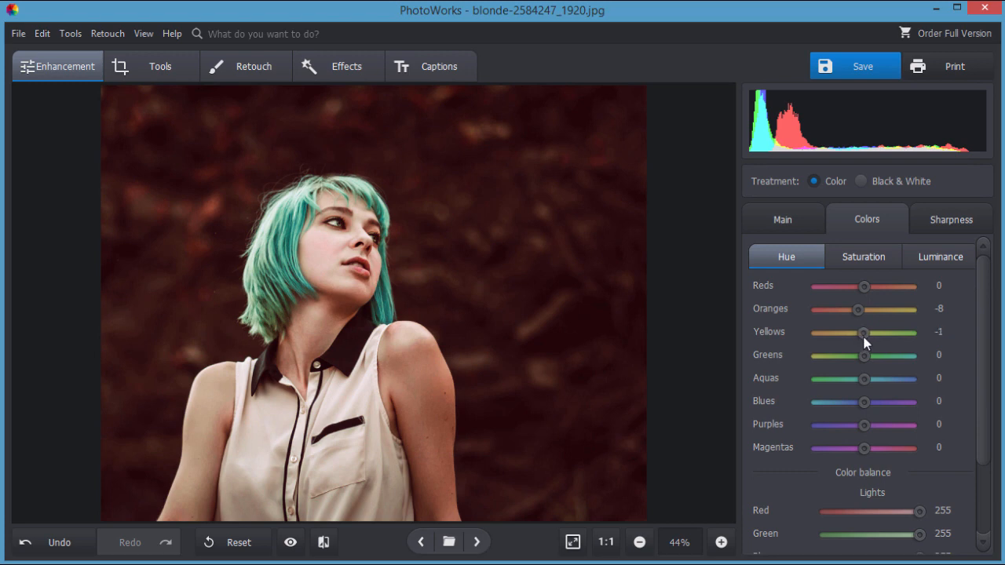
left_click_drag(863, 333, 860, 333)
type("0")
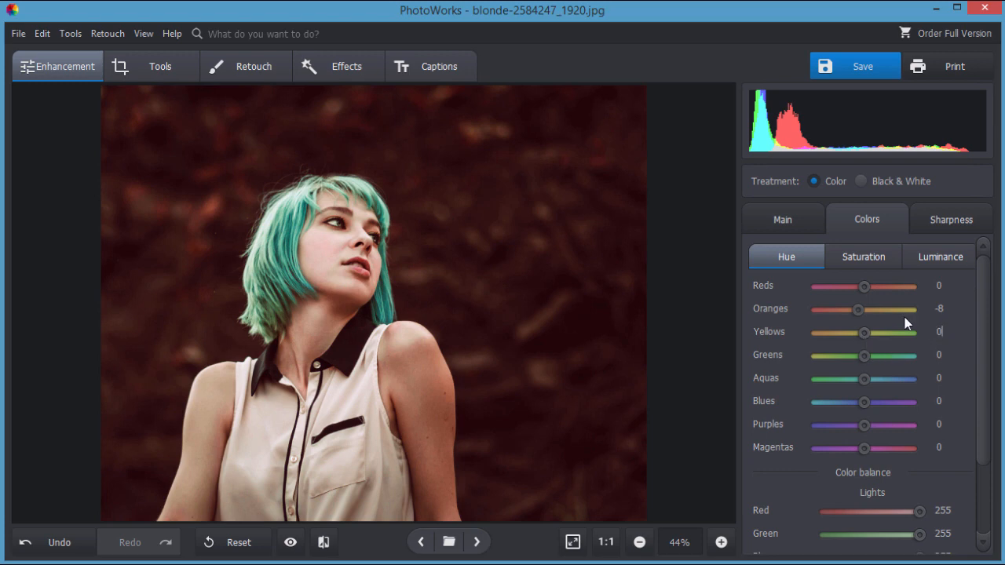
- Shift the reds hue up to 12 and settle it at 8
left_click_drag(863, 285, 866, 286)
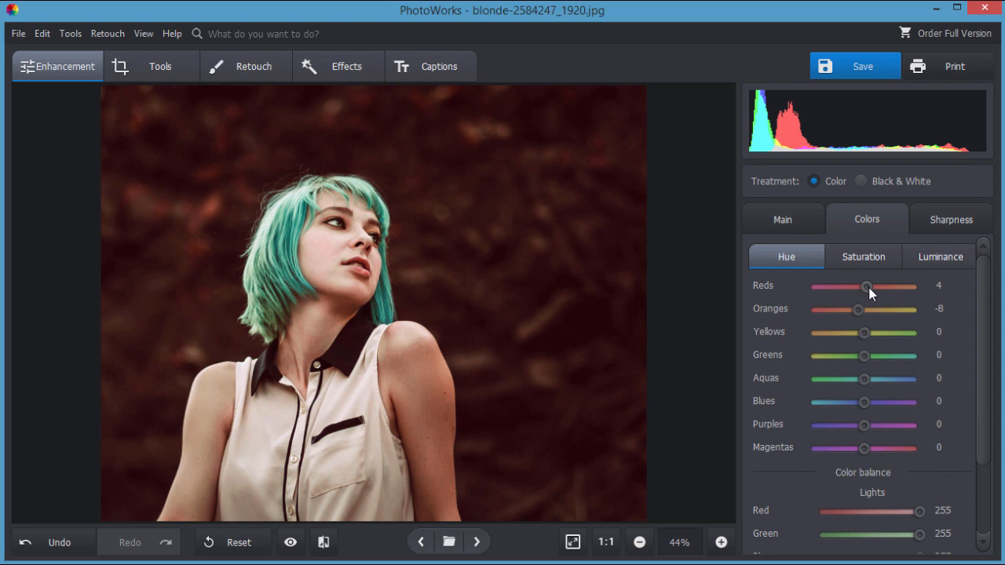
left_click_drag(866, 287, 872, 288)
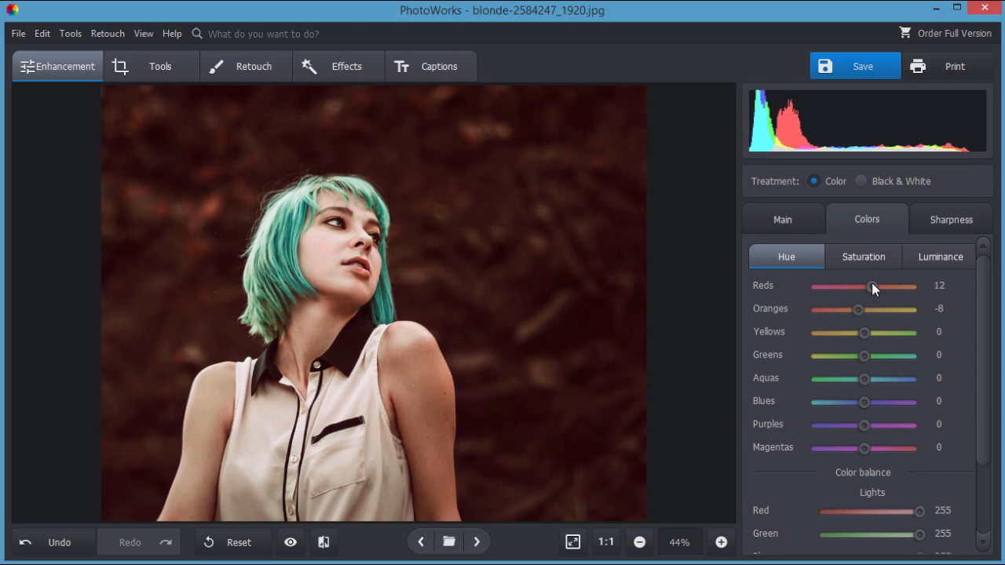
left_click_drag(872, 286, 870, 286)
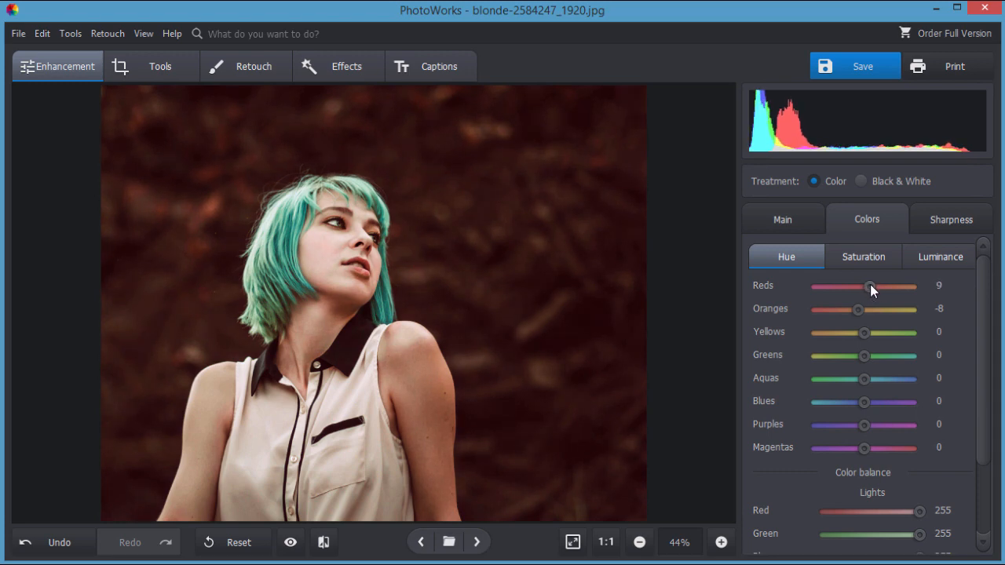
left_click_drag(869, 285, 868, 286)
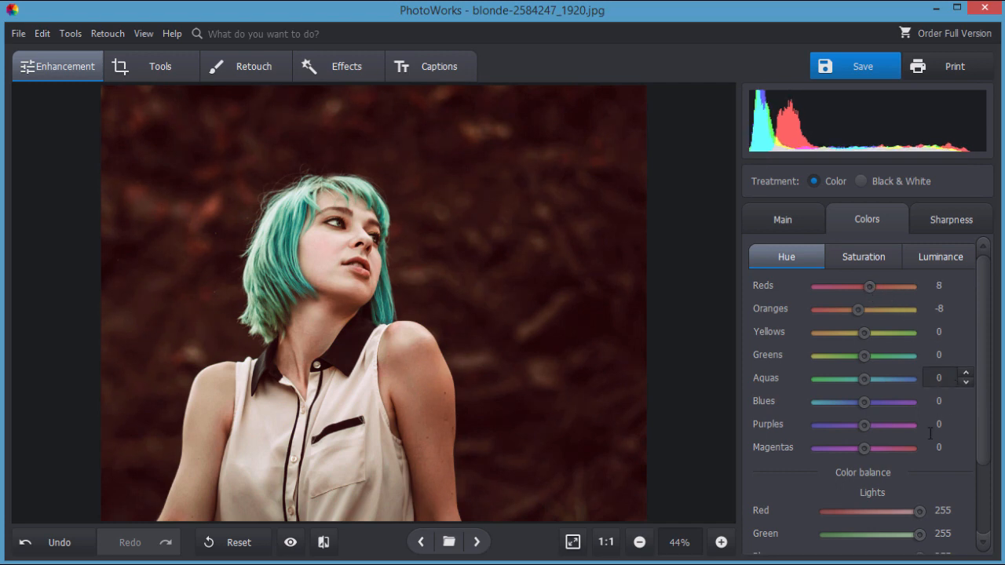
mouse_move(792, 415)
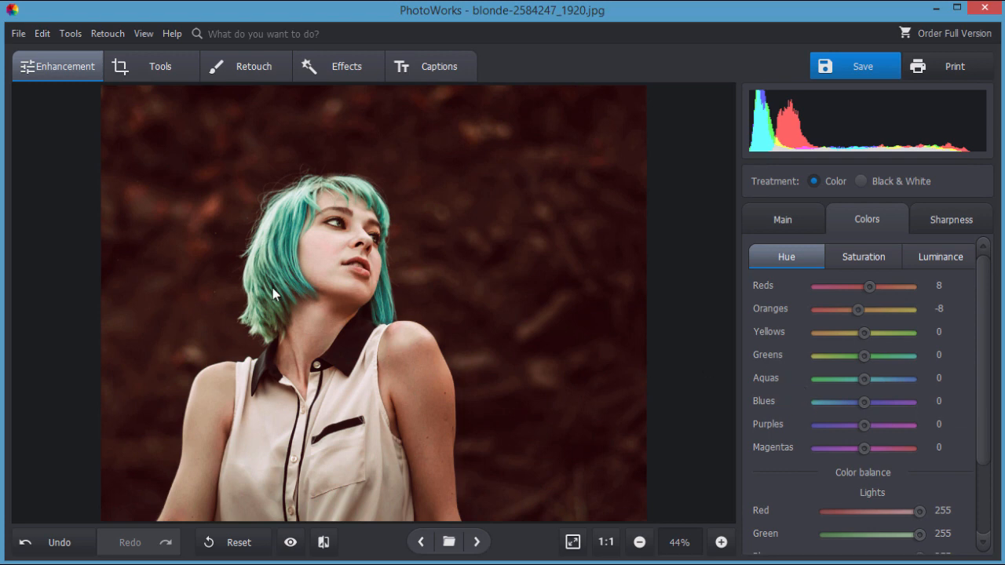
mouse_move(281, 276)
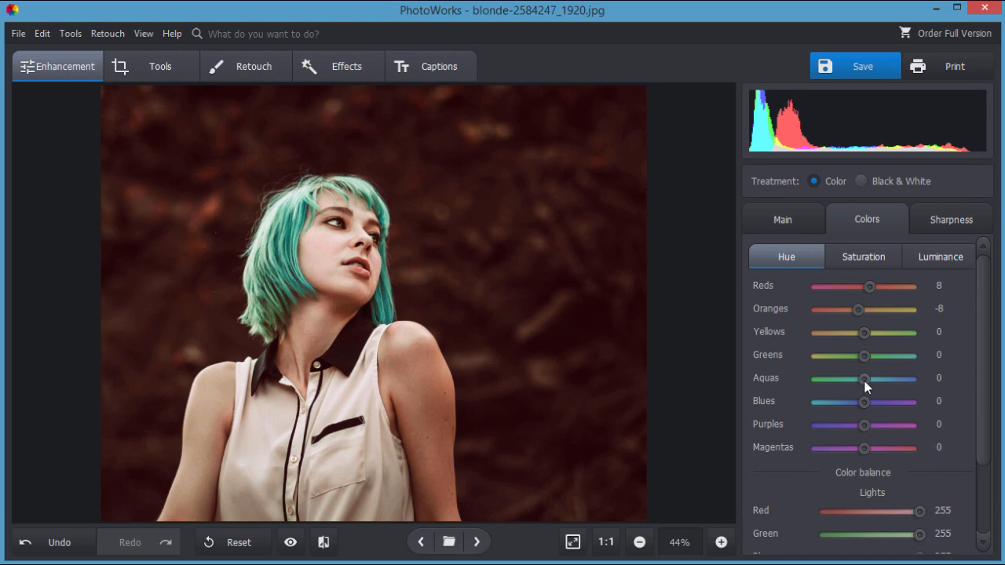
- Nudge aquas hue to 2, then swing the greens hue between bluer and greener hair back to teal
left_click_drag(863, 379, 873, 379)
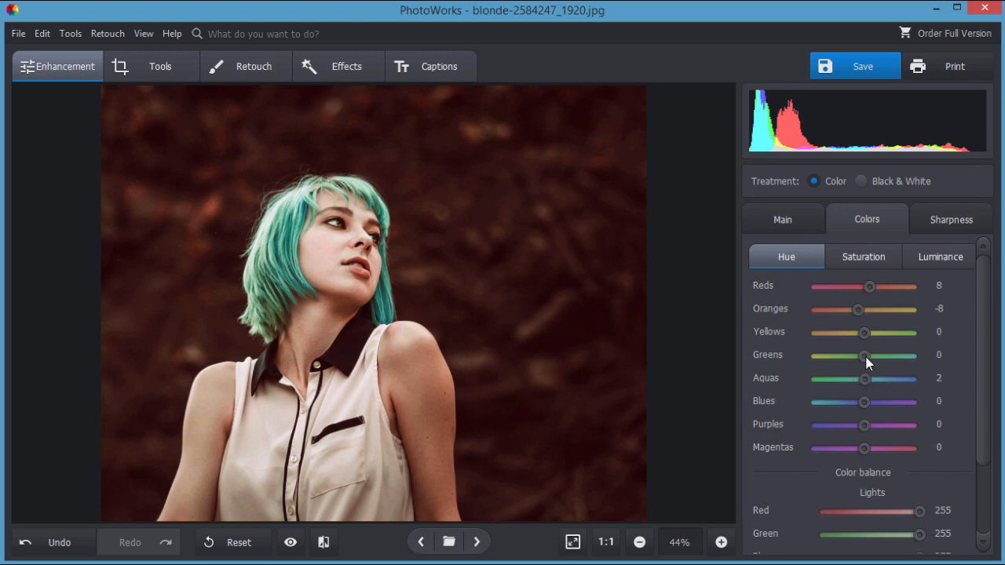
left_click_drag(863, 354, 857, 355)
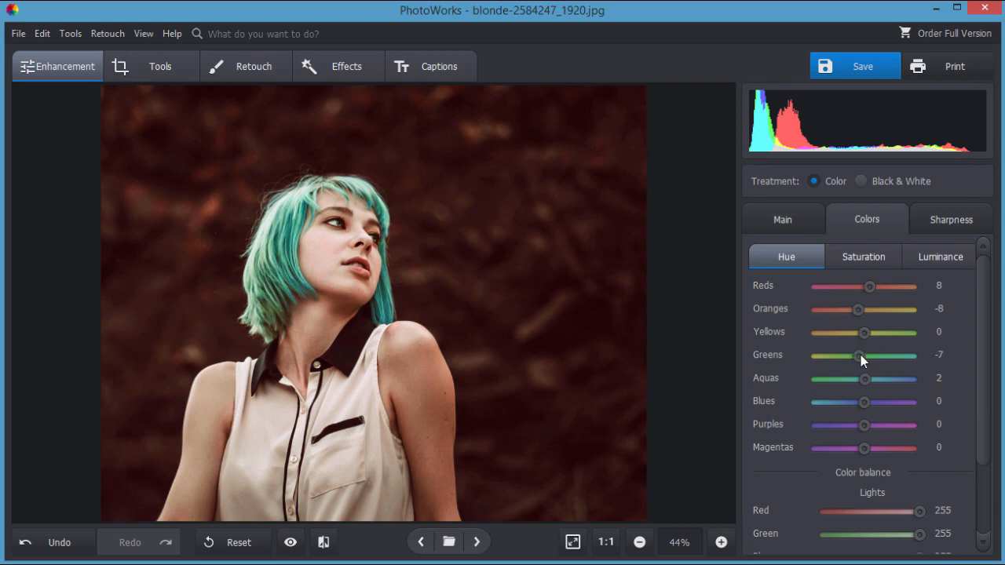
left_click_drag(857, 355, 876, 355)
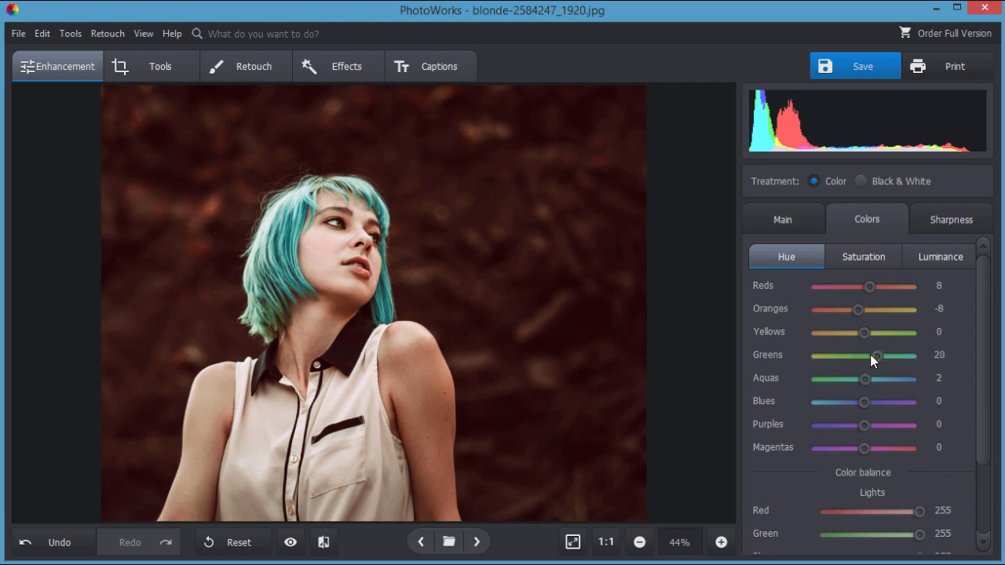
left_click_drag(876, 355, 898, 355)
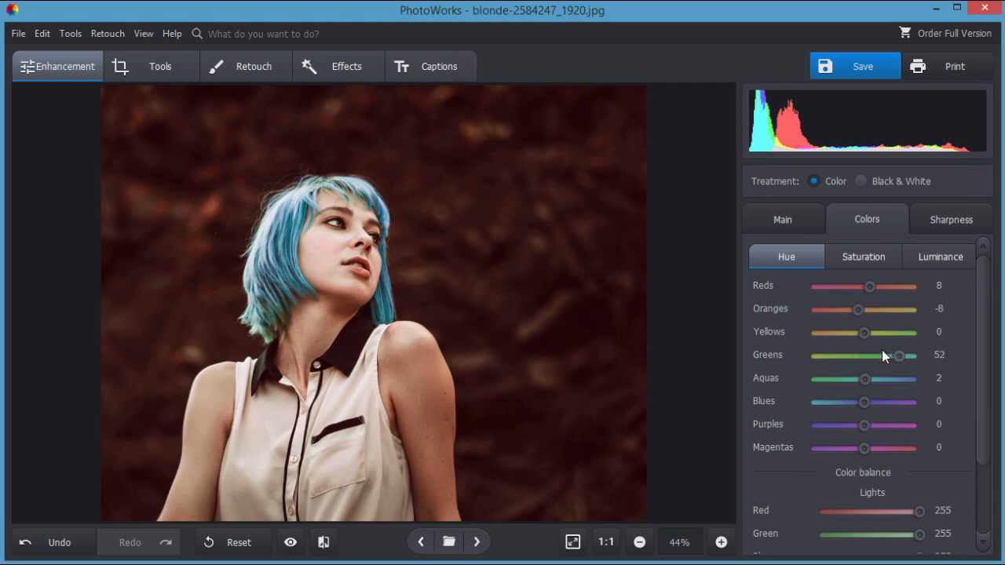
left_click_drag(898, 355, 825, 355)
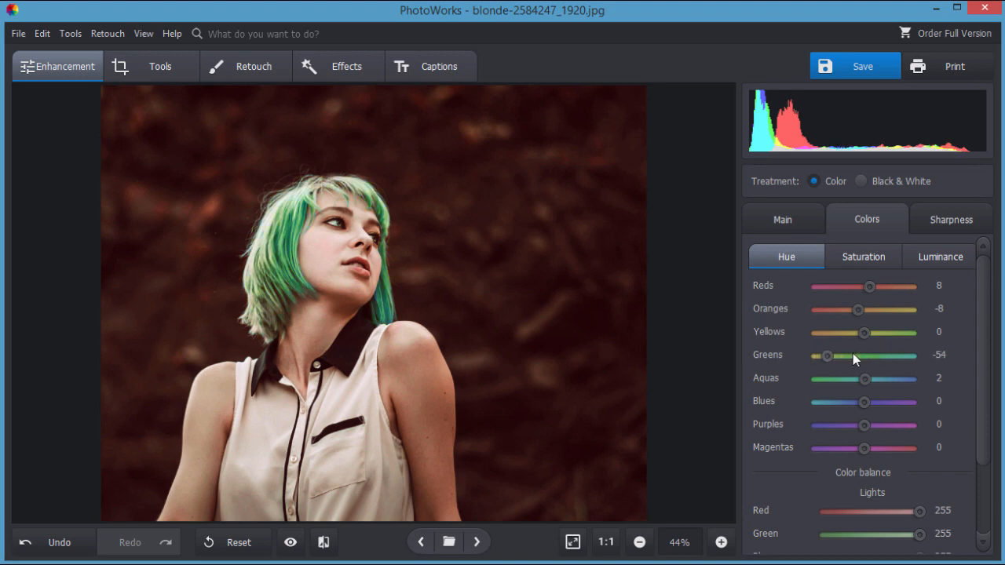
left_click_drag(825, 355, 863, 354)
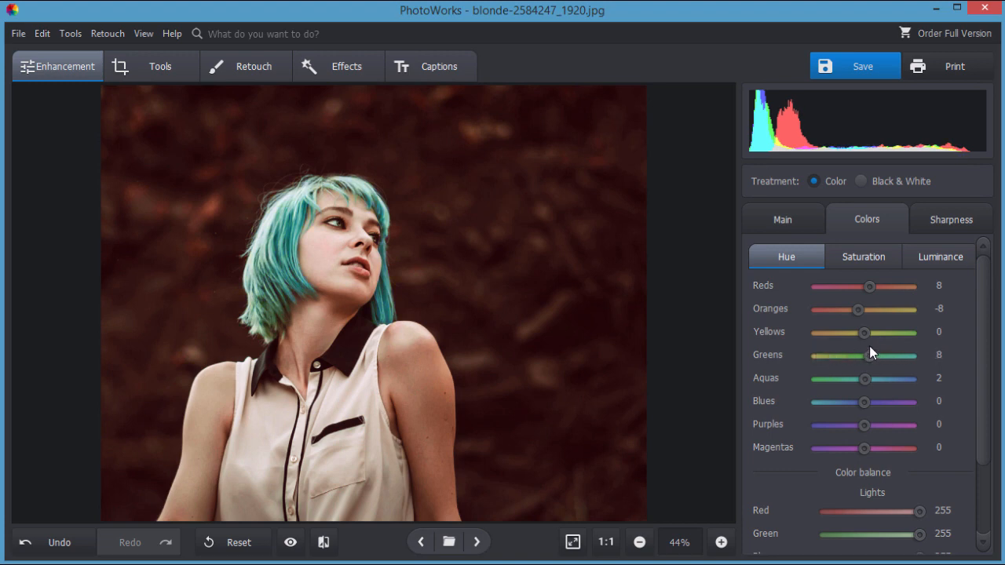
- Fine-tune the greens hue so the hair is soft teal, settling at 23
left_click_drag(879, 355, 863, 355)
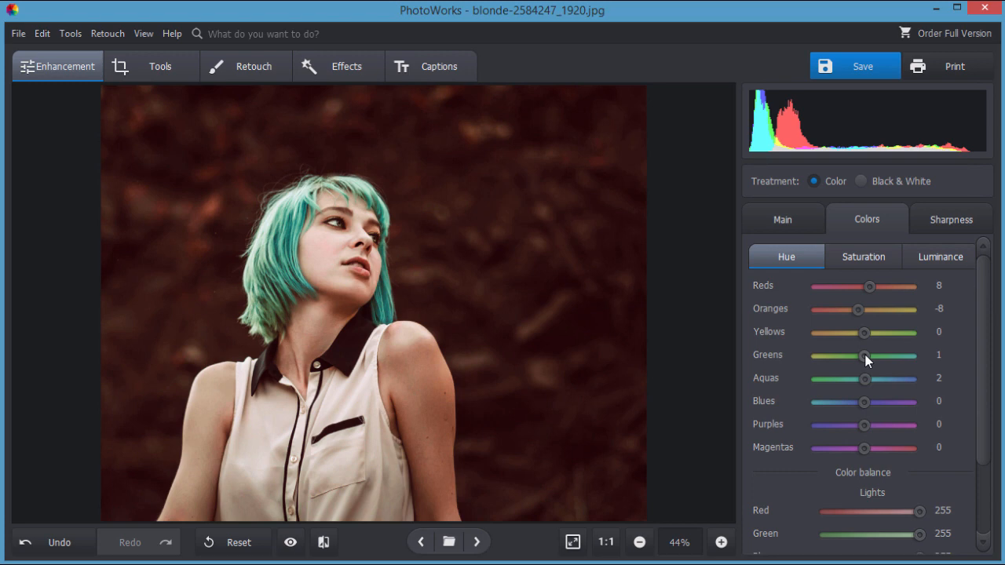
left_click_drag(863, 355, 879, 355)
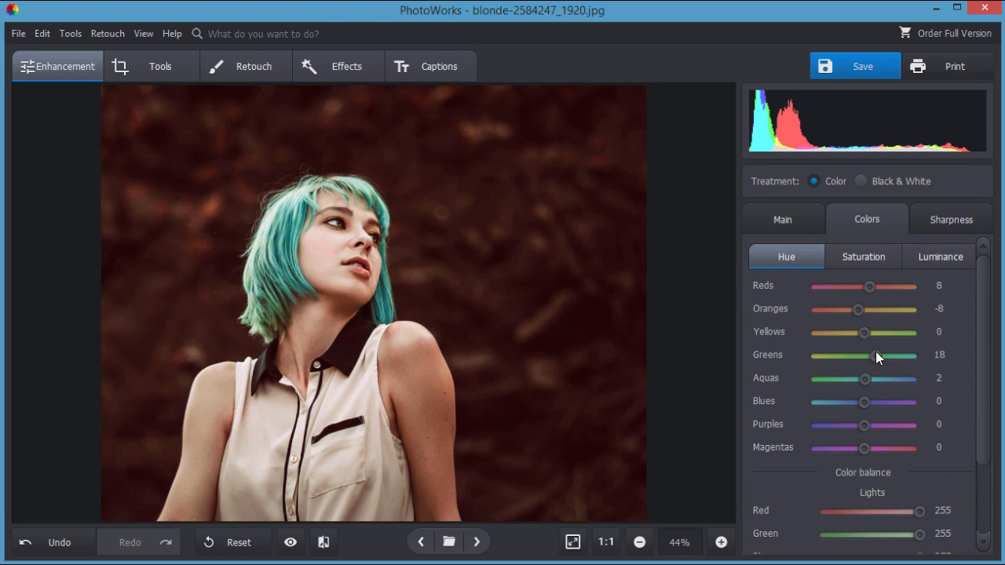
left_click_drag(882, 355, 873, 355)
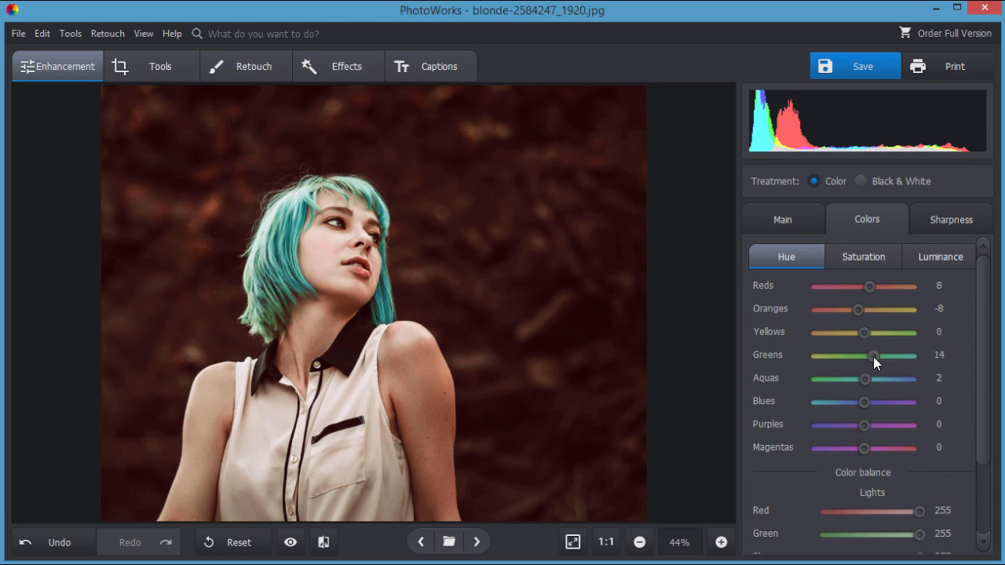
left_click_drag(873, 355, 876, 355)
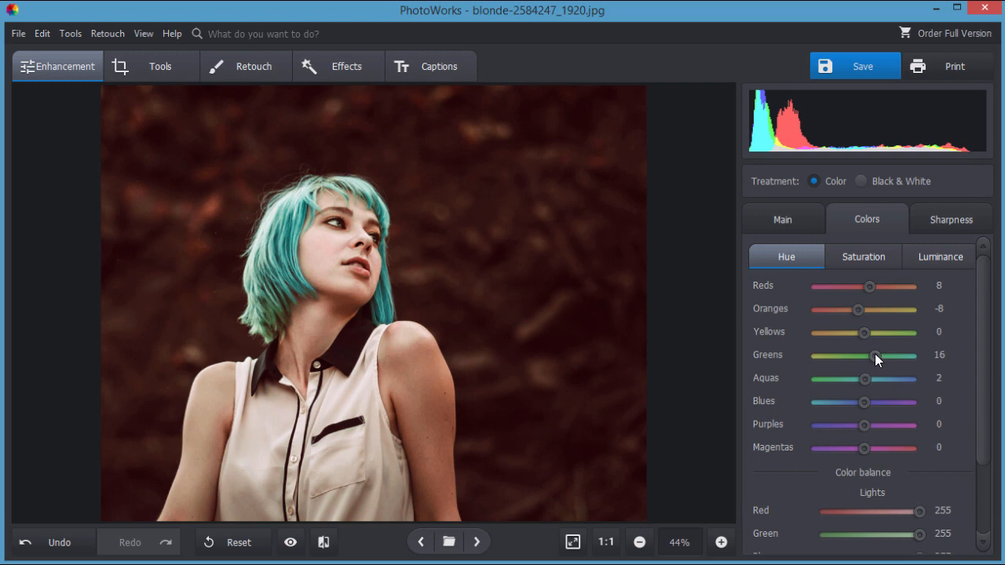
left_click_drag(873, 355, 875, 355)
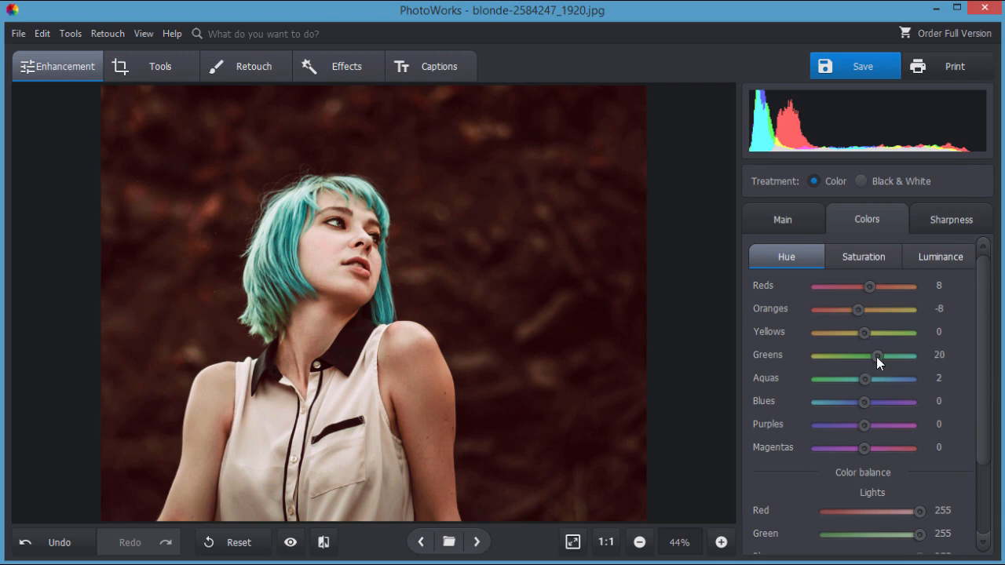
left_click_drag(876, 355, 879, 355)
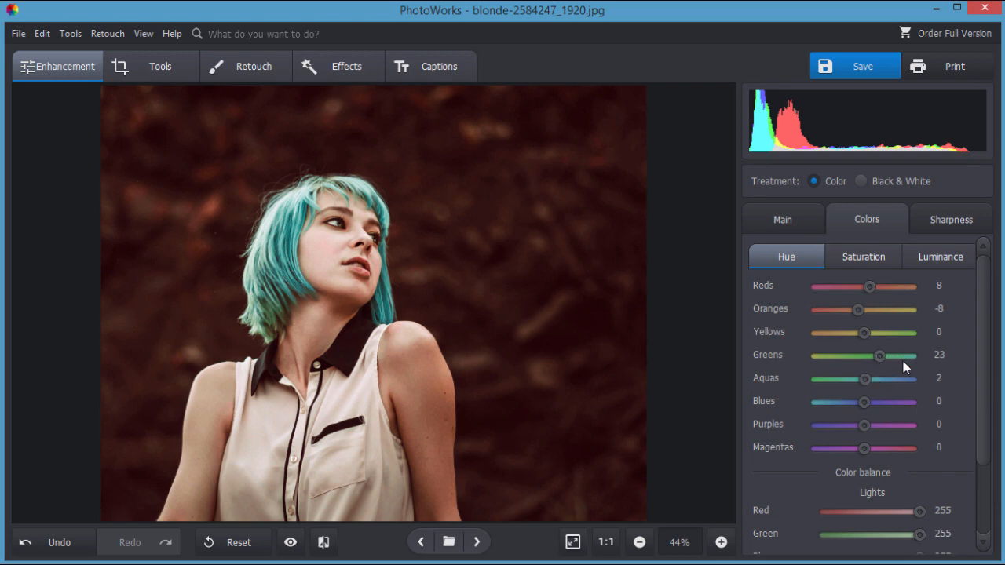
mouse_move(919, 411)
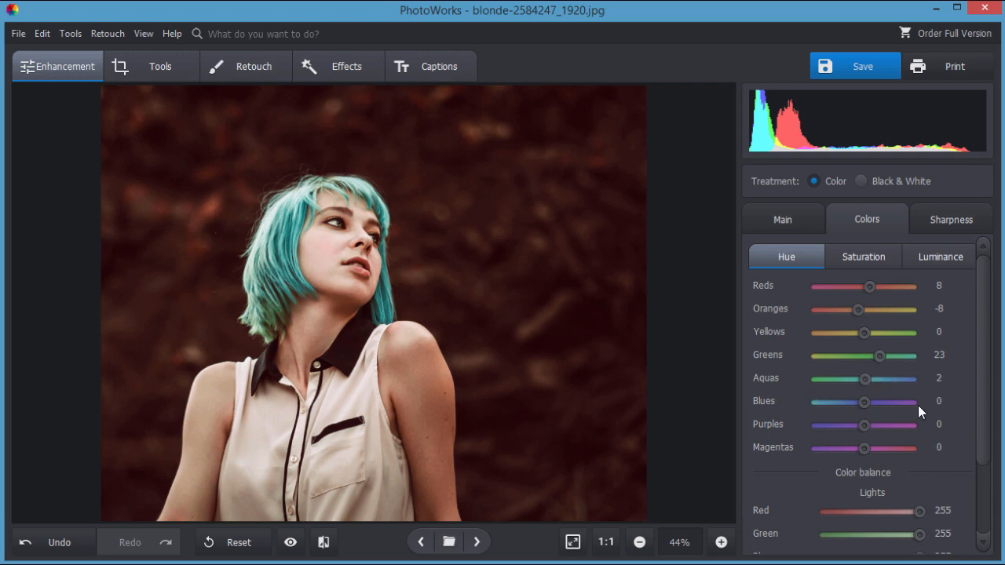
- Glance at the per-colour Saturation and Luminance sections and return to Hue
scroll("down", 3)
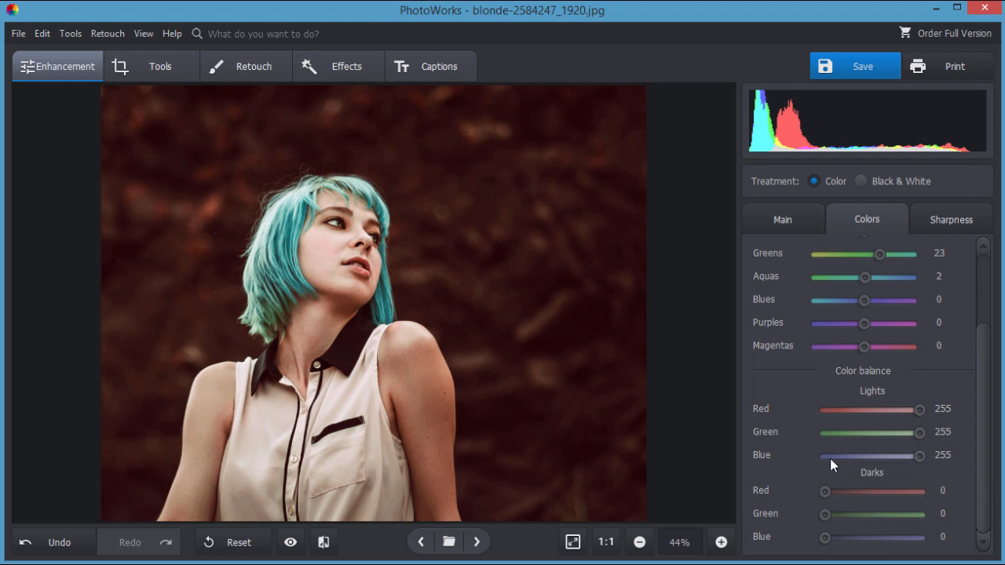
mouse_move(803, 526)
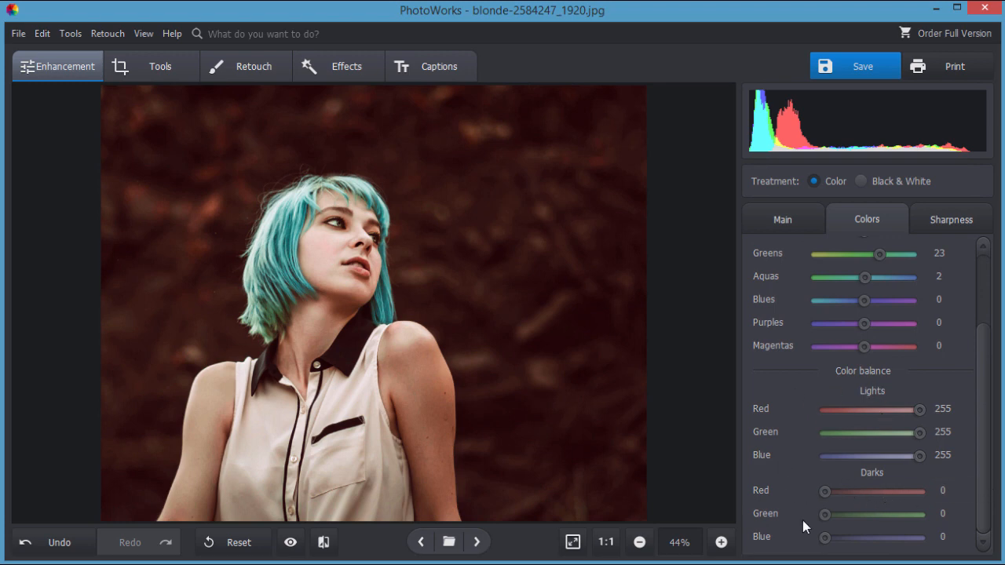
mouse_move(330, 518)
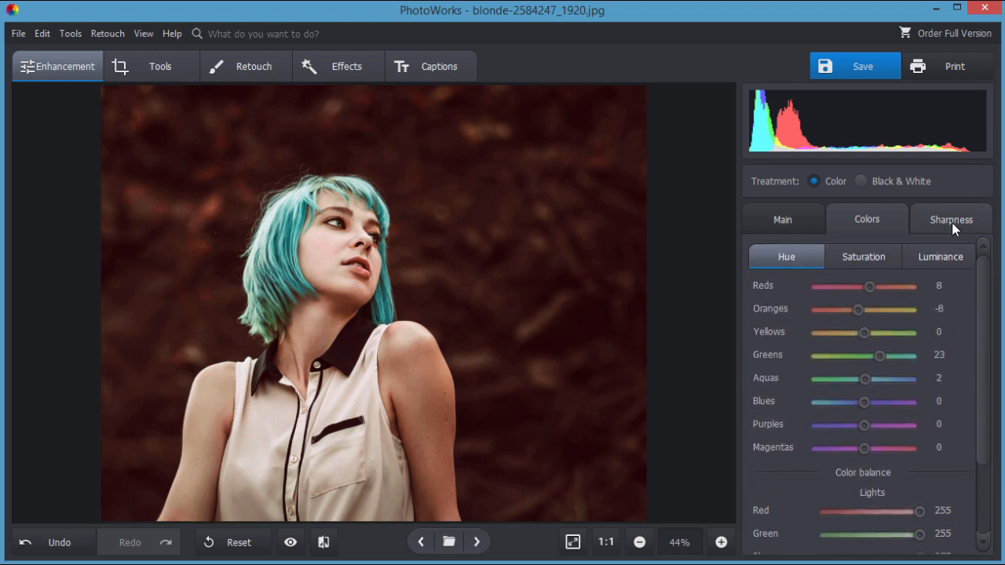
left_click(863, 257)
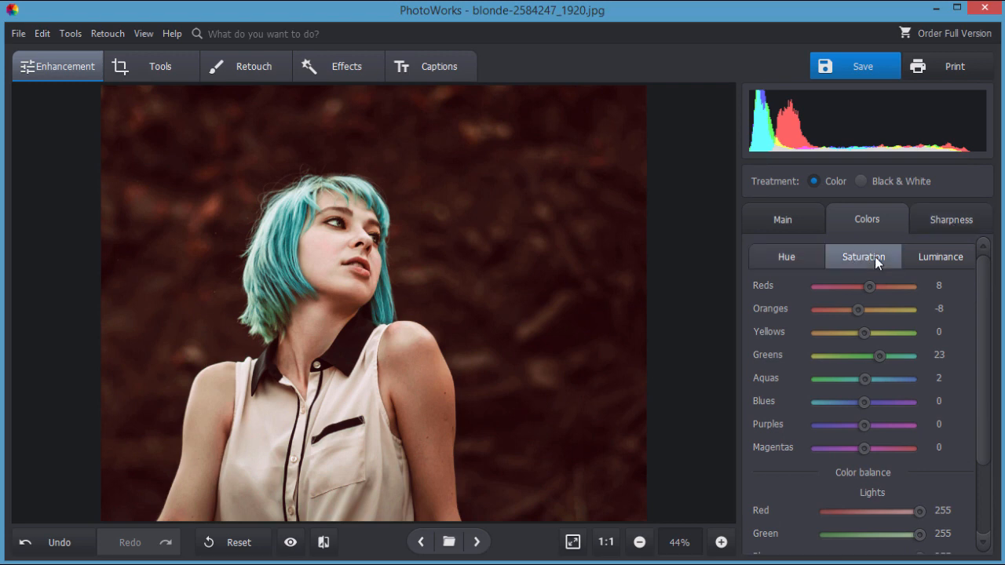
left_click(938, 257)
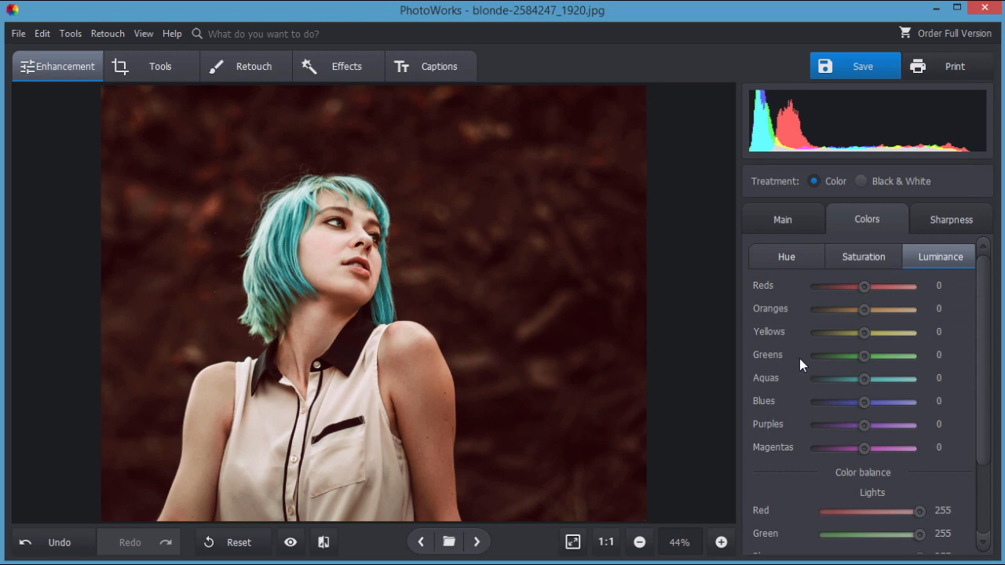
left_click(785, 257)
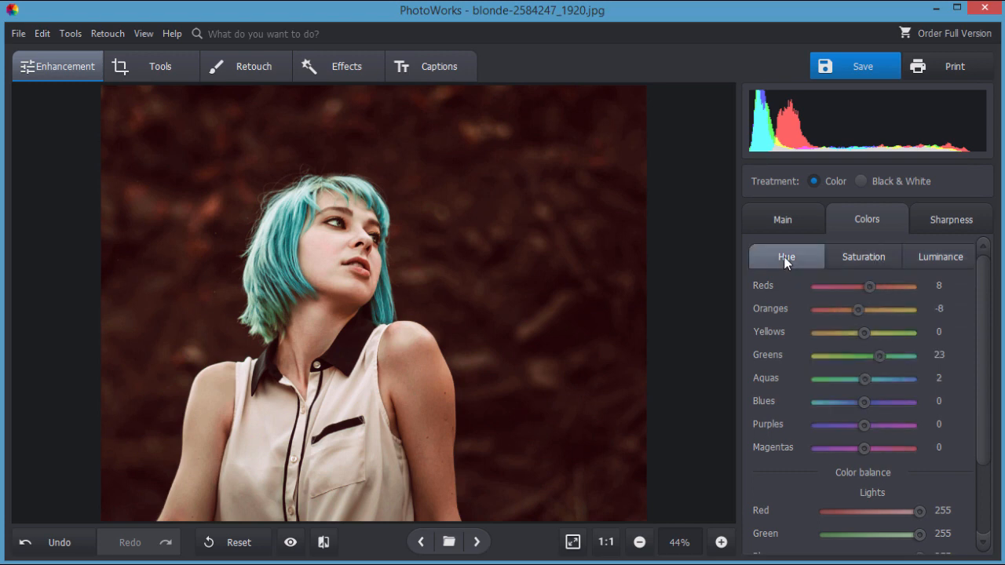
mouse_move(794, 367)
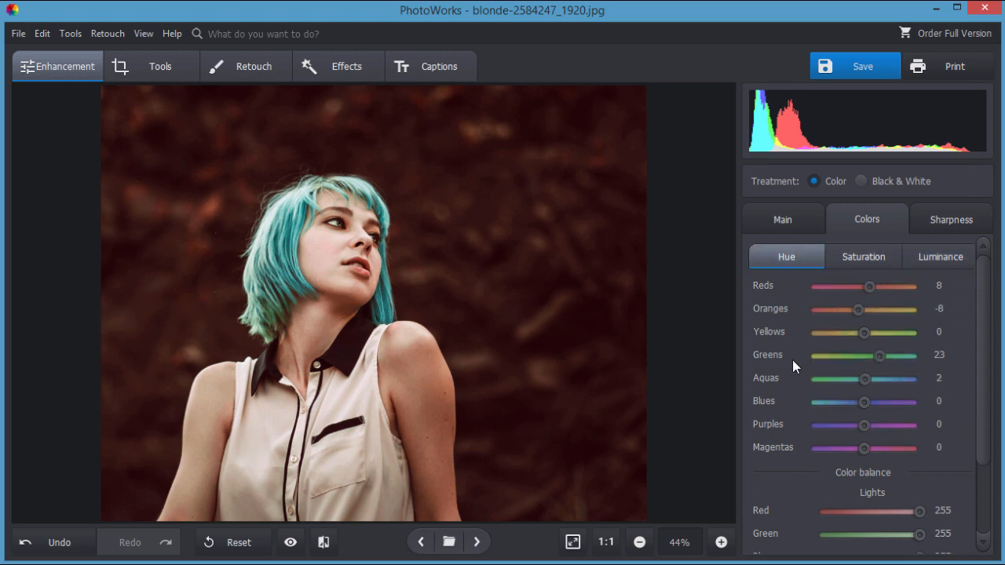
left_click(951, 220)
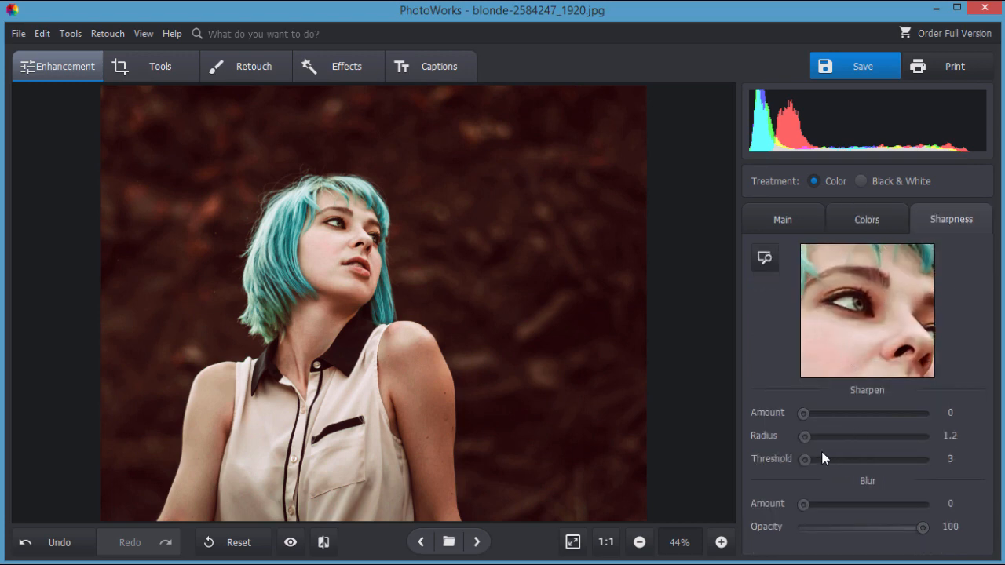
- Test sharpening amount from light to the 600 maximum and settle at 29, then compare with the original
left_click_drag(803, 411, 806, 411)
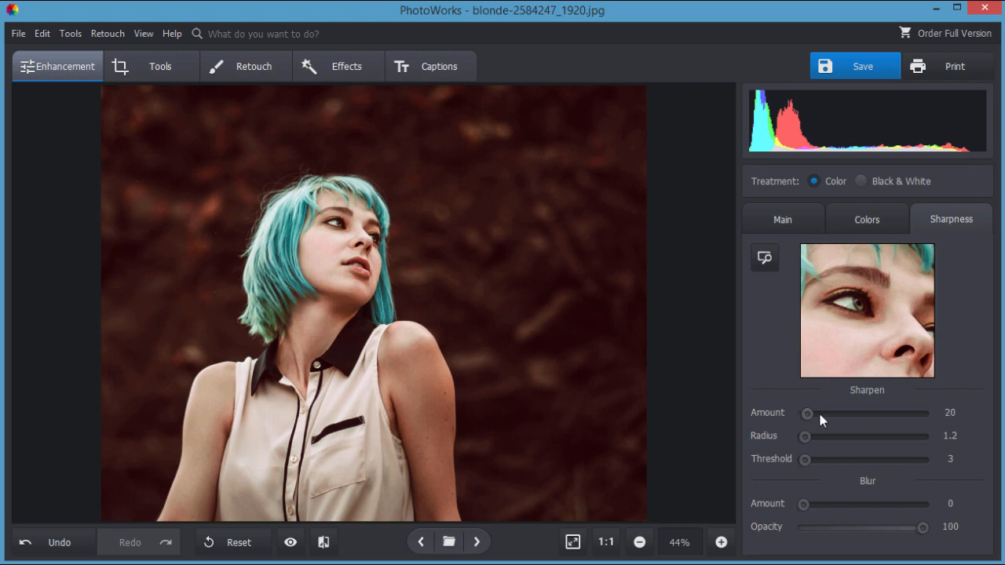
left_click_drag(806, 413, 816, 413)
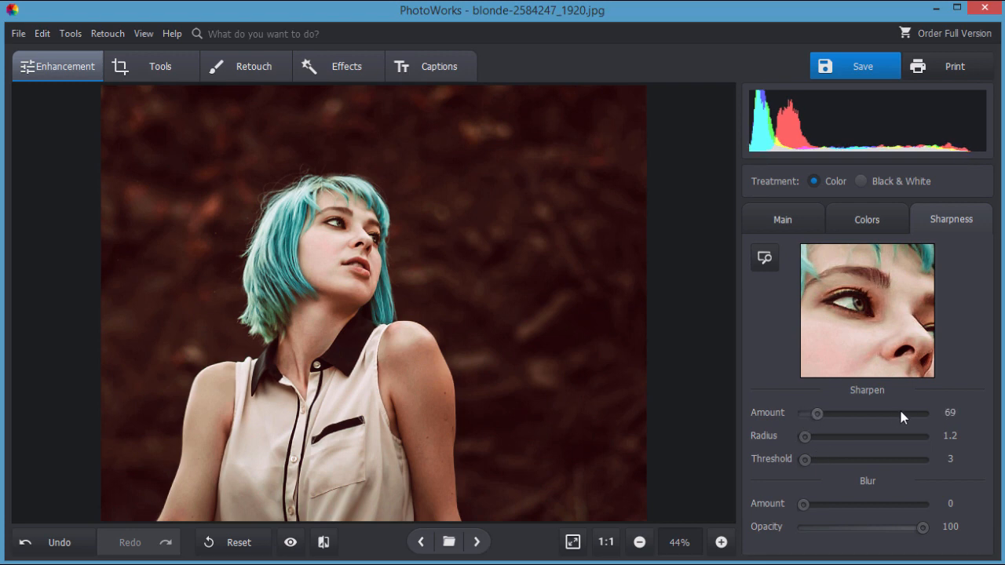
left_click_drag(816, 413, 925, 413)
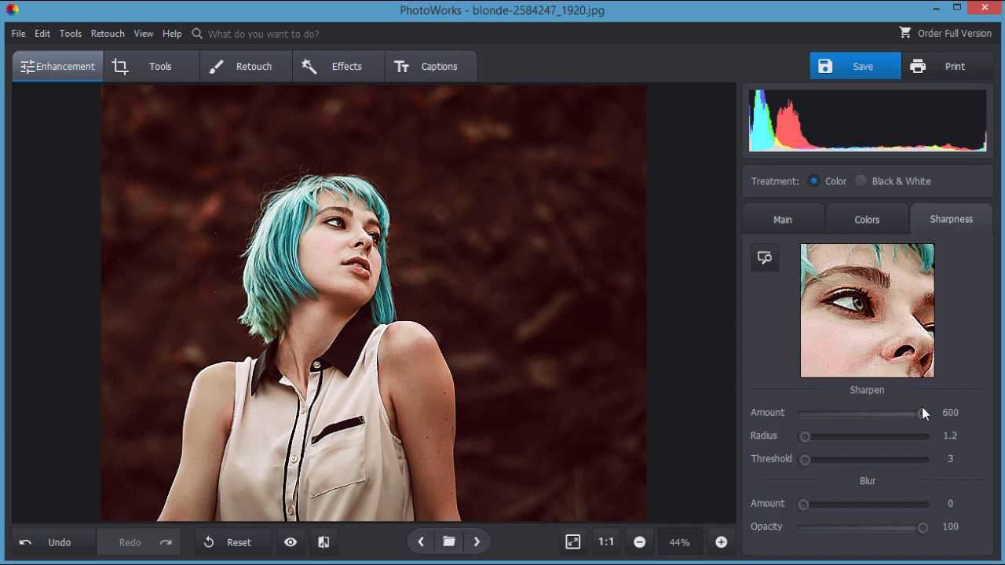
left_click_drag(923, 411, 829, 411)
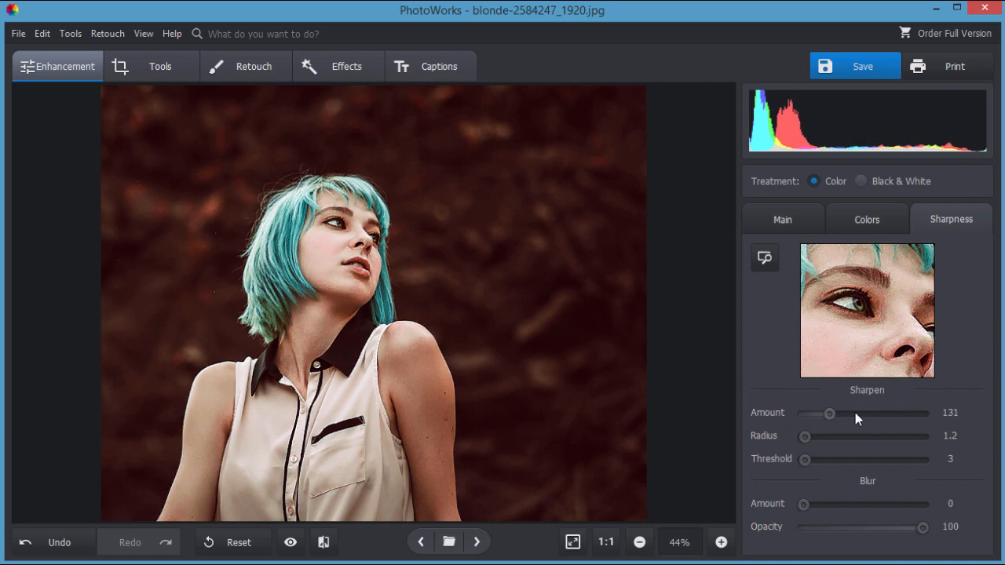
left_click_drag(829, 413, 802, 413)
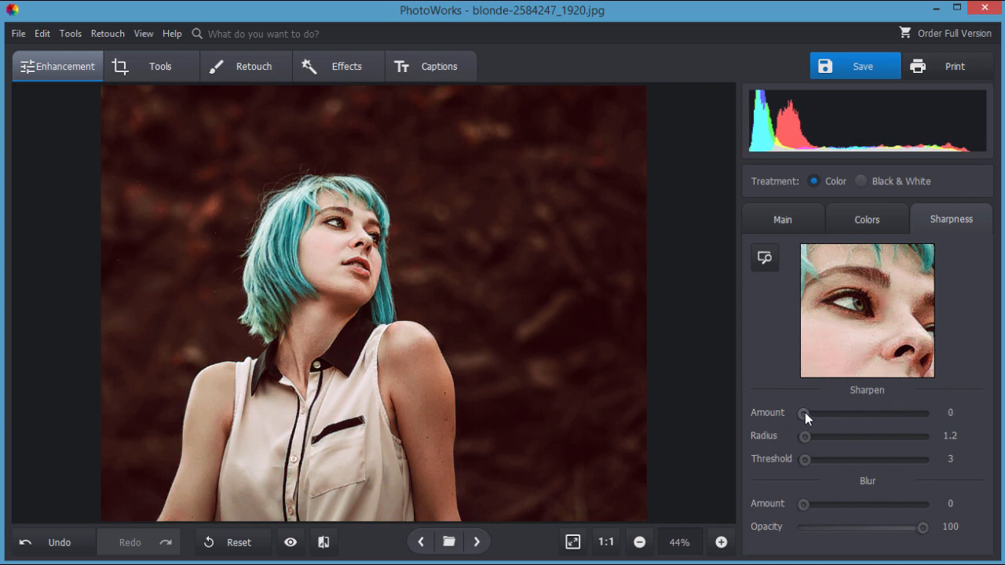
left_click_drag(804, 411, 809, 412)
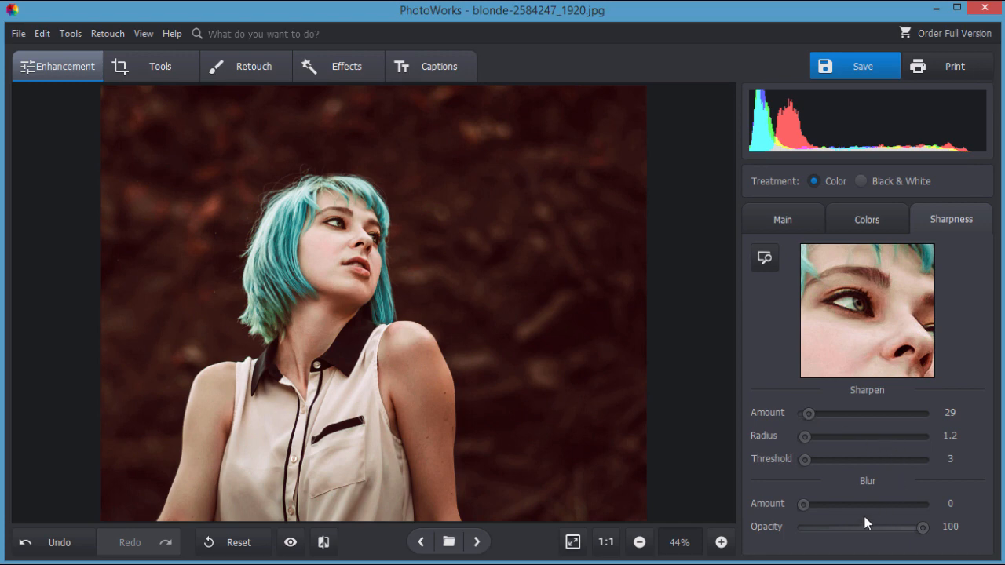
mouse_move(824, 334)
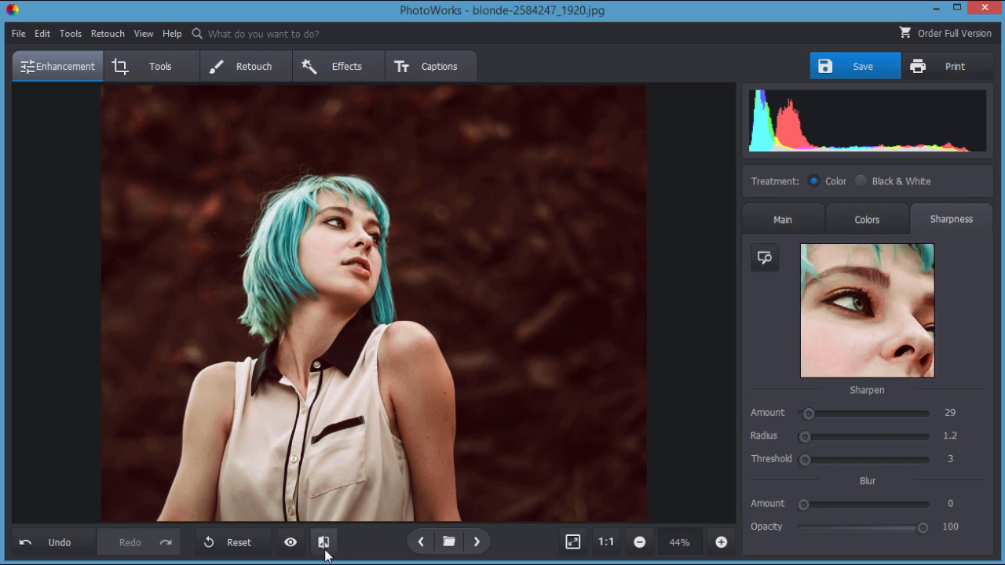
left_click(290, 542)
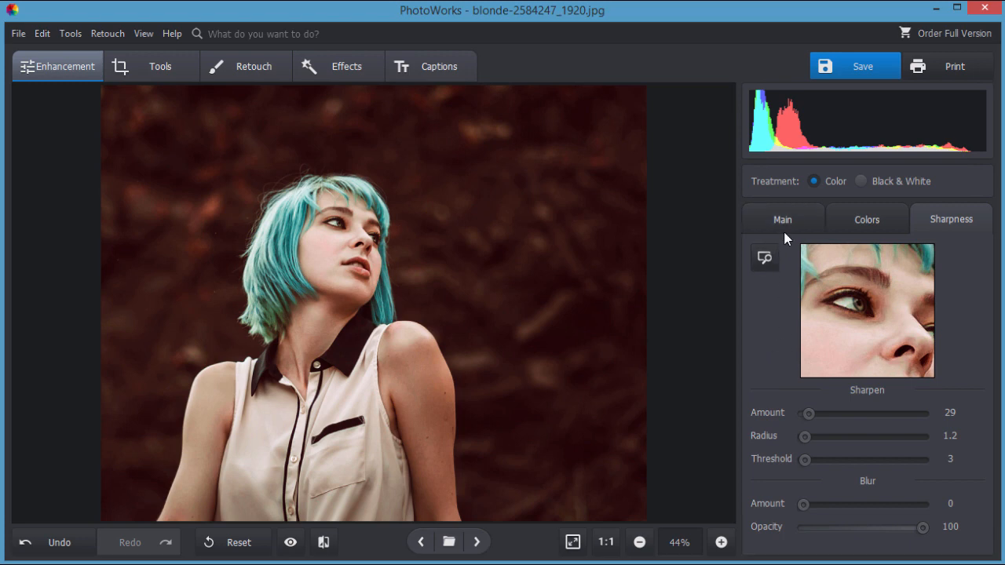
mouse_move(860, 191)
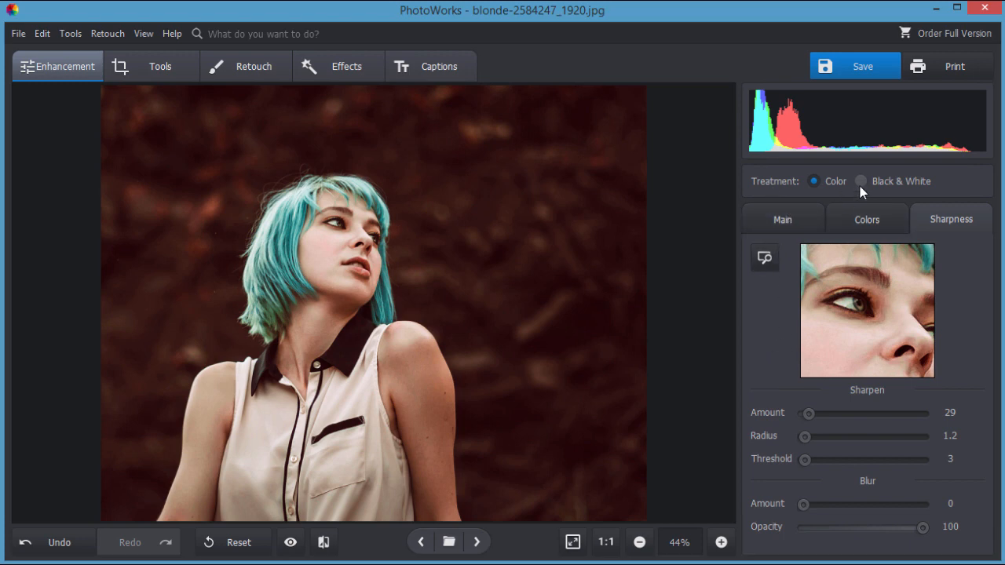
left_click(860, 180)
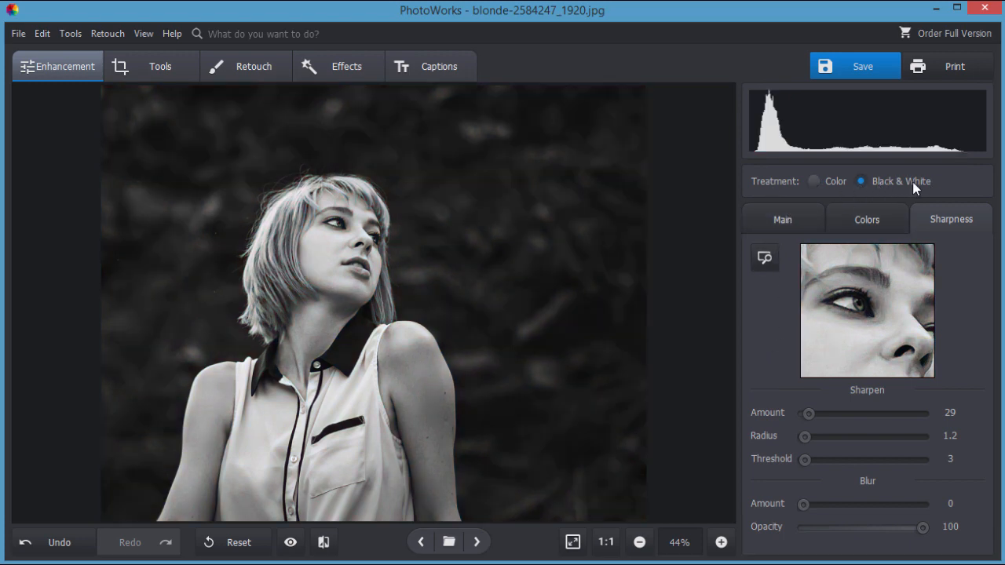
left_click(813, 182)
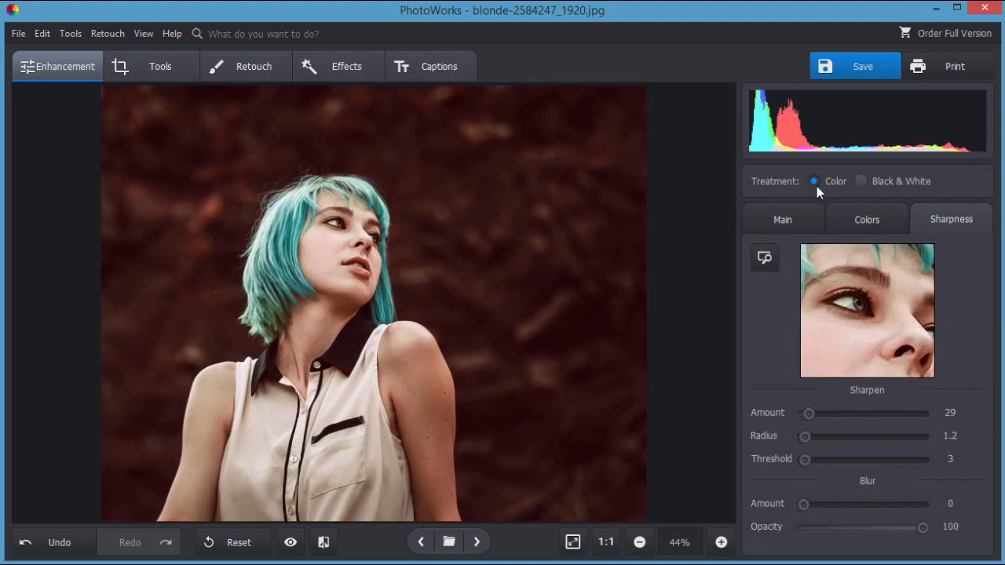
mouse_move(69, 91)
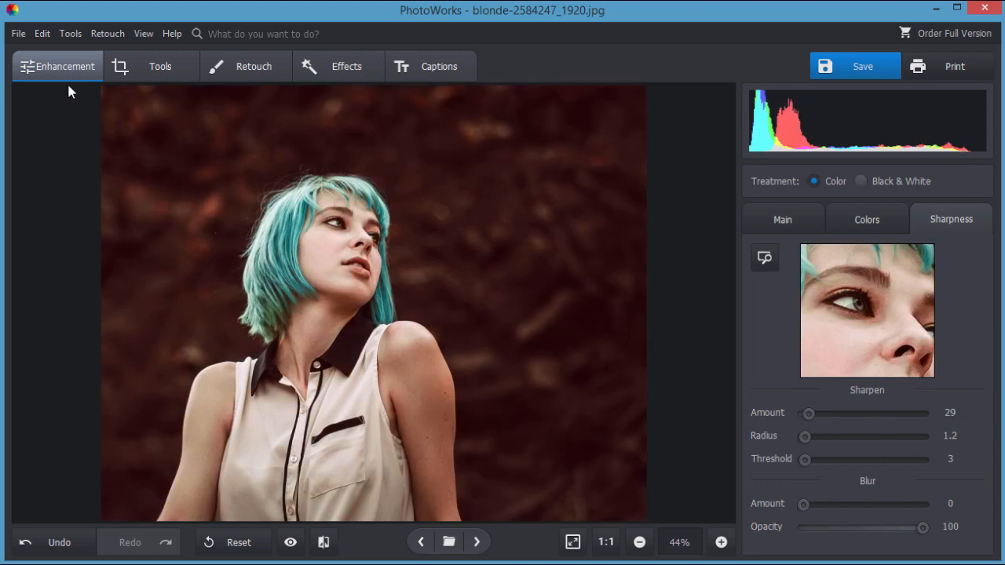
left_click(160, 66)
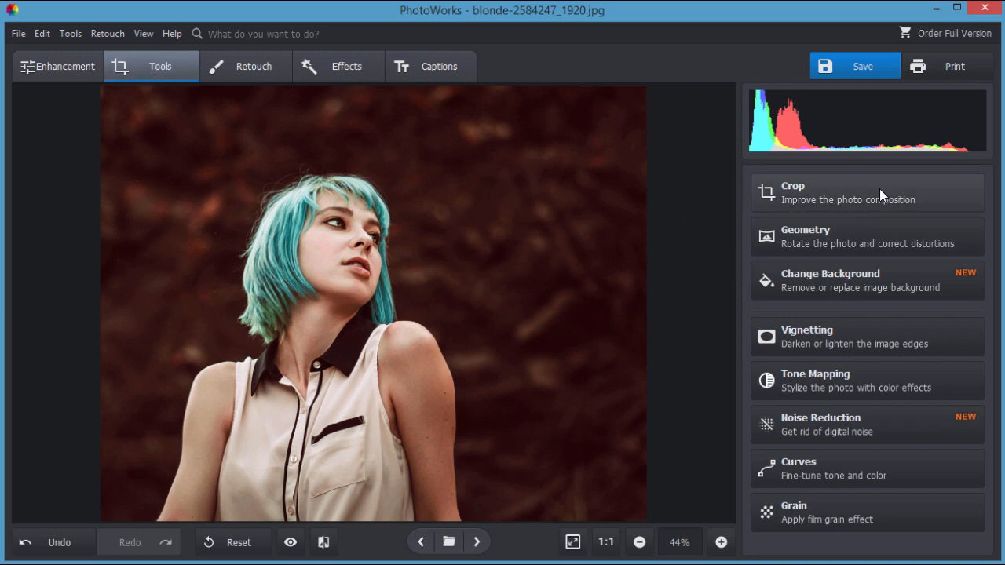
mouse_move(833, 243)
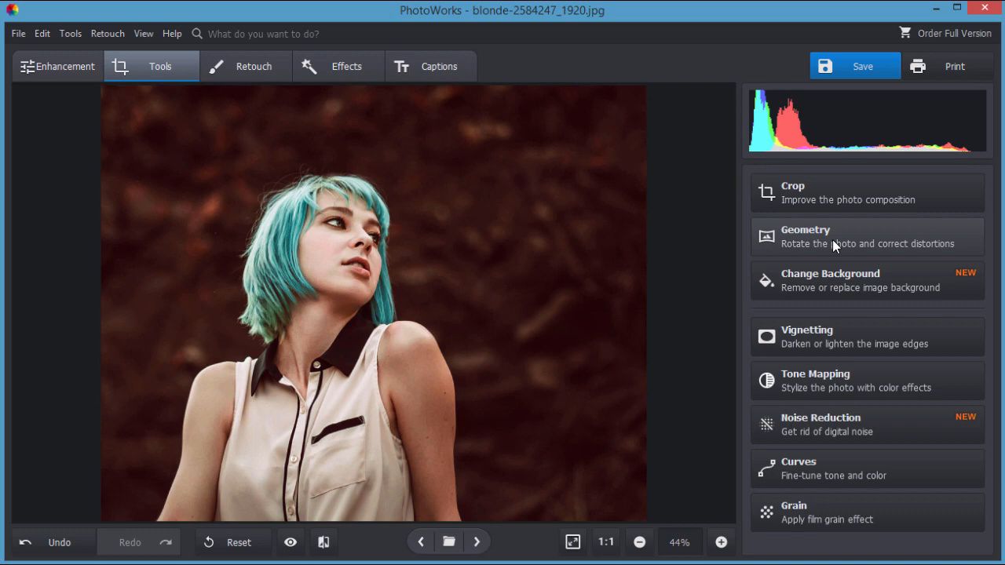
mouse_move(863, 336)
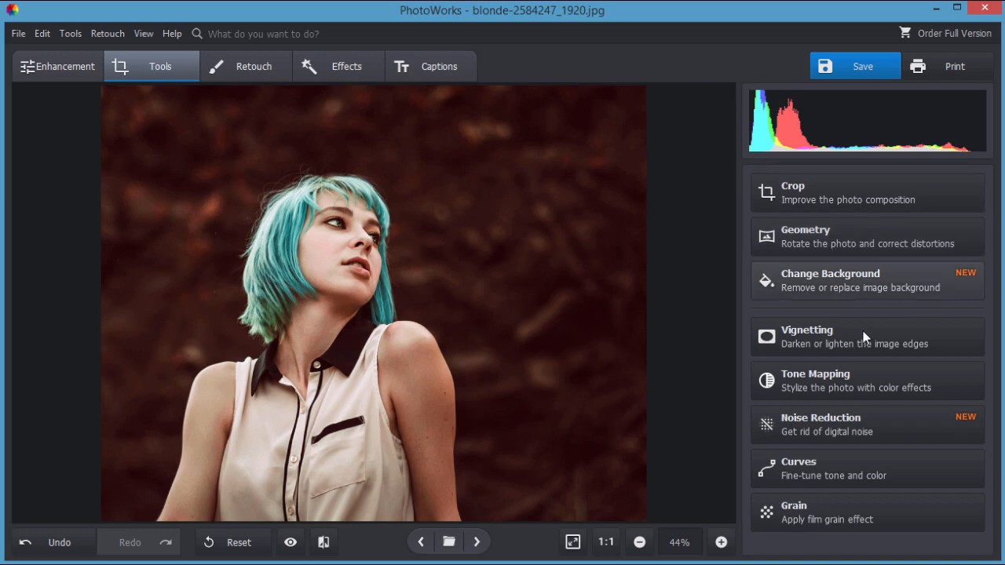
mouse_move(620, 132)
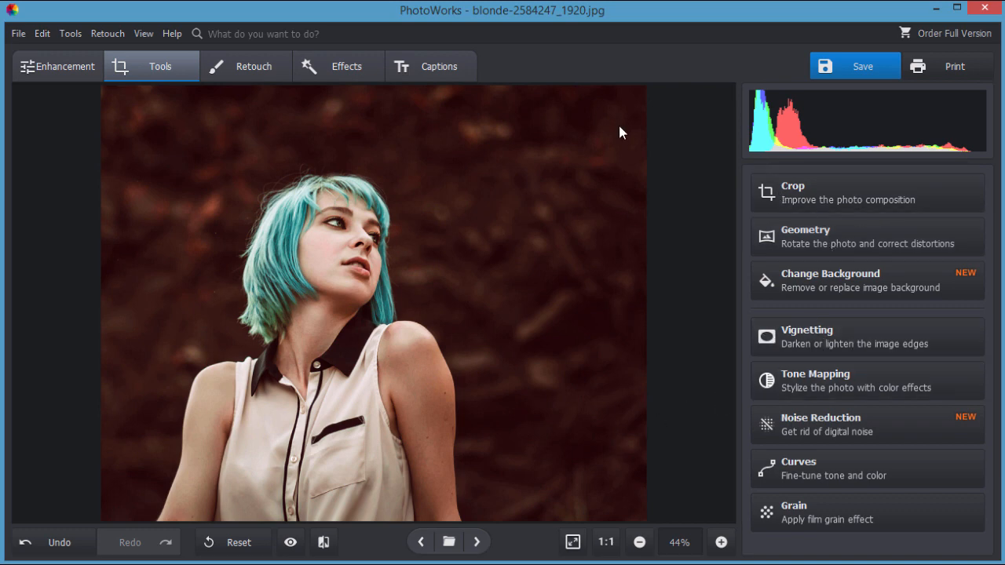
mouse_move(832, 396)
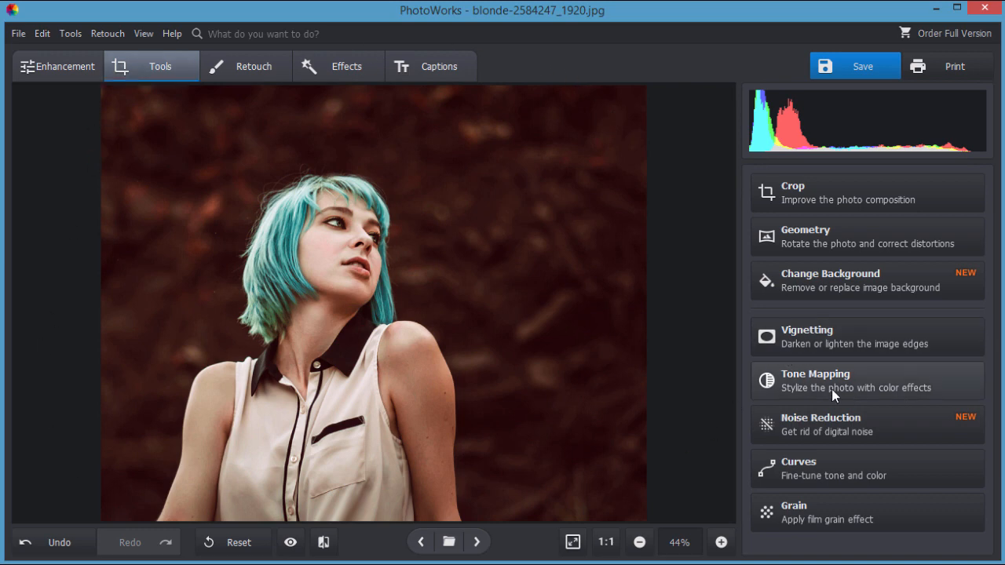
mouse_move(797, 434)
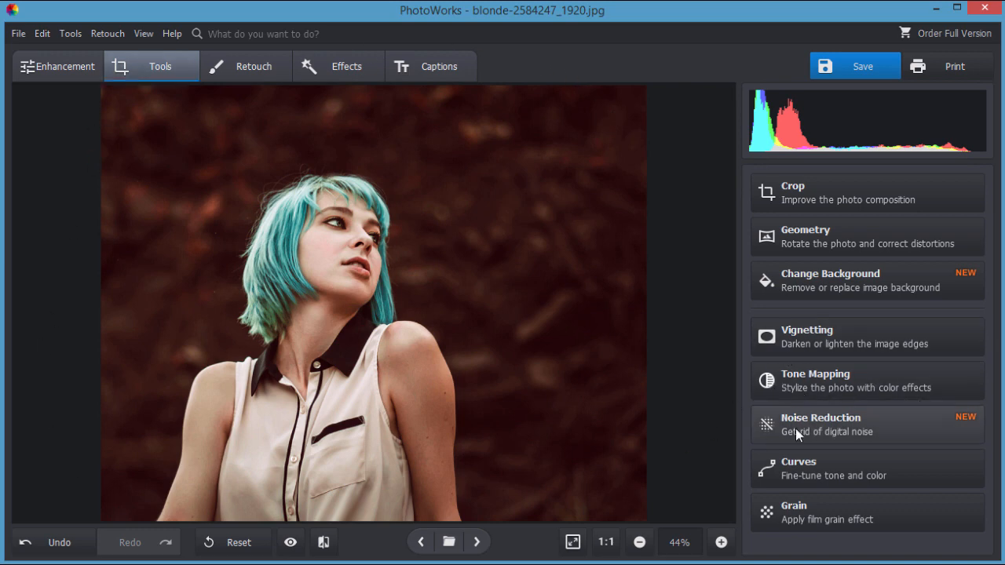
mouse_move(844, 474)
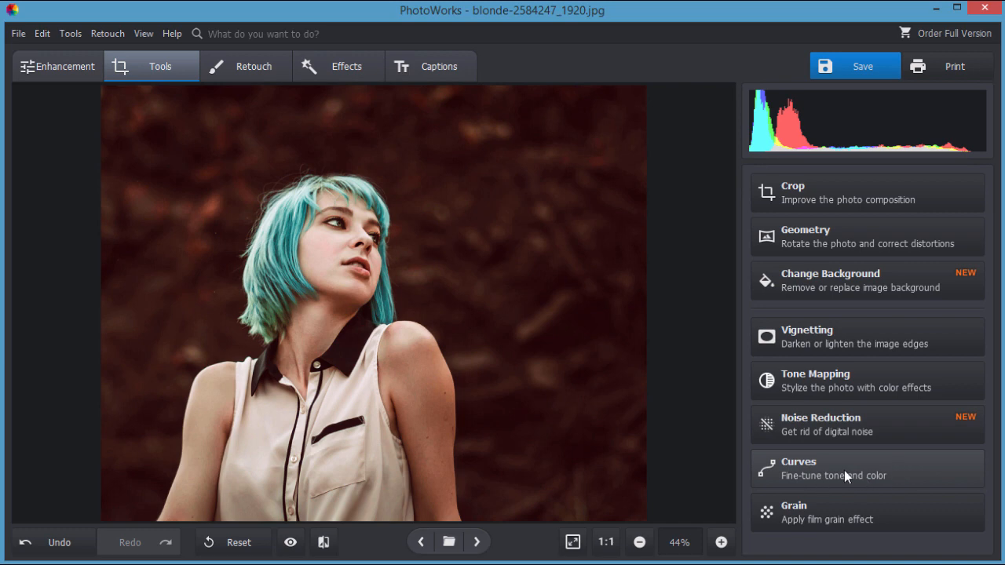
left_click(824, 468)
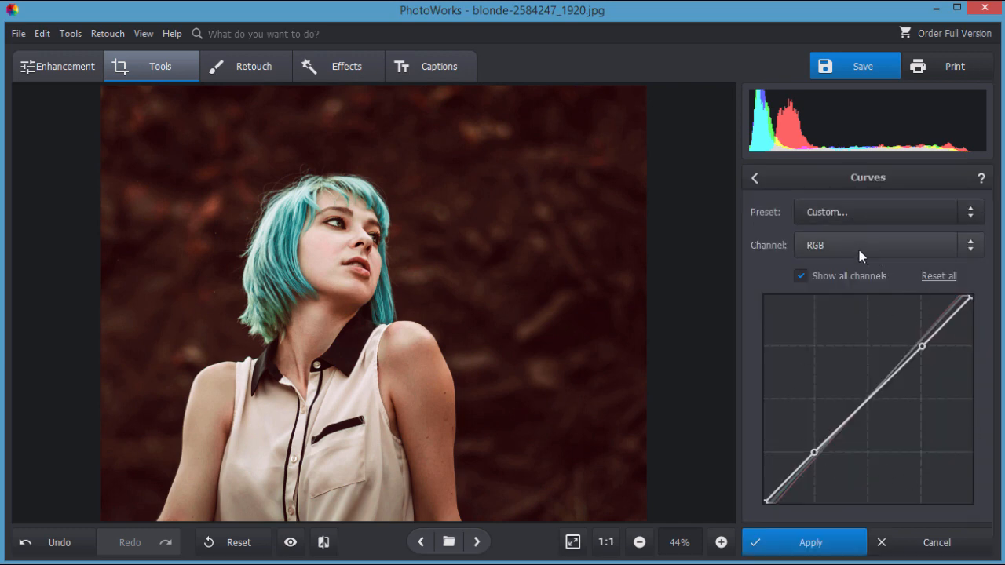
left_click(887, 245)
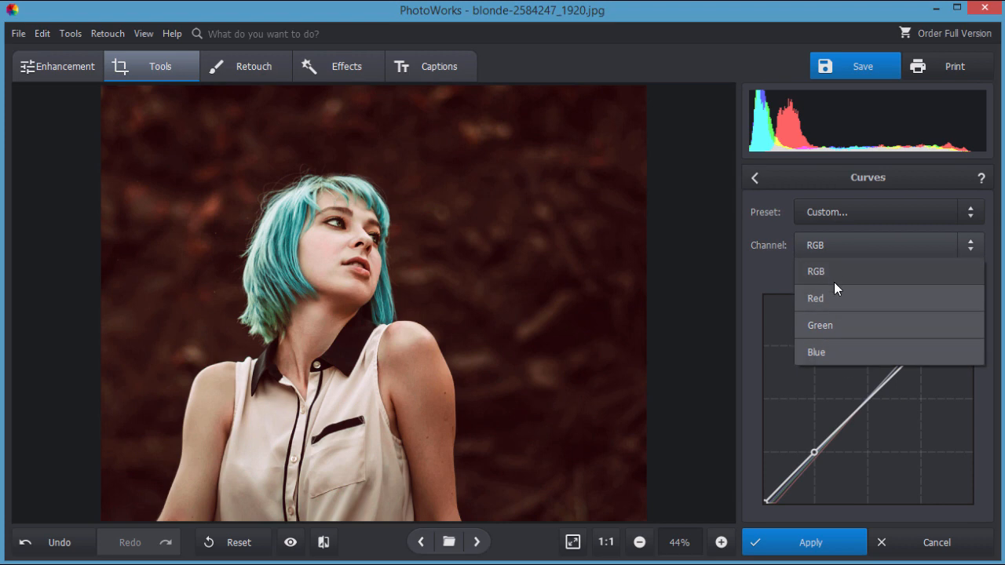
mouse_move(860, 183)
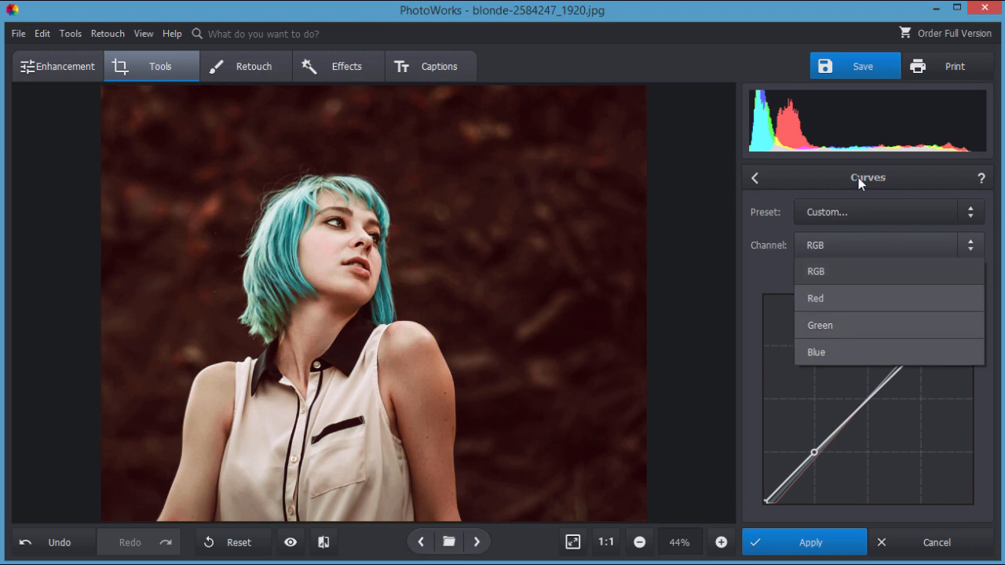
left_click(753, 178)
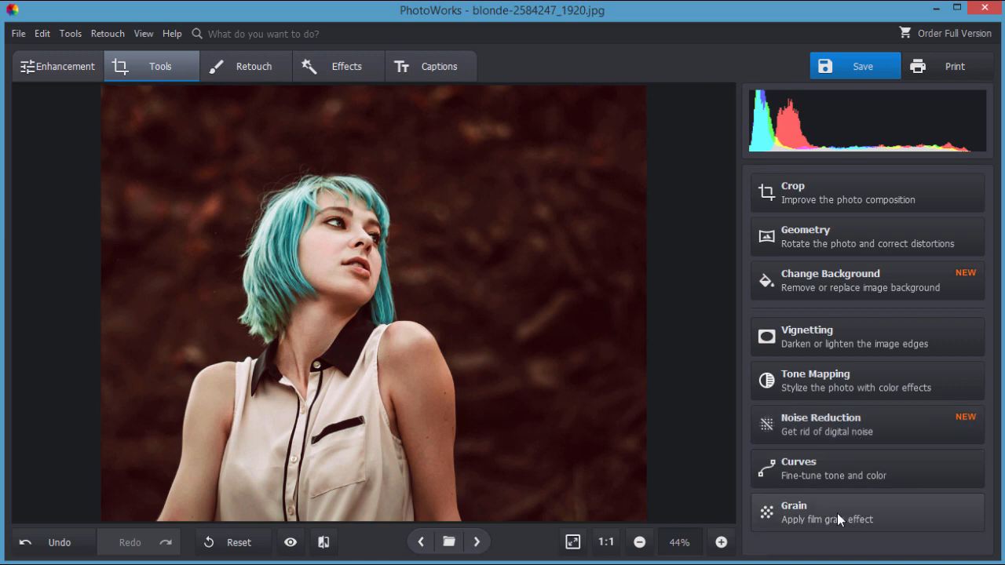
mouse_move(683, 347)
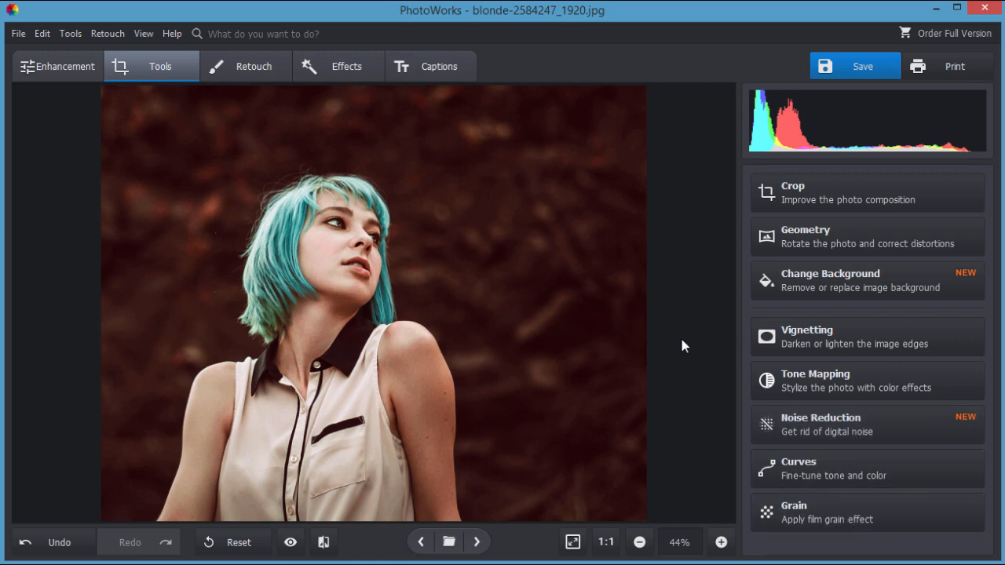
mouse_move(361, 146)
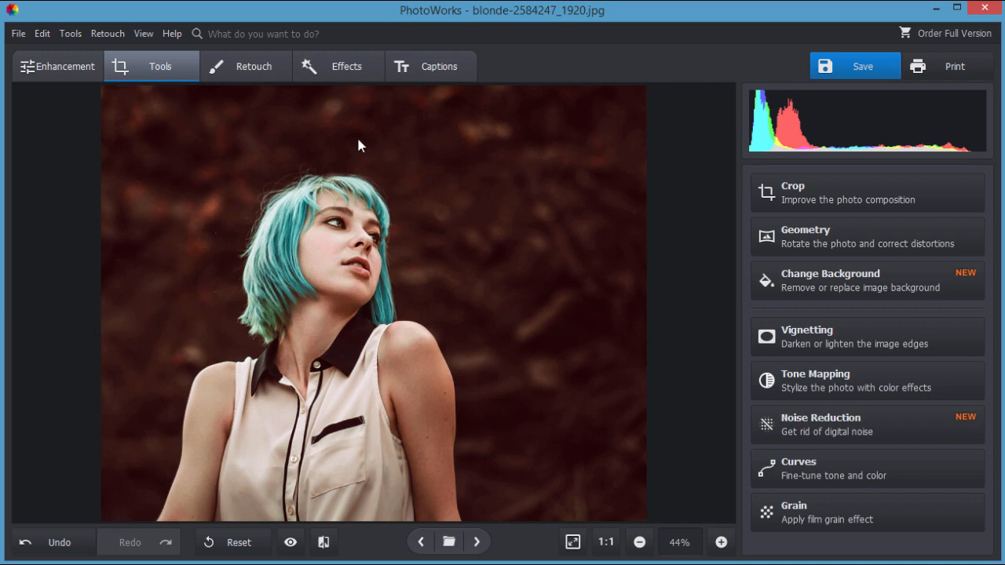
mouse_move(220, 214)
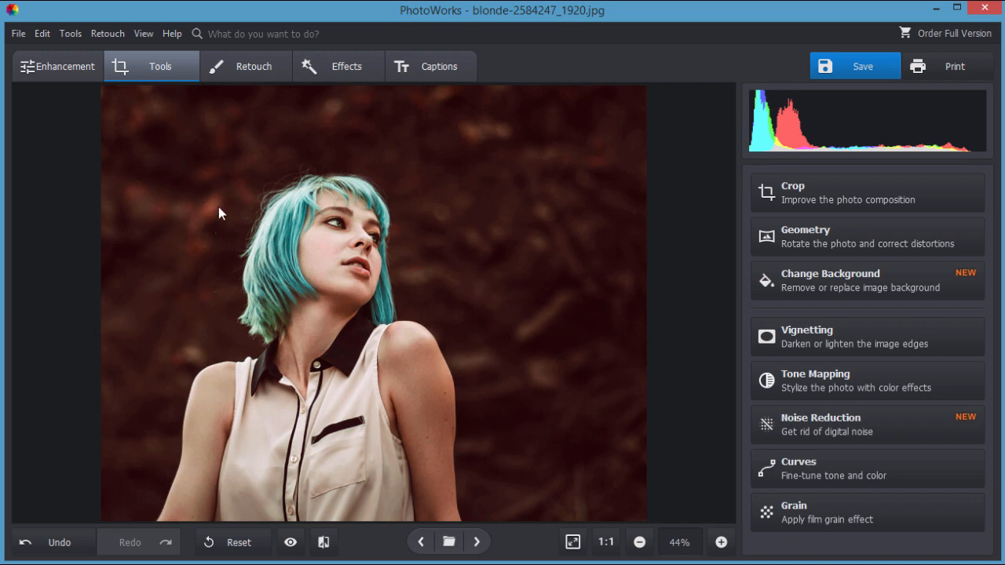
mouse_move(295, 204)
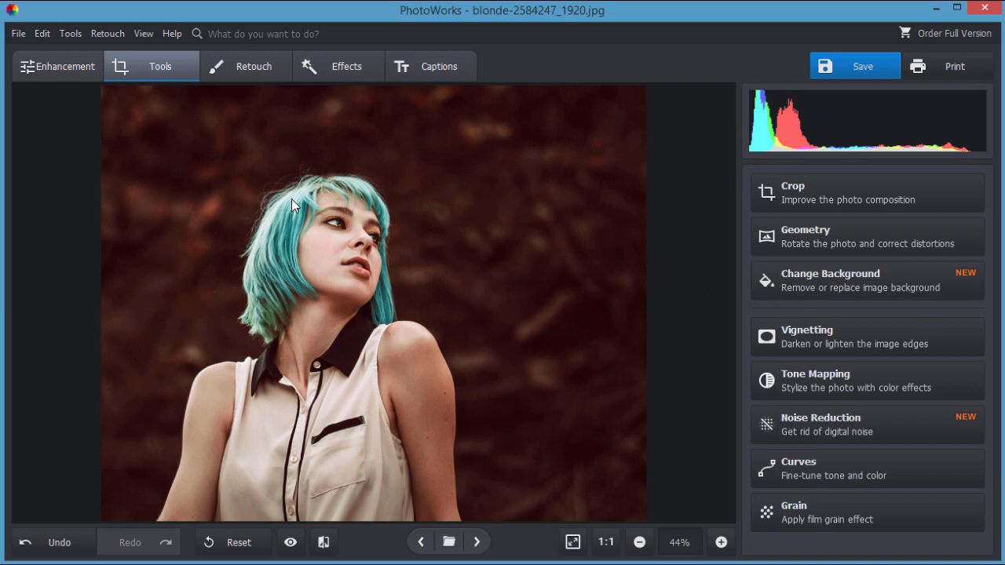
mouse_move(274, 253)
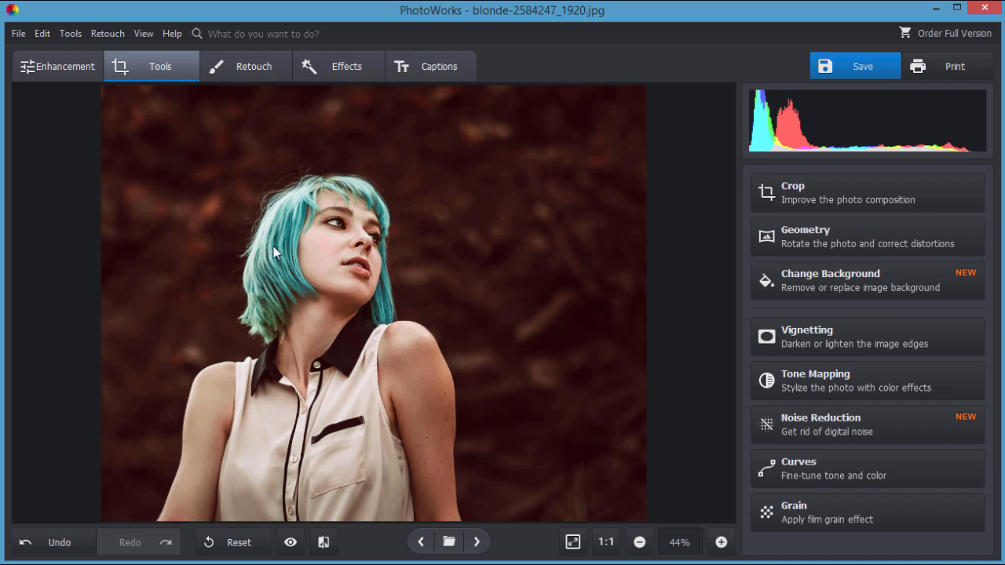
mouse_move(573, 346)
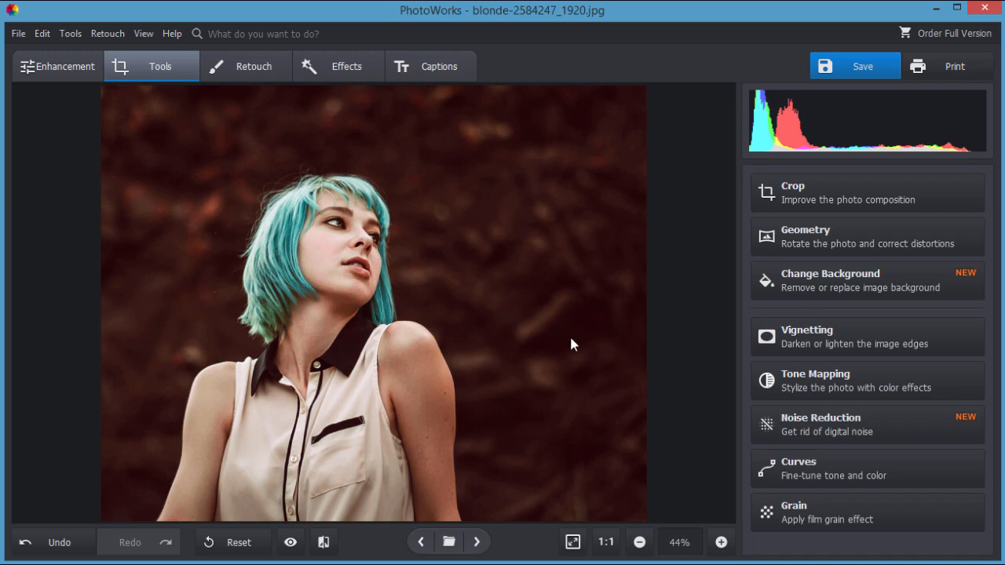
mouse_move(864, 285)
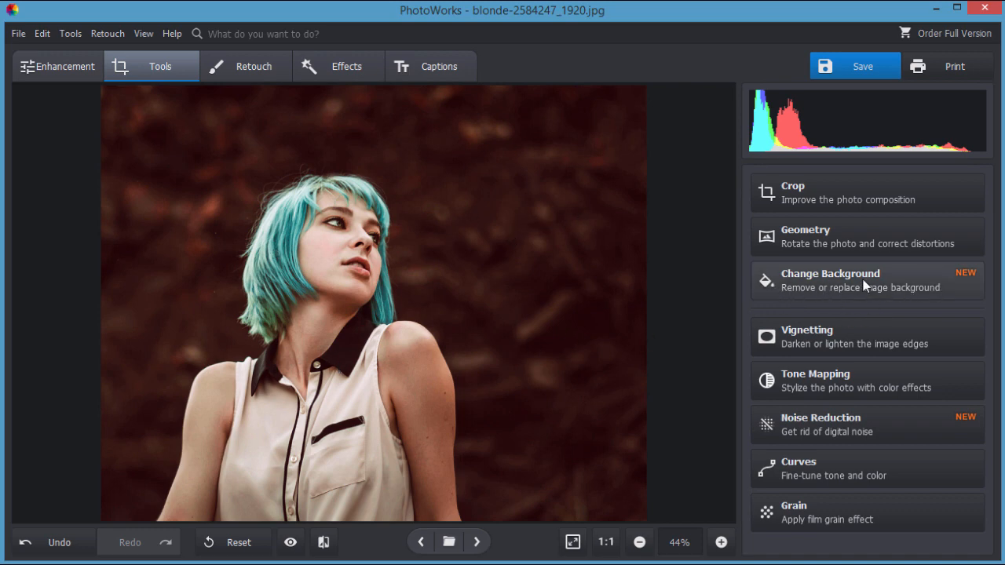
mouse_move(620, 305)
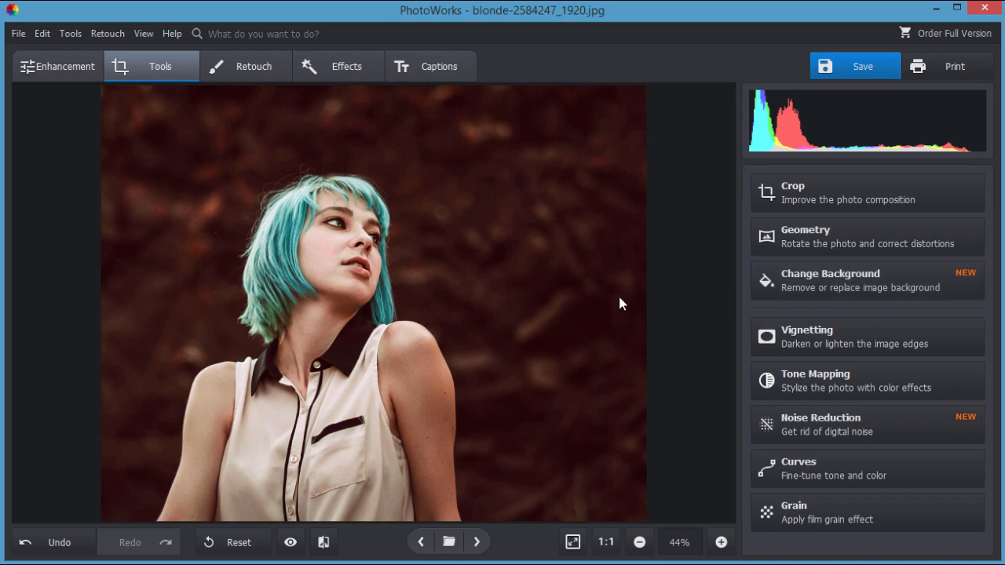
mouse_move(166, 361)
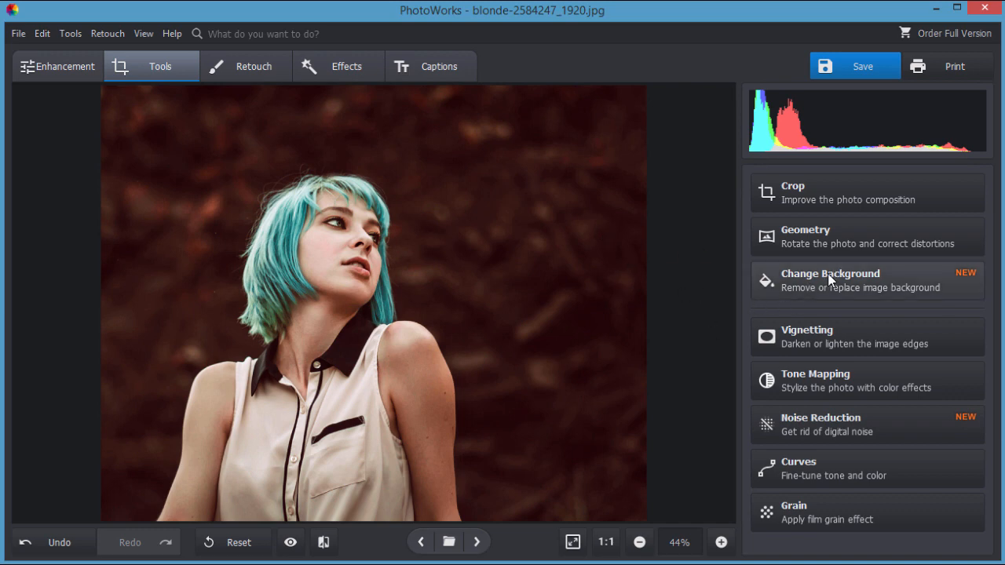
- Switch to the Retouch tools for portrait enhancement, healing and cloning
left_click(255, 66)
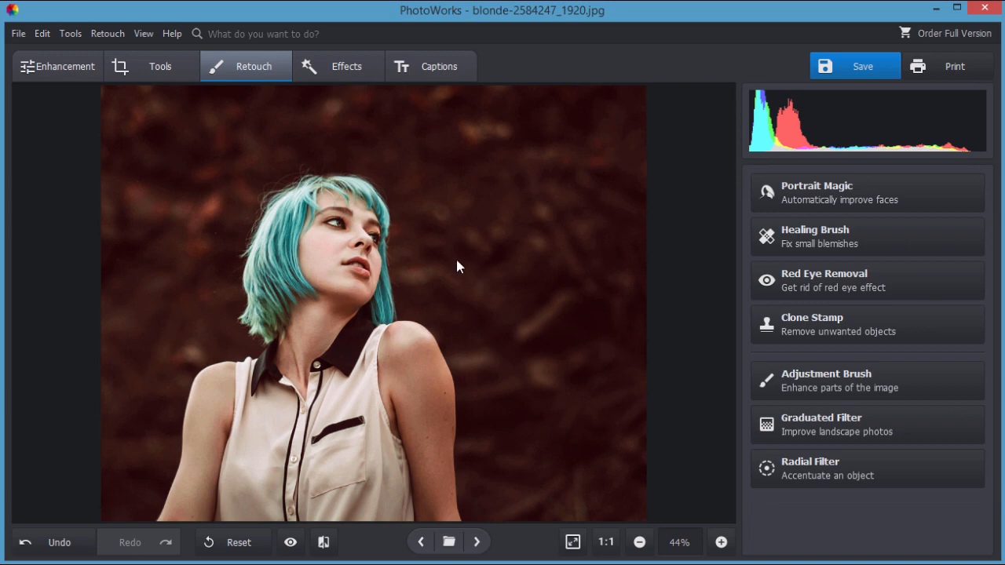
mouse_move(846, 195)
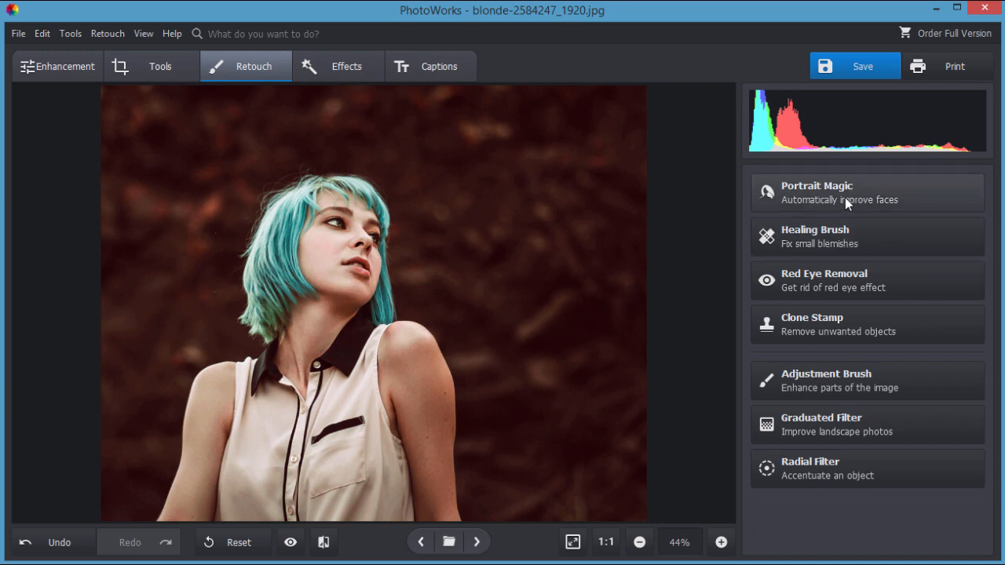
mouse_move(333, 212)
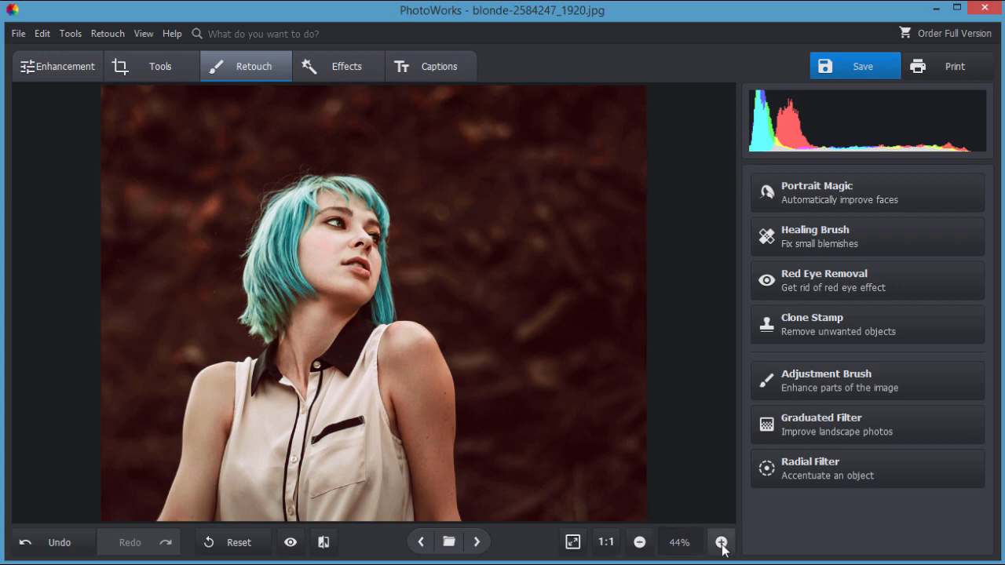
- Zoom in twice on the woman's face and launch Portrait Magic from the Retouch panel
left_click(721, 542)
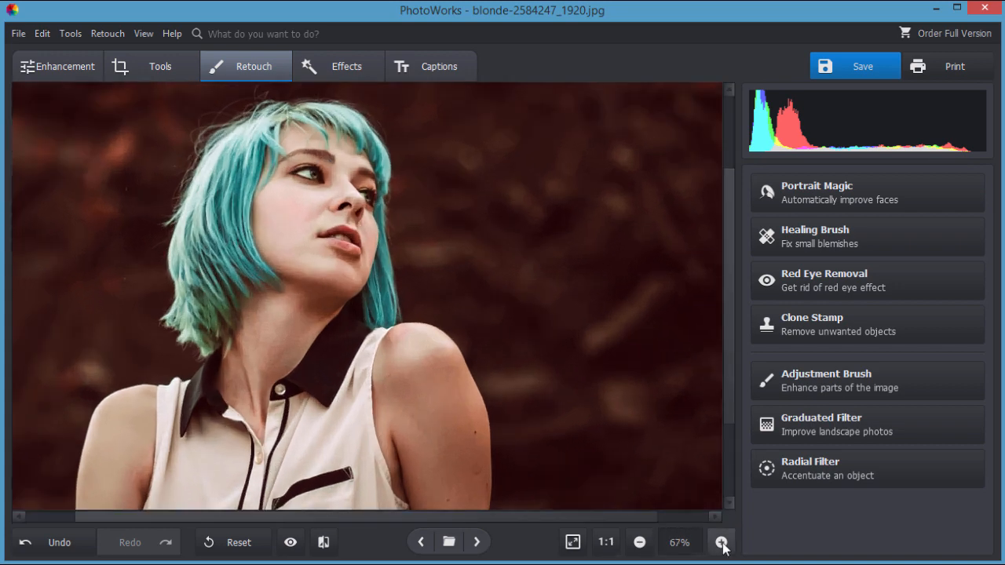
left_click(720, 541)
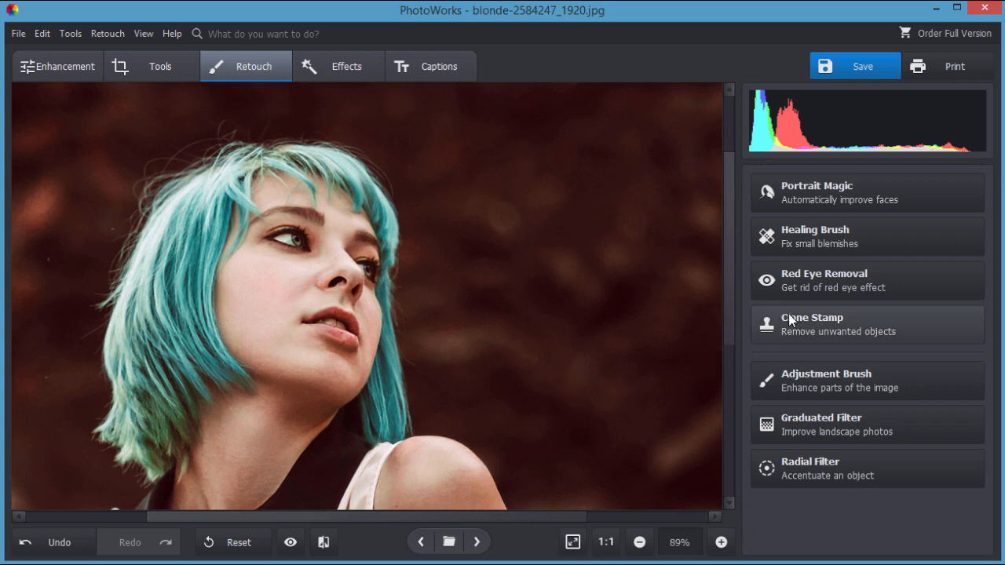
mouse_move(801, 289)
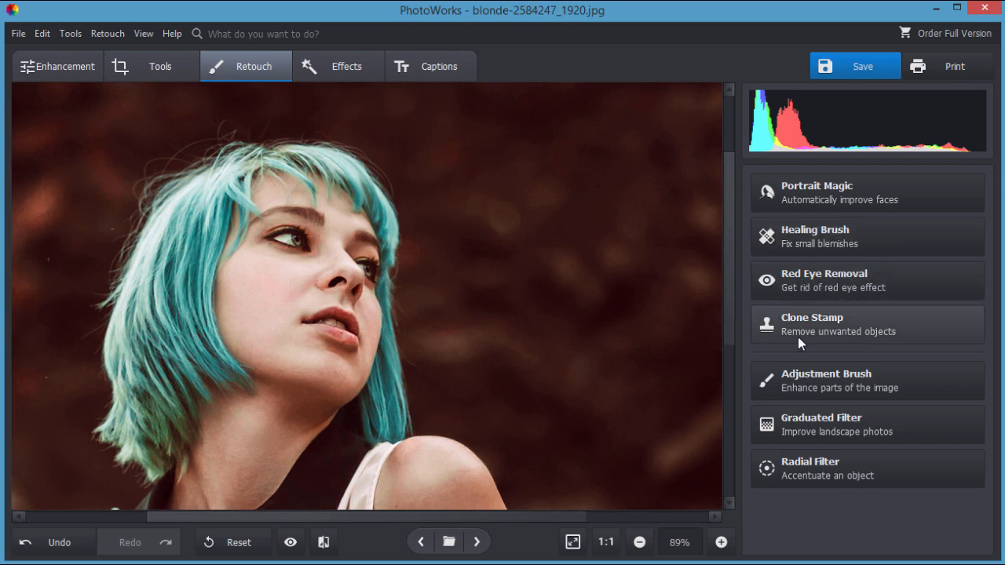
mouse_move(839, 468)
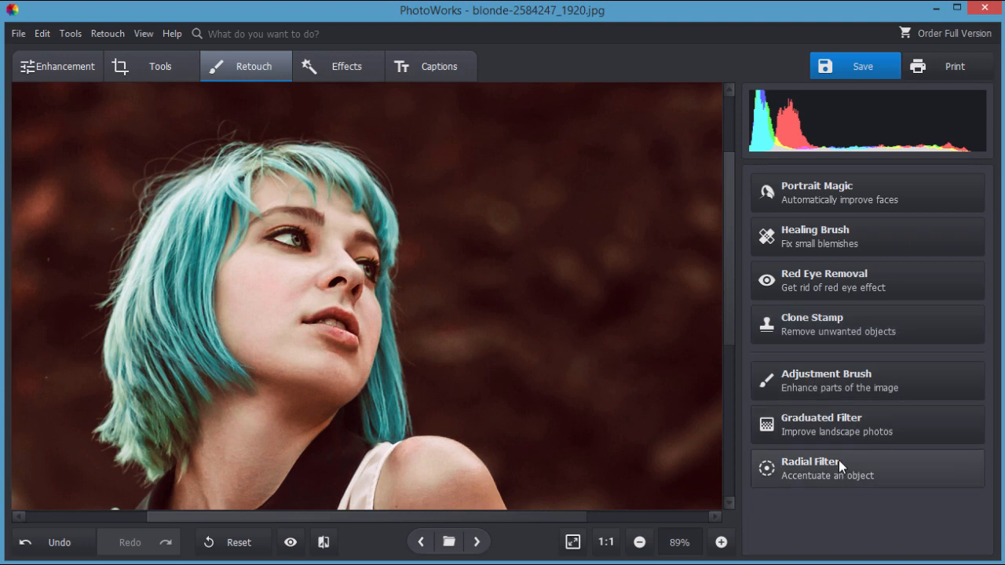
left_click(817, 191)
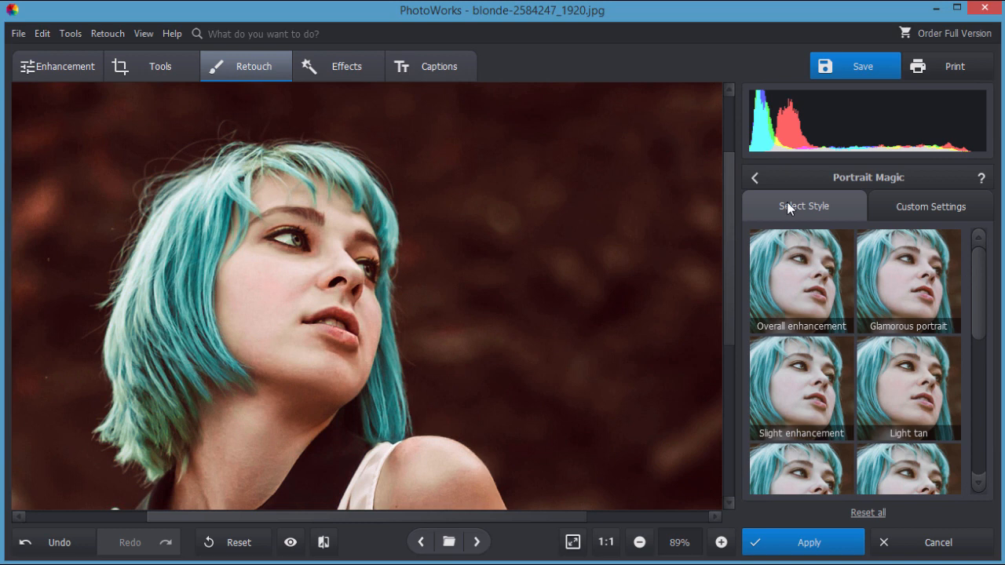
left_click(801, 279)
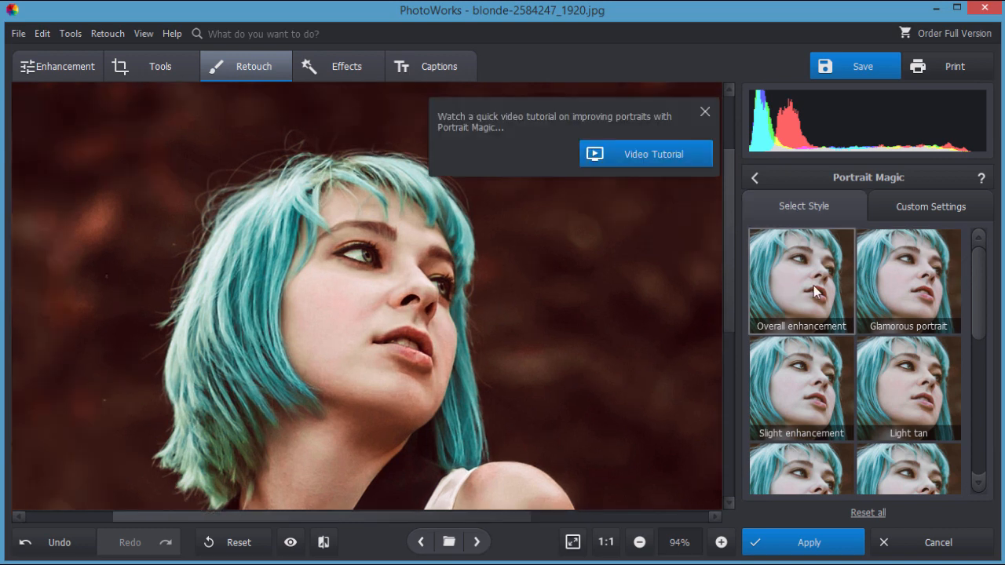
mouse_move(709, 125)
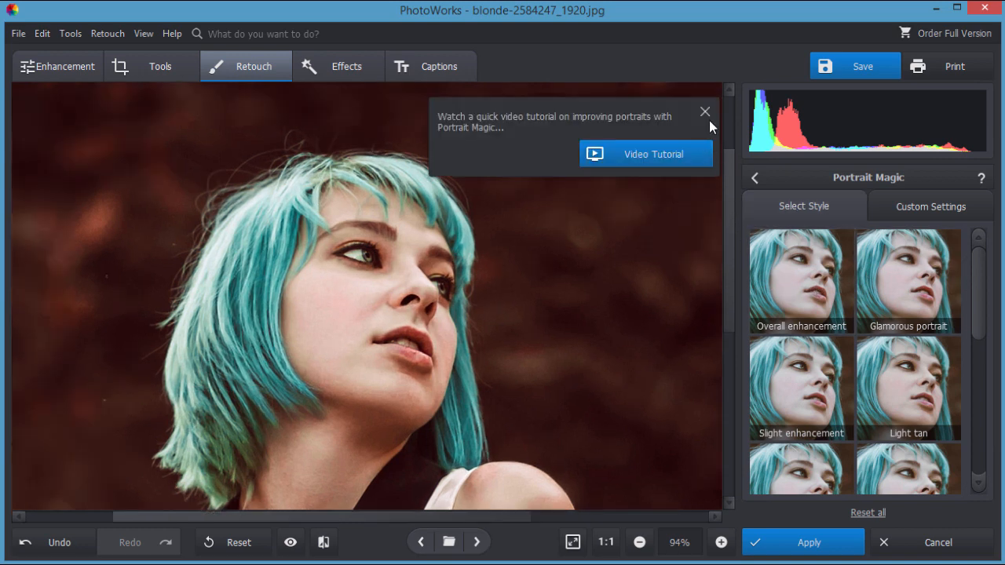
mouse_move(678, 140)
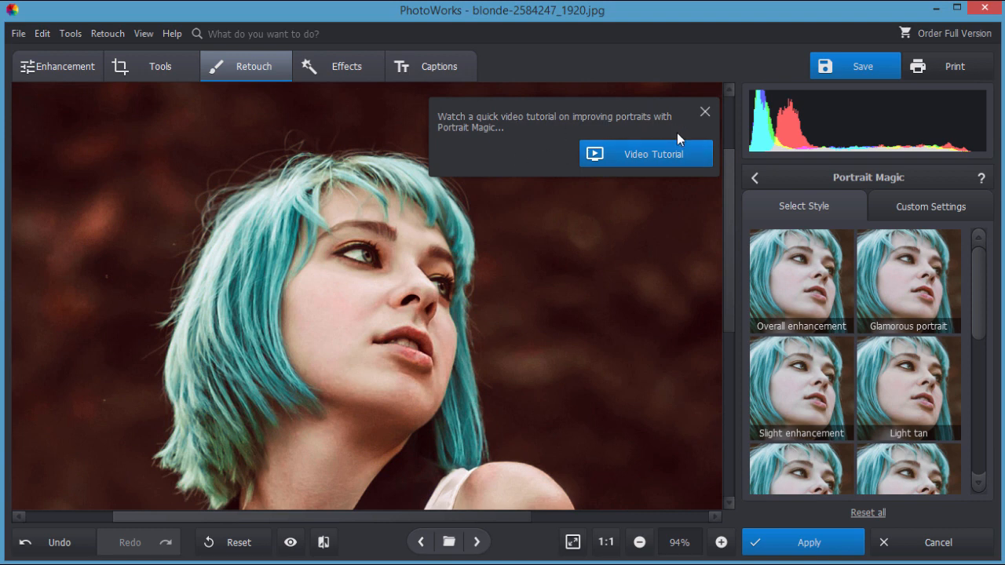
mouse_move(706, 125)
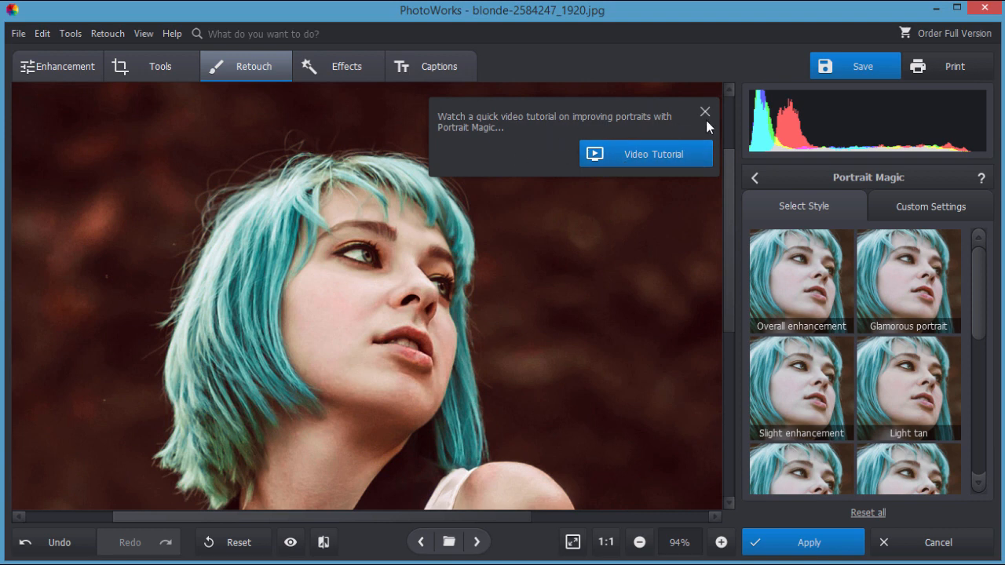
left_click(703, 112)
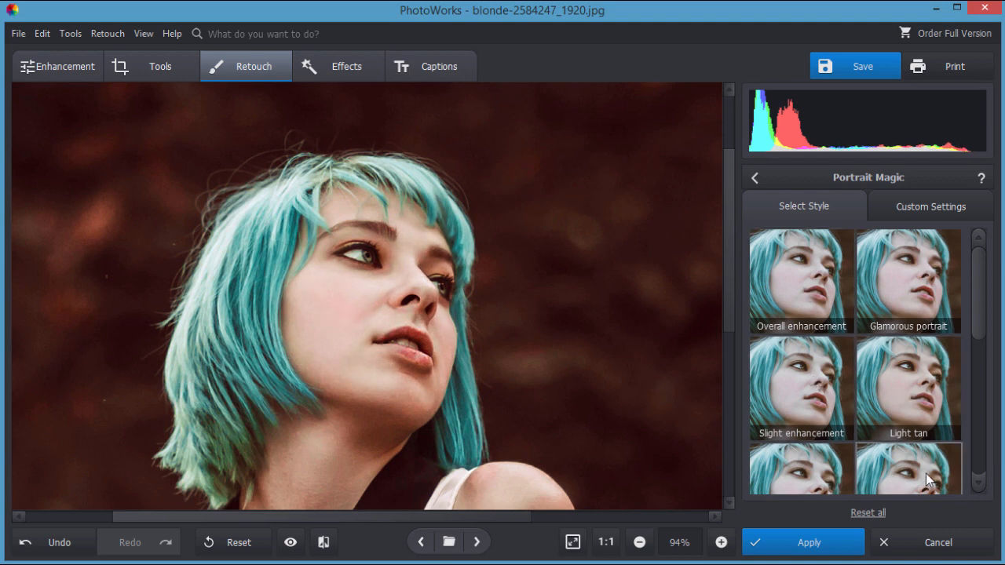
scroll("down", 3)
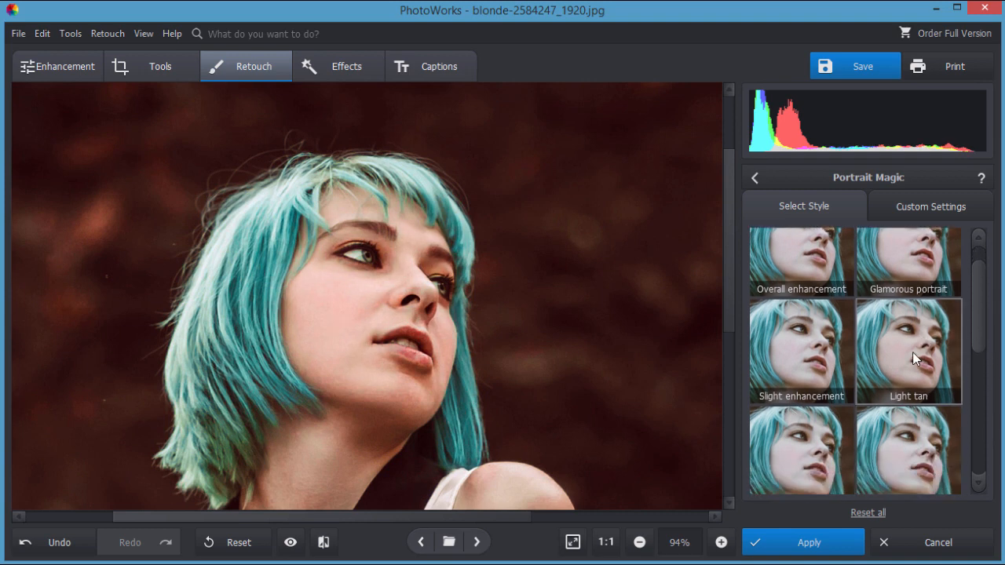
mouse_move(986, 325)
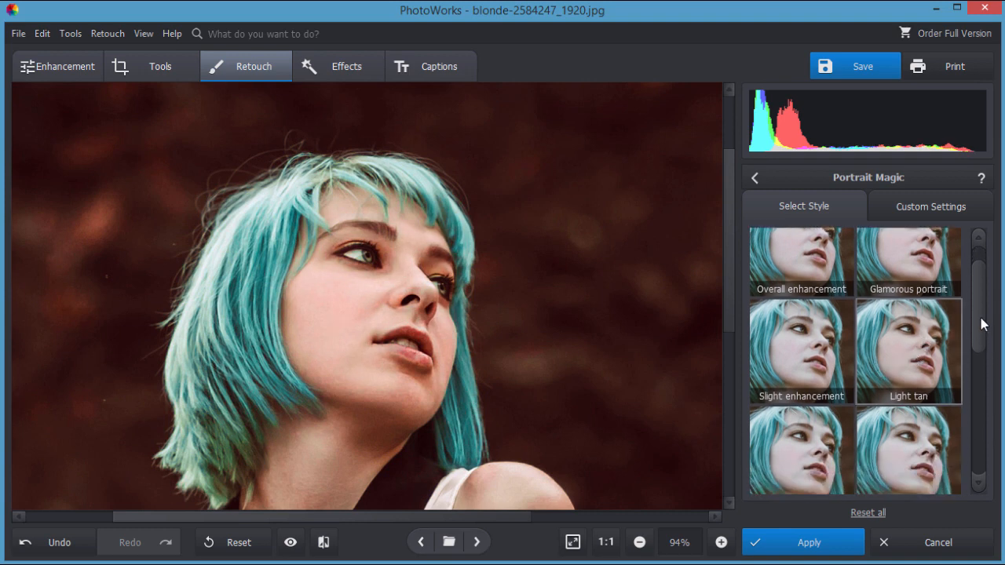
scroll("down", 3)
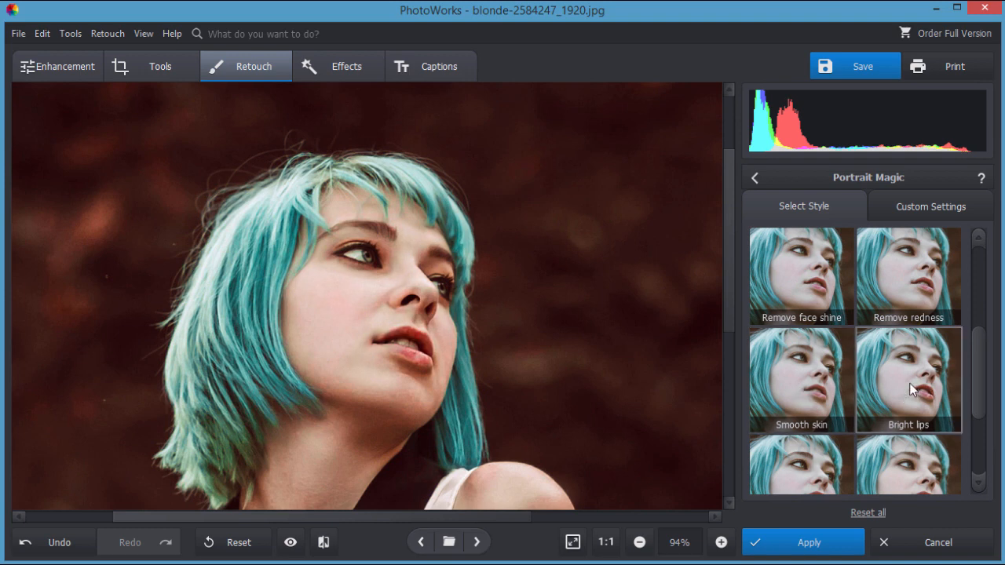
mouse_move(929, 393)
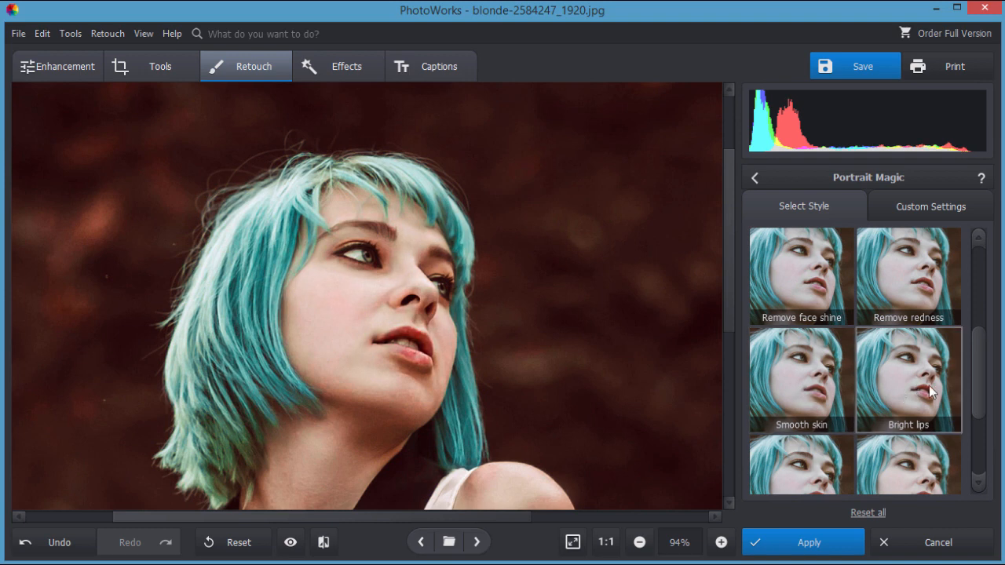
scroll("down", 3)
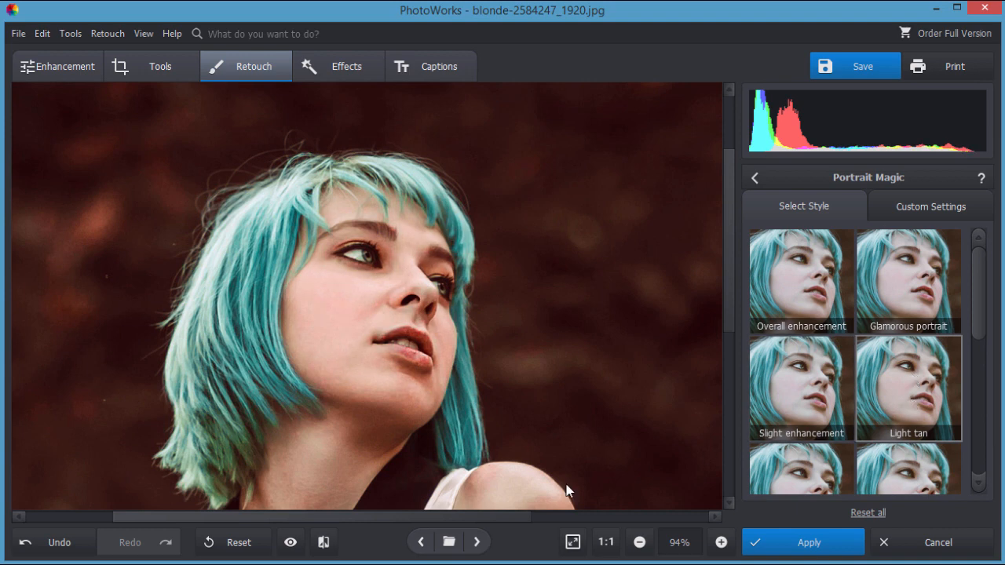
mouse_move(518, 524)
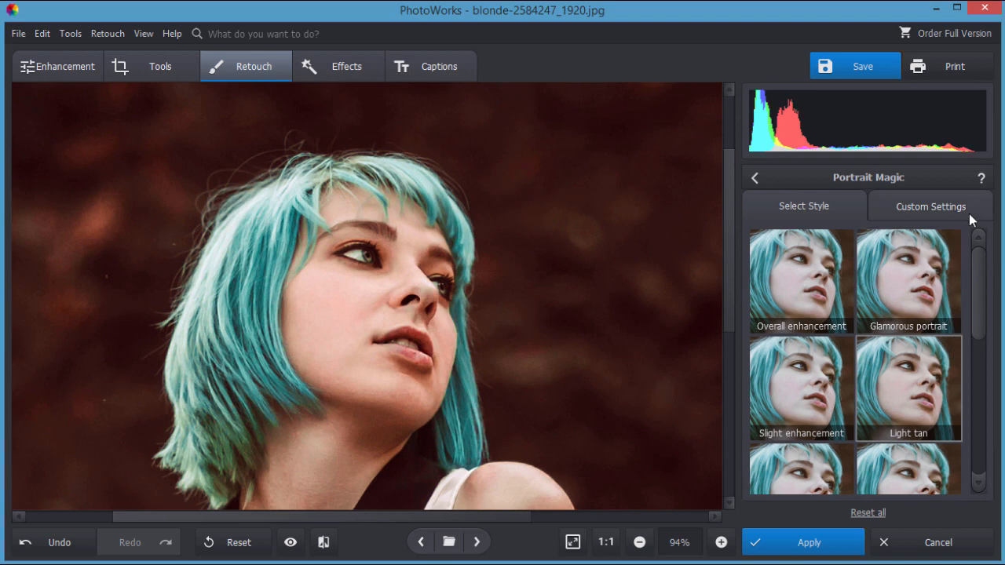
- Switch to Custom Settings and scroll down through skin, eyes and eyebrows to the Lips and Teeth sliders
left_click(929, 208)
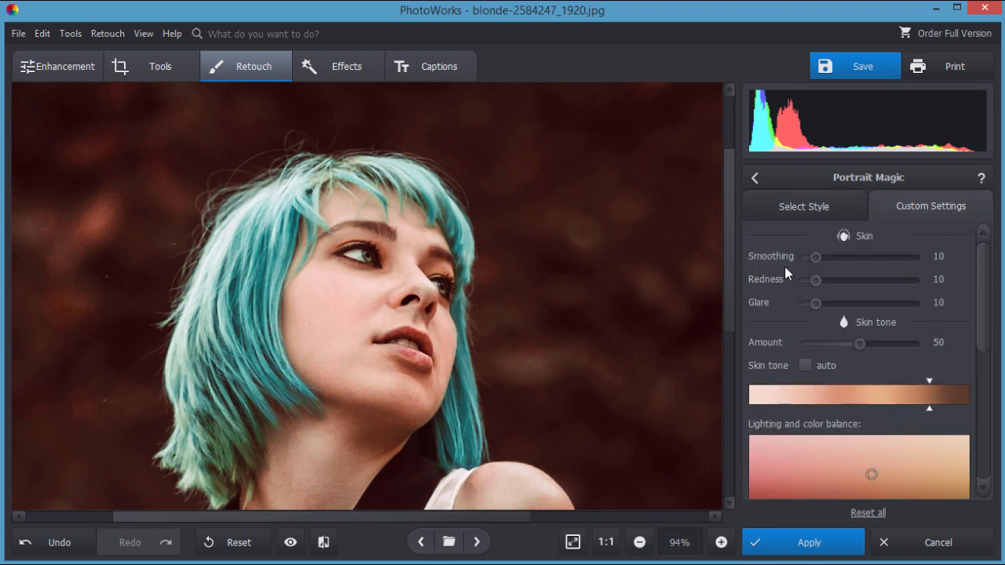
mouse_move(854, 295)
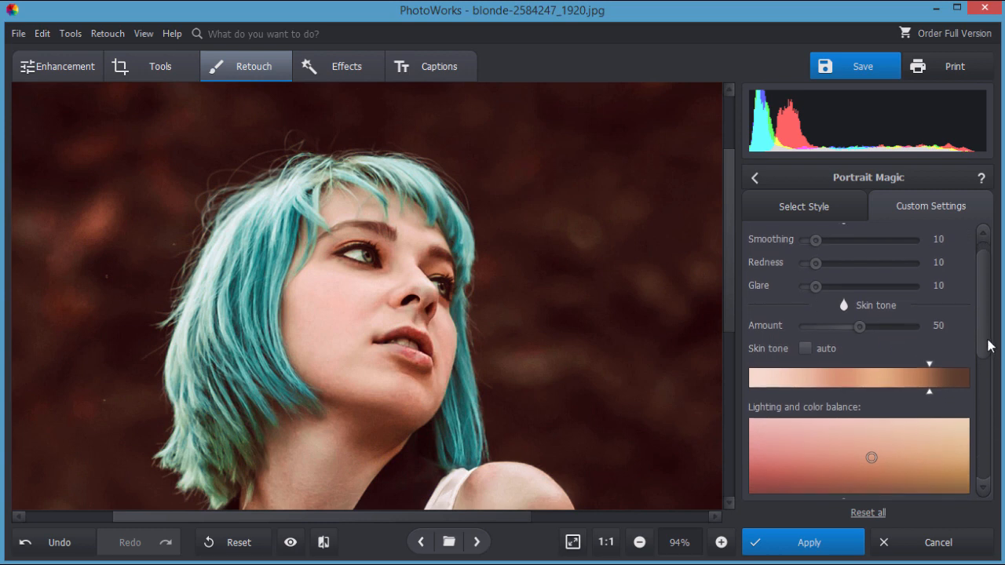
scroll("down", 3)
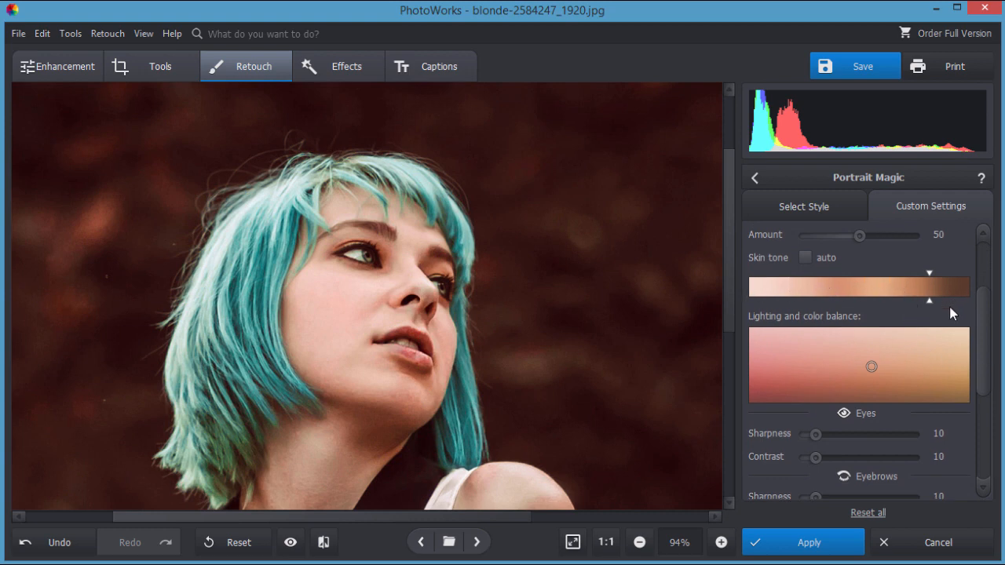
mouse_move(876, 418)
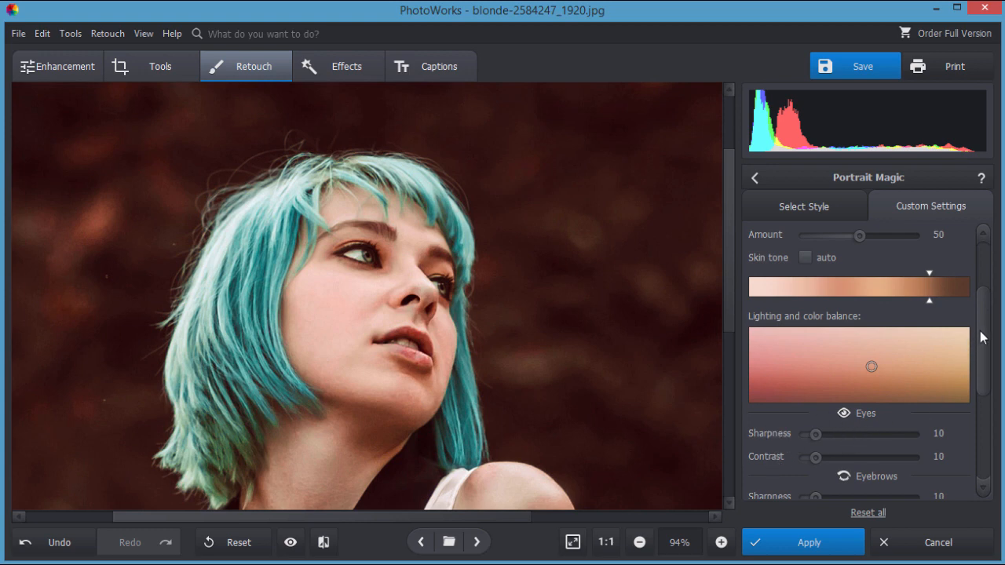
scroll("down", 3)
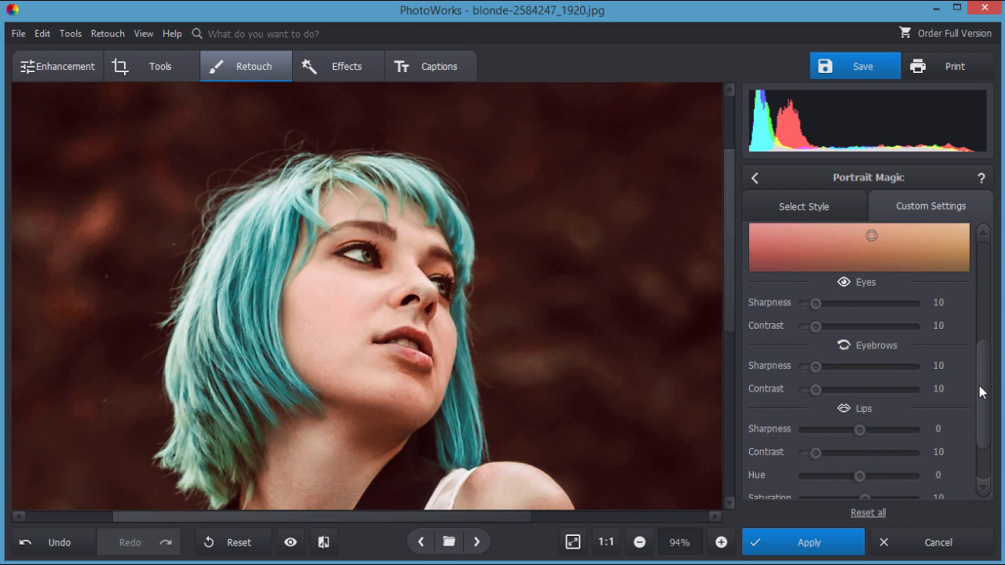
scroll("down", 3)
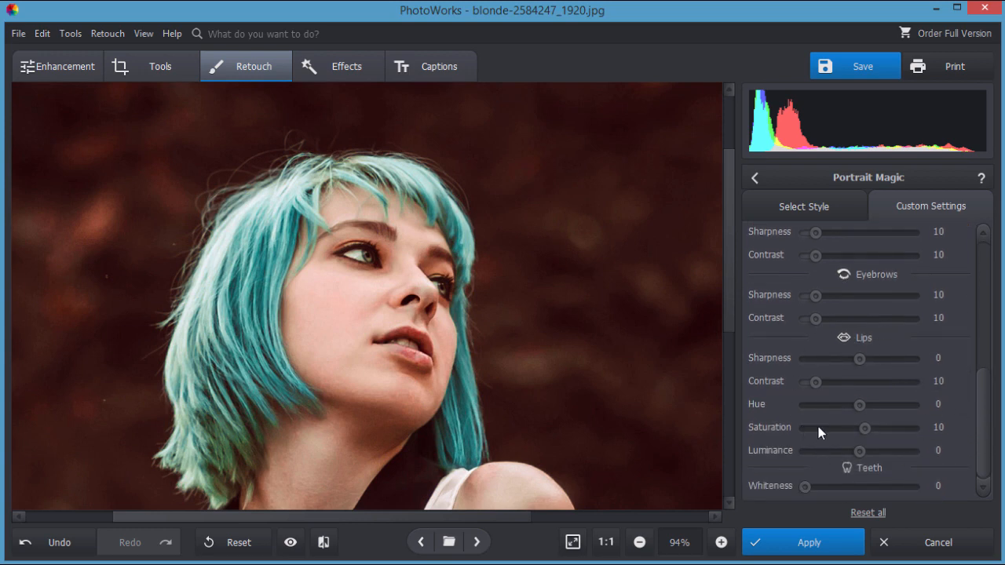
mouse_move(938, 400)
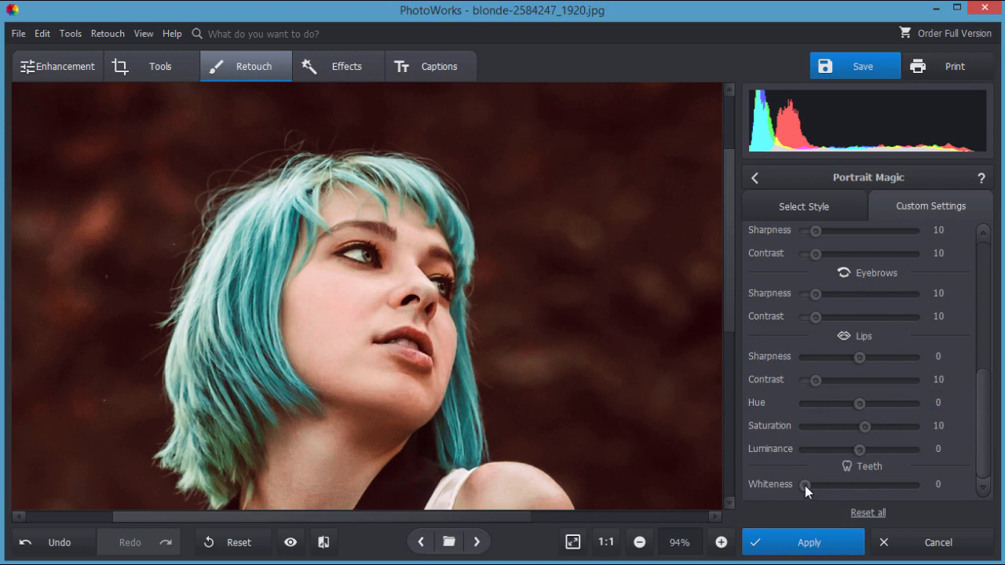
- Raise Teeth Whiteness, comparing strengths, and settle it at about 83
left_click_drag(802, 483, 824, 484)
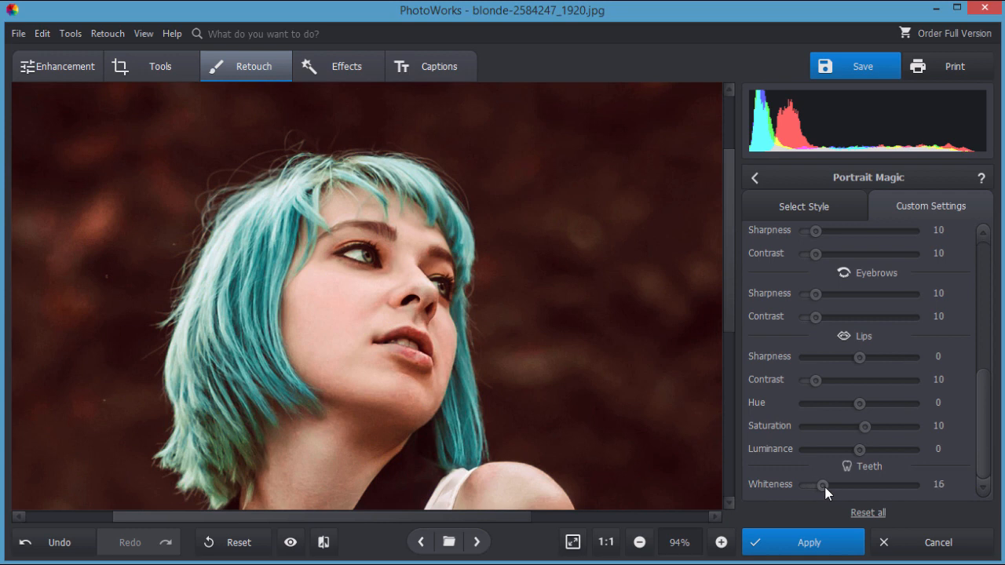
left_click_drag(823, 484, 857, 483)
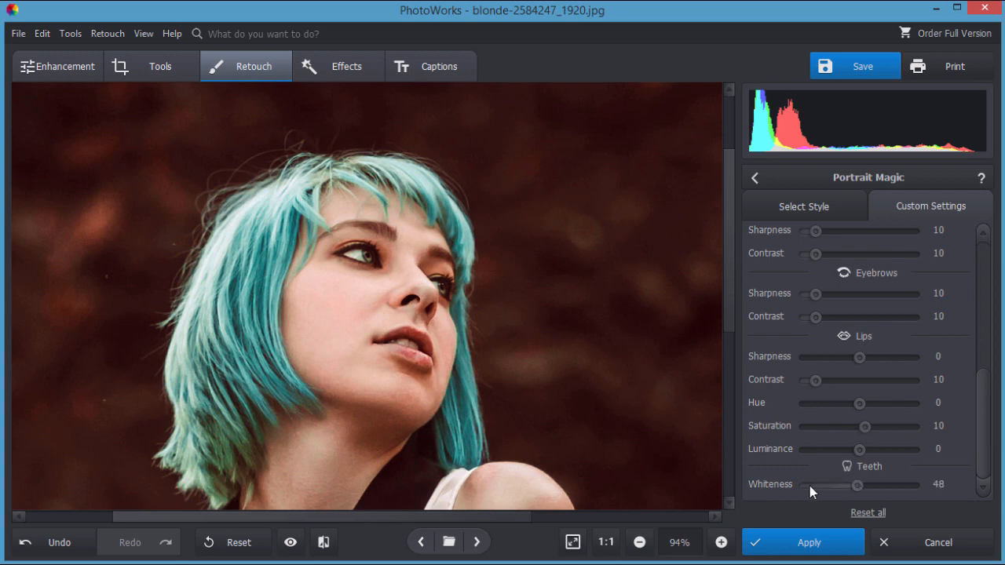
left_click_drag(857, 484, 881, 484)
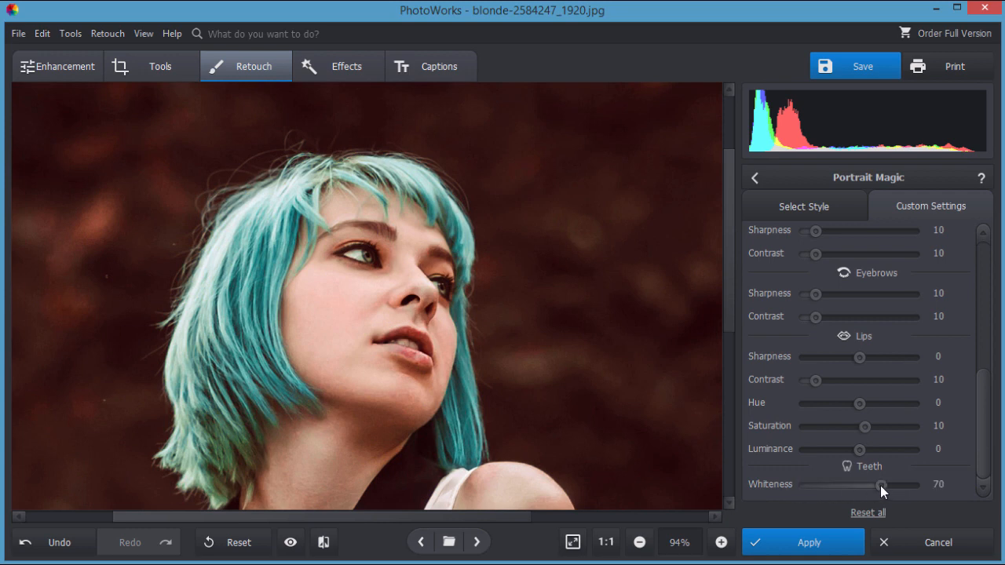
left_click_drag(882, 483, 813, 484)
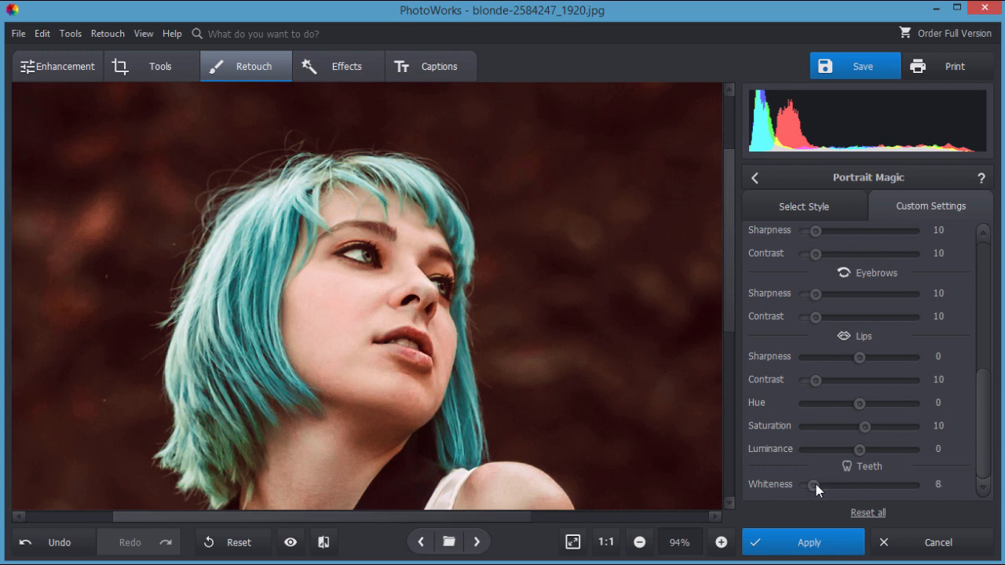
left_click_drag(813, 484, 876, 483)
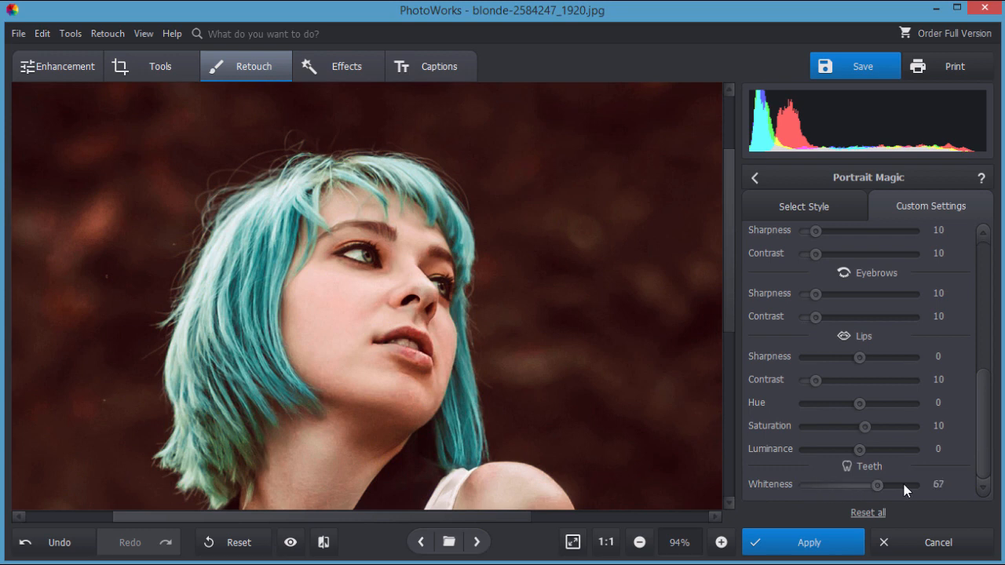
left_click_drag(876, 483, 896, 484)
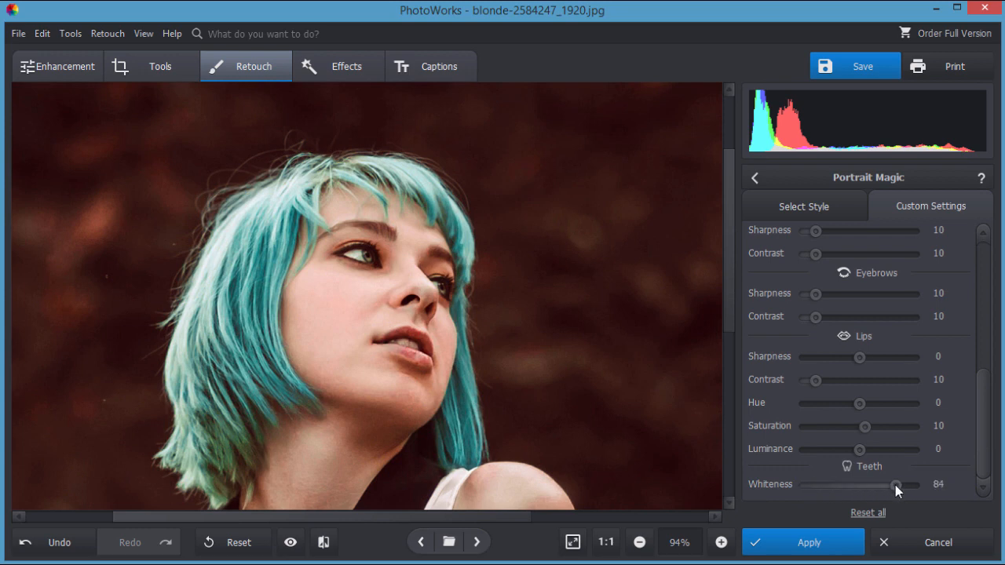
left_click_drag(898, 483, 895, 483)
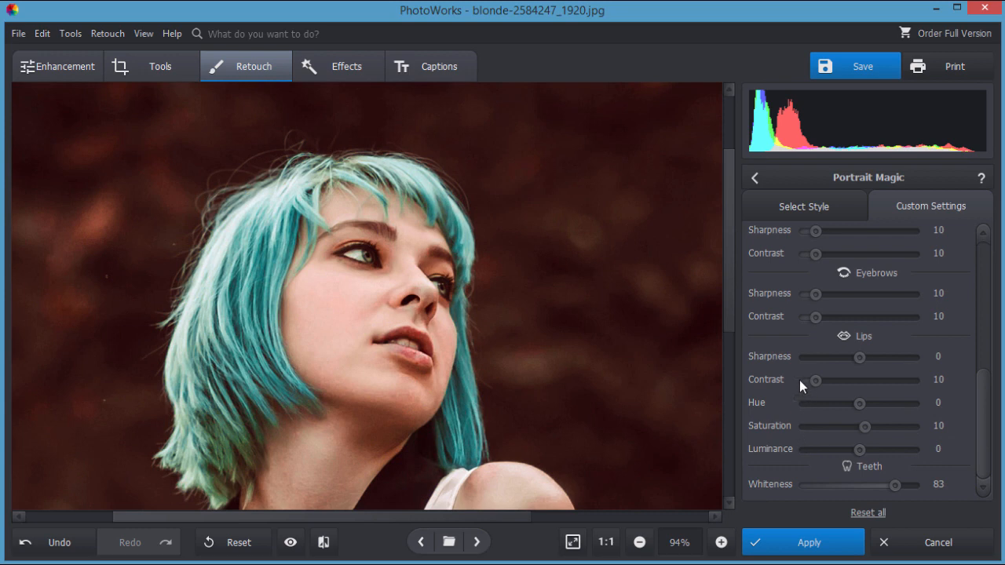
mouse_move(992, 424)
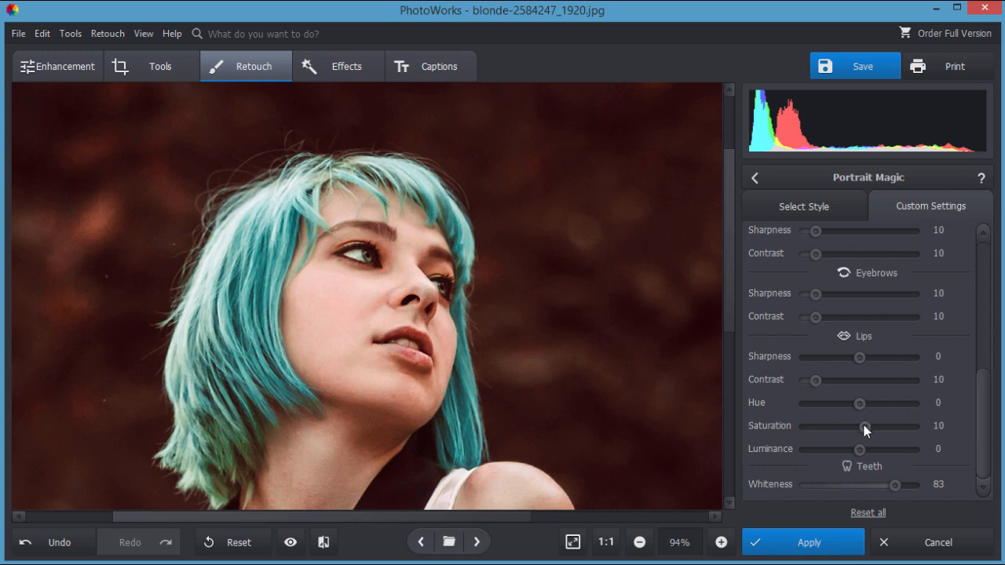
- Set Lips Saturation to 56 and Lips Contrast to 28 for richer lips
left_click_drag(863, 425, 882, 426)
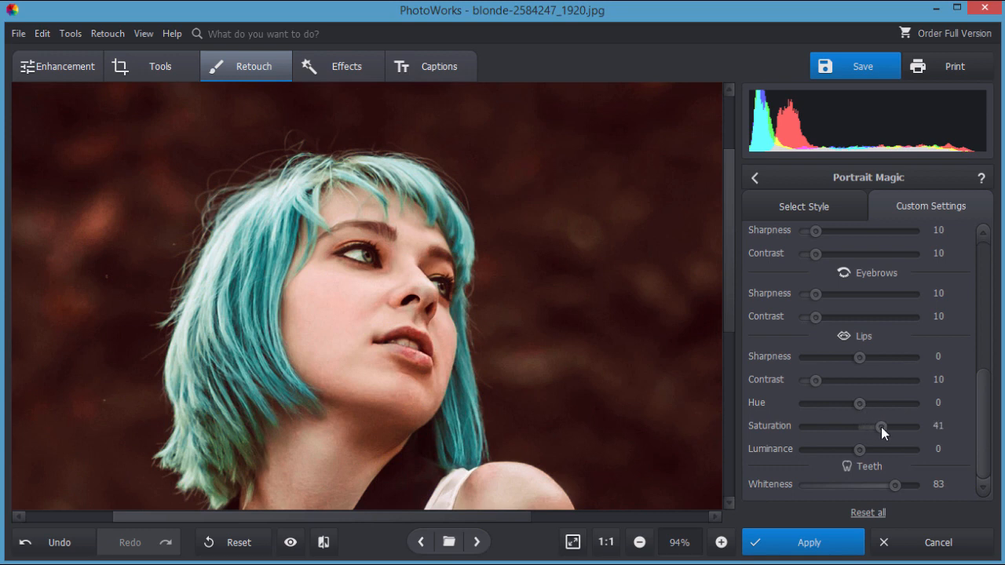
left_click_drag(879, 426, 885, 426)
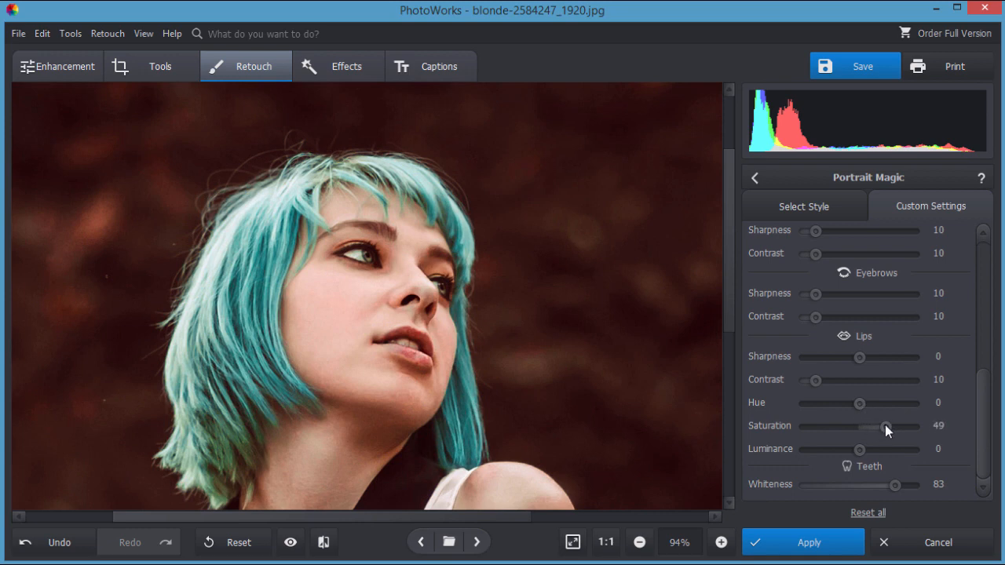
left_click_drag(885, 427, 888, 427)
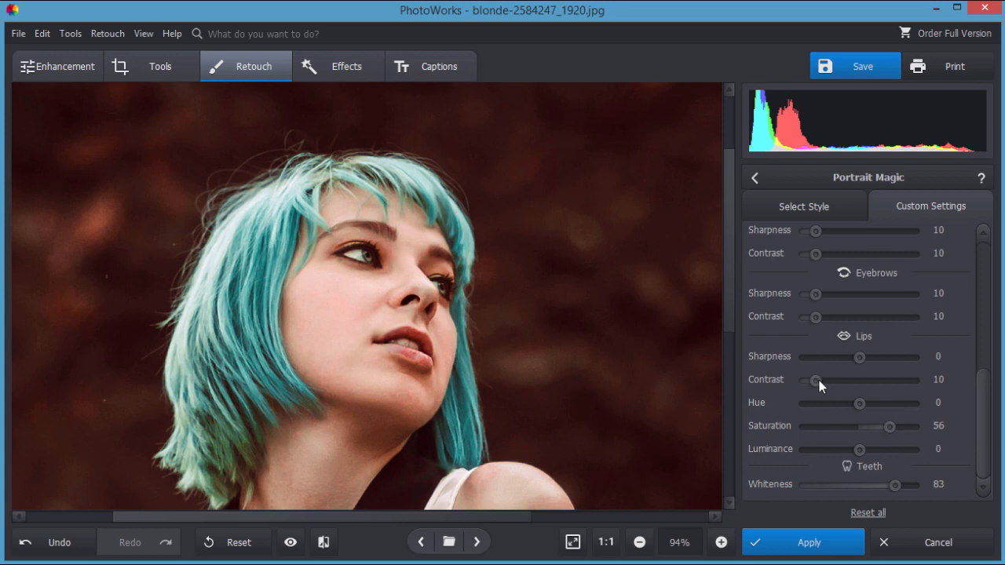
left_click_drag(813, 380, 831, 380)
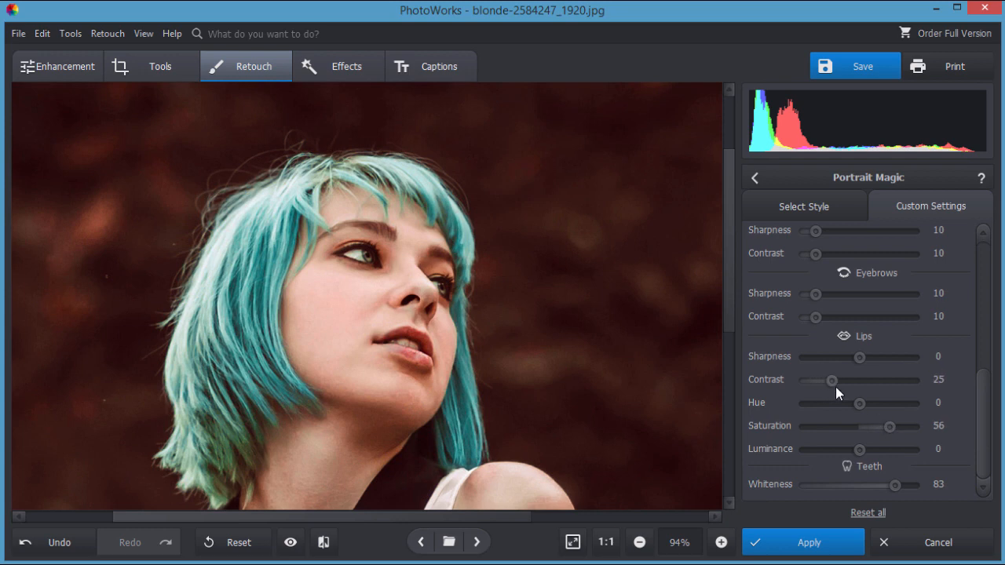
left_click_drag(832, 380, 835, 380)
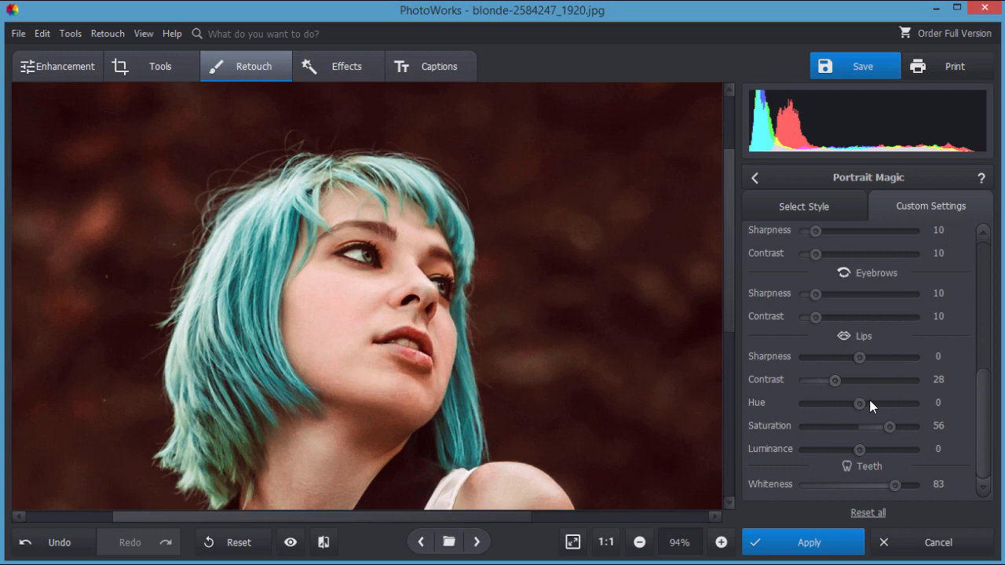
left_click_drag(858, 401, 870, 402)
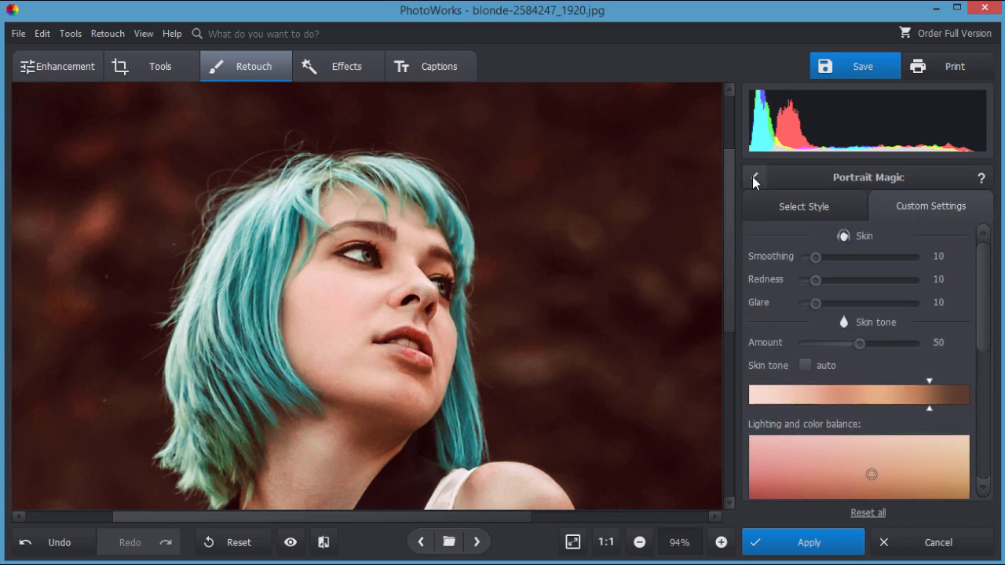
- Leave Portrait Magic back to the retouch tools and fit the whole photo in the window
left_click(754, 176)
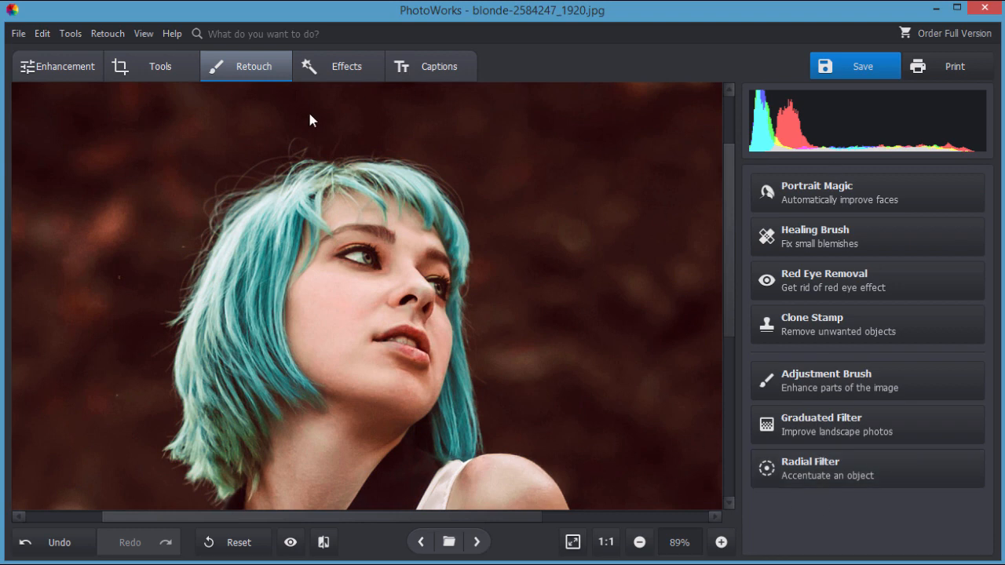
mouse_move(543, 328)
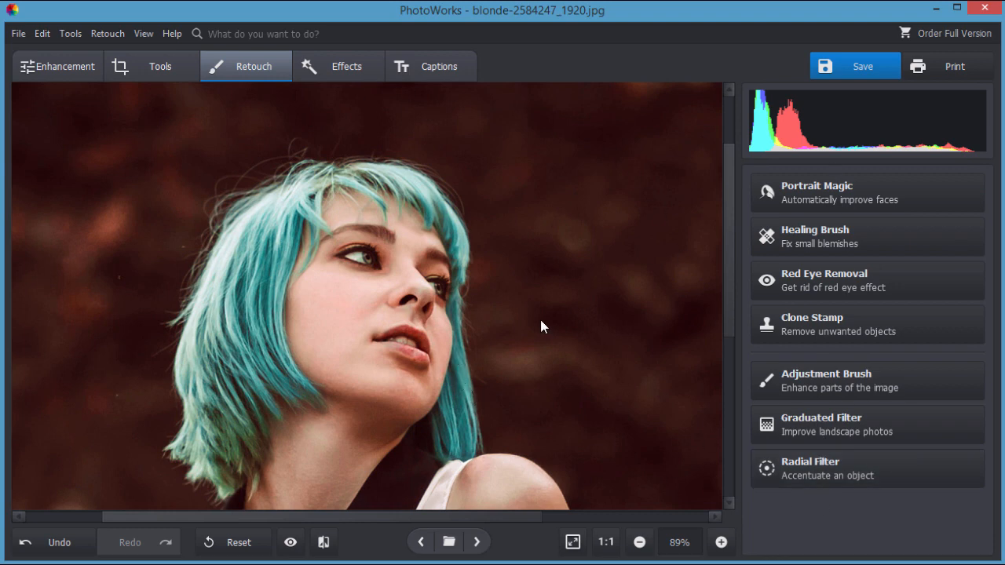
left_click(571, 541)
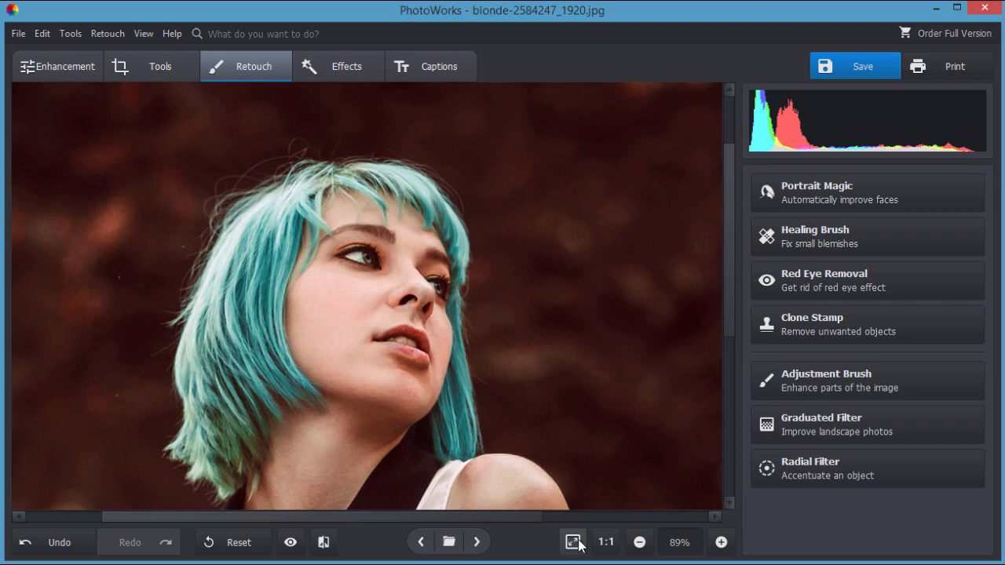
left_click(637, 542)
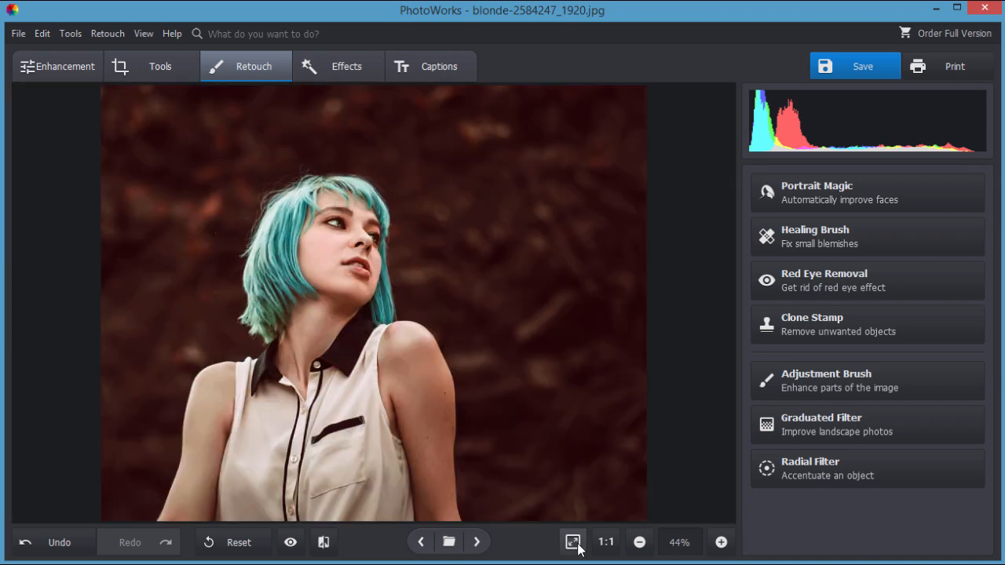
mouse_move(543, 250)
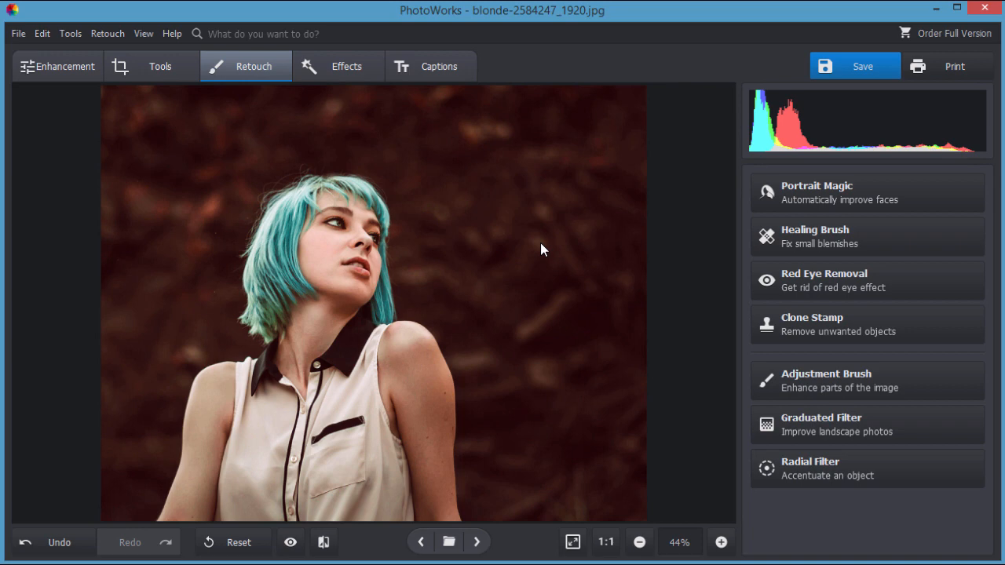
mouse_move(157, 192)
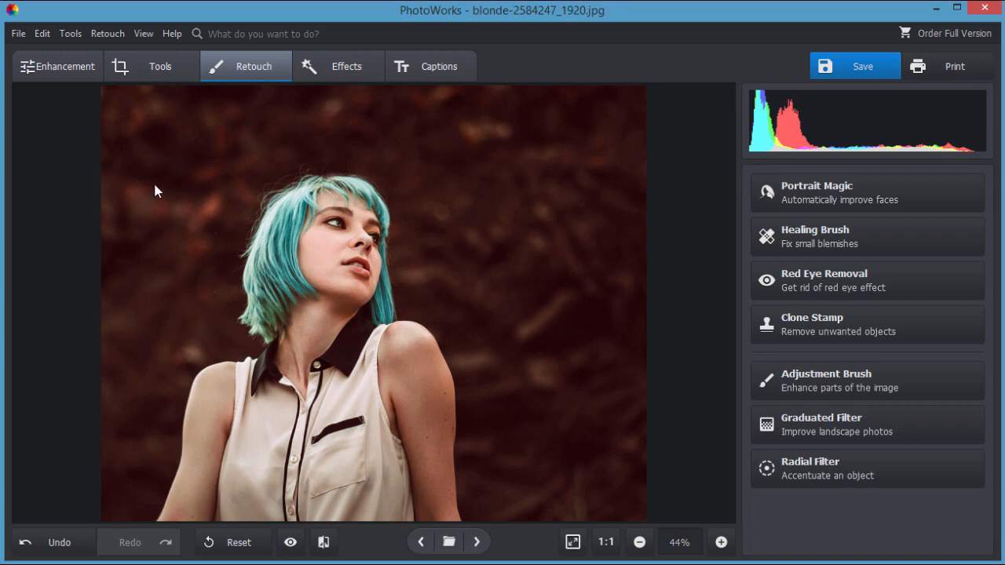
- Start Change Background from the Tools menu, dismiss its tutorial and choose the Object brush
left_click(160, 66)
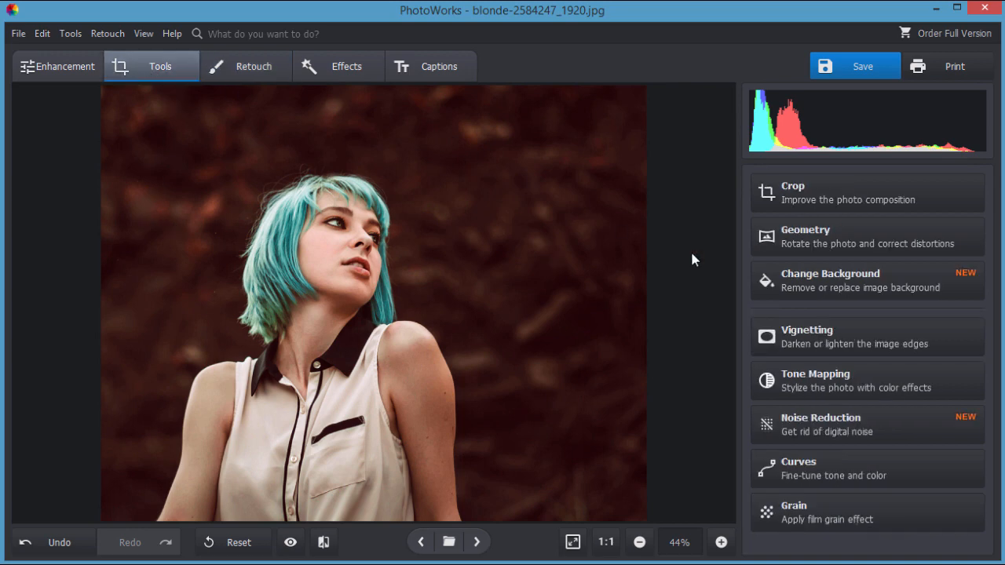
mouse_move(782, 285)
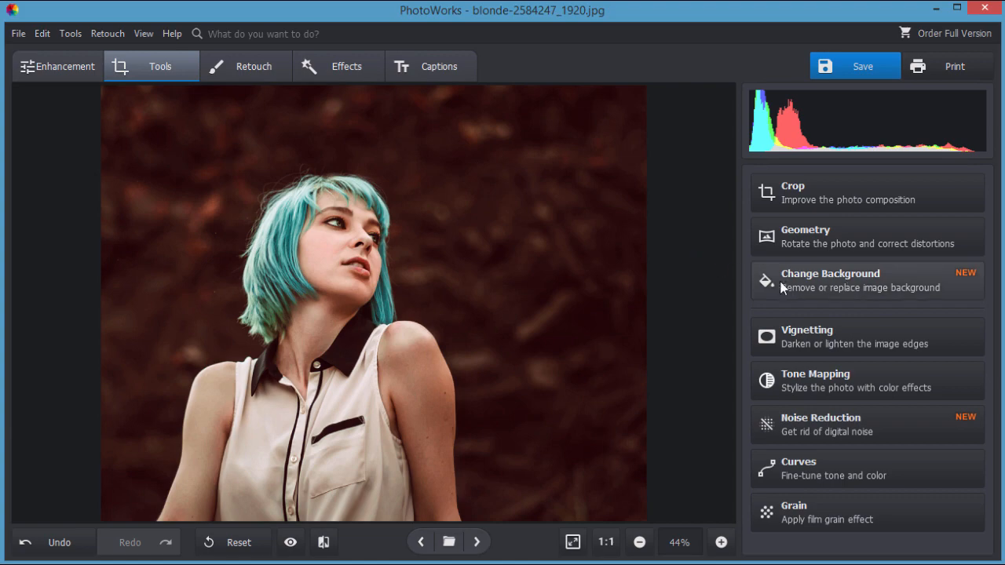
left_click(829, 279)
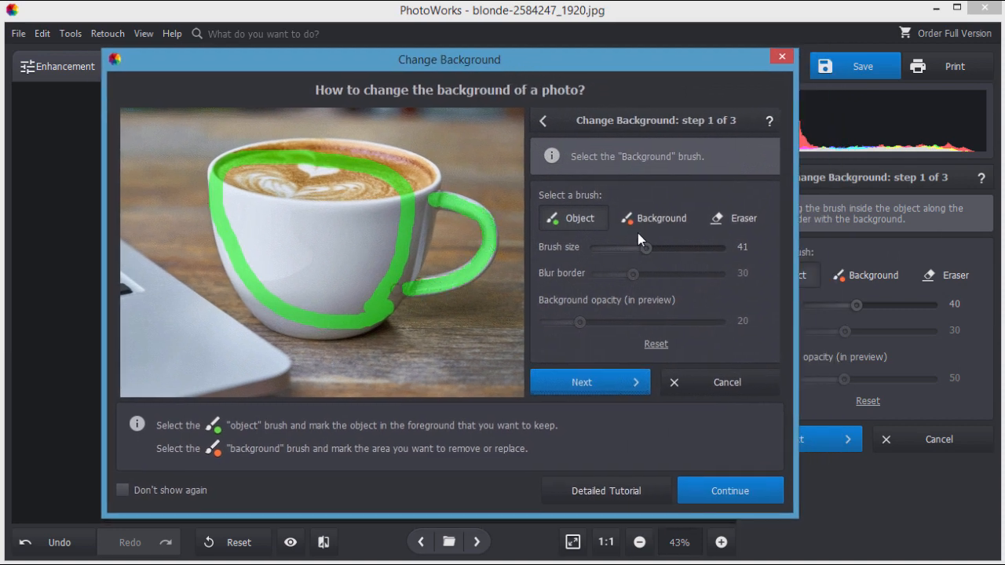
left_click(653, 216)
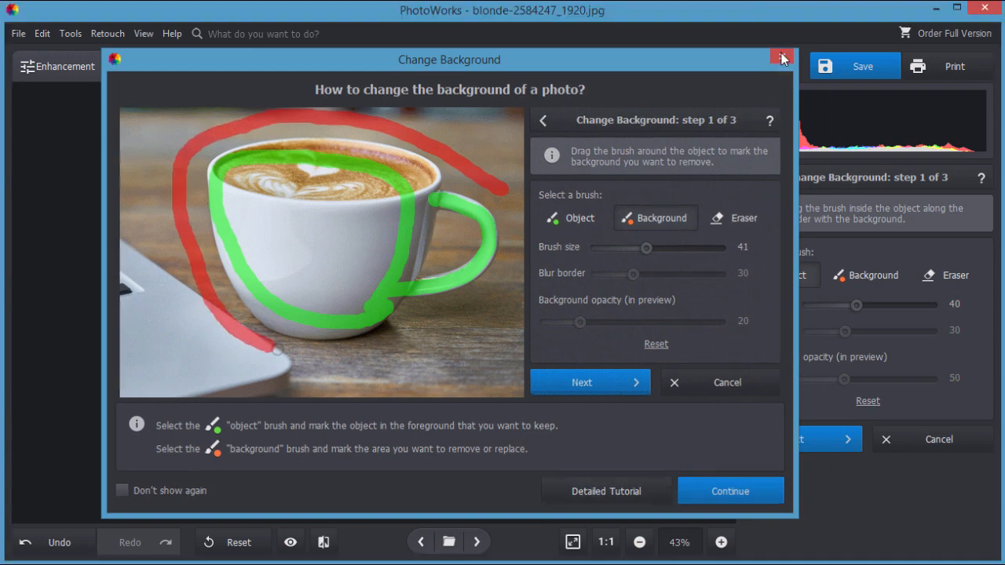
left_click(780, 58)
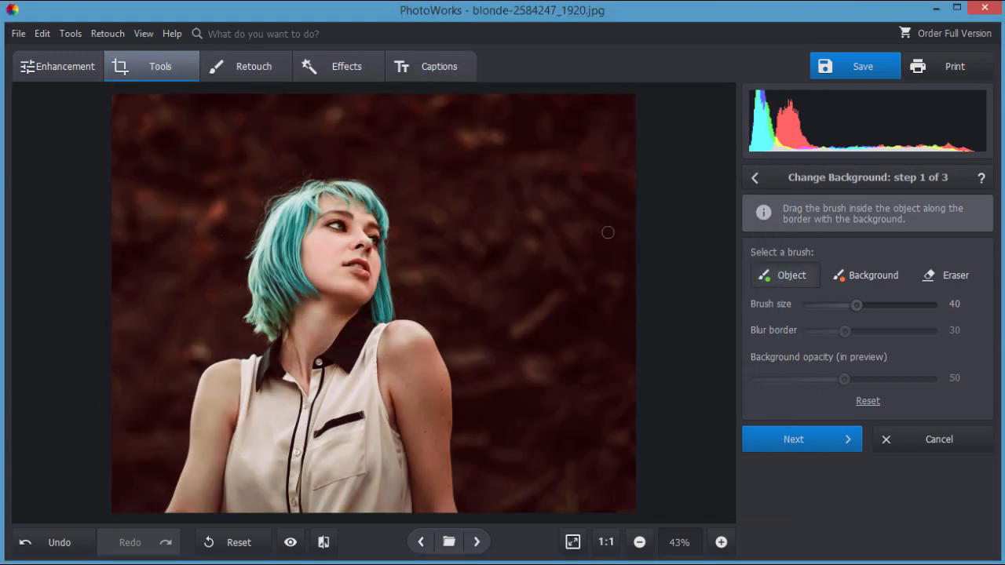
mouse_move(788, 284)
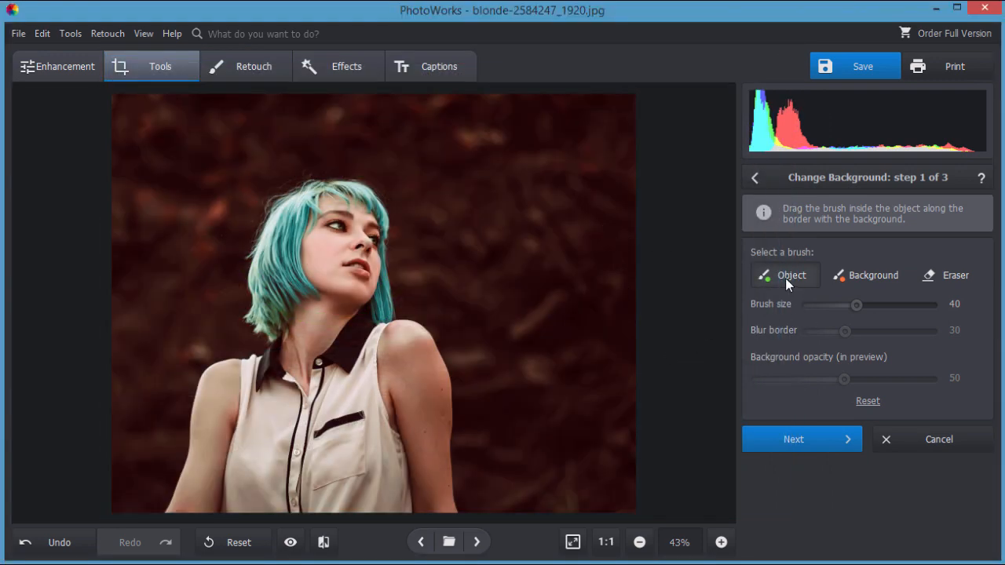
left_click(866, 275)
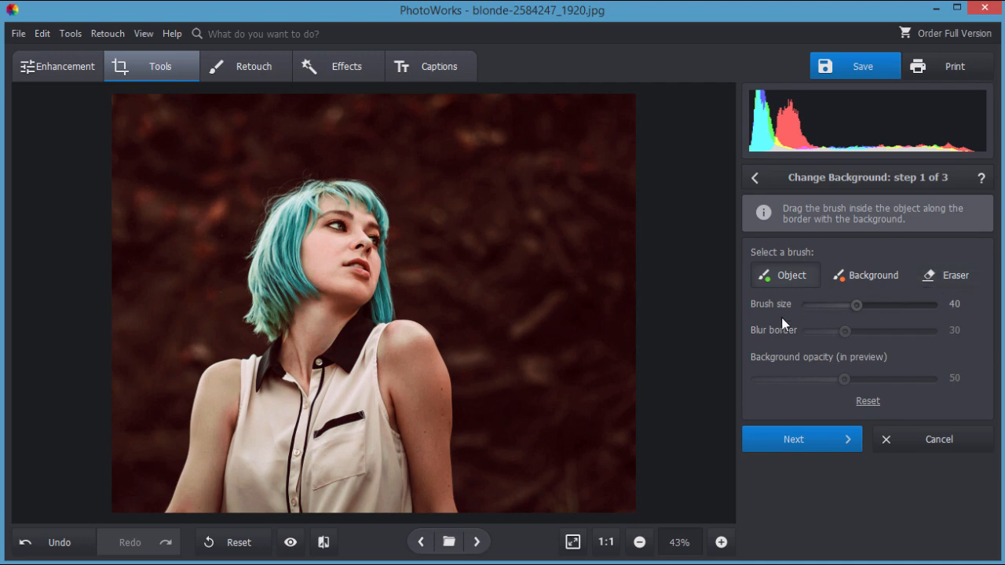
mouse_move(797, 342)
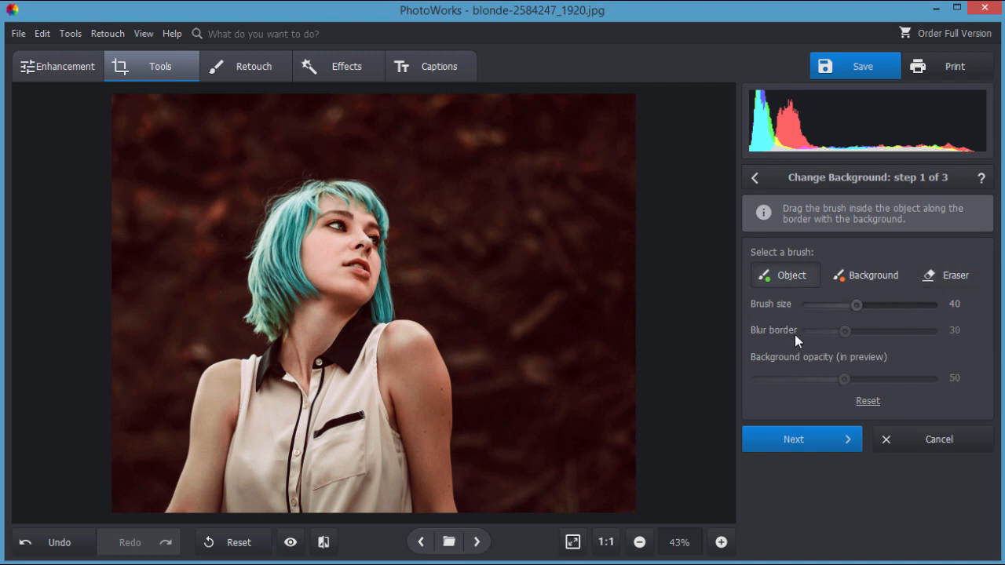
mouse_move(887, 347)
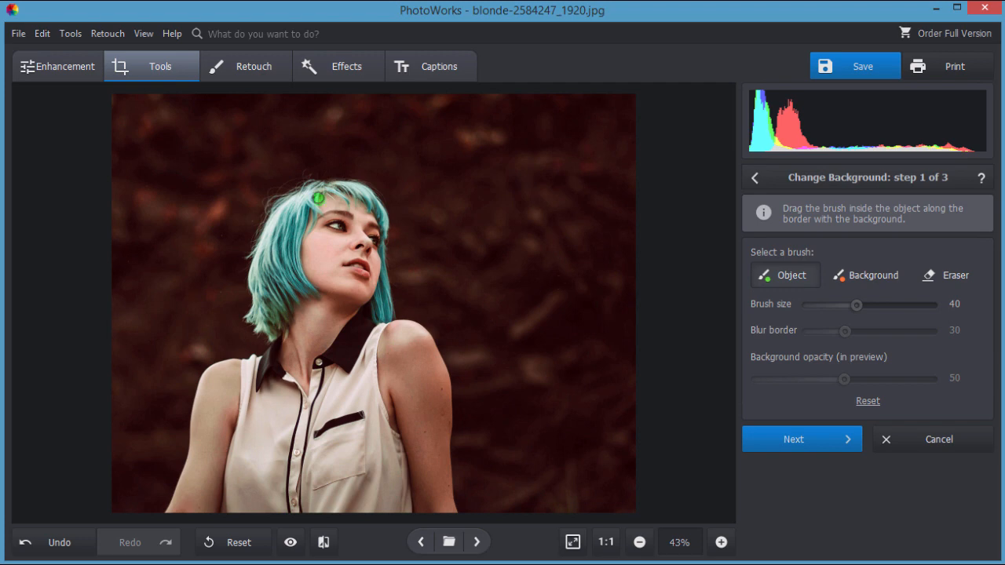
- Paint green keep strokes just inside the woman's outline from hair down both arms and across the shirt
left_click_drag(317, 197, 265, 267)
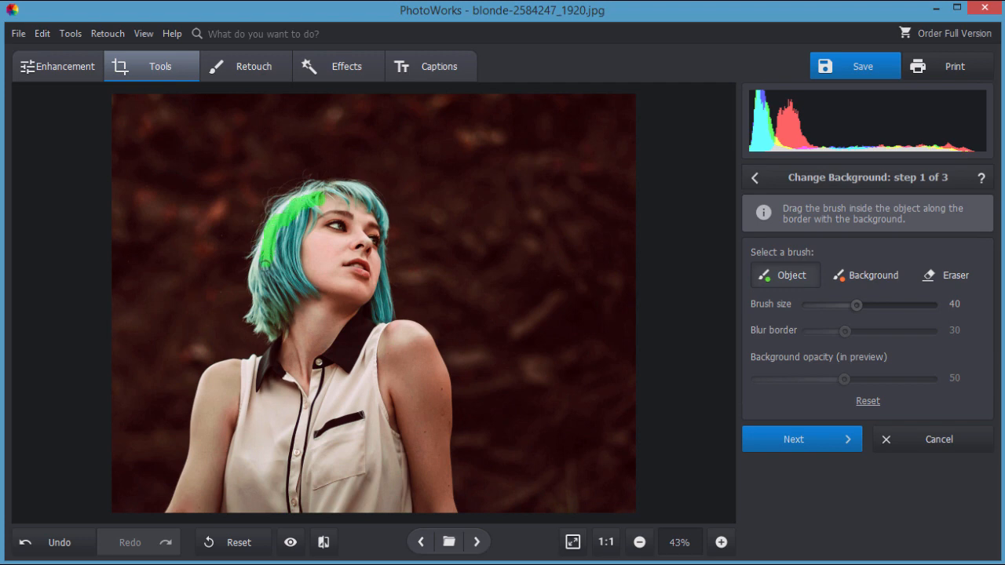
left_click_drag(264, 264, 280, 333)
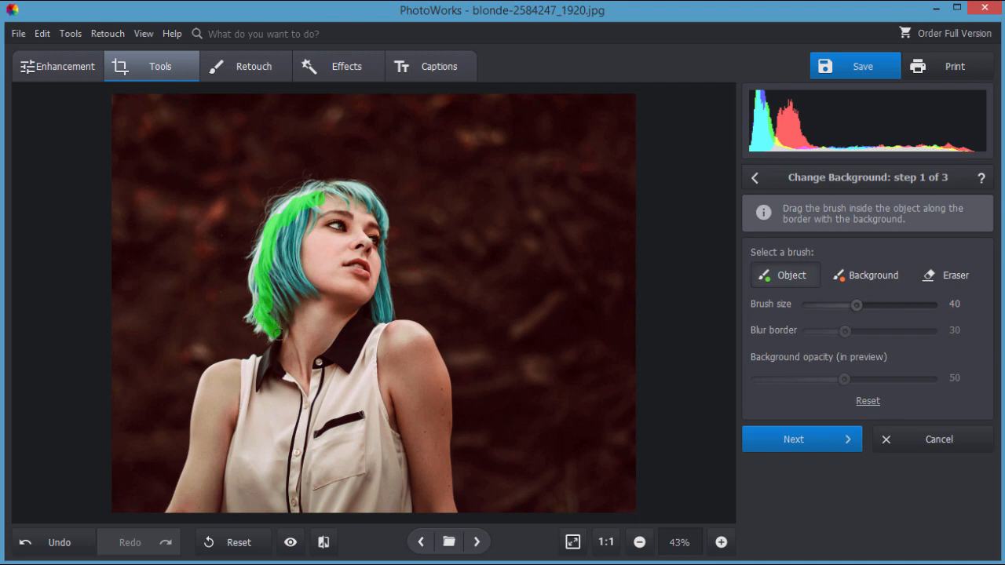
left_click_drag(279, 333, 217, 378)
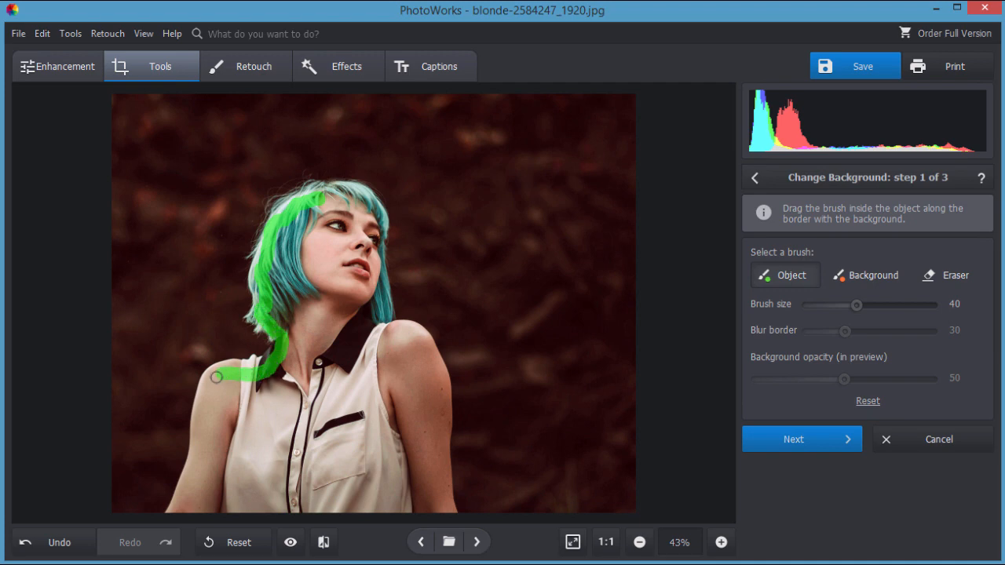
left_click_drag(216, 377, 192, 515)
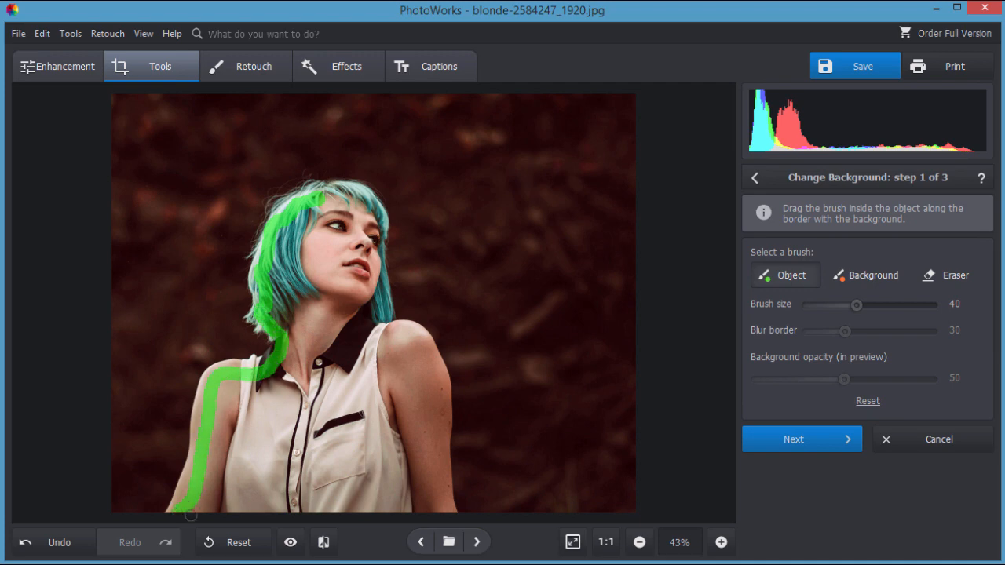
left_click_drag(191, 515, 433, 471)
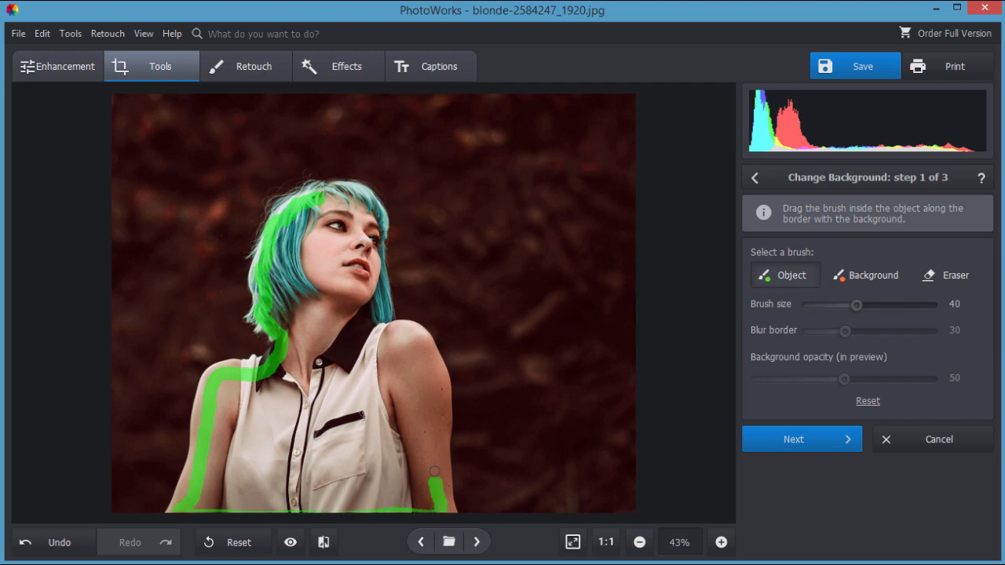
left_click_drag(433, 471, 400, 331)
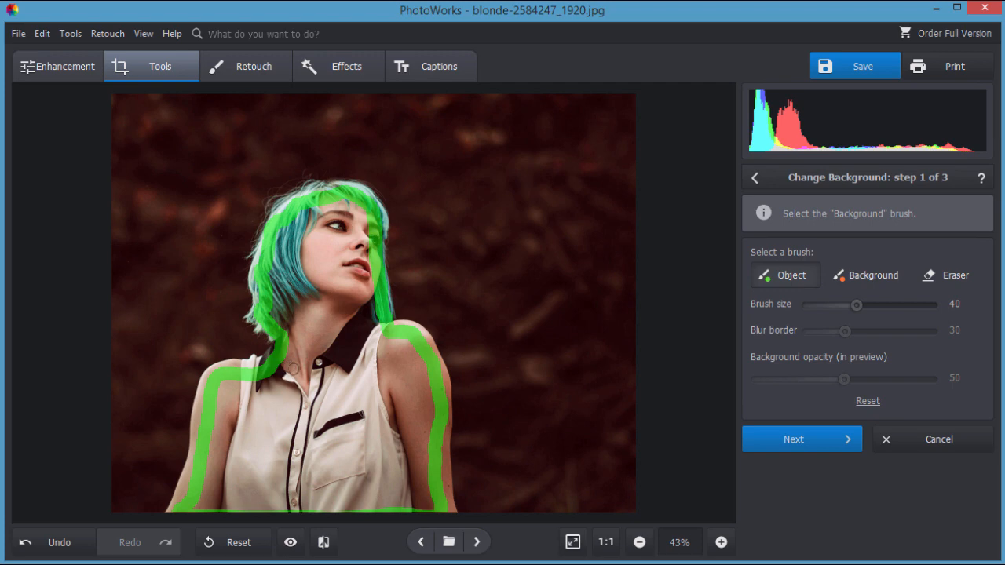
- With the Background brush, mark the dark area beside the hair and left arm for removal
left_click(867, 275)
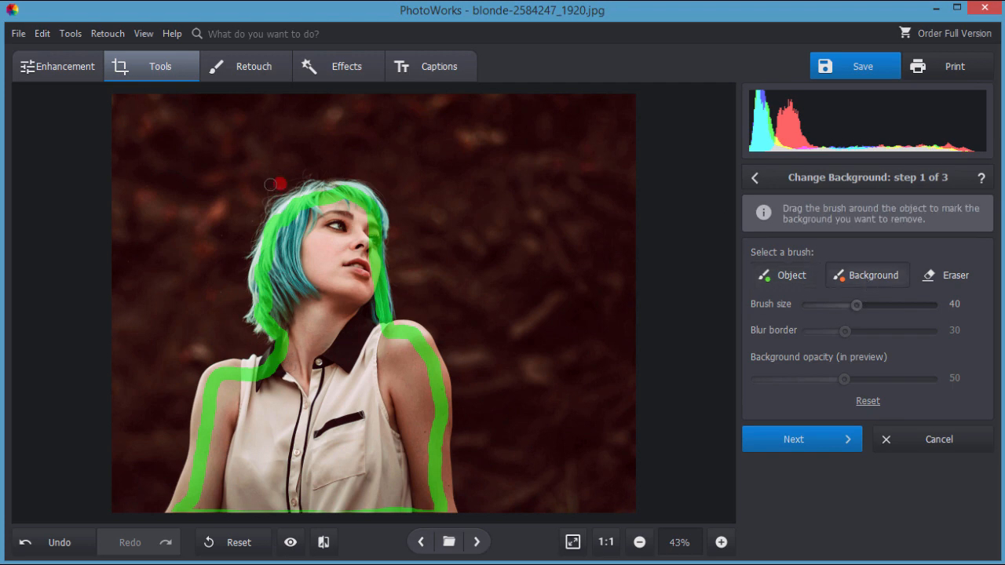
left_click_drag(270, 182, 239, 276)
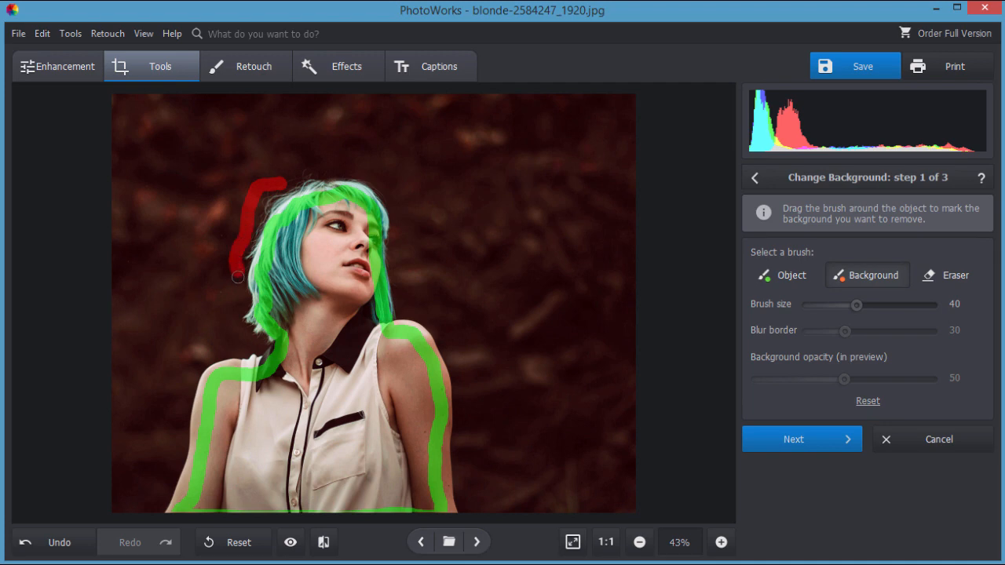
left_click_drag(237, 277, 247, 343)
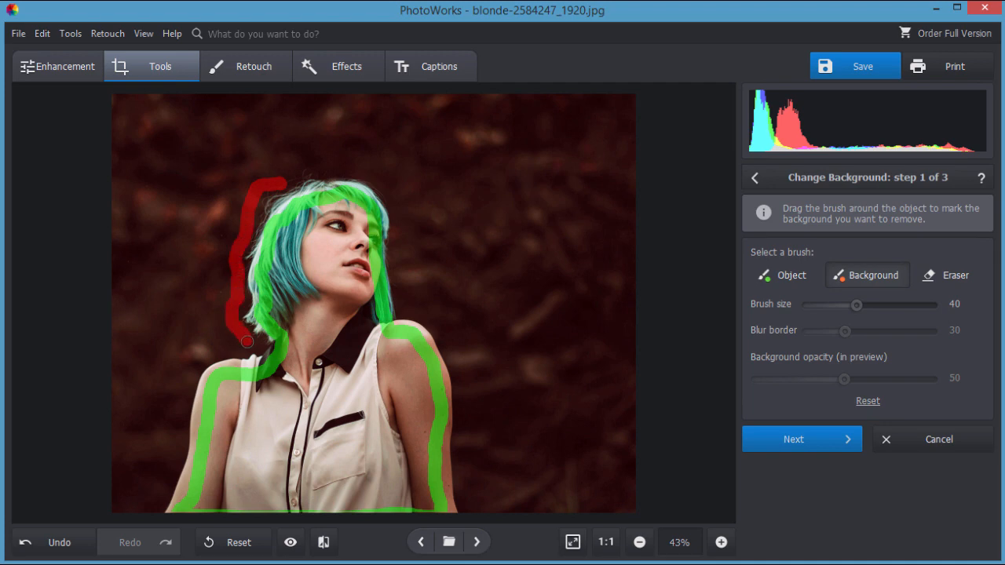
left_click_drag(248, 342, 179, 396)
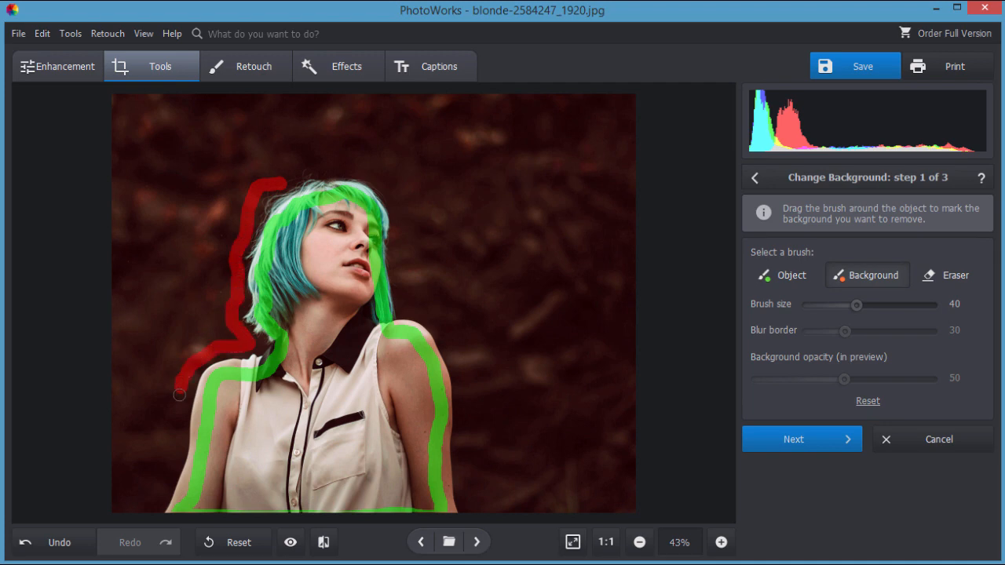
left_click_drag(178, 395, 156, 509)
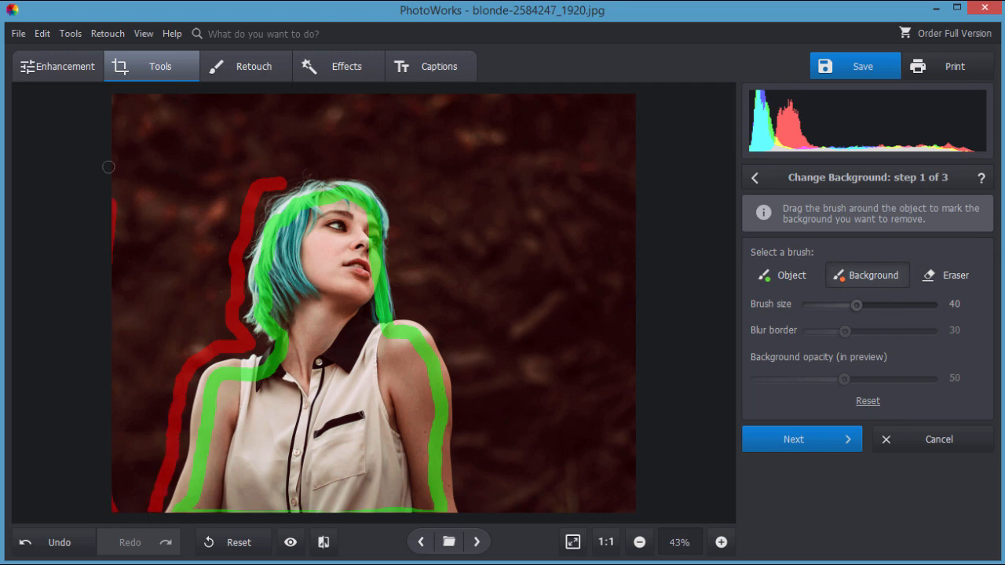
- Run red removal strokes along the photo's left, top, right and bottom edges
left_click_drag(109, 166, 376, 89)
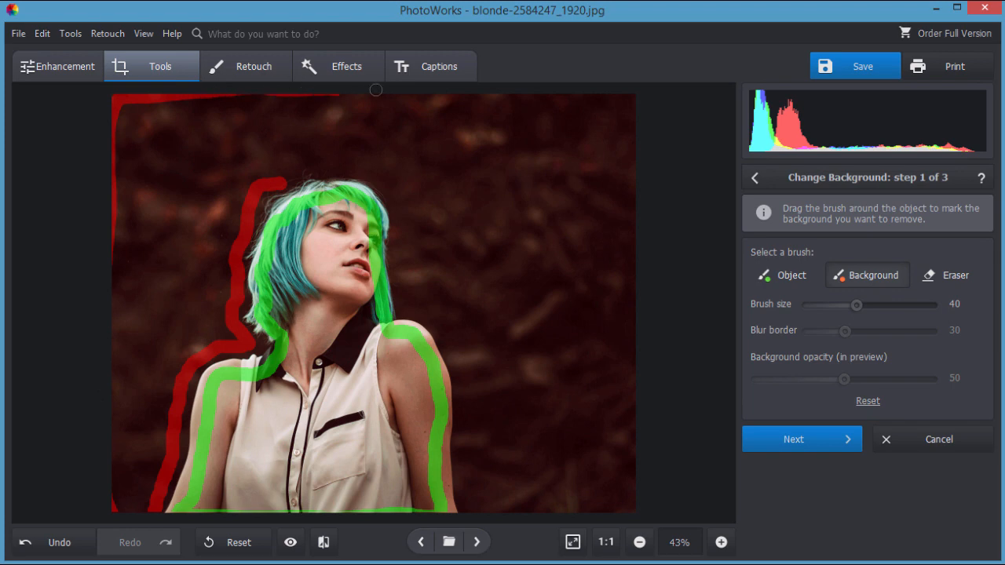
left_click_drag(375, 90, 640, 156)
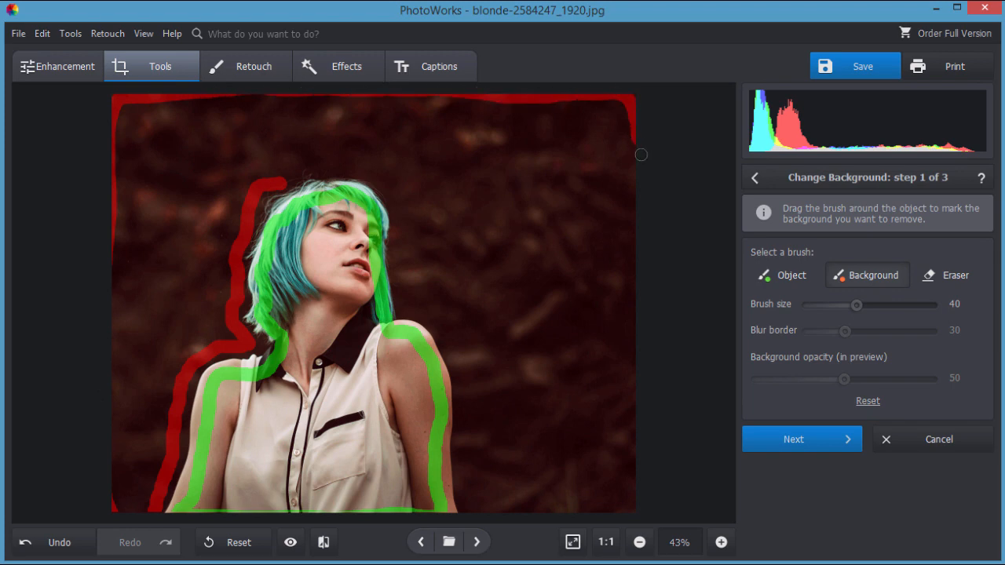
left_click_drag(641, 154, 628, 500)
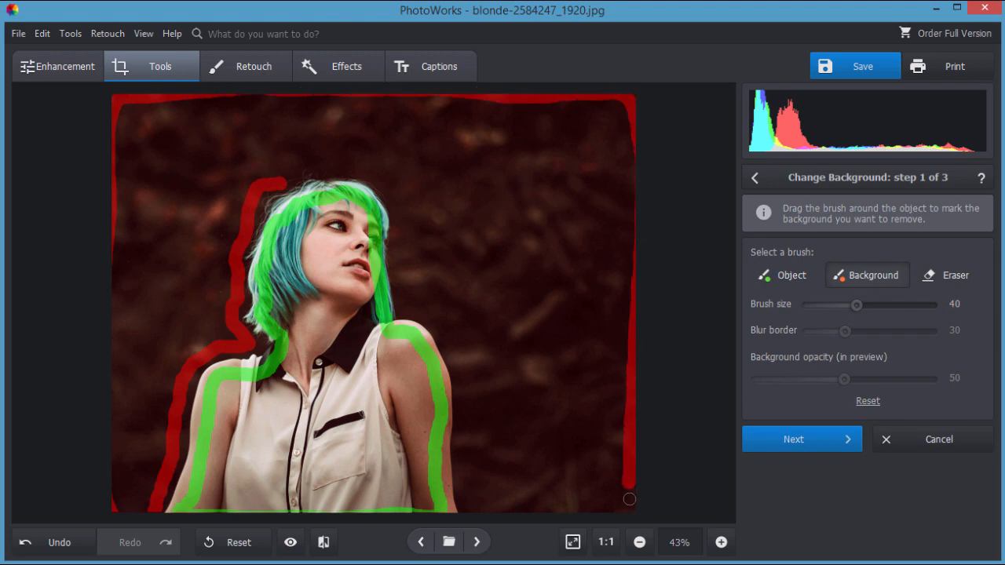
left_click_drag(627, 499, 470, 506)
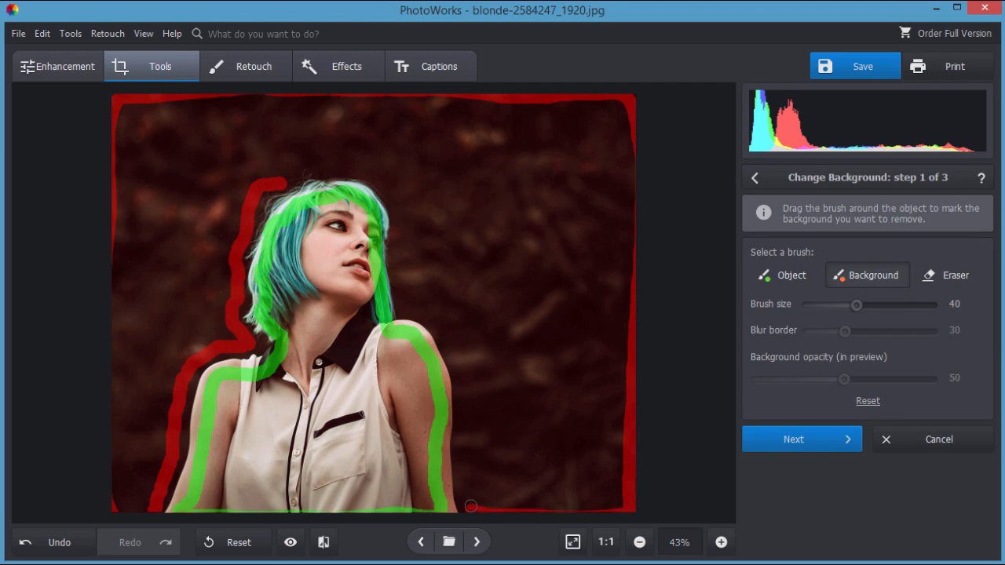
left_click_drag(471, 506, 465, 426)
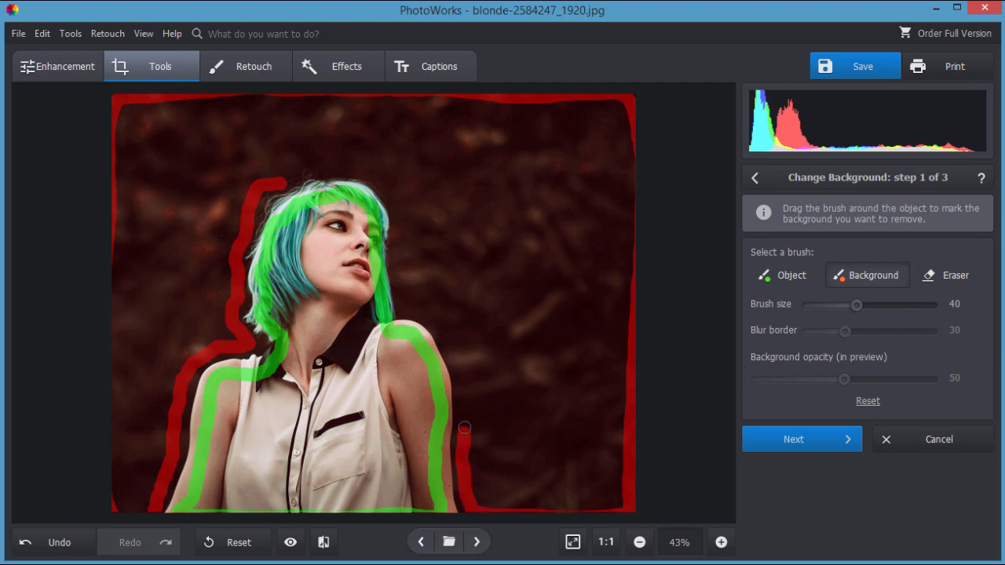
- Close the red outline along the right arm, shoulder, face and above the head
left_click_drag(464, 427, 446, 333)
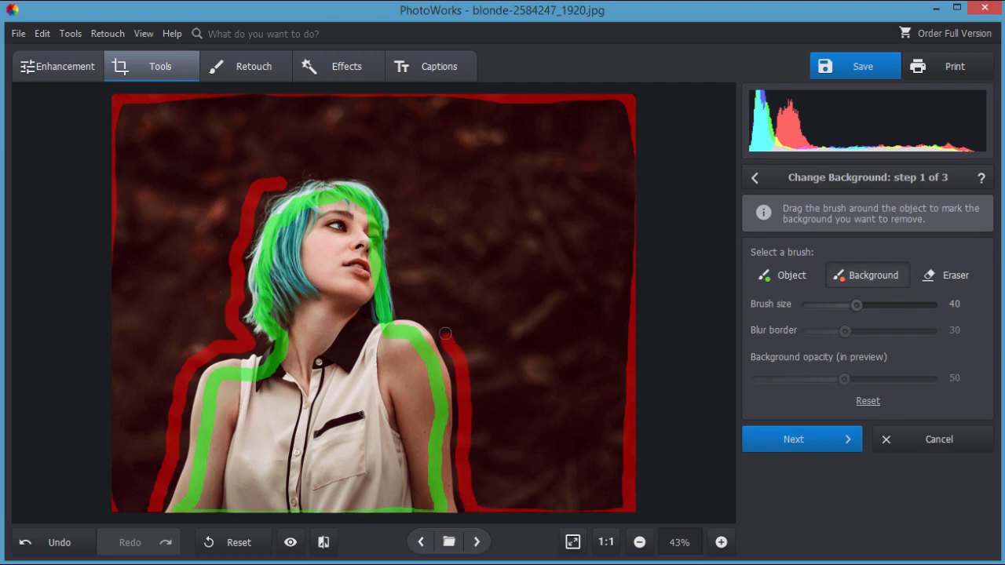
left_click_drag(446, 333, 400, 284)
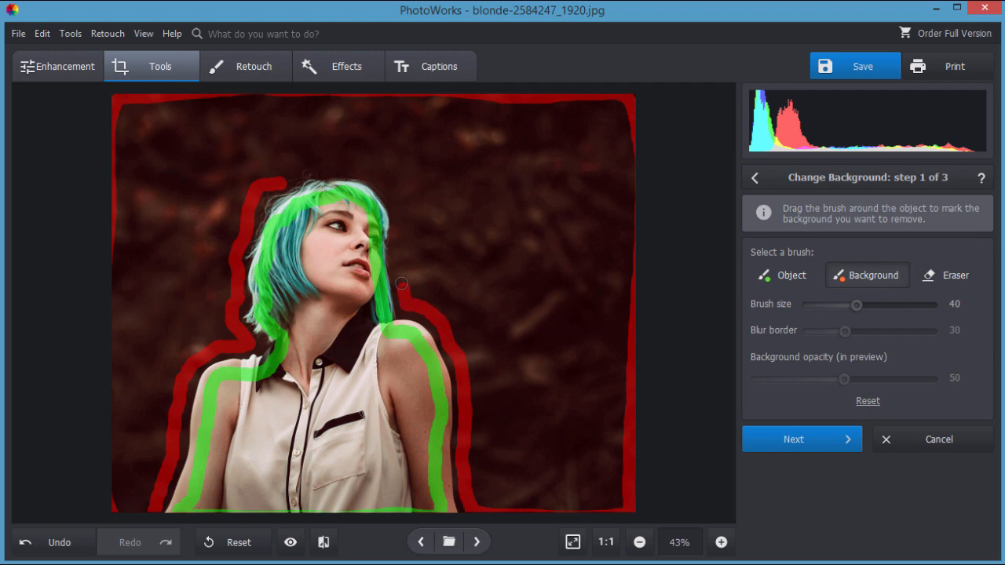
left_click_drag(401, 282, 393, 191)
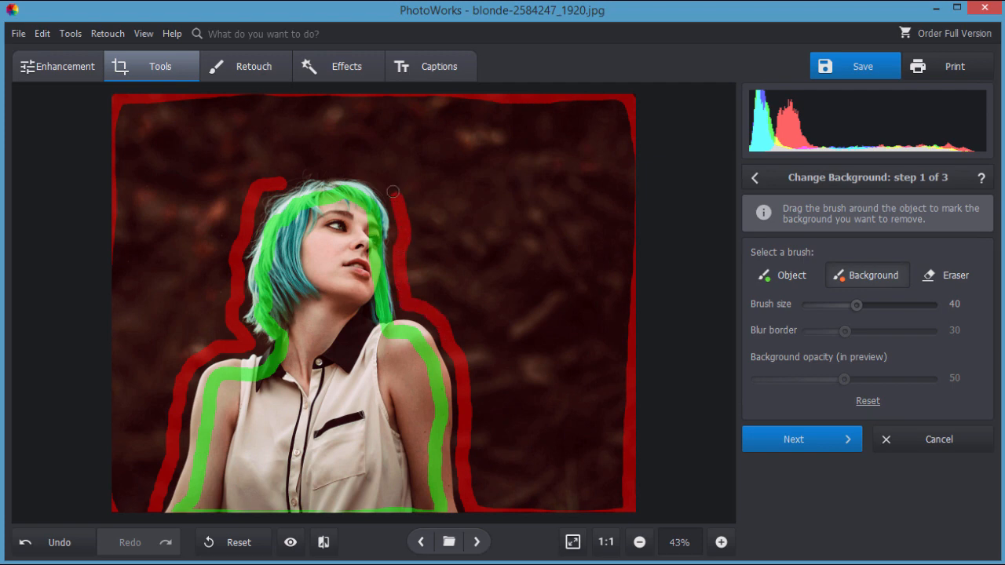
left_click_drag(392, 192, 308, 168)
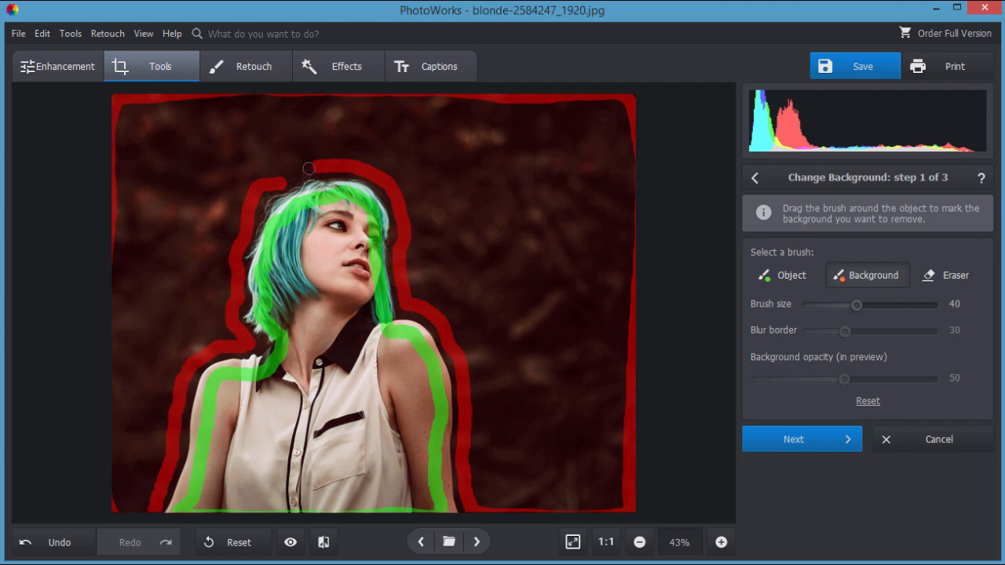
left_click_drag(310, 168, 264, 215)
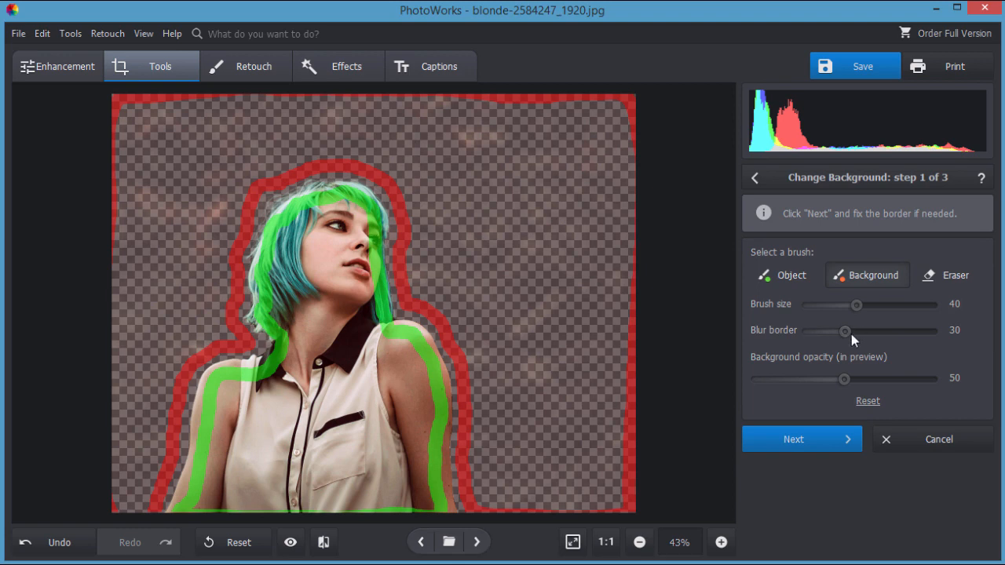
- Adjust the removed-background preview strength, then accept the marks with Next to reach step 2
left_click_drag(844, 379, 880, 378)
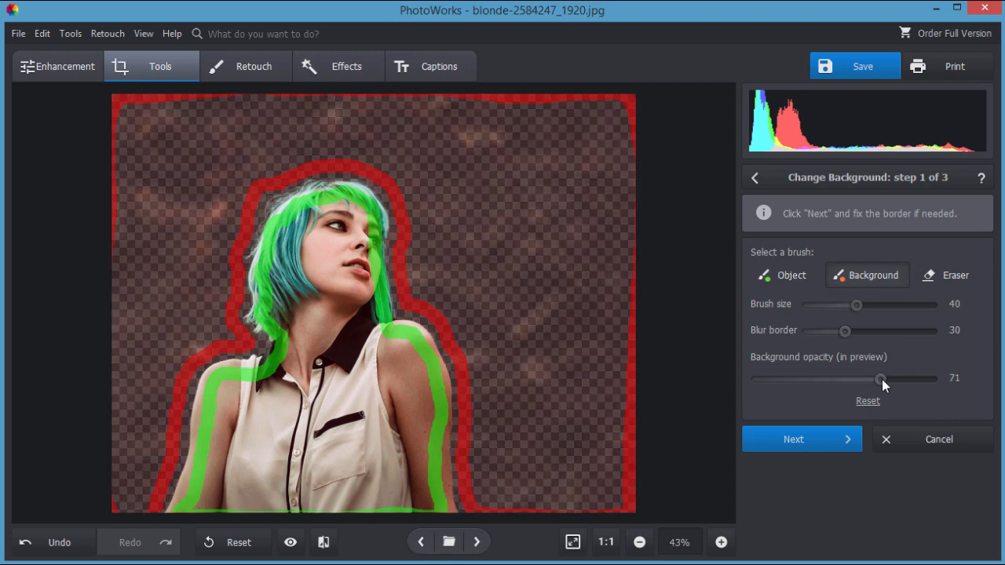
left_click_drag(879, 378, 882, 379)
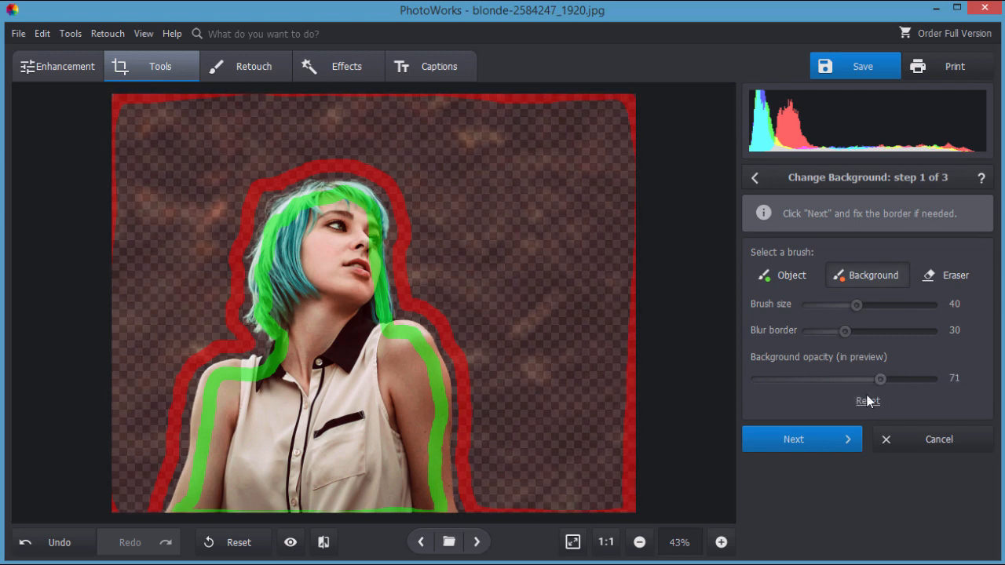
left_click_drag(879, 378, 853, 379)
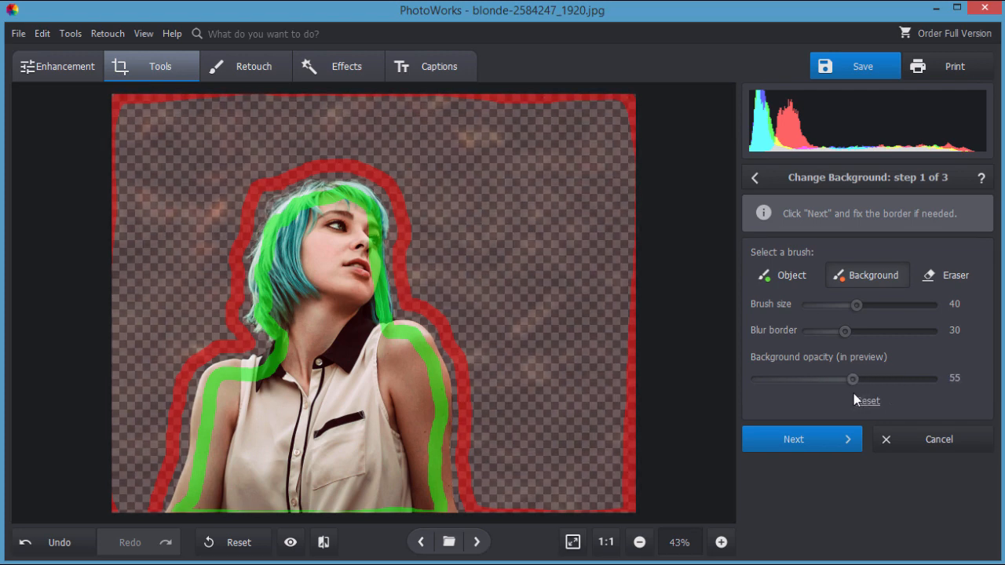
left_click(867, 400)
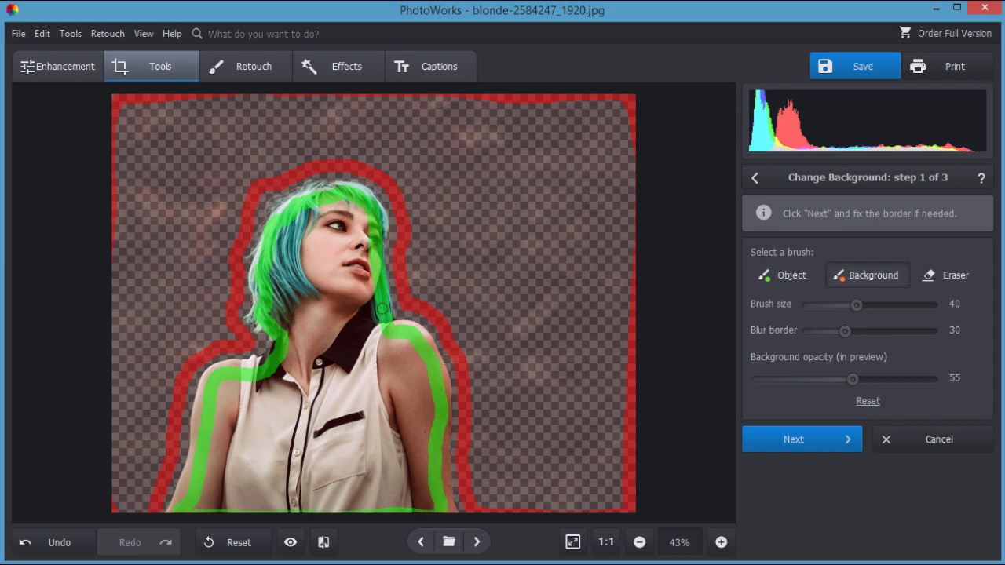
left_click(793, 439)
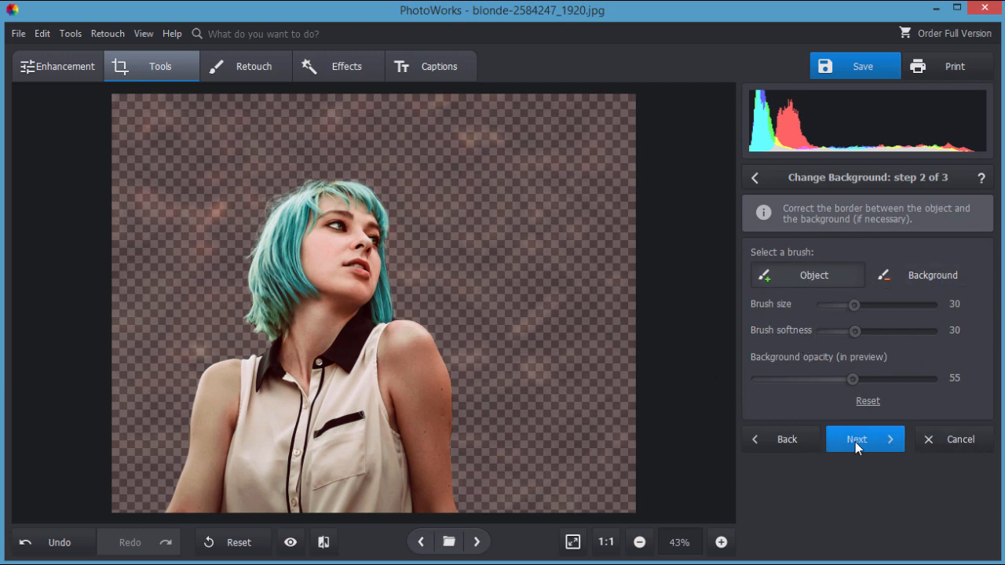
- Proceed to step 3 and set the cutout's Extend edge to -30 with Blur edge at 16
left_click(857, 439)
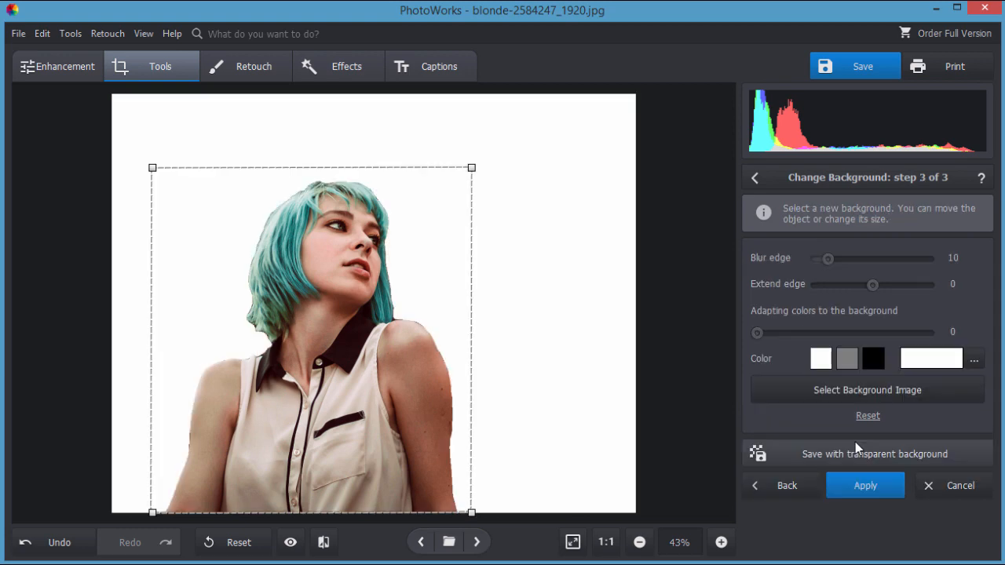
mouse_move(817, 293)
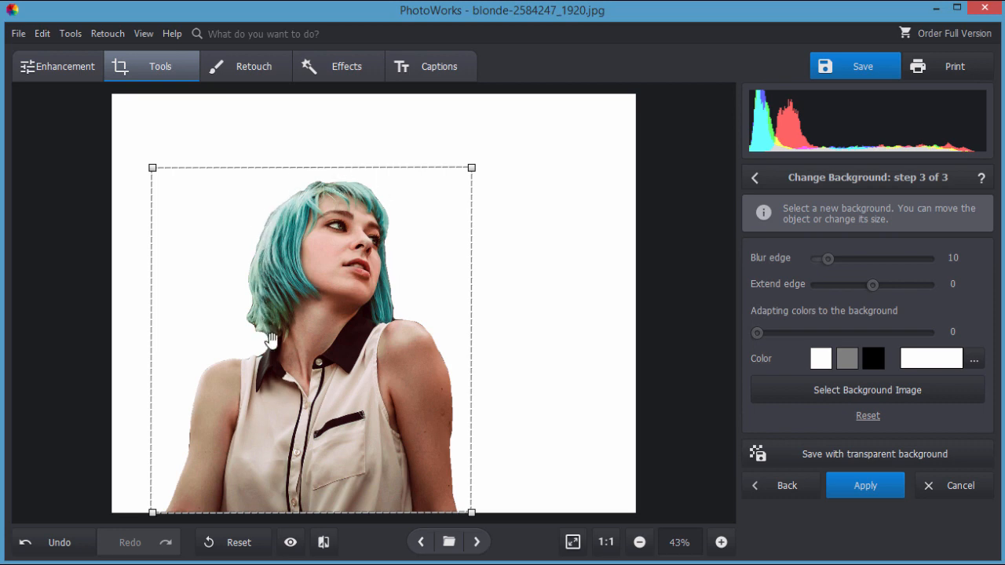
mouse_move(306, 187)
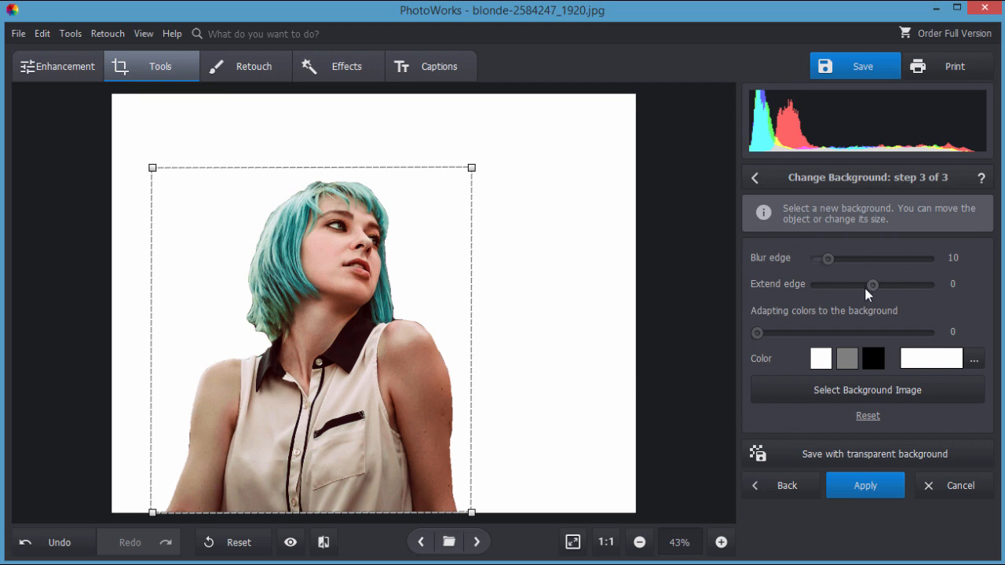
left_click_drag(873, 284, 890, 284)
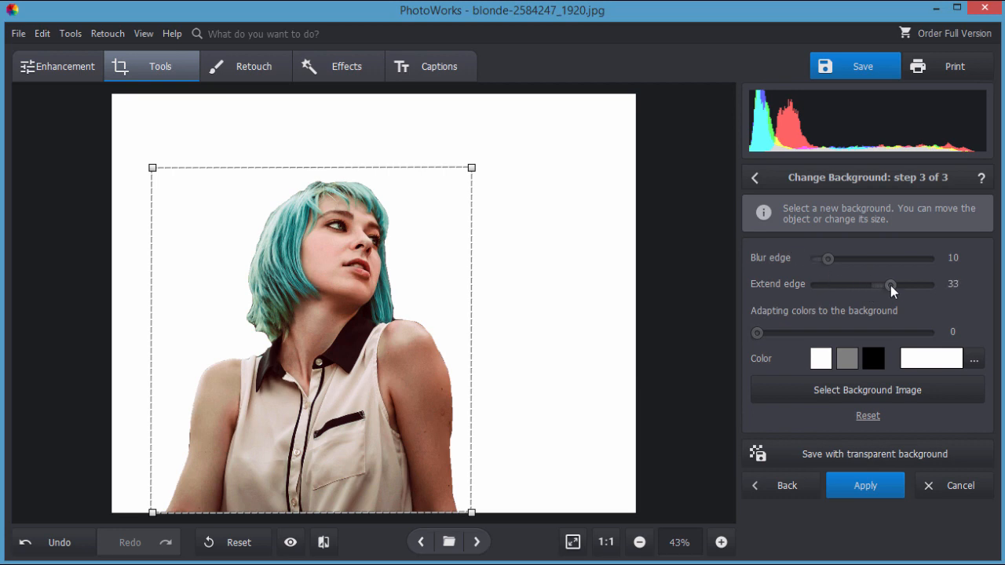
left_click_drag(889, 284, 856, 284)
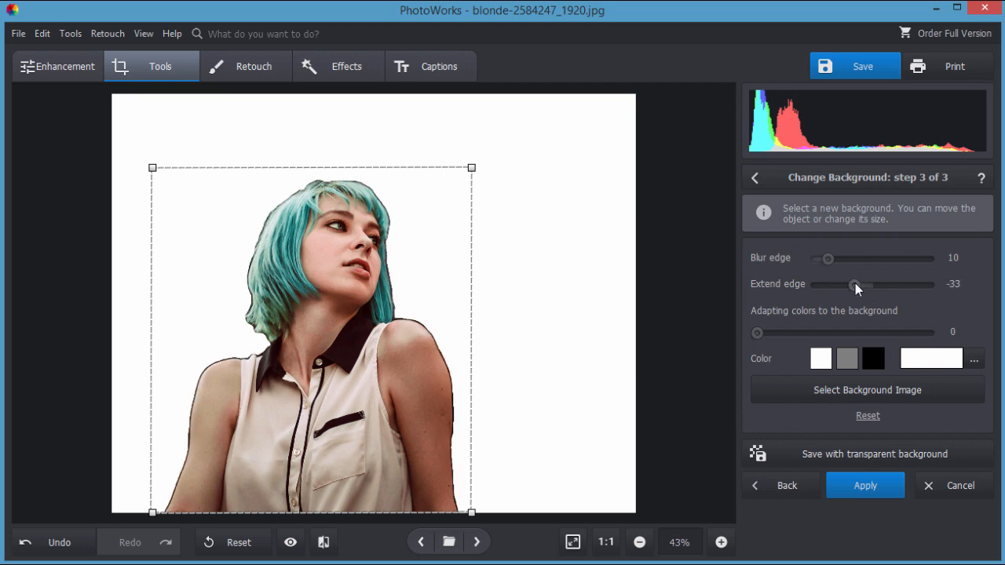
left_click_drag(854, 284, 857, 284)
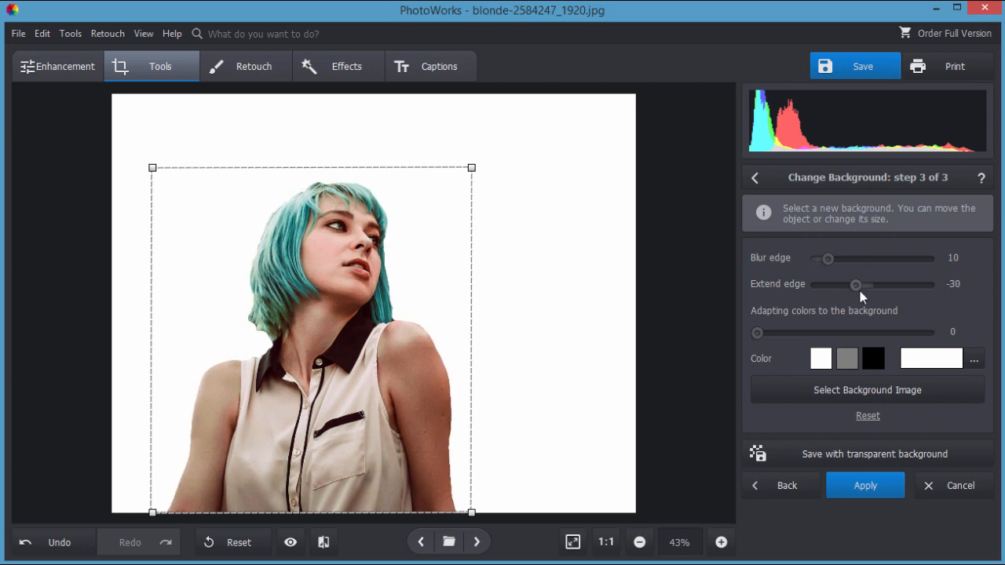
left_click_drag(827, 257, 822, 258)
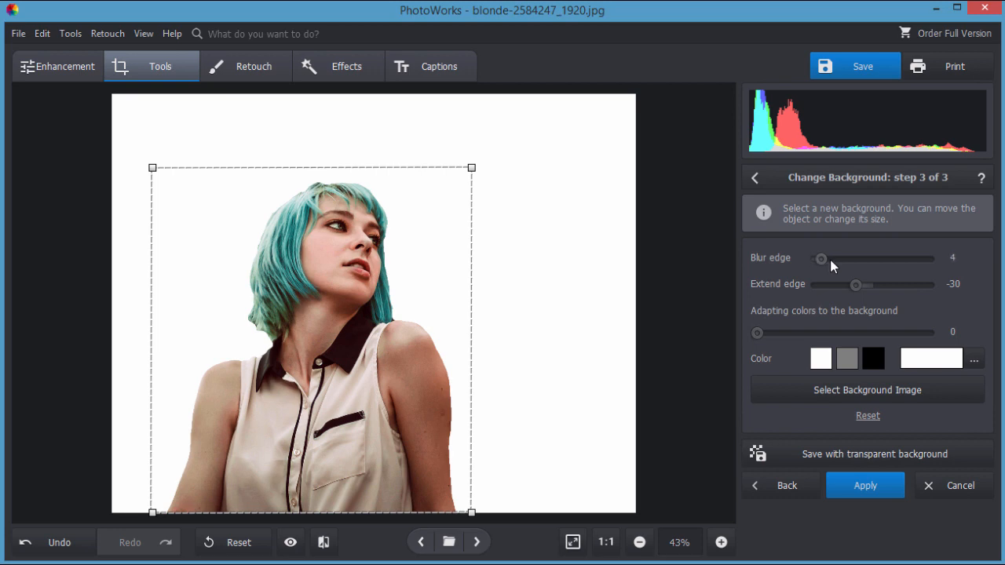
left_click_drag(821, 257, 835, 257)
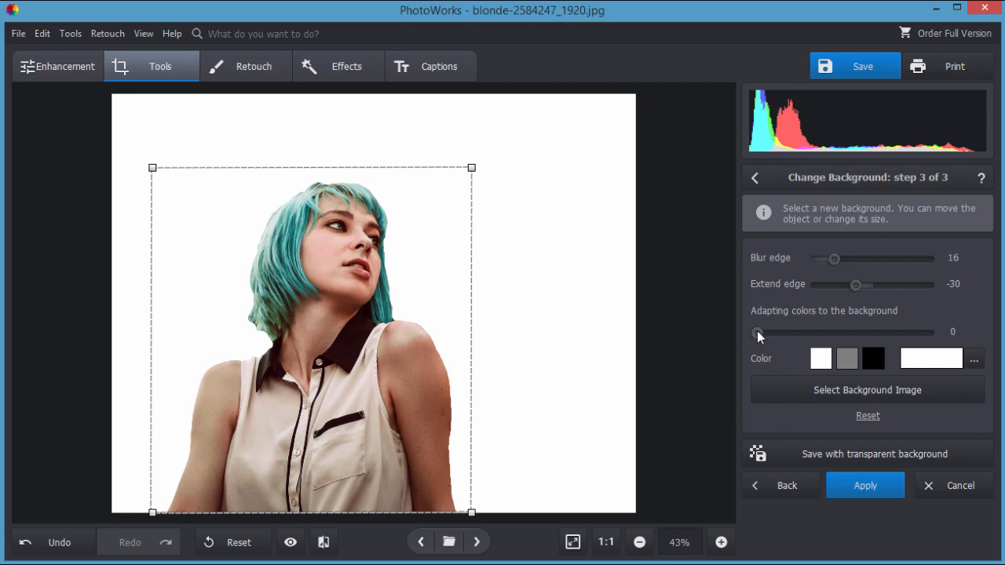
mouse_move(778, 346)
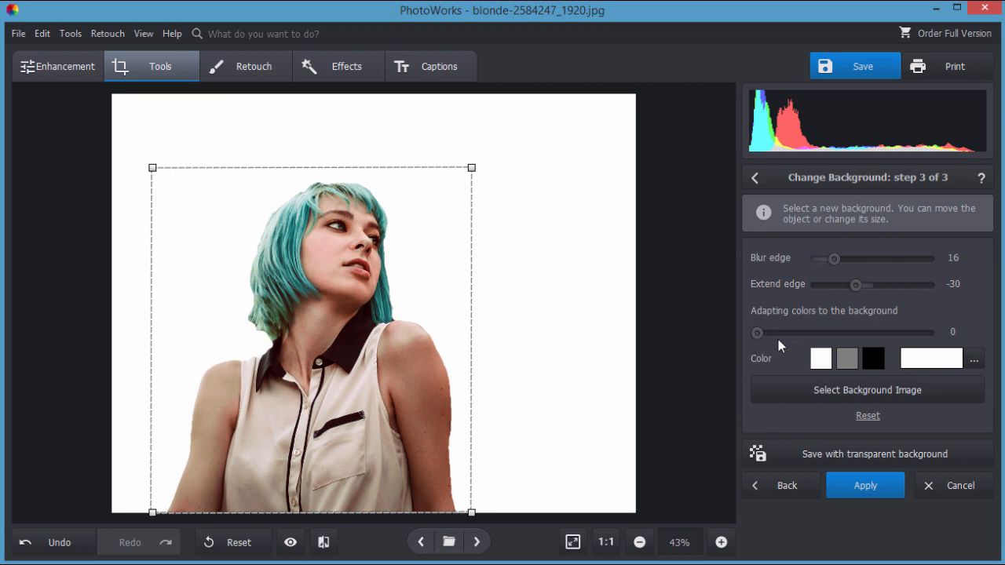
- Put the woman on the grey colour backdrop with colour adaptation raised to 4
left_click(846, 358)
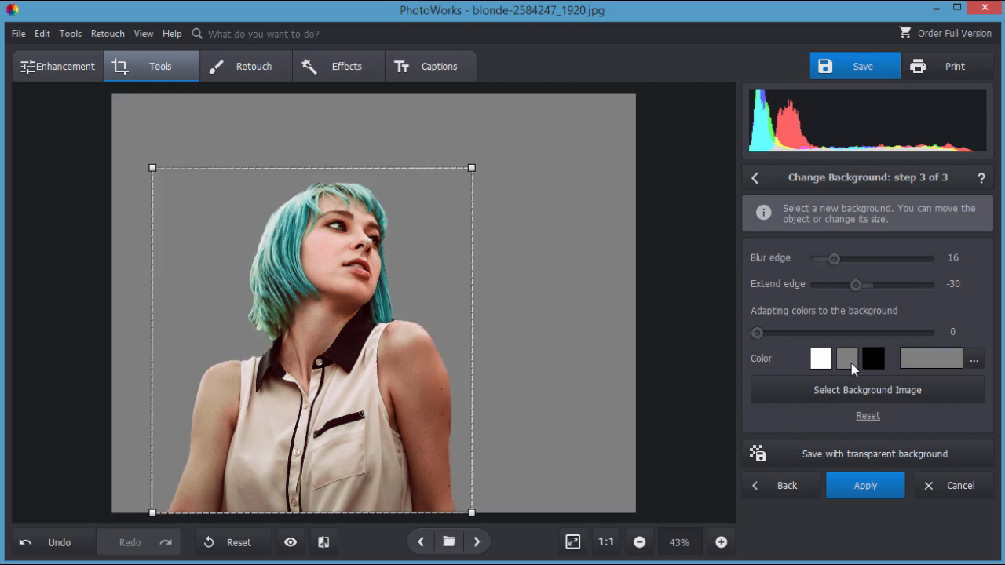
left_click_drag(756, 333, 763, 333)
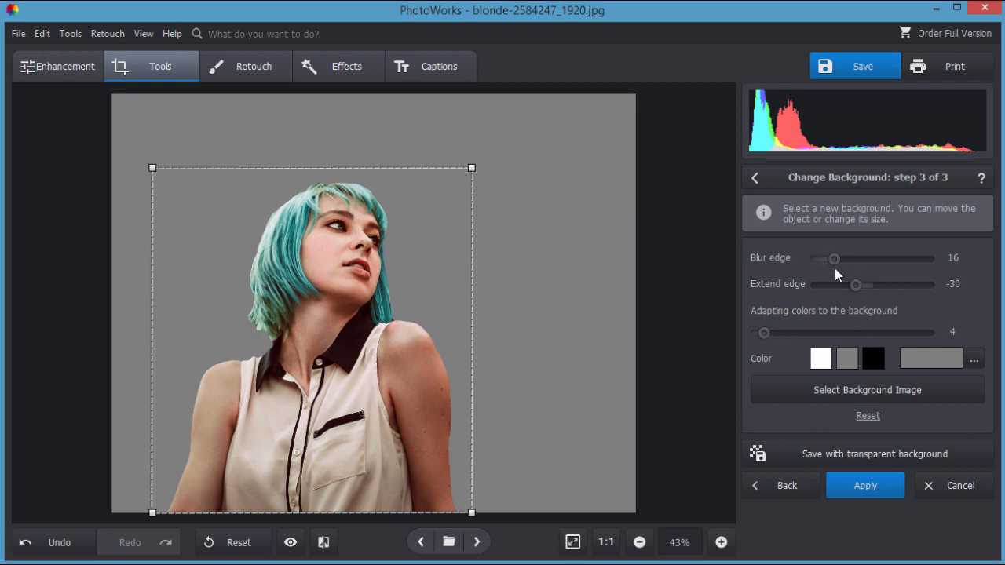
mouse_move(788, 375)
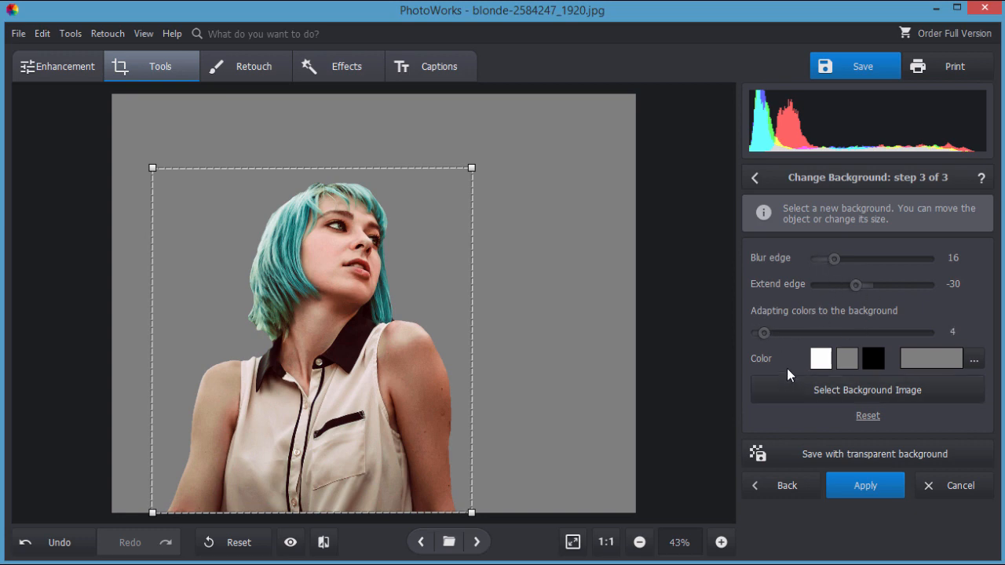
mouse_move(813, 306)
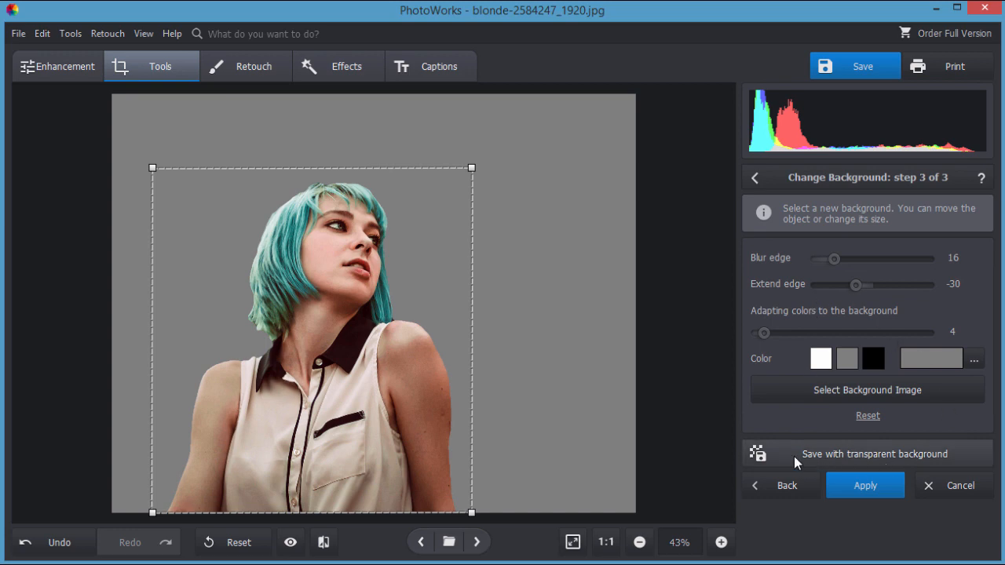
mouse_move(820, 455)
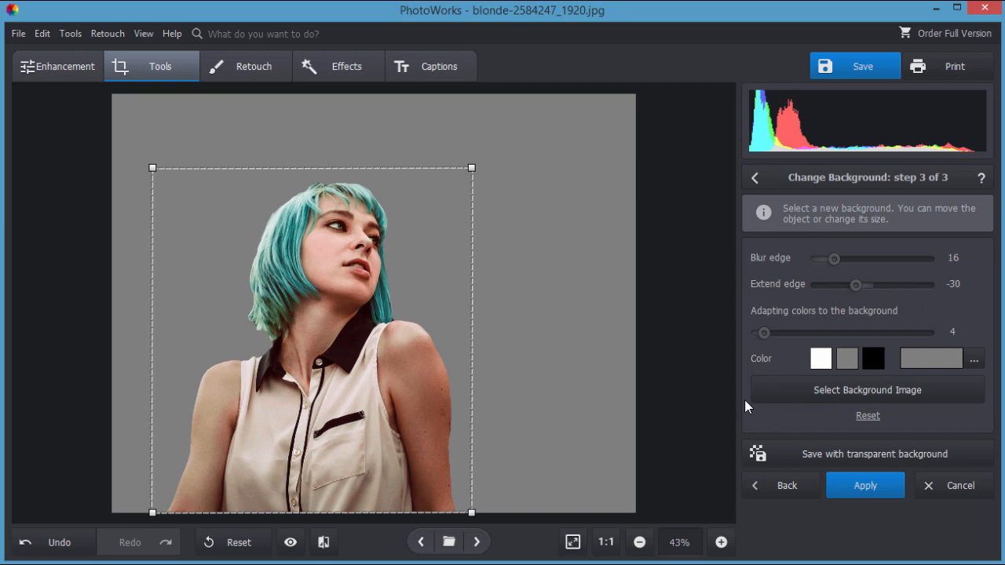
mouse_move(866, 390)
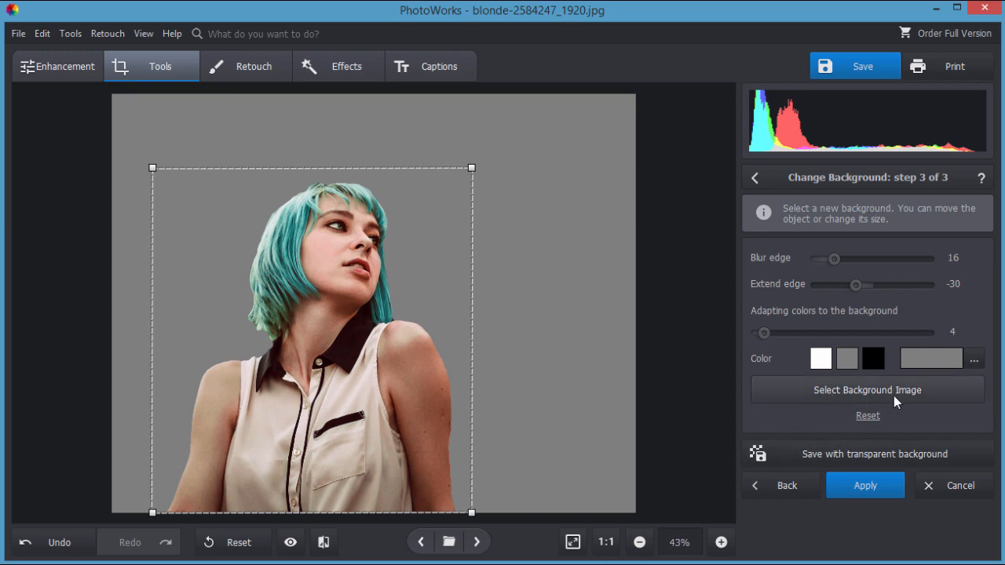
mouse_move(838, 396)
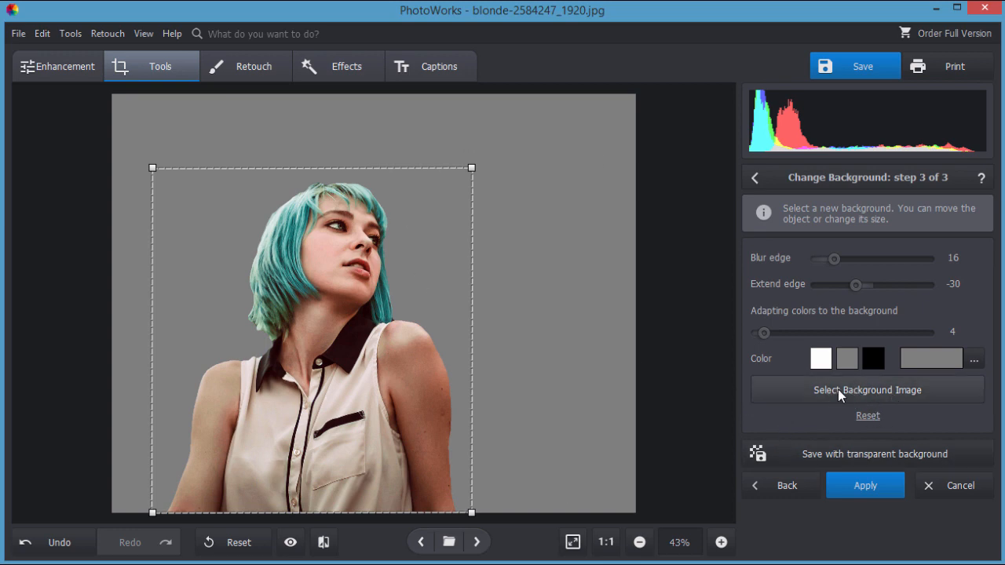
- Browse the background gallery, trying winter sunrise, autumn leaves, living room, riverside town and tropical beach backdrops
left_click(866, 389)
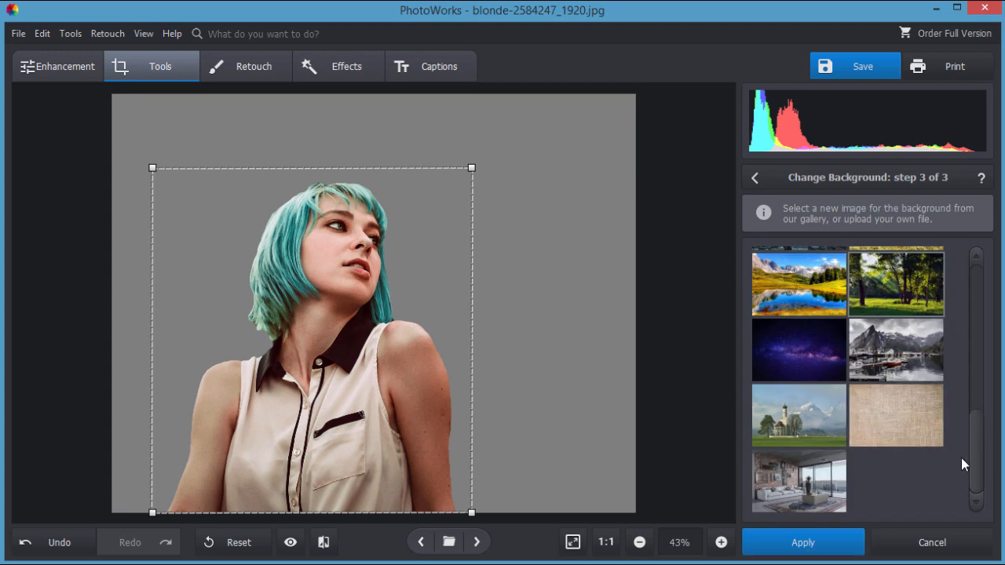
scroll("down", 3)
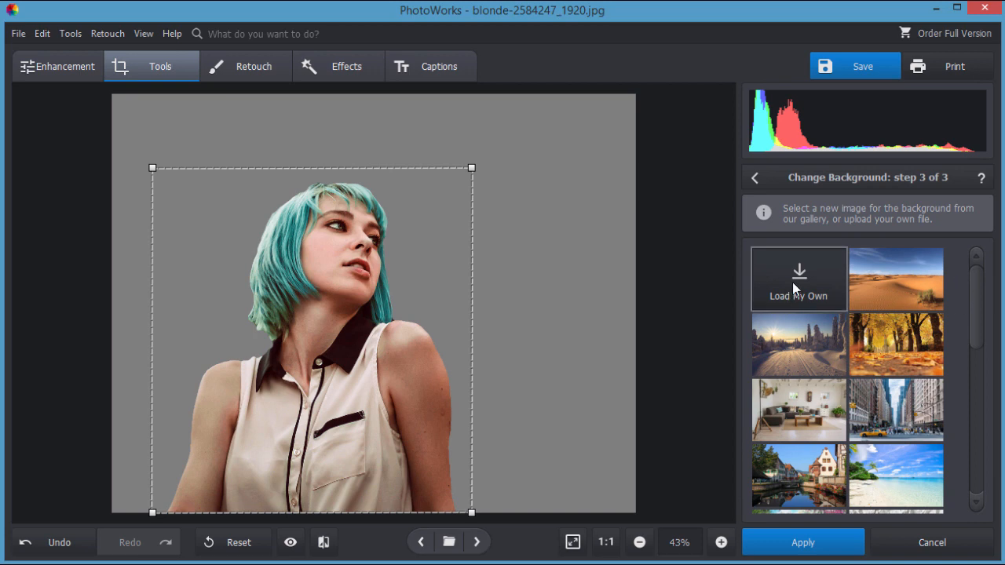
mouse_move(788, 289)
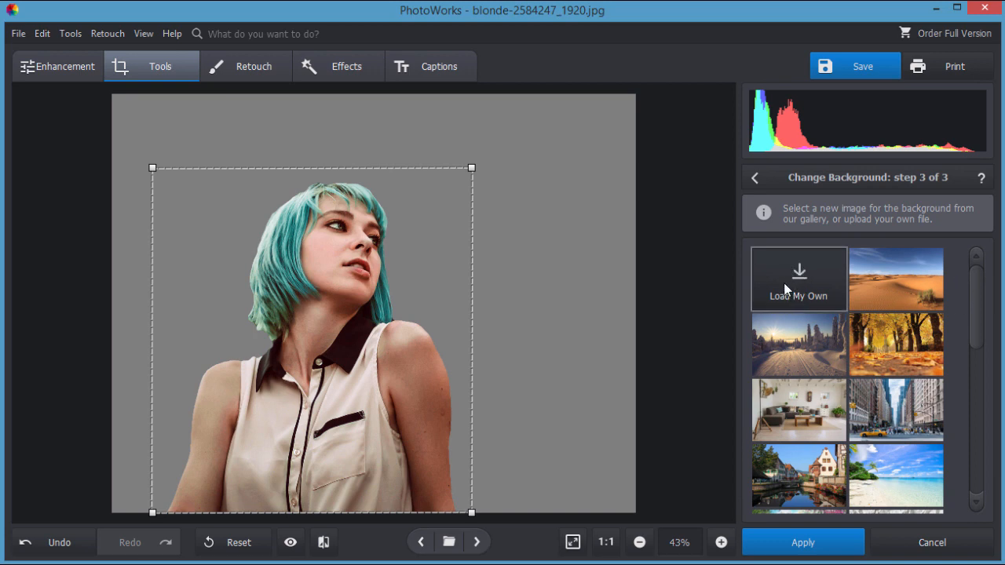
mouse_move(893, 303)
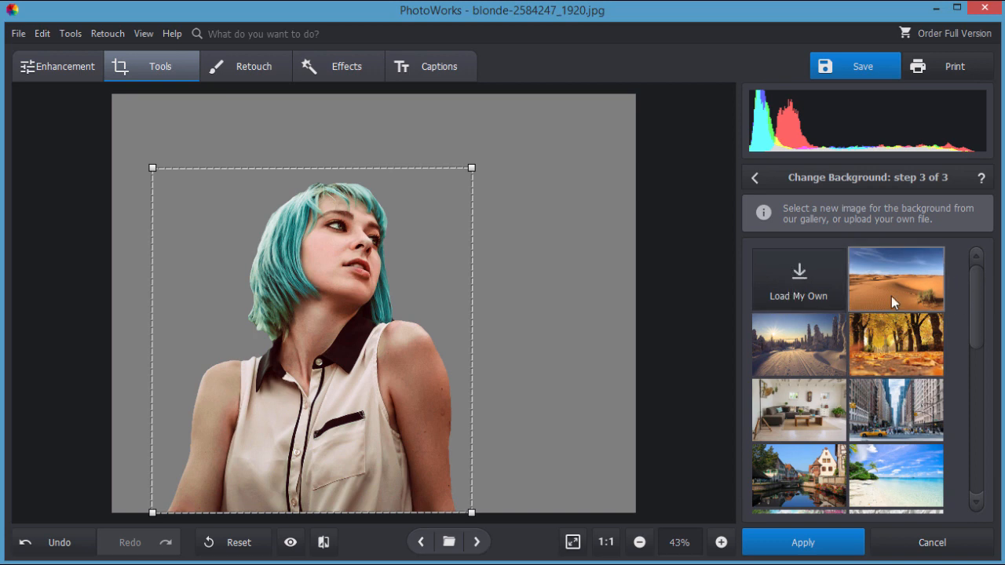
left_click(895, 279)
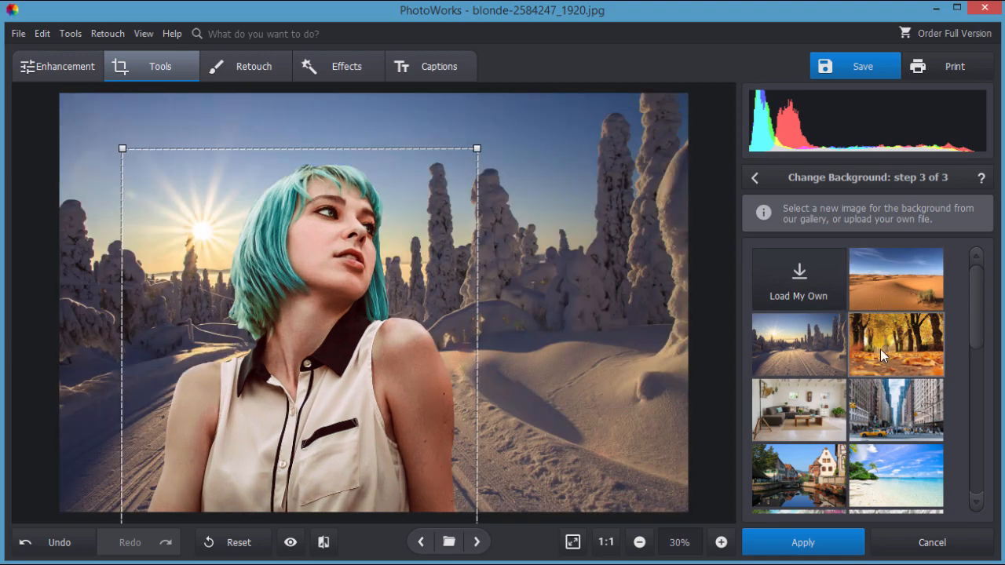
left_click(895, 343)
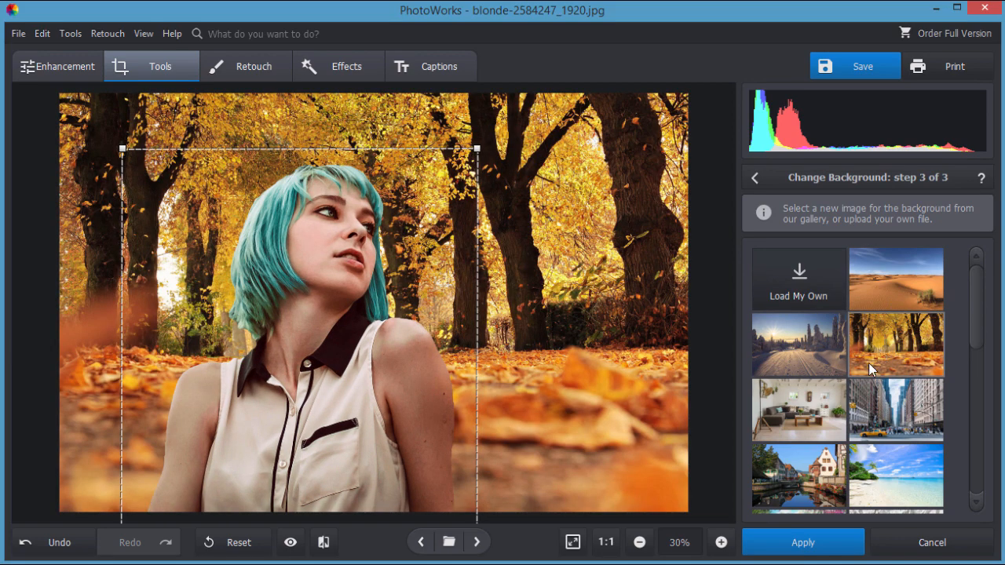
left_click(797, 409)
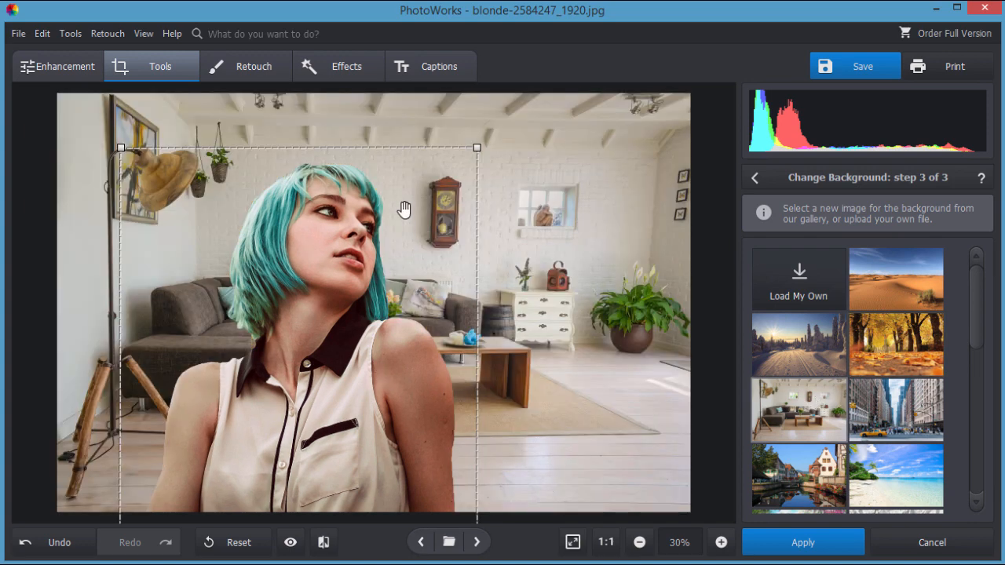
left_click(895, 408)
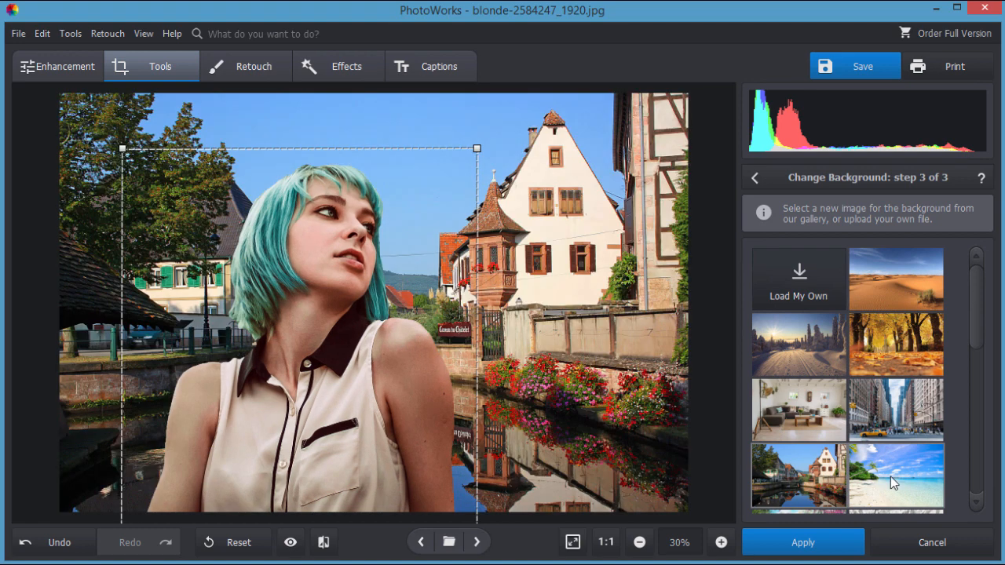
left_click(895, 479)
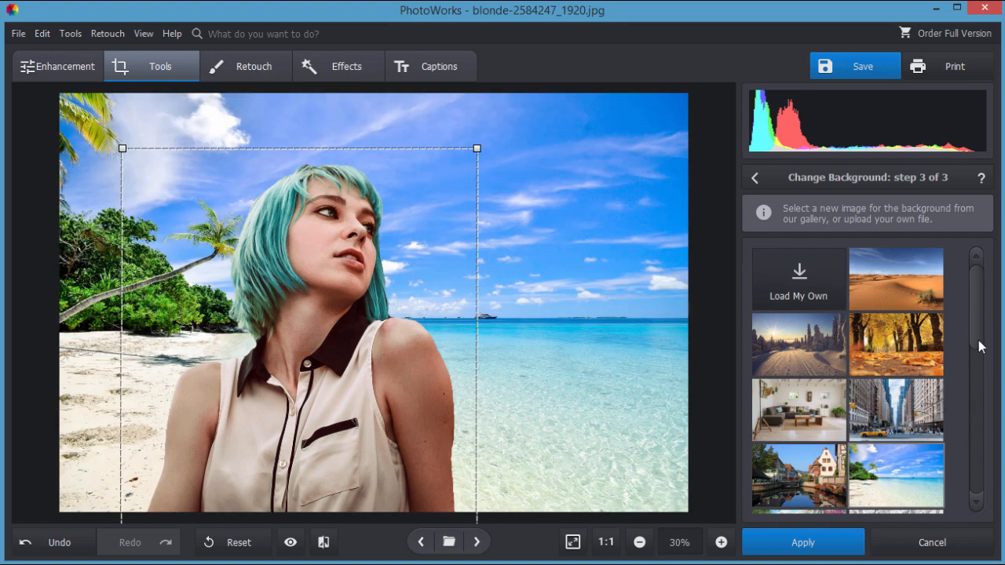
- Choose the sunlit forest image as the woman's new background
scroll("down", 3)
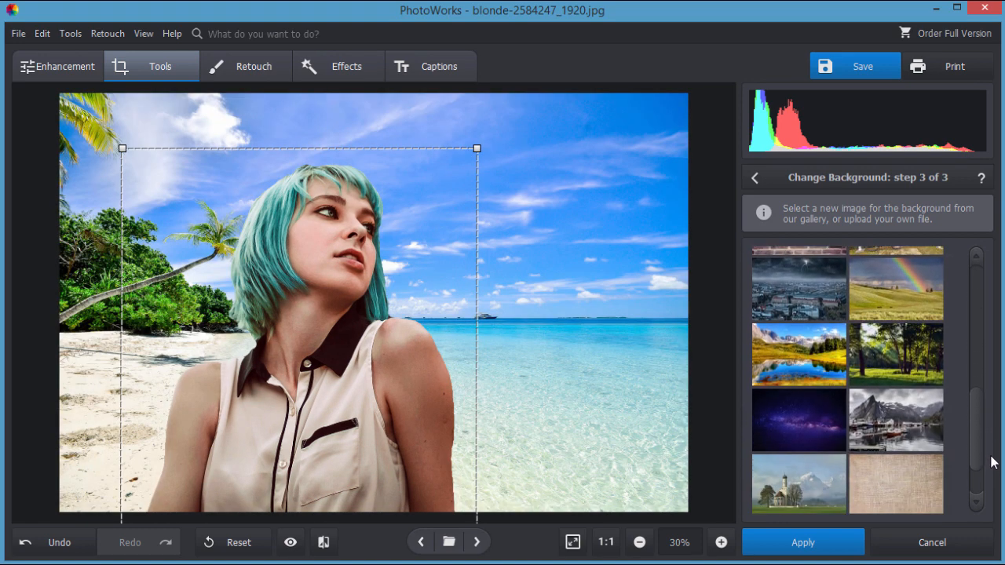
left_click(895, 342)
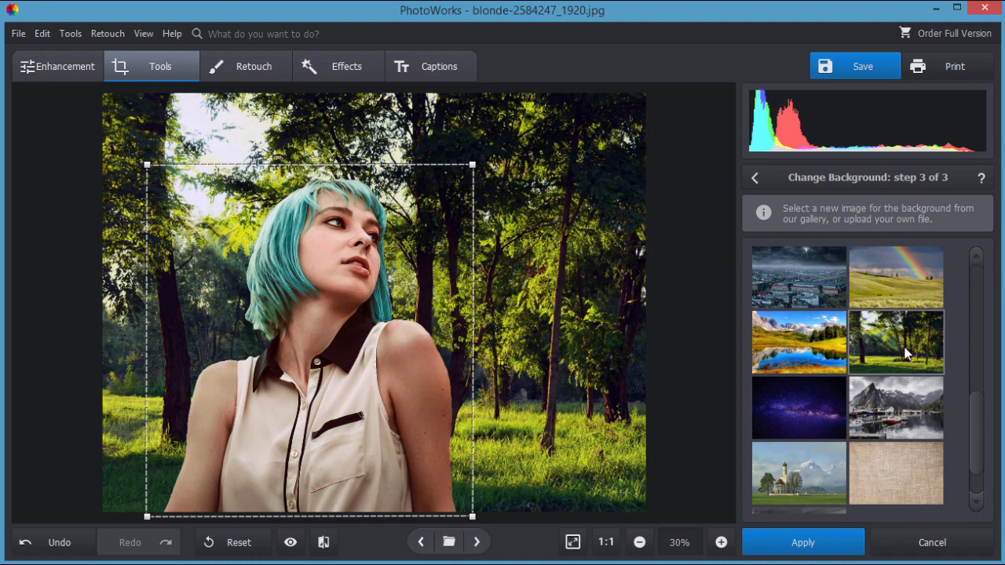
mouse_move(892, 351)
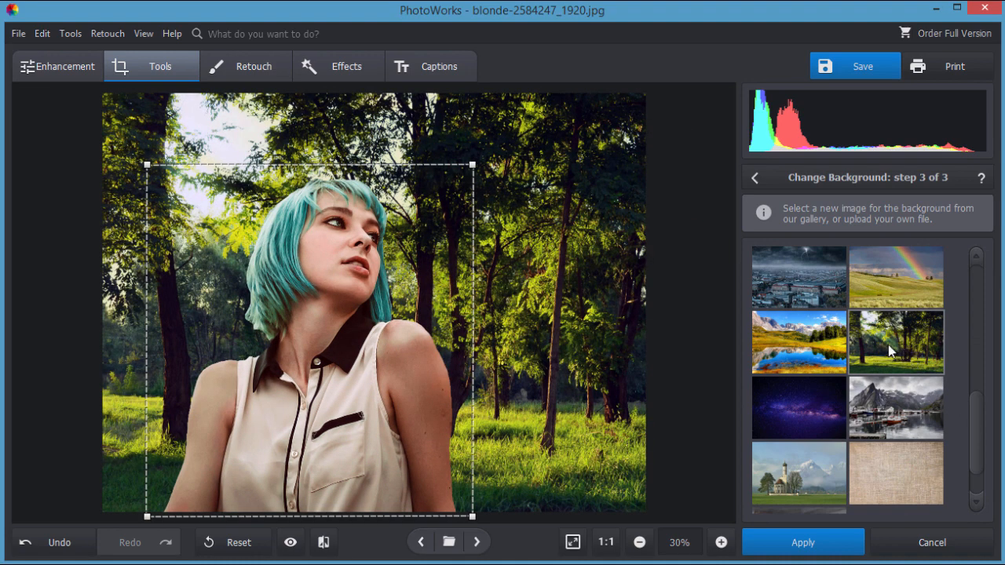
scroll("down", 3)
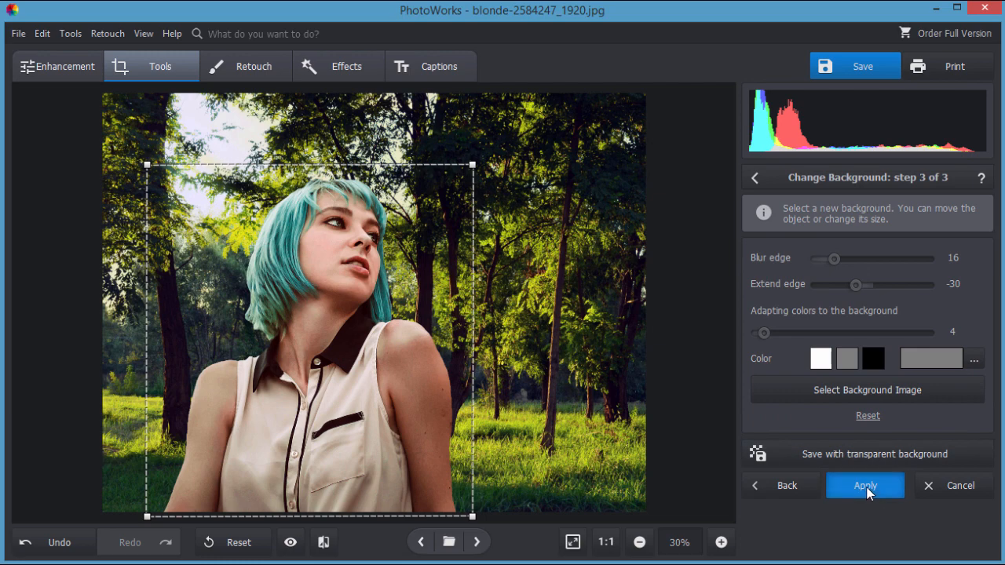
- Bring up the Tone Mapping settings for the forest composite
left_click(863, 485)
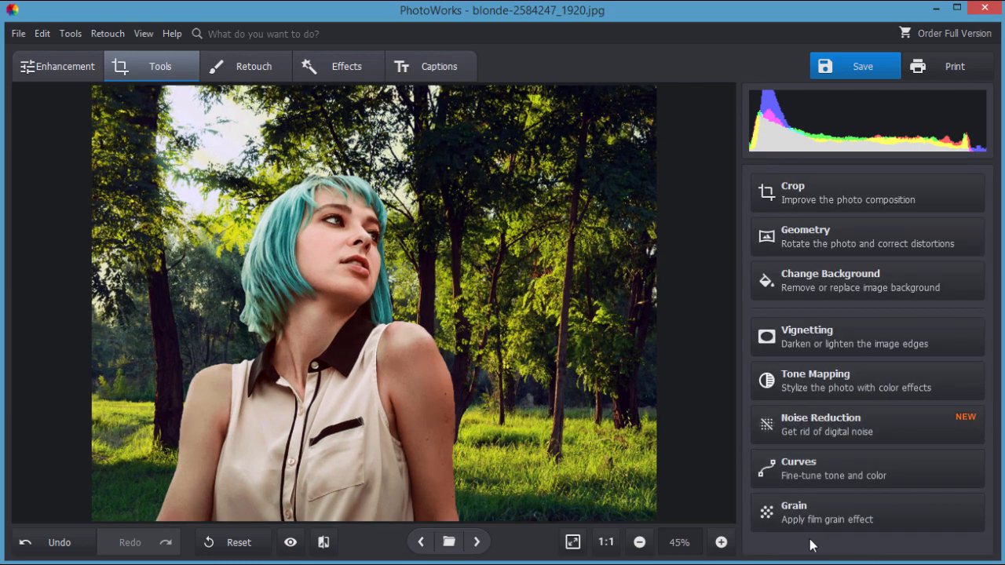
mouse_move(801, 546)
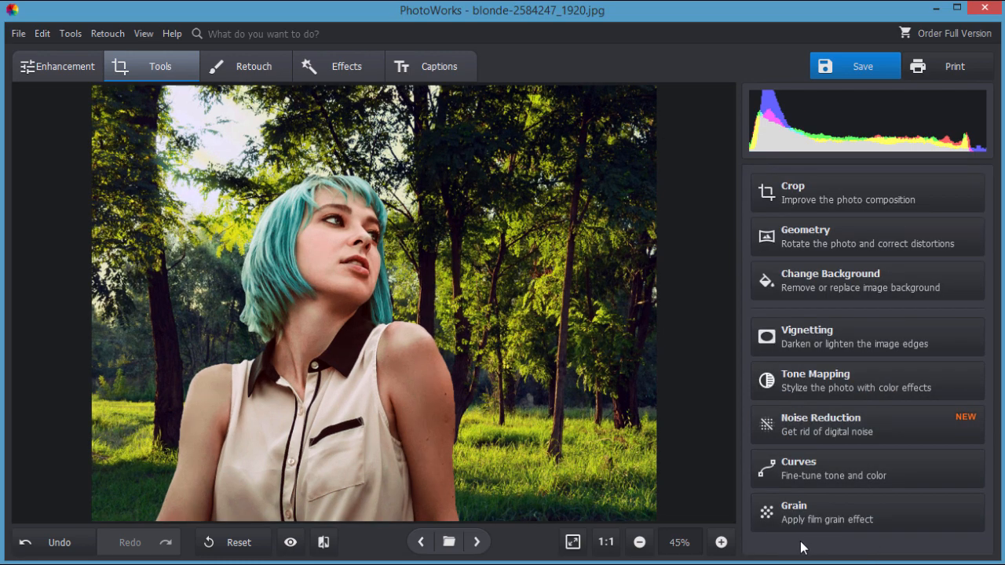
mouse_move(118, 421)
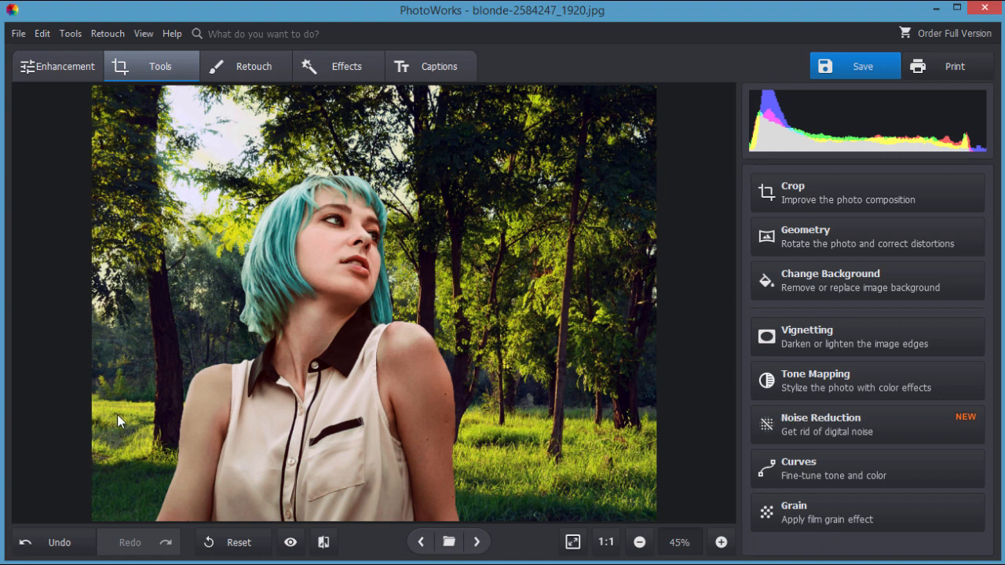
mouse_move(641, 339)
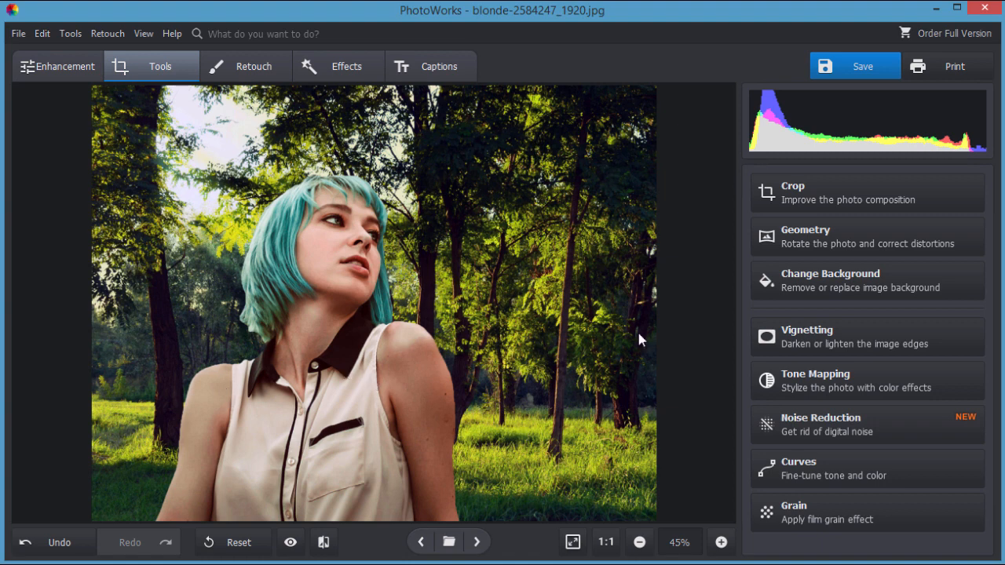
mouse_move(770, 395)
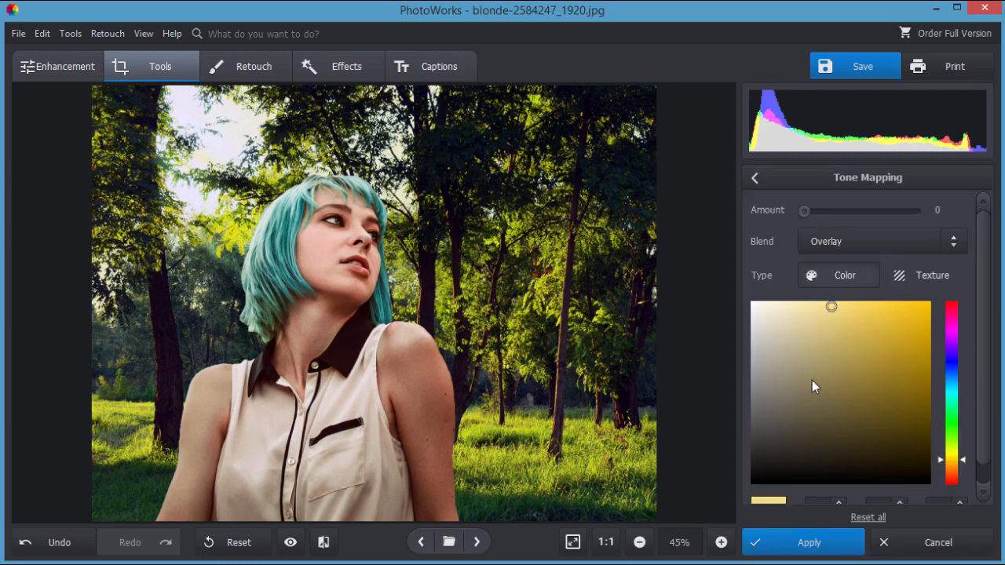
- Raise the tone mapping strength to 40 and pick a warm light yellow tint colour
left_click_drag(804, 211, 857, 211)
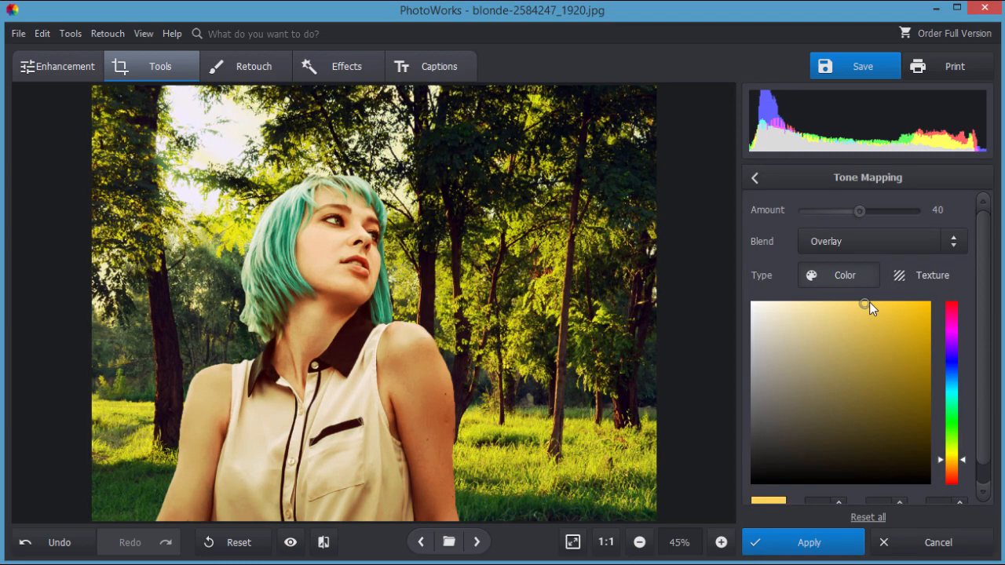
left_click_drag(864, 304, 896, 307)
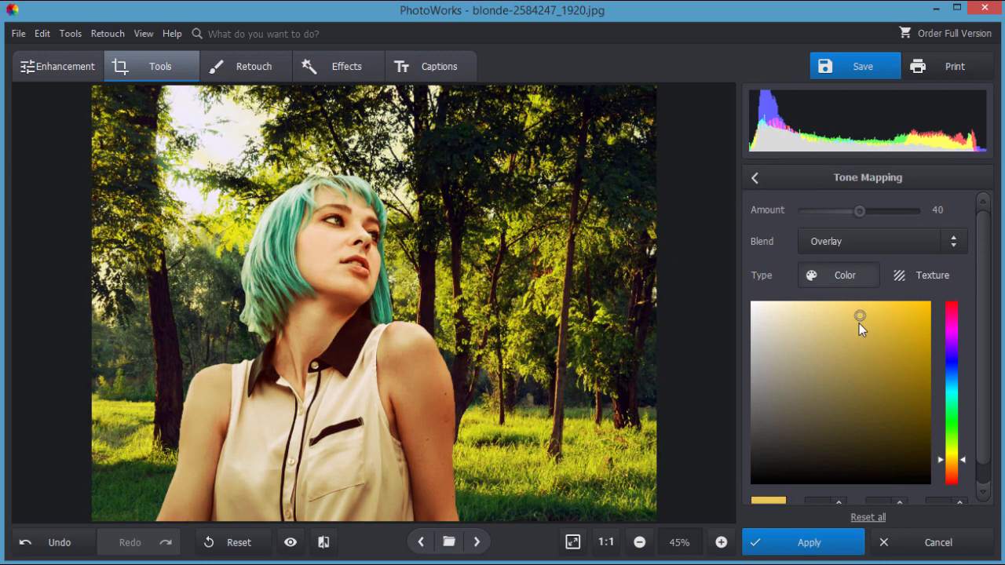
left_click_drag(861, 315, 857, 329)
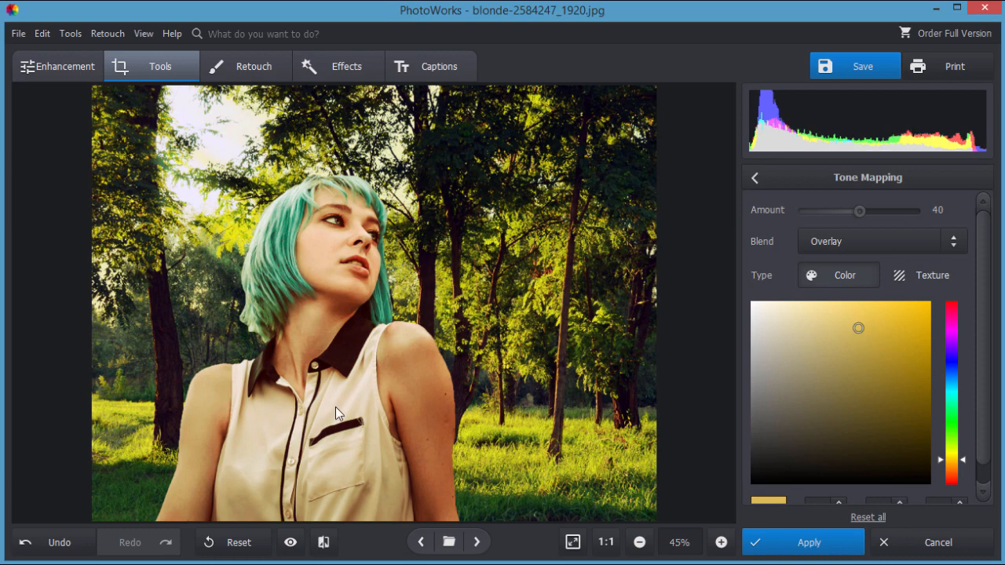
mouse_move(446, 322)
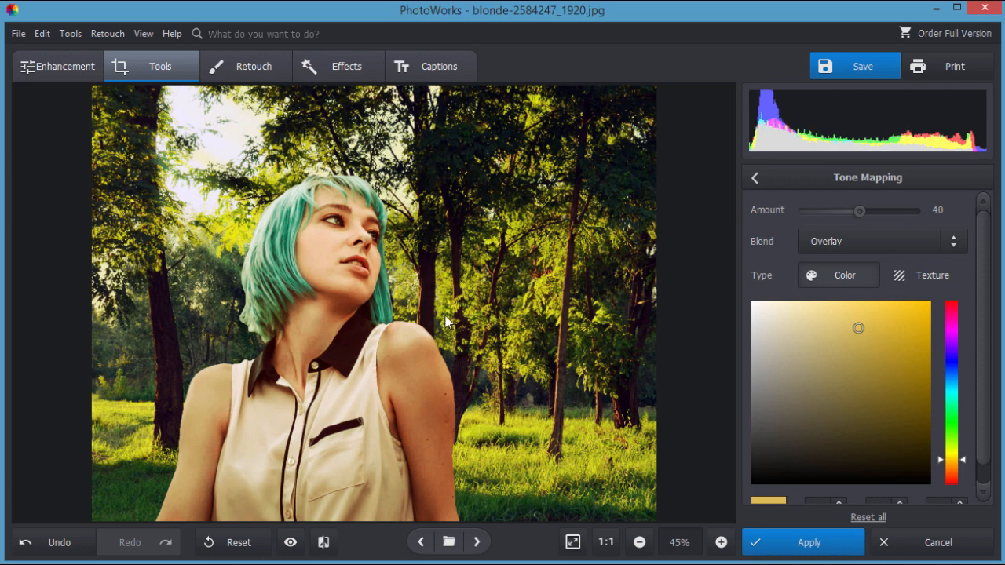
mouse_move(862, 350)
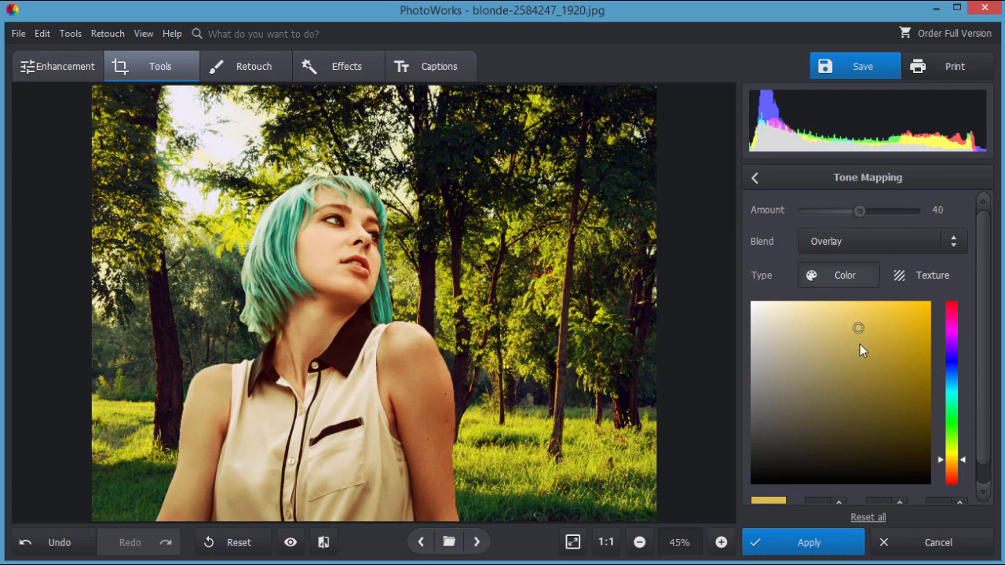
left_click_drag(857, 328, 848, 307)
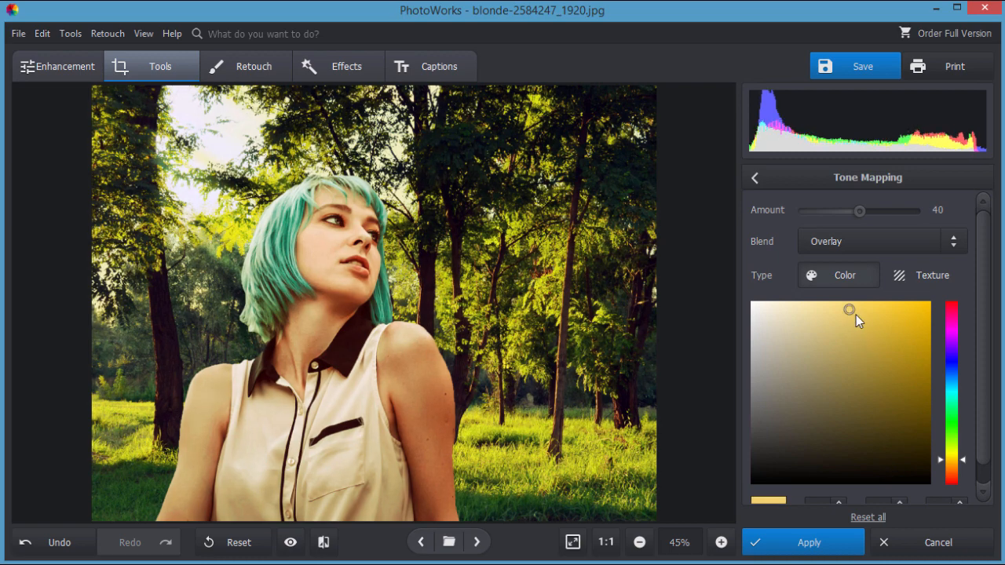
mouse_move(955, 441)
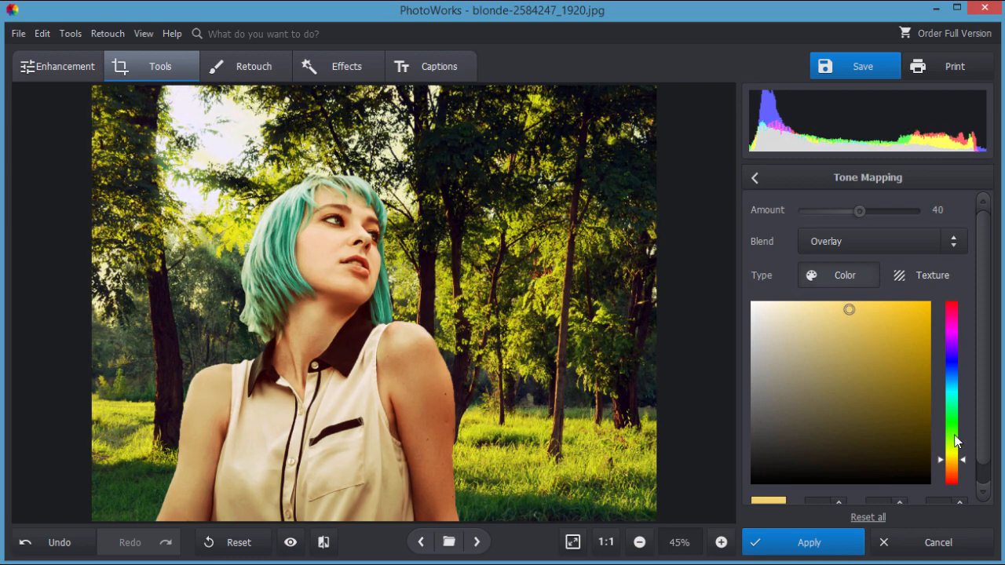
mouse_move(851, 221)
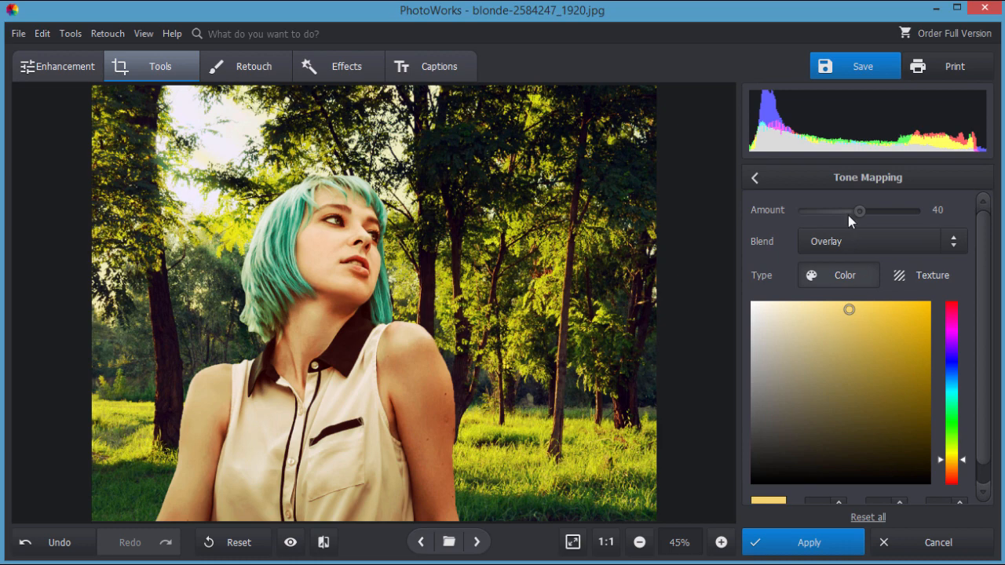
- Settle the tone mapping amount at a subtle 12 and apply the warm overlay
left_click_drag(859, 210, 854, 210)
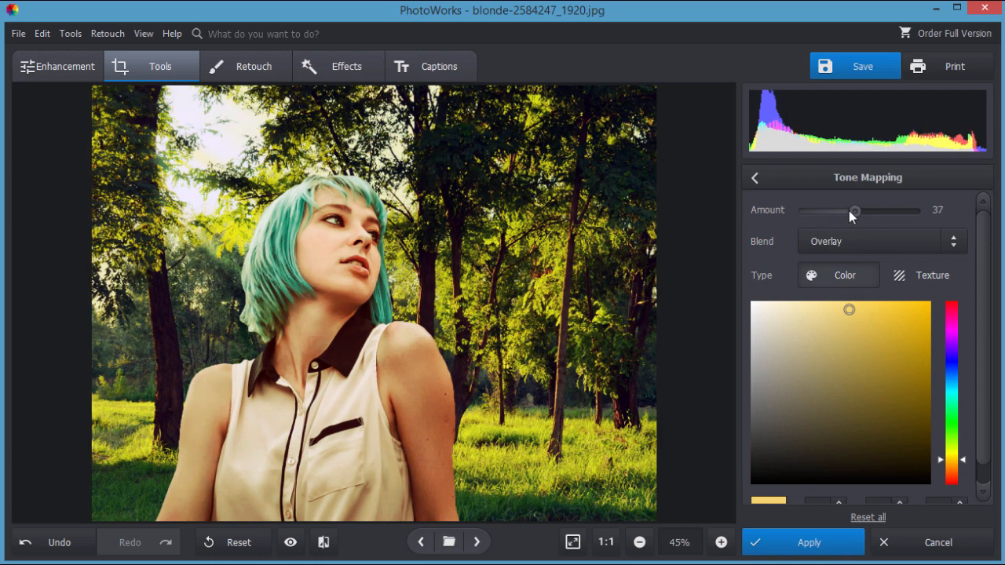
left_click_drag(853, 212, 804, 212)
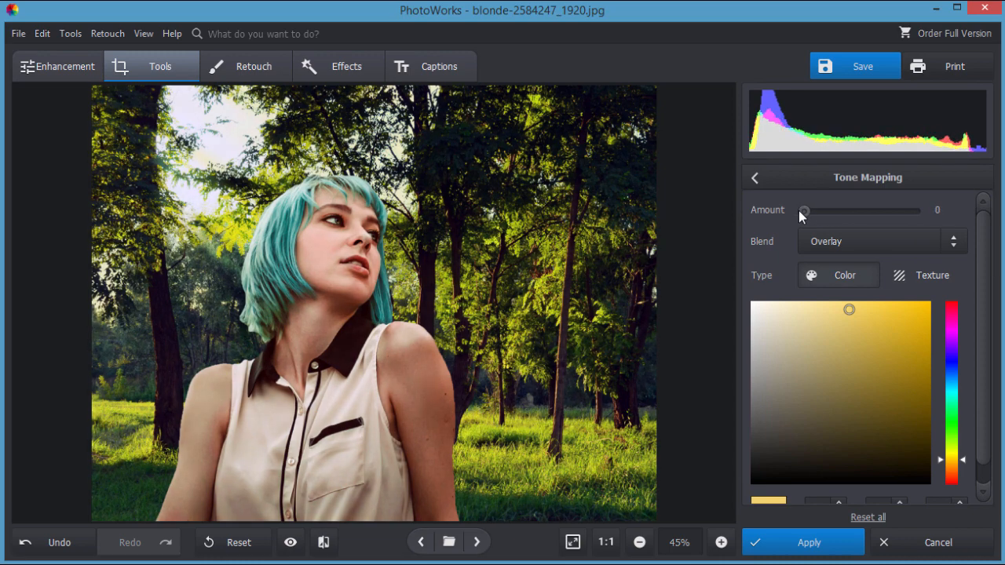
left_click_drag(804, 210, 822, 211)
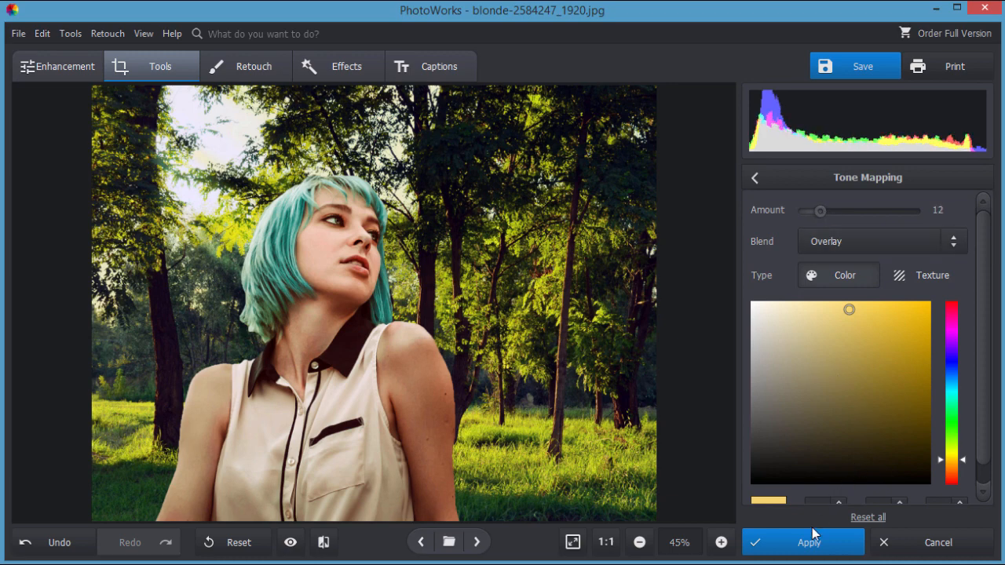
left_click(802, 543)
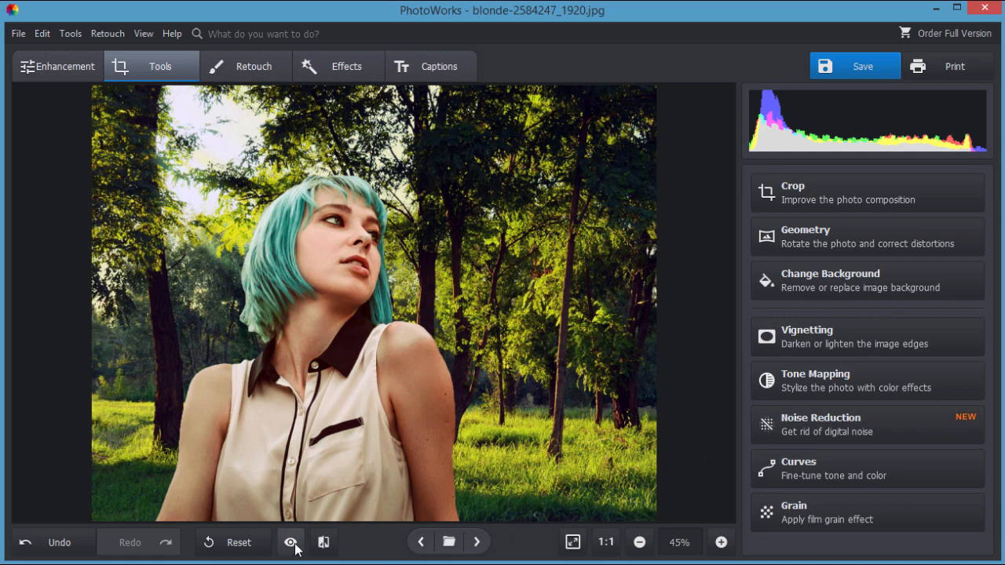
- Switch to the before/after view comparing the original brown-background portrait with the forest edit
left_click(290, 542)
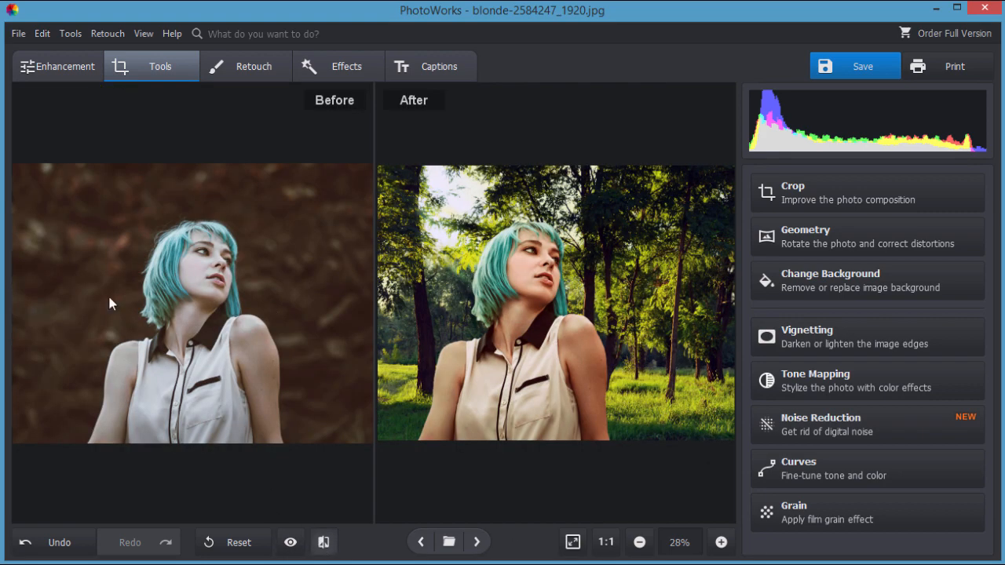
mouse_move(599, 414)
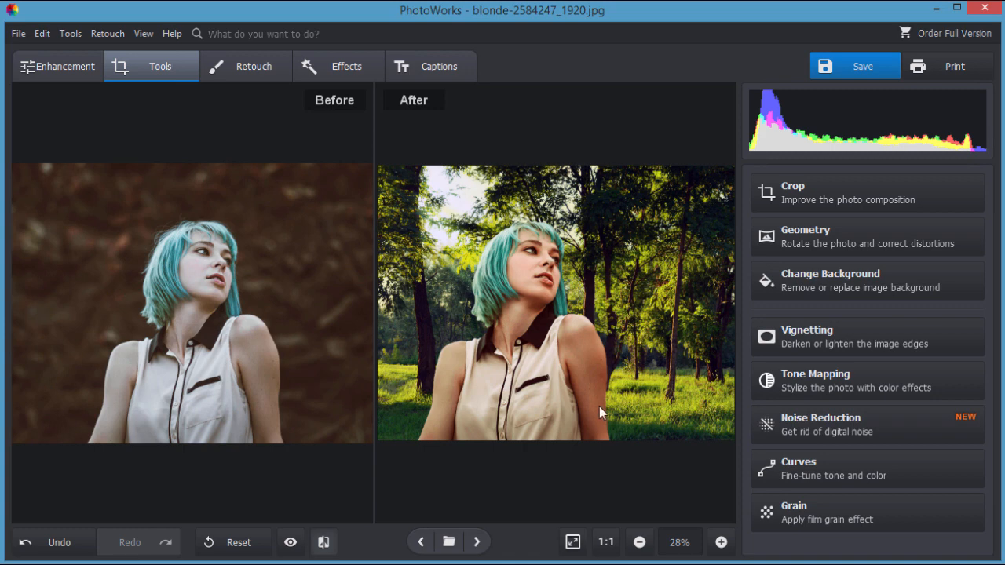
mouse_move(537, 492)
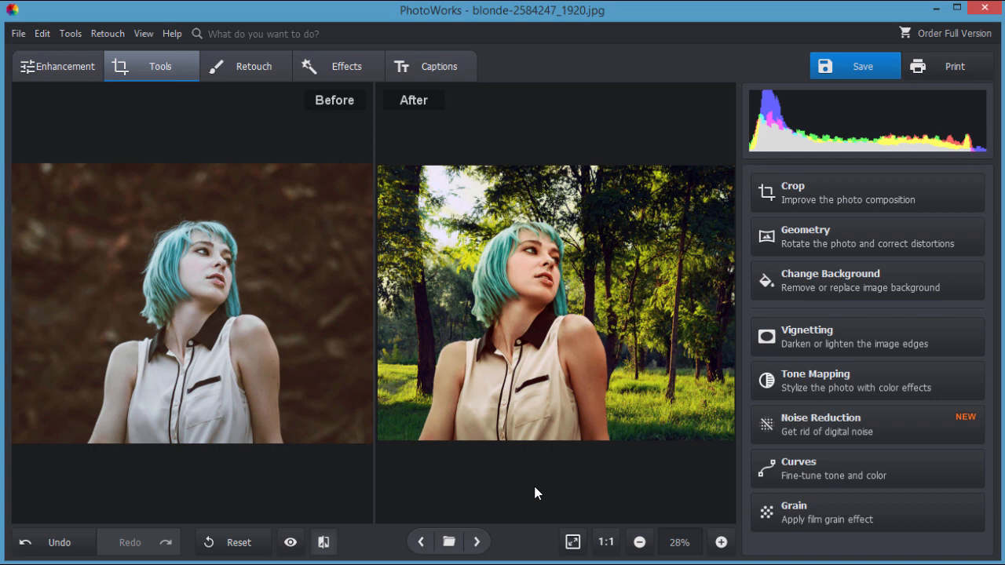
mouse_move(443, 302)
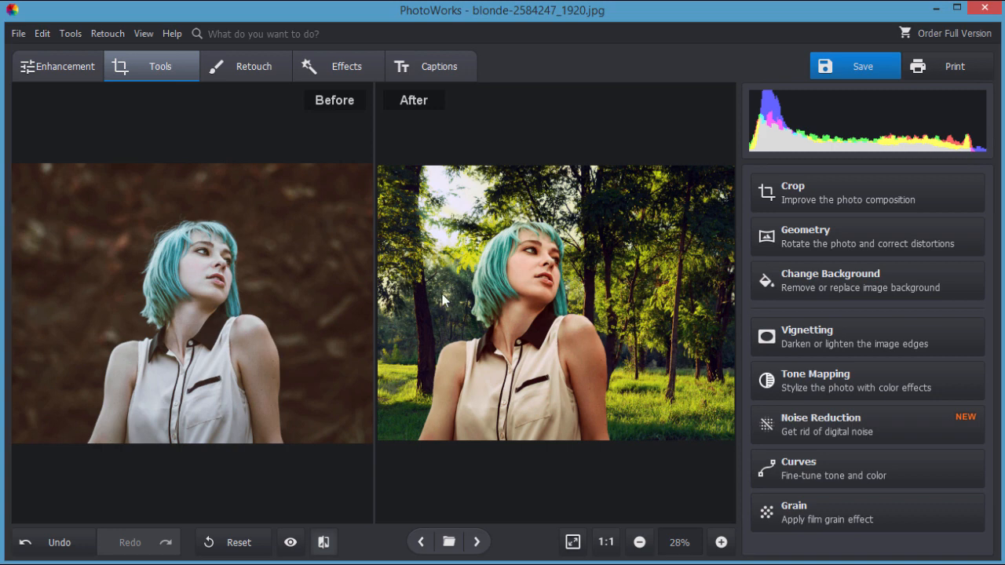
mouse_move(424, 283)
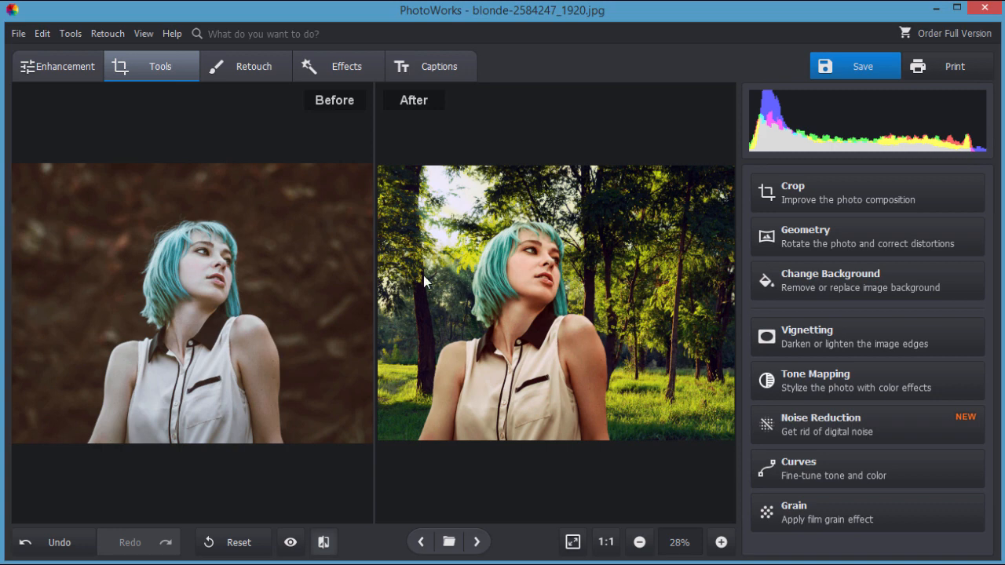
mouse_move(228, 143)
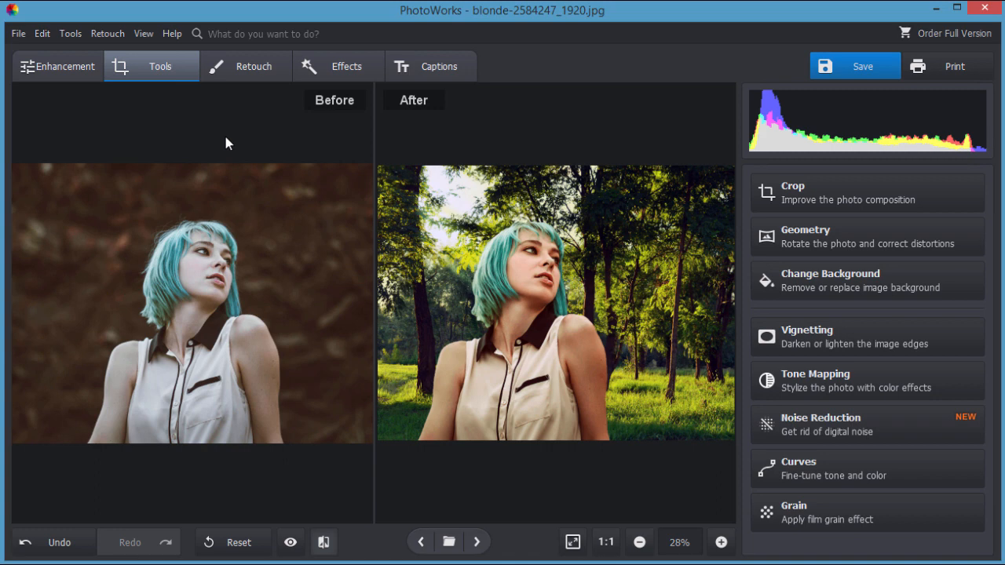
mouse_move(565, 117)
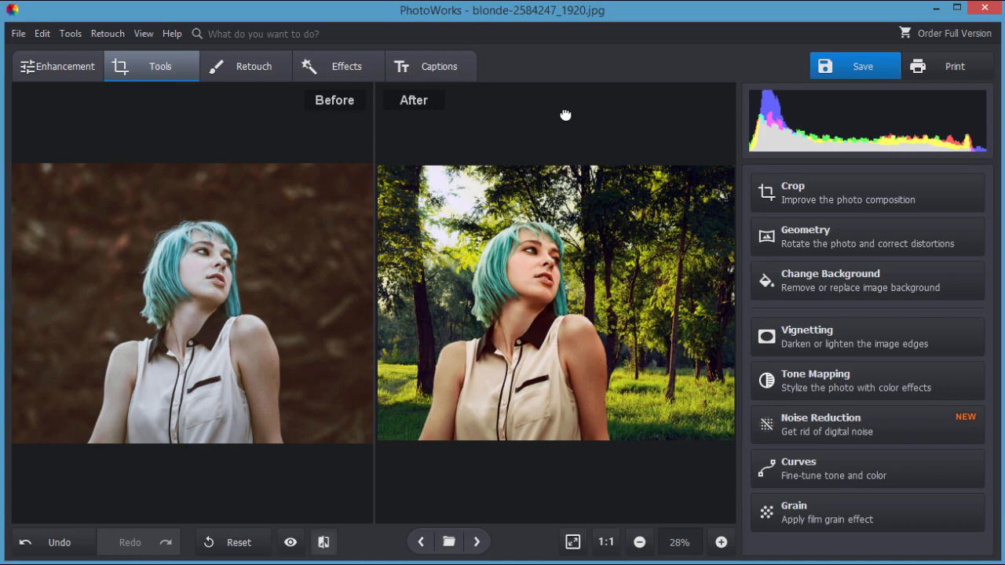
mouse_move(667, 238)
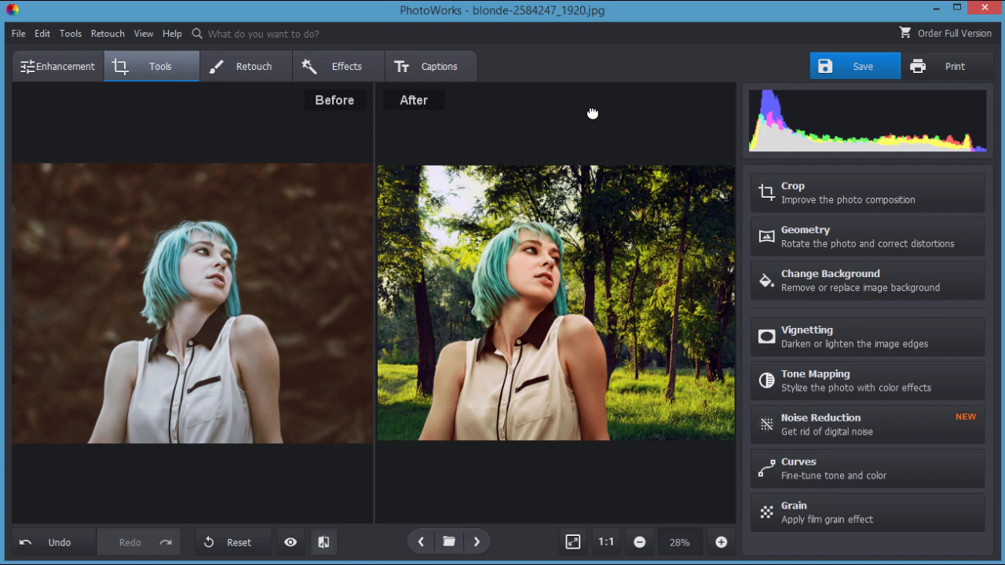
mouse_move(578, 127)
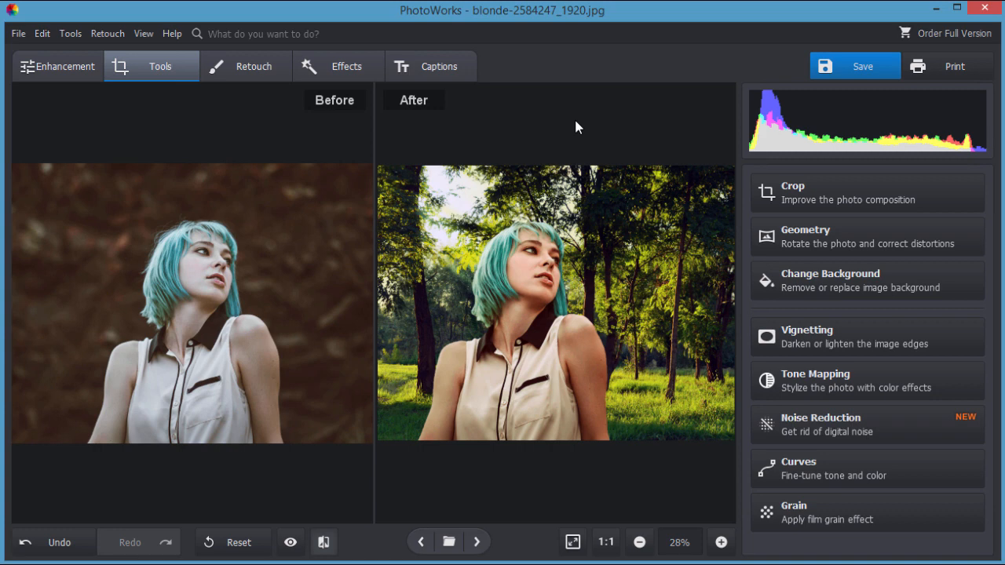
mouse_move(516, 119)
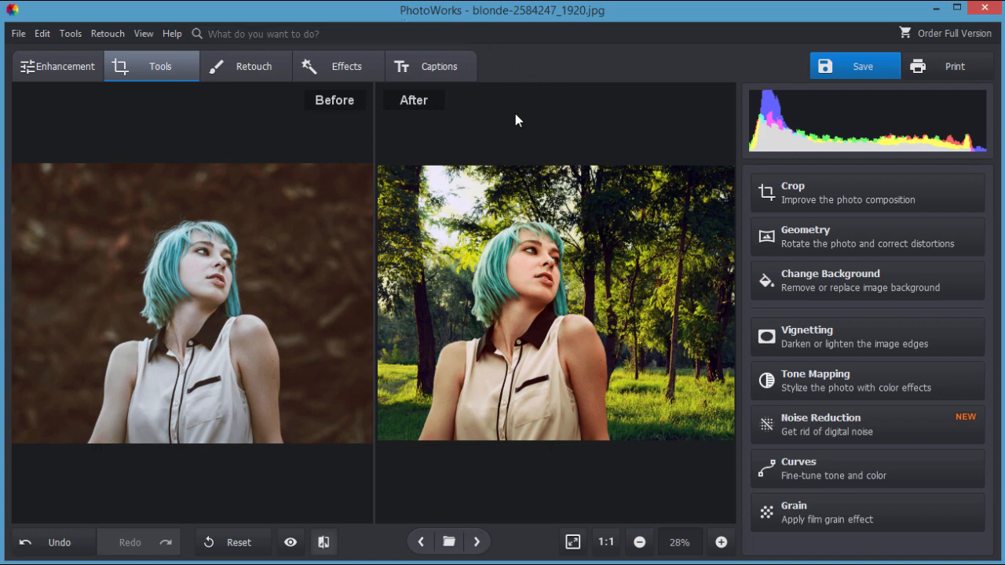
mouse_move(556, 126)
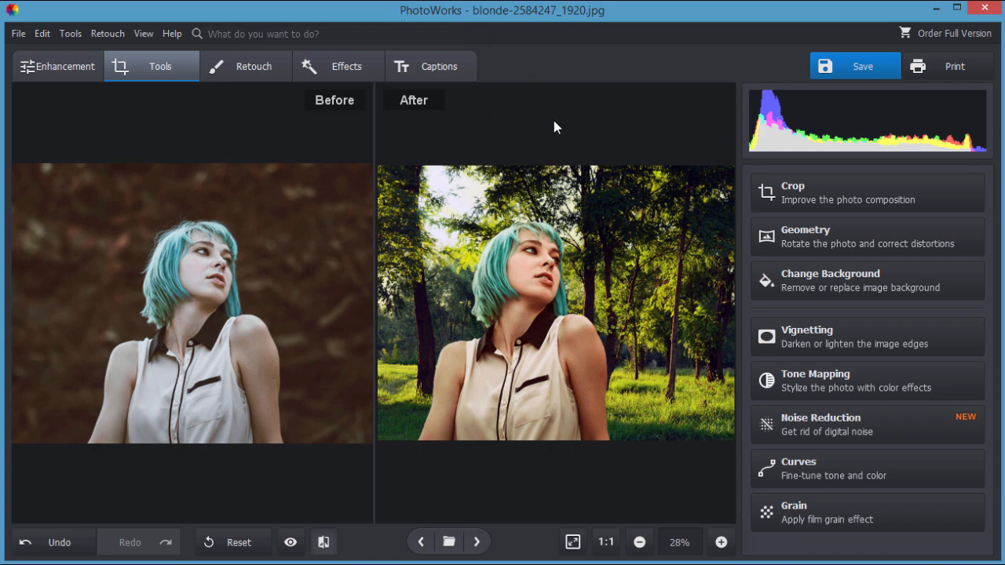